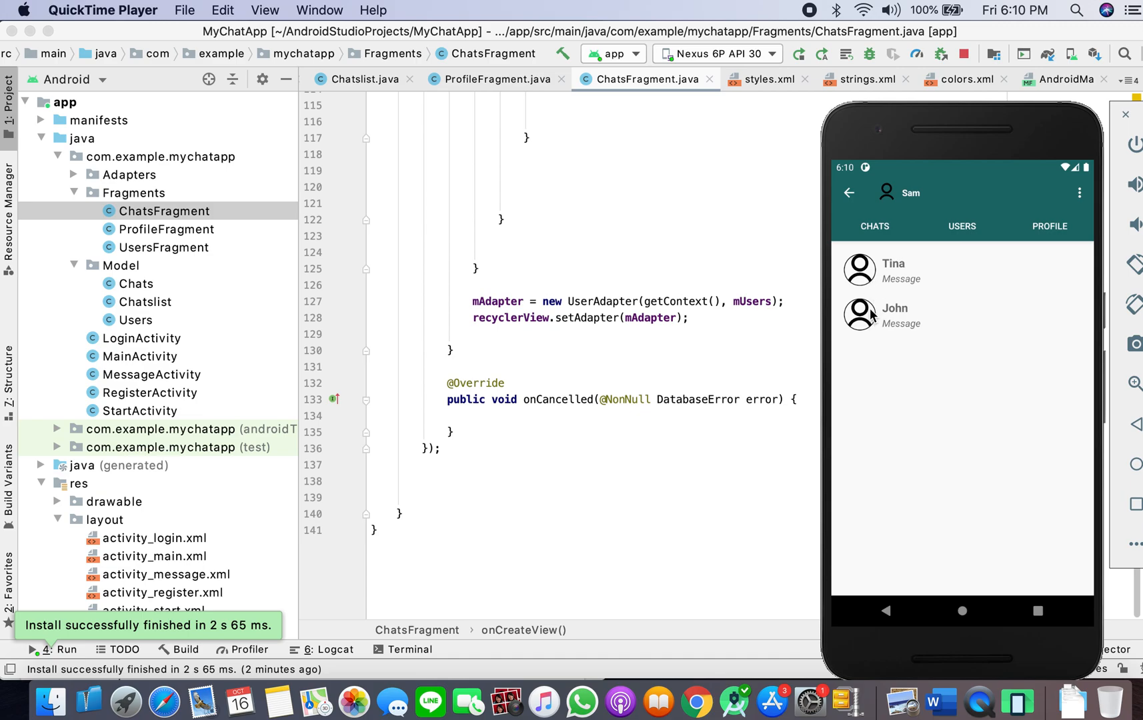
pyautogui.moveTo(873, 258)
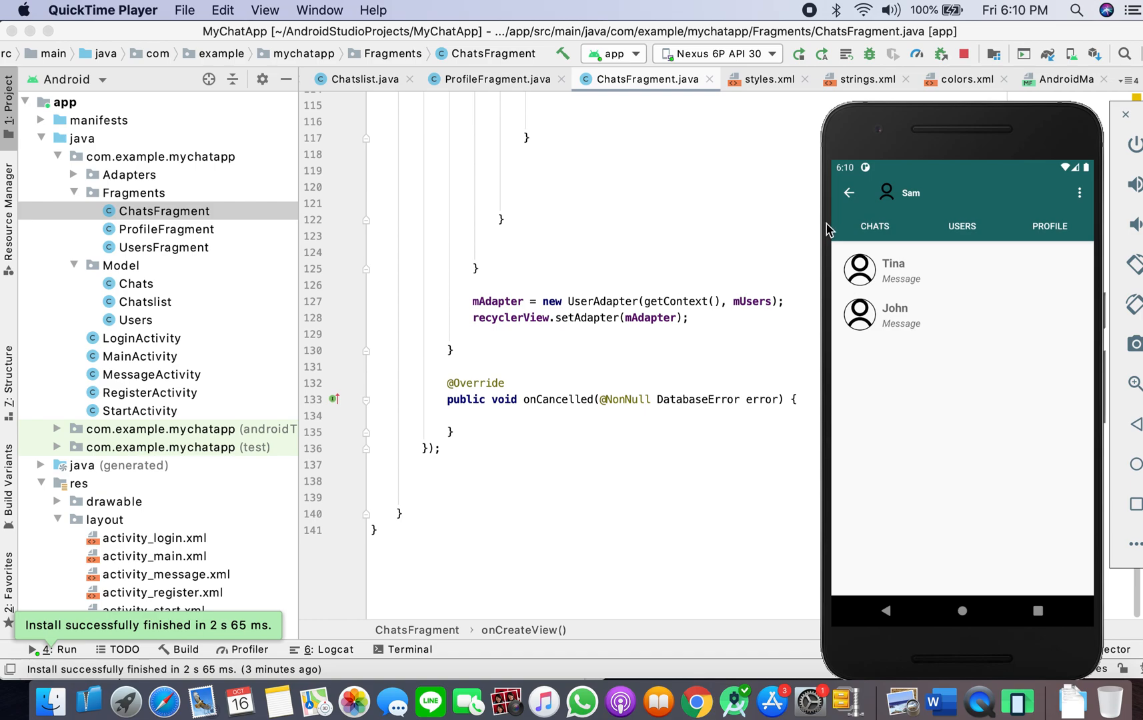
pyautogui.moveTo(148, 356)
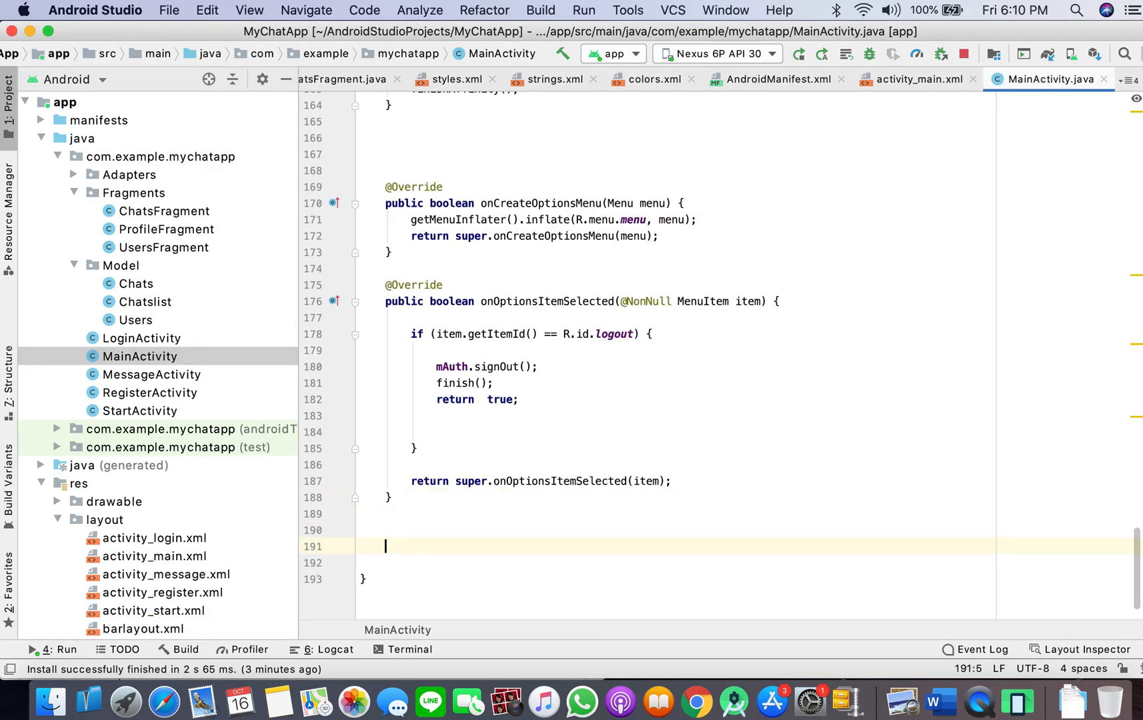
# Declare private void Status(String status) with a DatabaseReference to the "Users" node
pyautogui.write('private void')
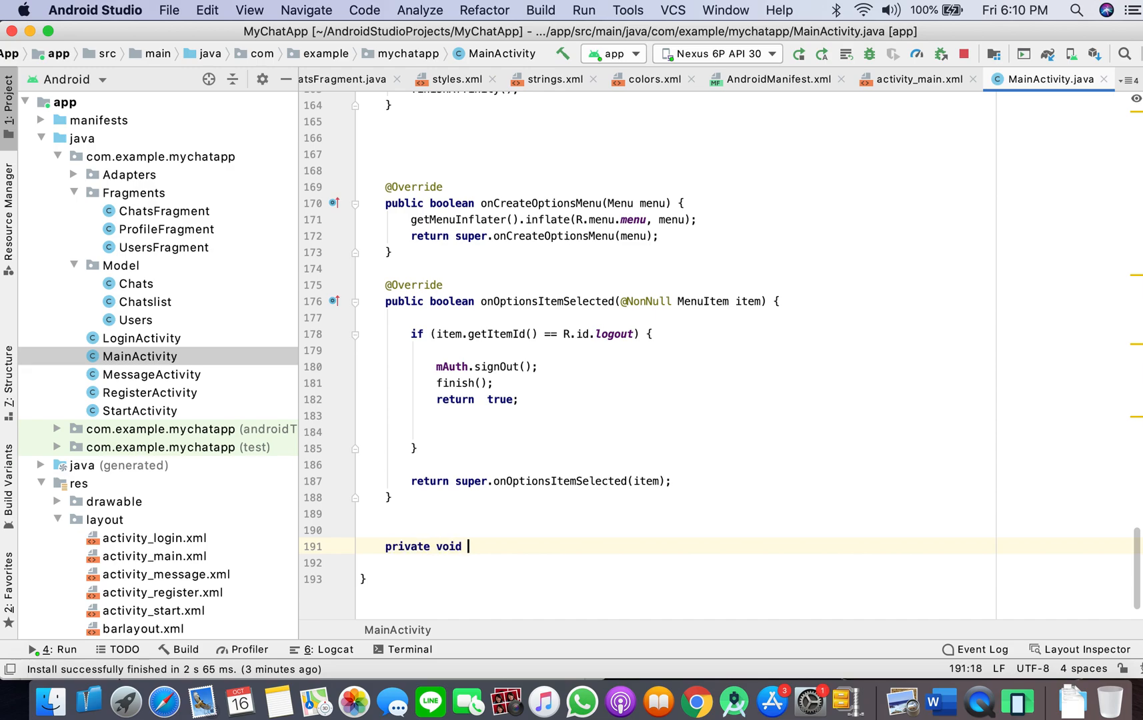
pyautogui.write('St')
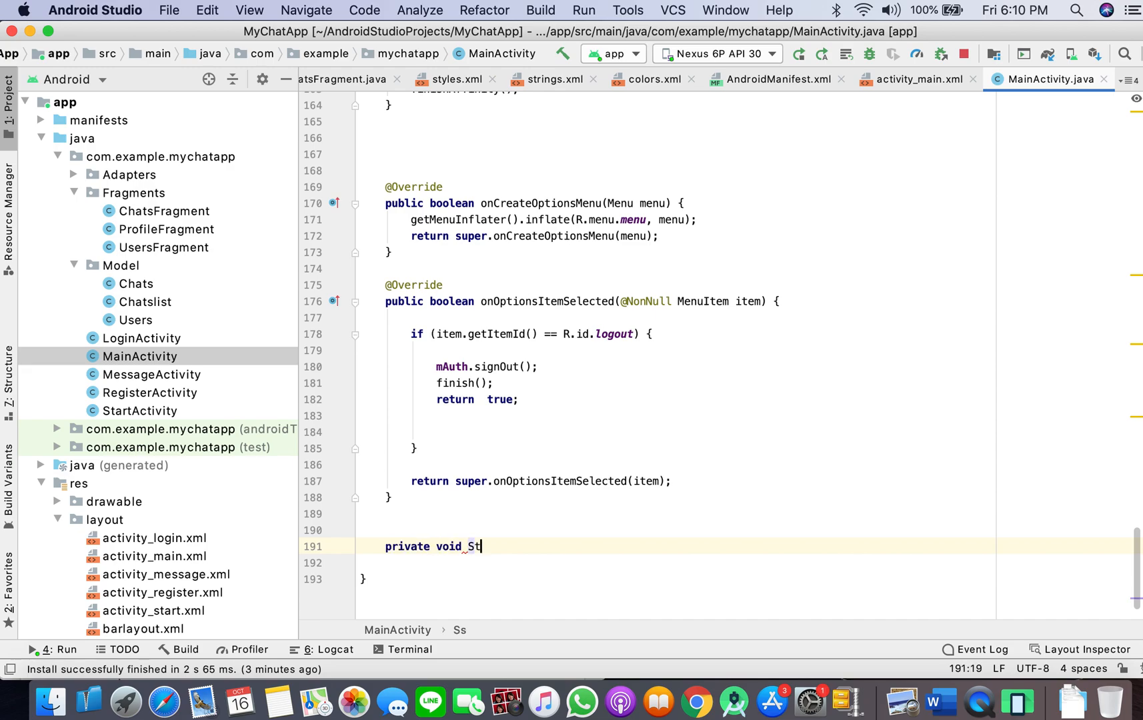
pyautogui.write('atus (String status) {')
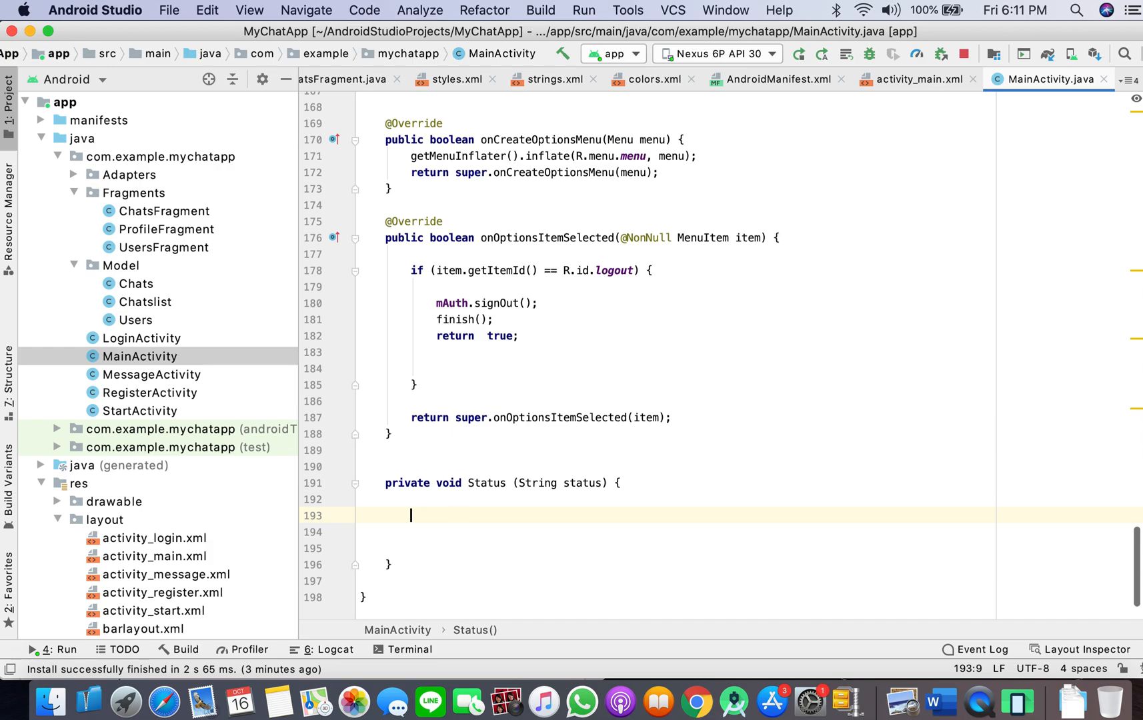
pyautogui.press('enter')
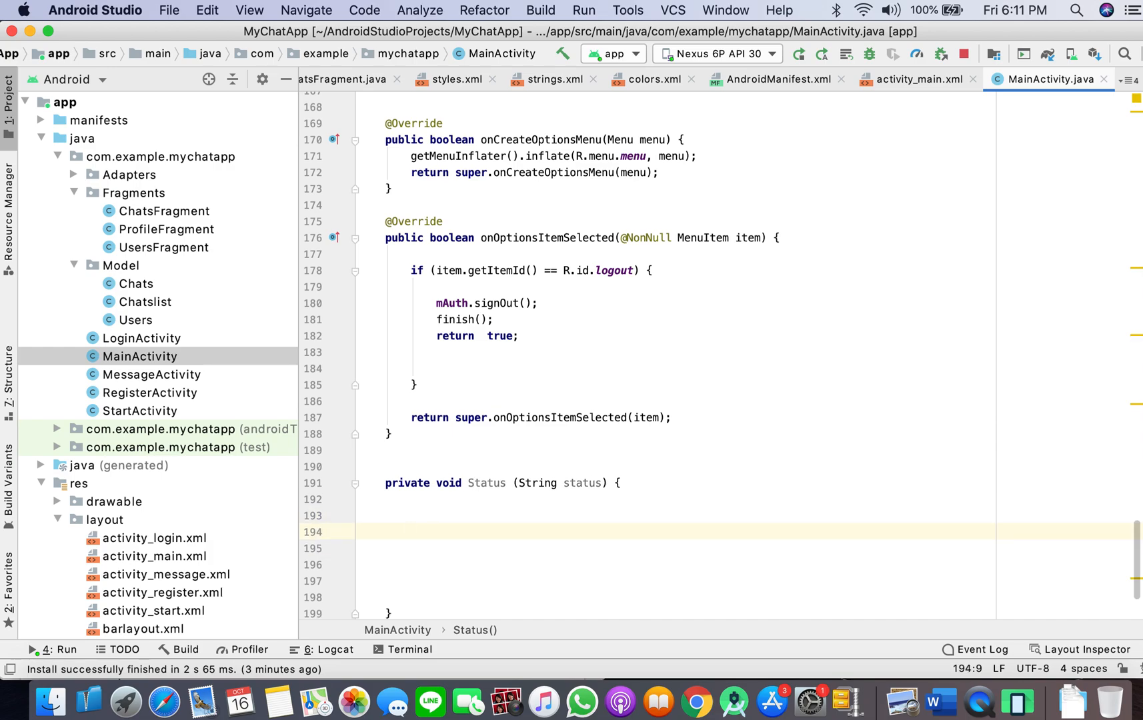
pyautogui.write('DatabaseReference')
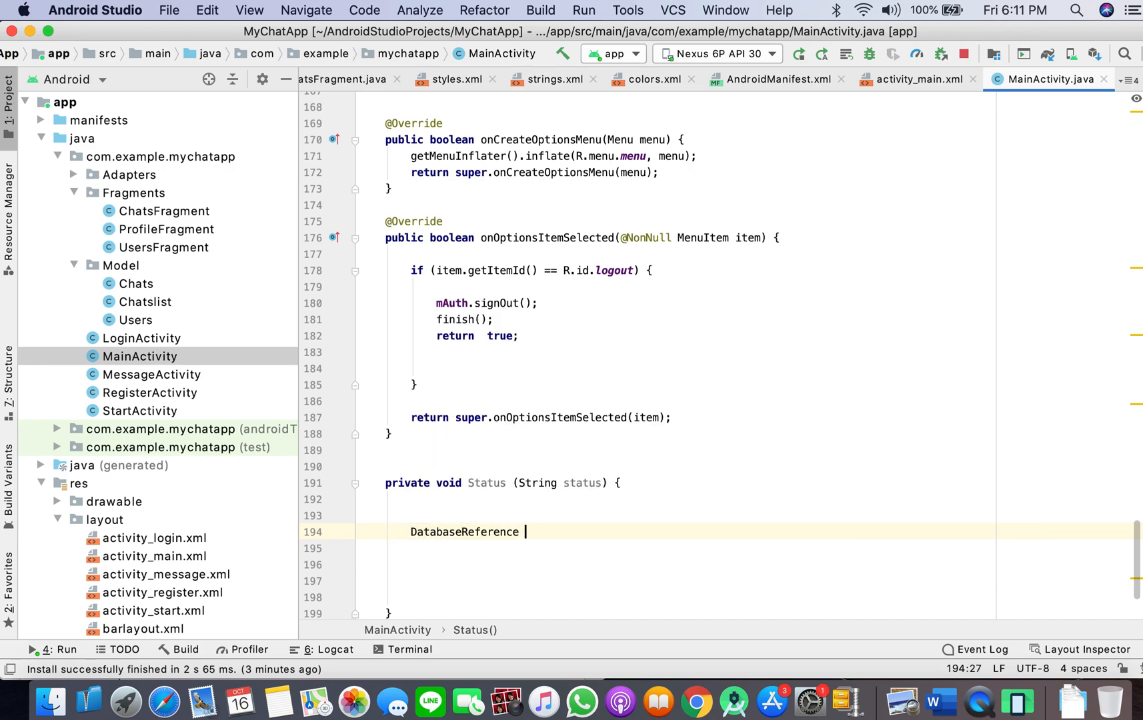
pyautogui.write('reference =')
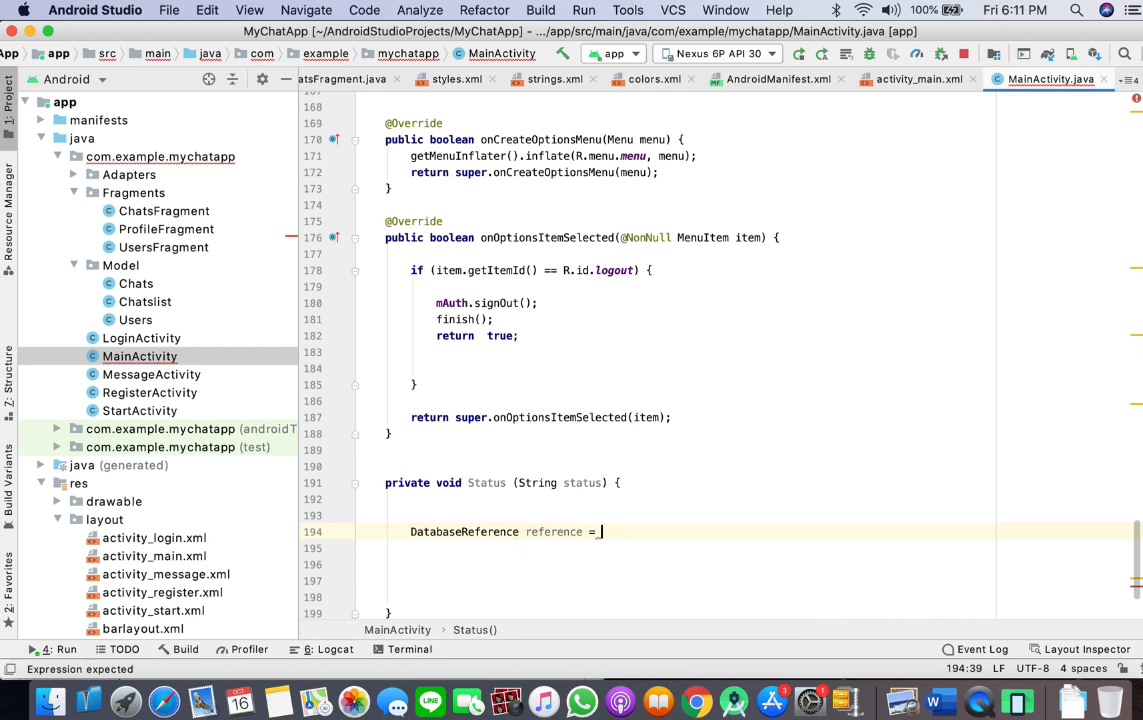
pyautogui.write('Fir')
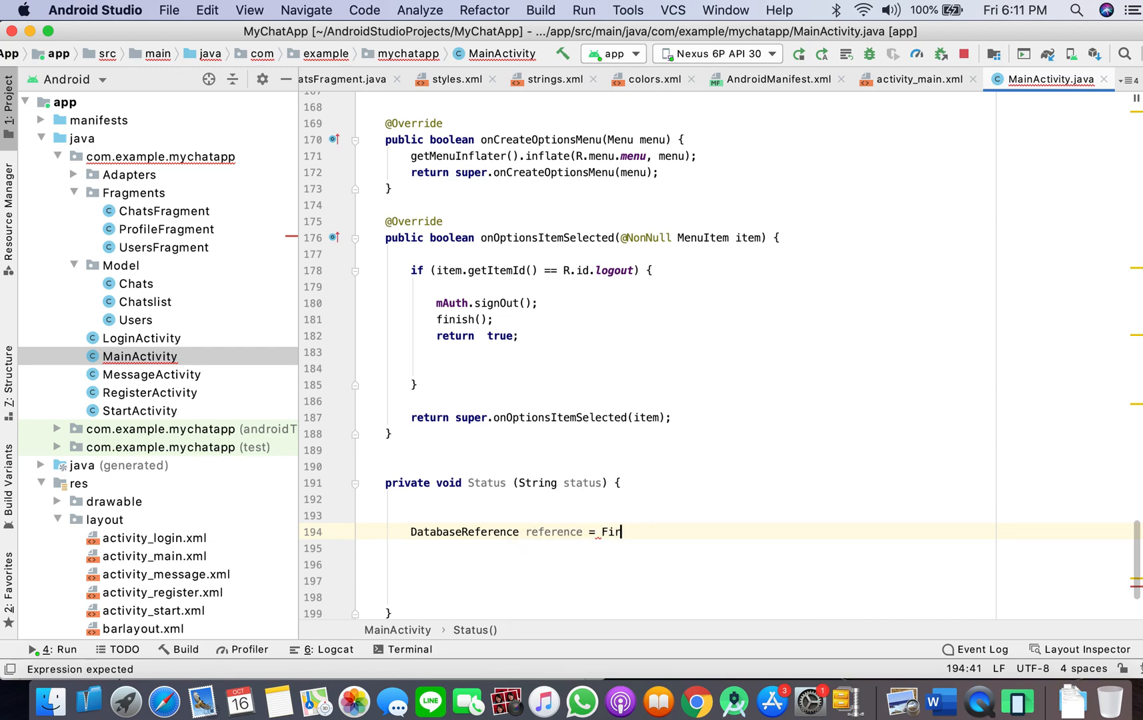
pyautogui.write('ebaseDatabase.getInstance().getReference(')
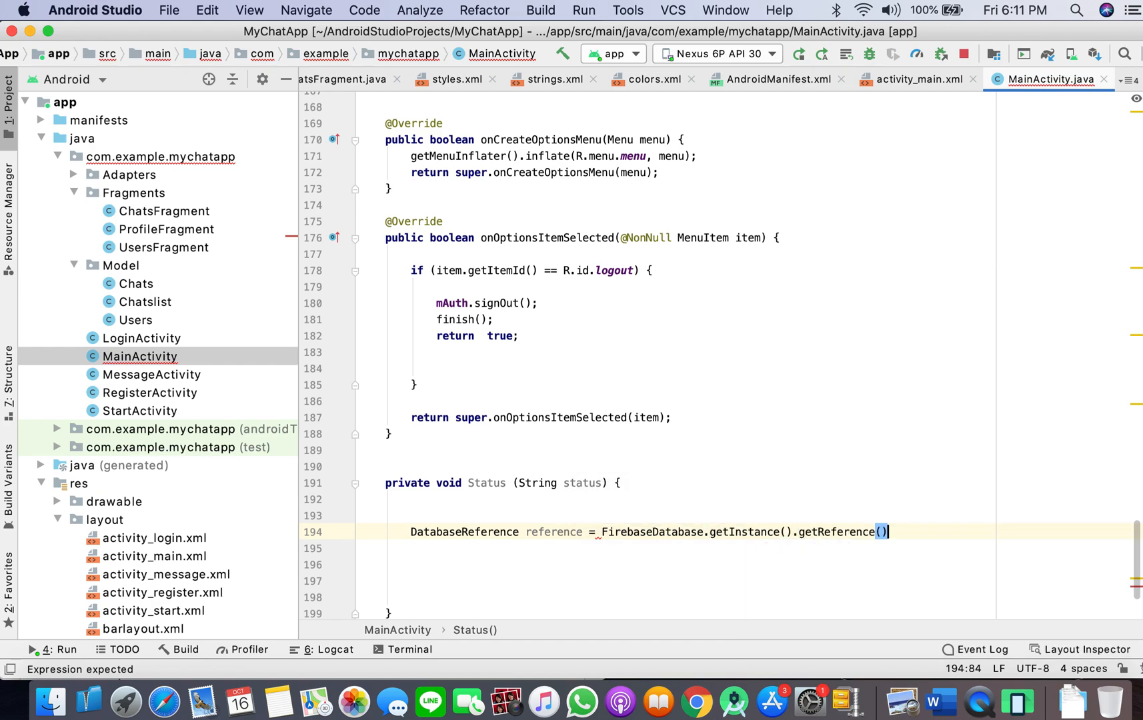
pyautogui.write('"Users"')
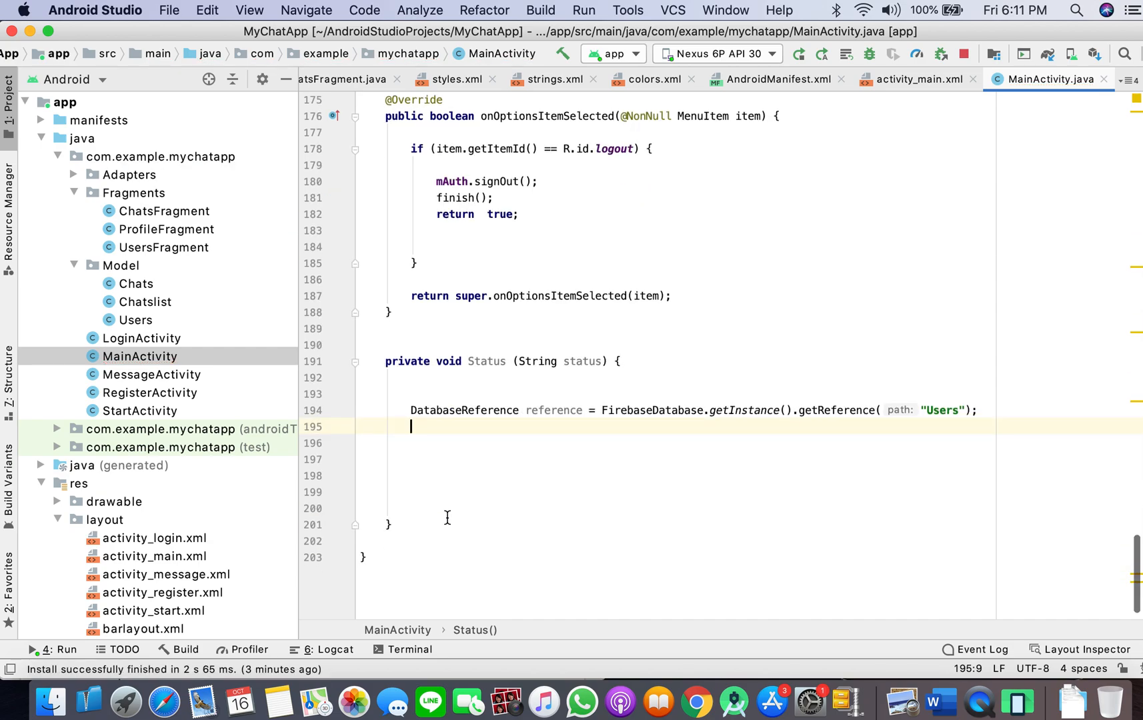
# Inside the listener, put "status" into a HashMap<String, Object> and call reference.updateChildren(hashMap)
pyautogui.write('reference.addValueEventListener(new ValueEventListener() {')
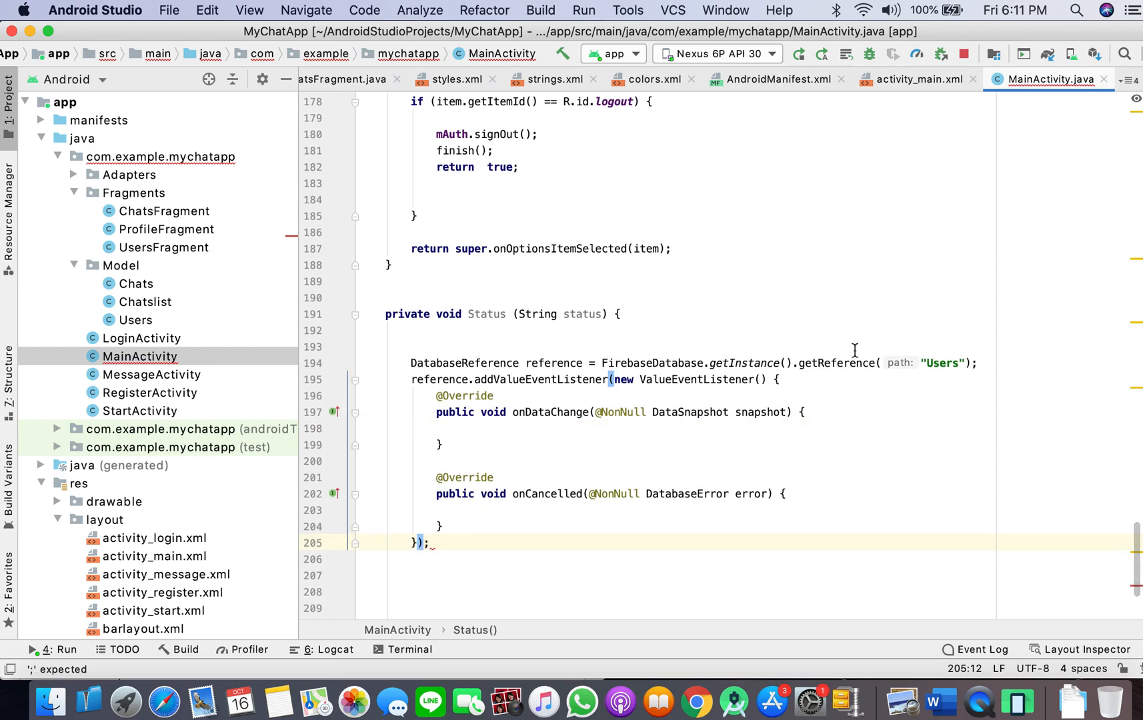
pyautogui.write('HashMapS')
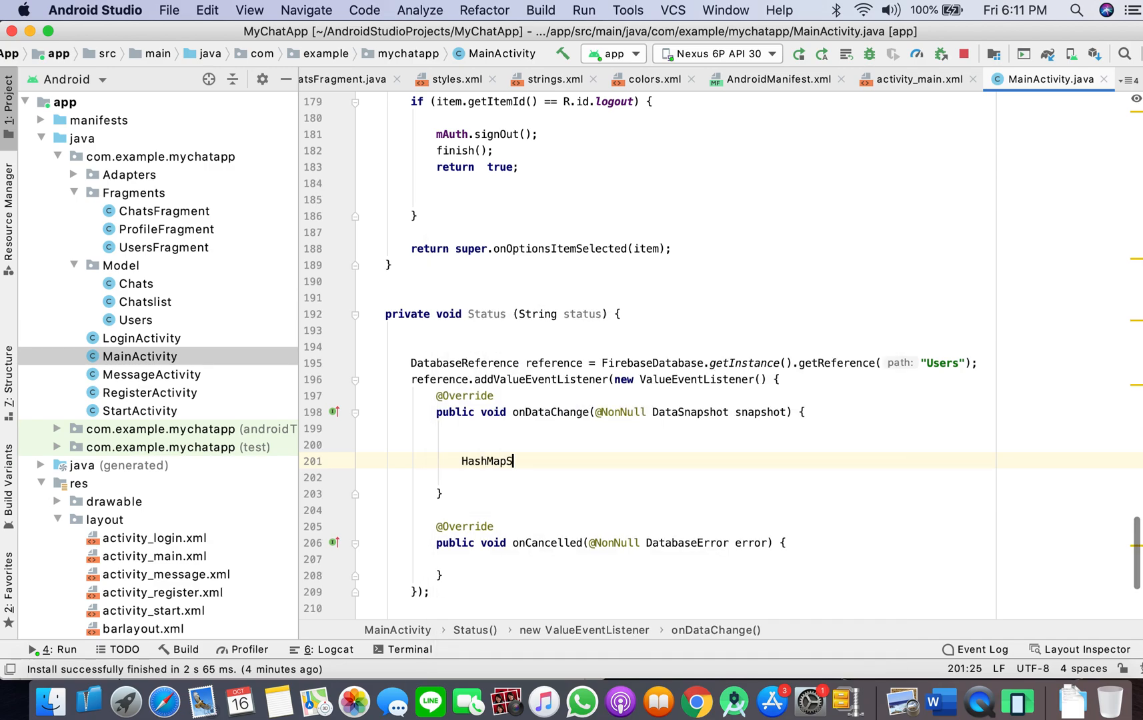
pyautogui.write('<String, O>')
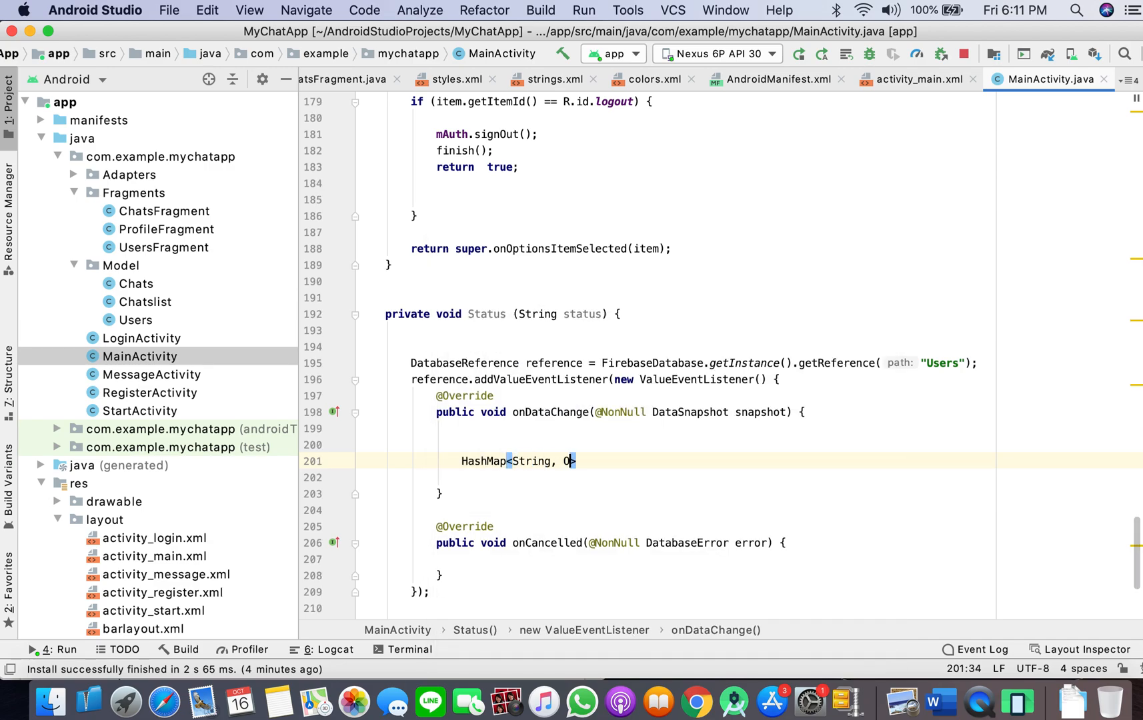
pyautogui.write('bjet')
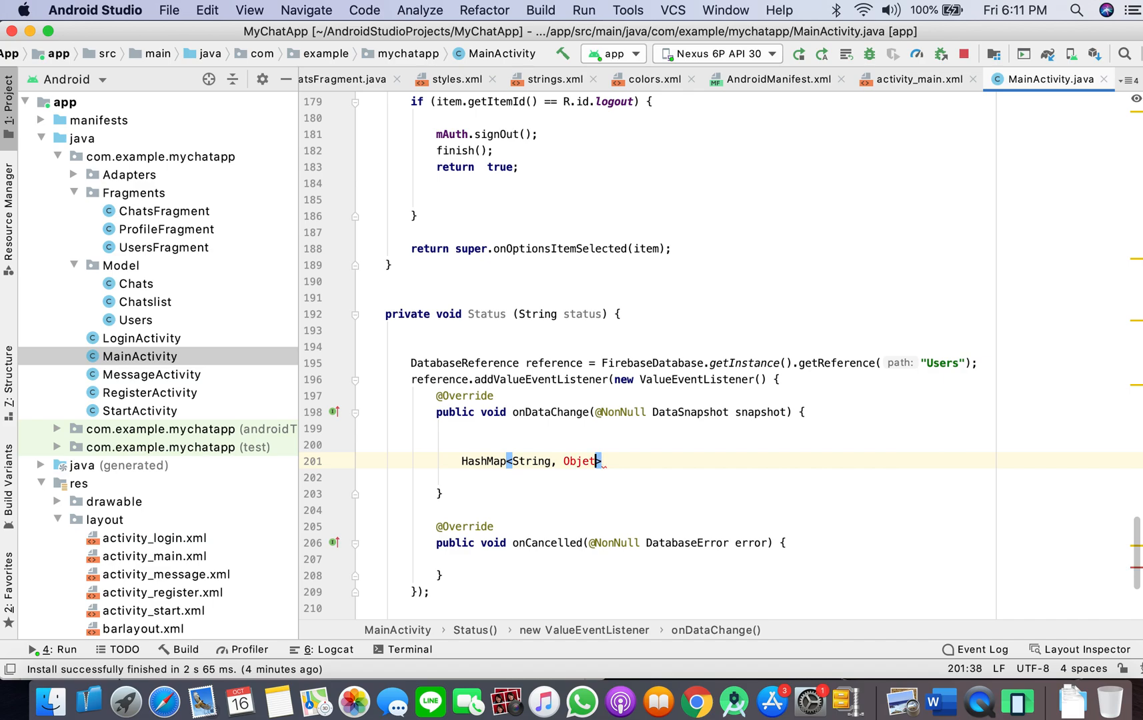
pyautogui.write('hashMap = new HashMap<>();')
pyautogui.click(677, 478)
pyautogui.write('hashMap.put(')
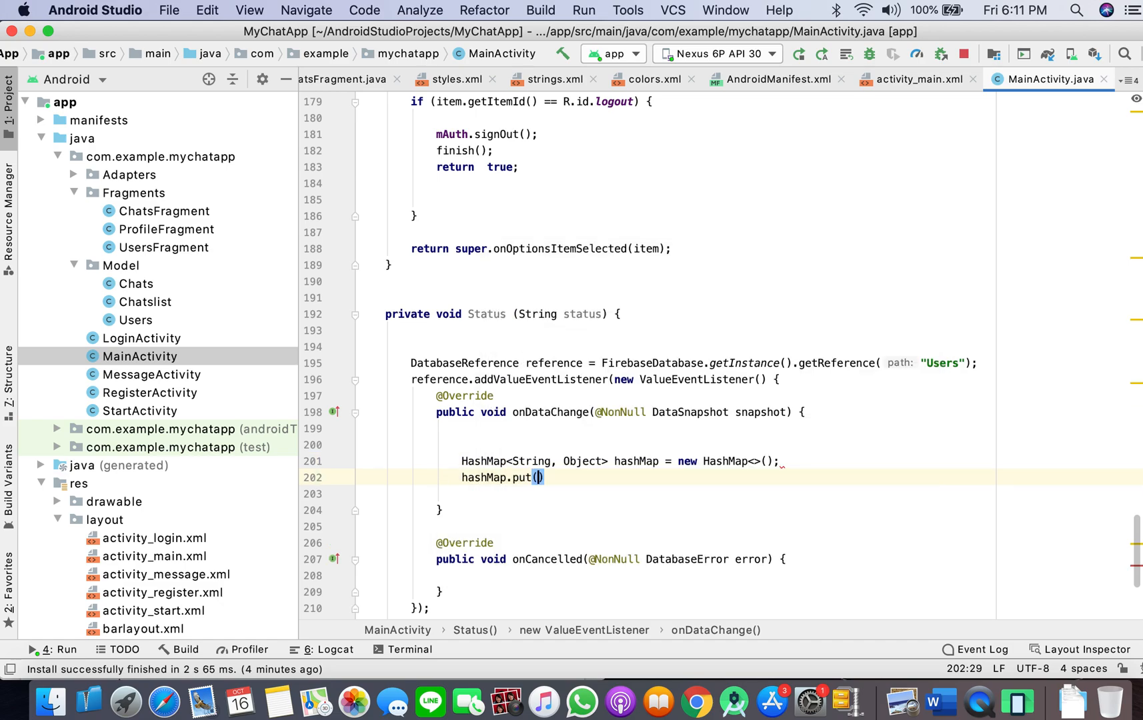
pyautogui.write('"status"')
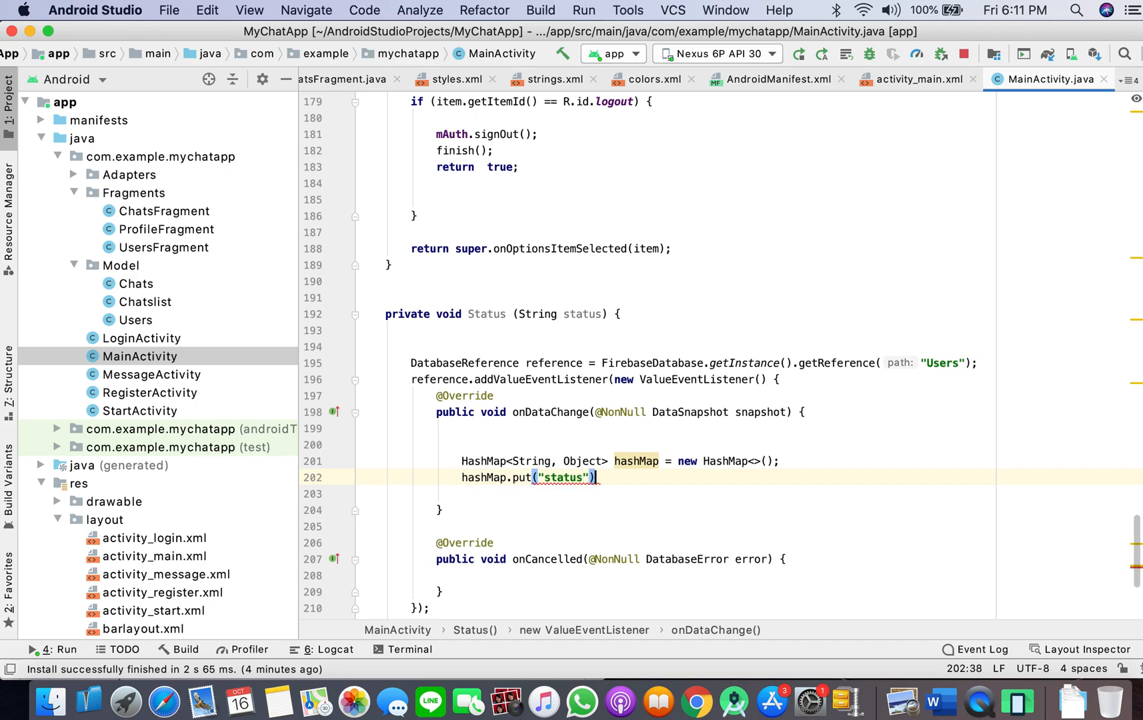
pyautogui.write(', st')
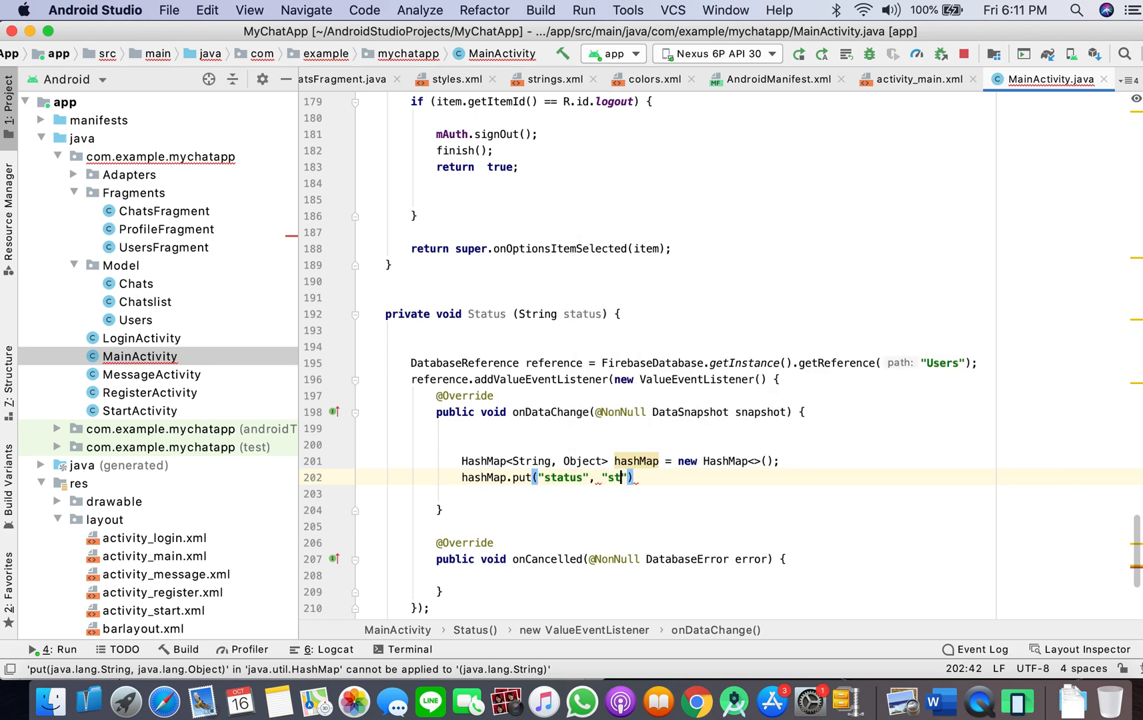
pyautogui.write('atus')
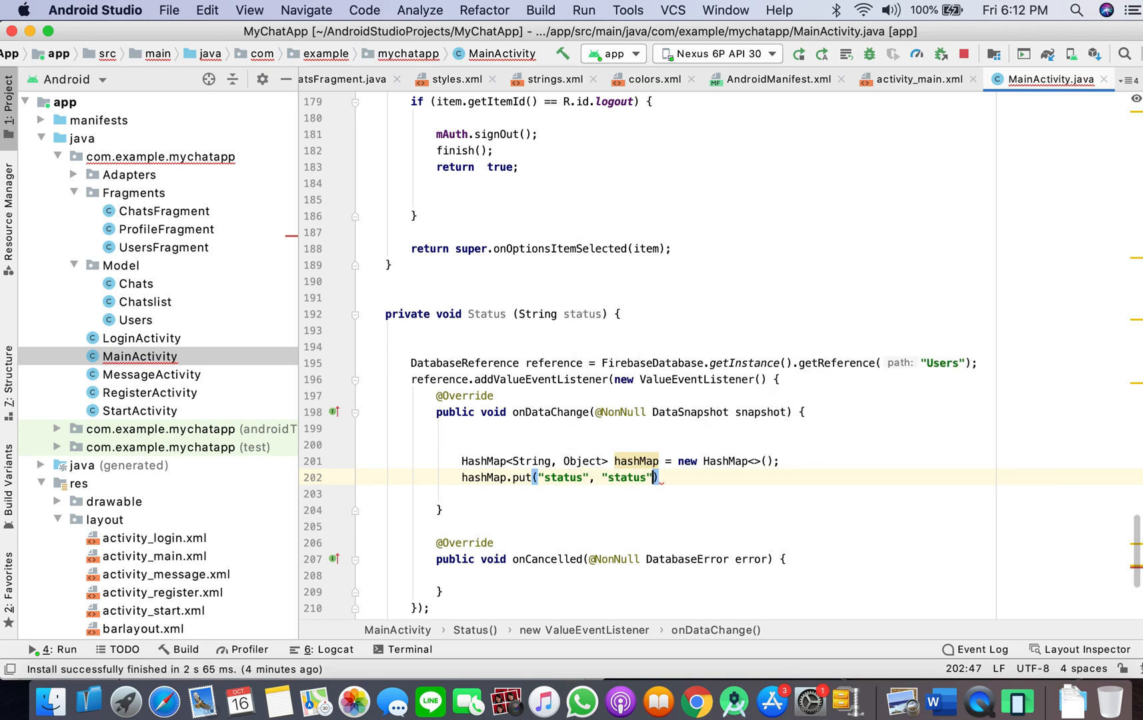
pyautogui.write(';')
pyautogui.press('Return')
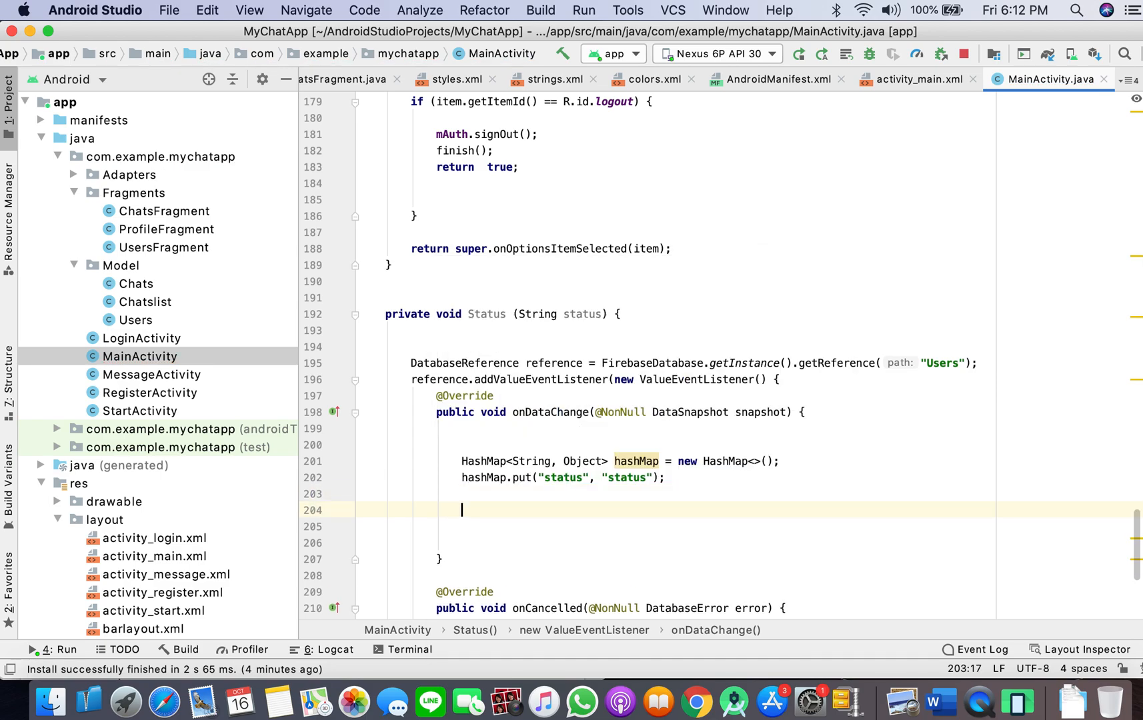
pyautogui.write('reference.a')
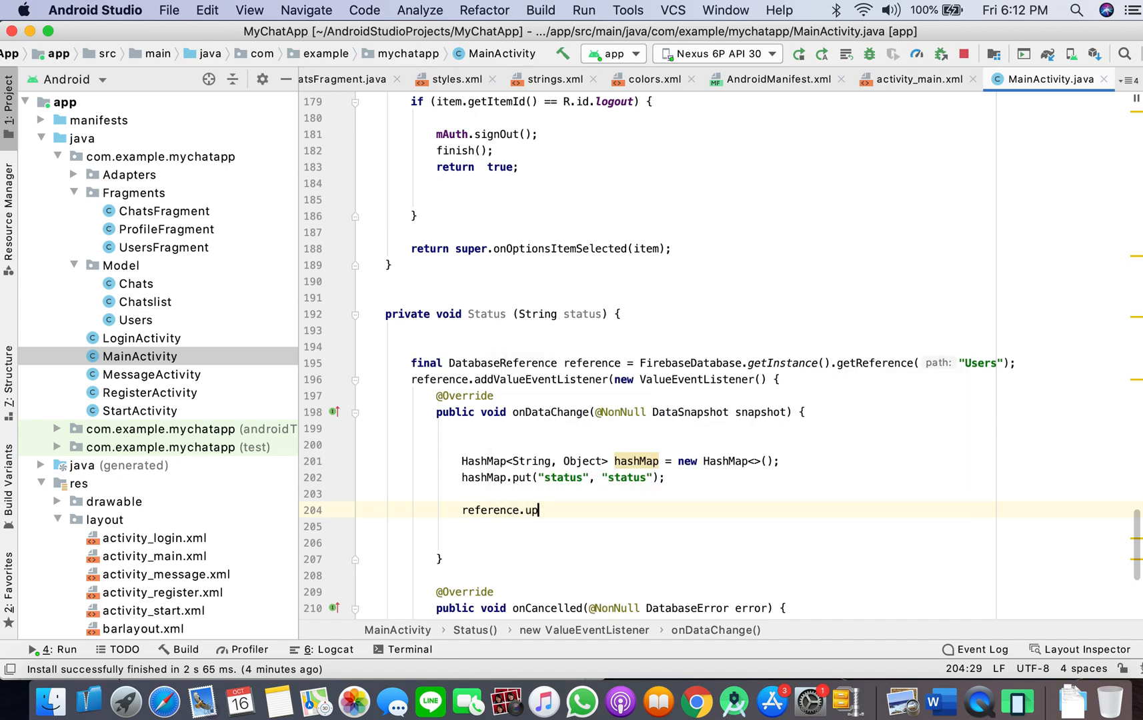
pyautogui.write('dateChildren(hashMap);')
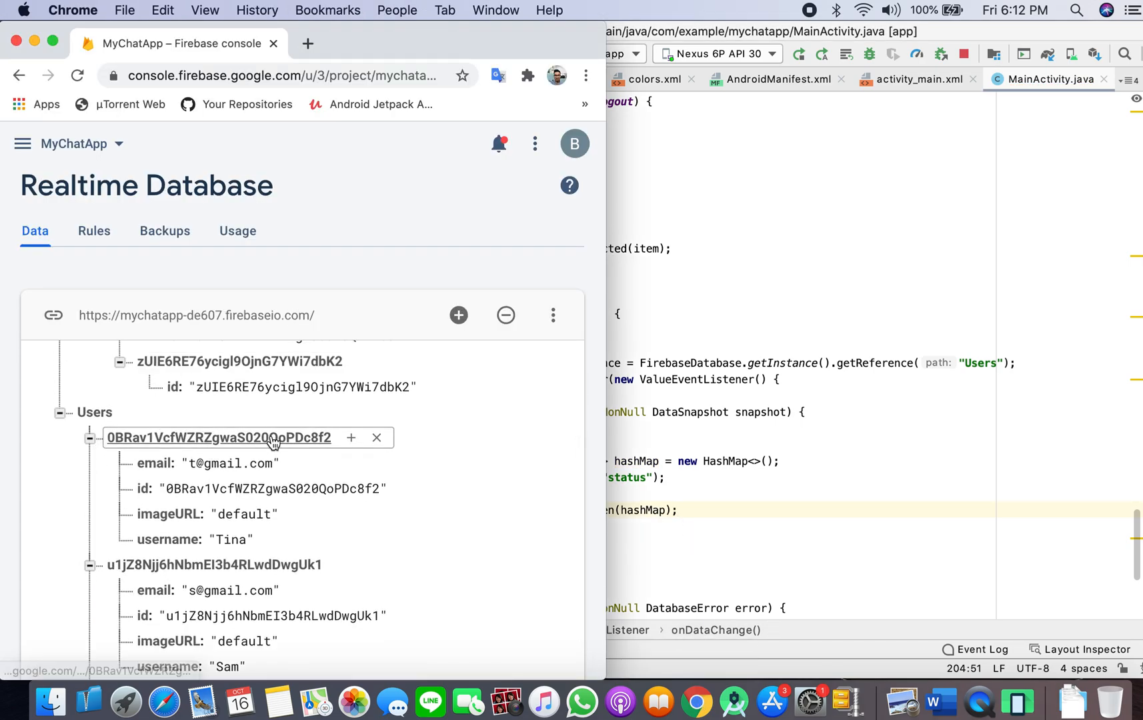
# Add a status field with value offline to a user node in the Realtime Database
pyautogui.write('status')
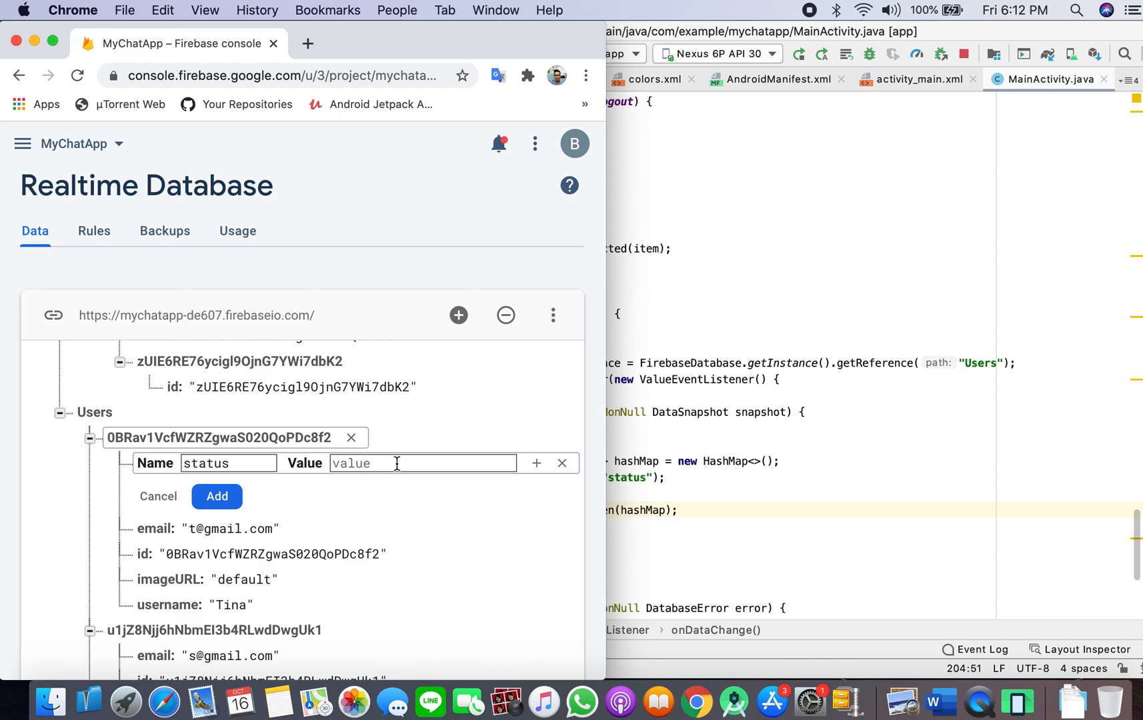
pyautogui.write('offline')
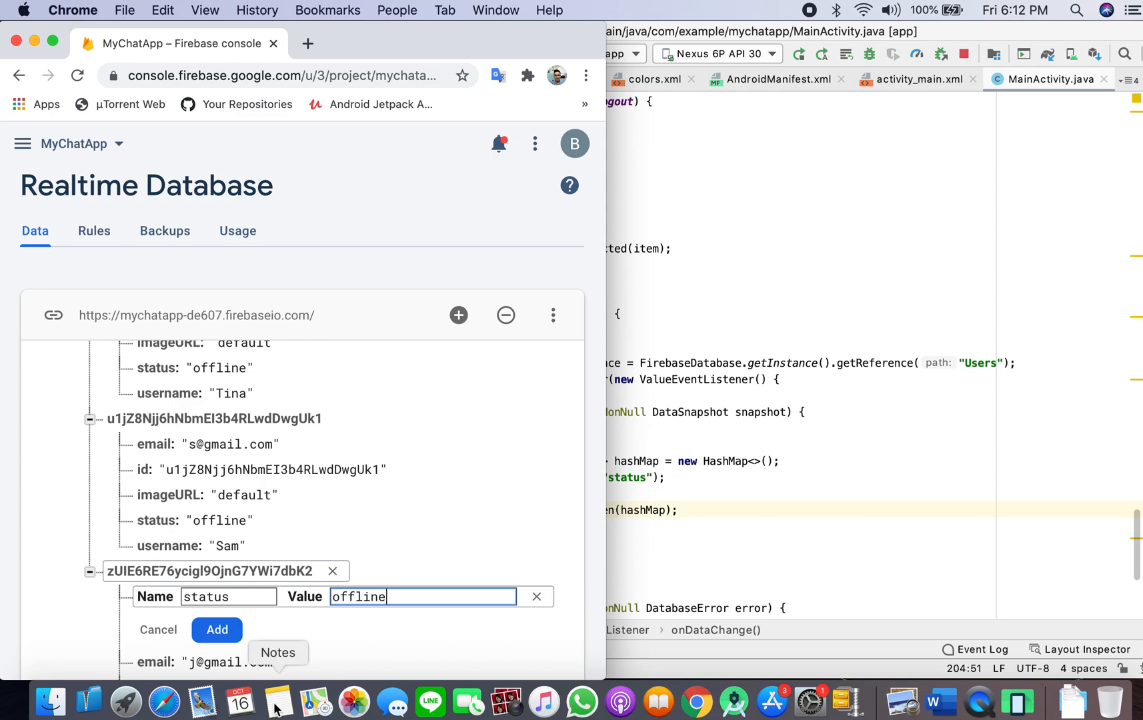
pyautogui.click(216, 629)
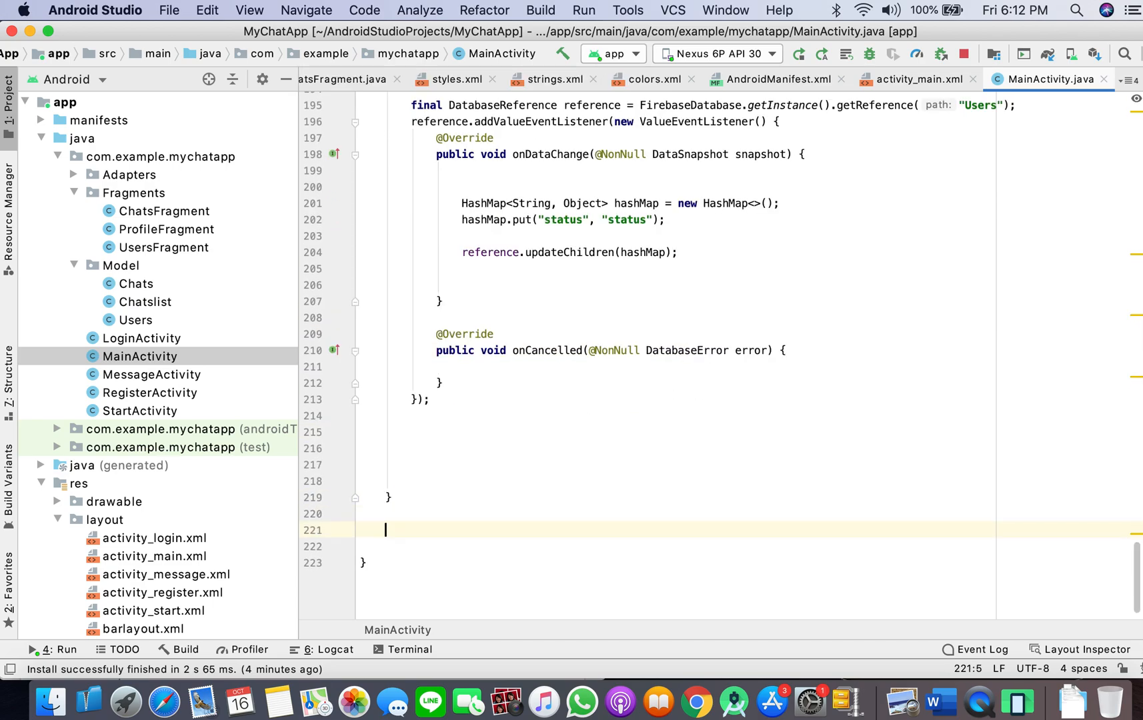
# Call Status("online") from the activity's start/resume lifecycle method
pyautogui.write('onStar')
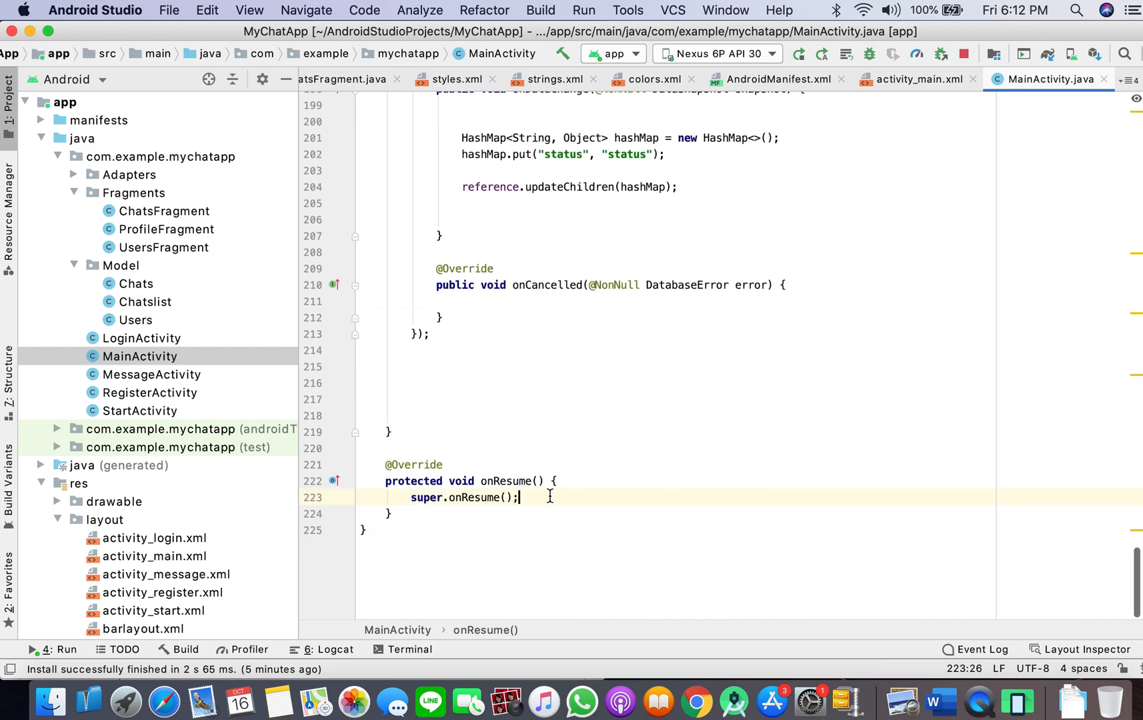
pyautogui.write('stat')
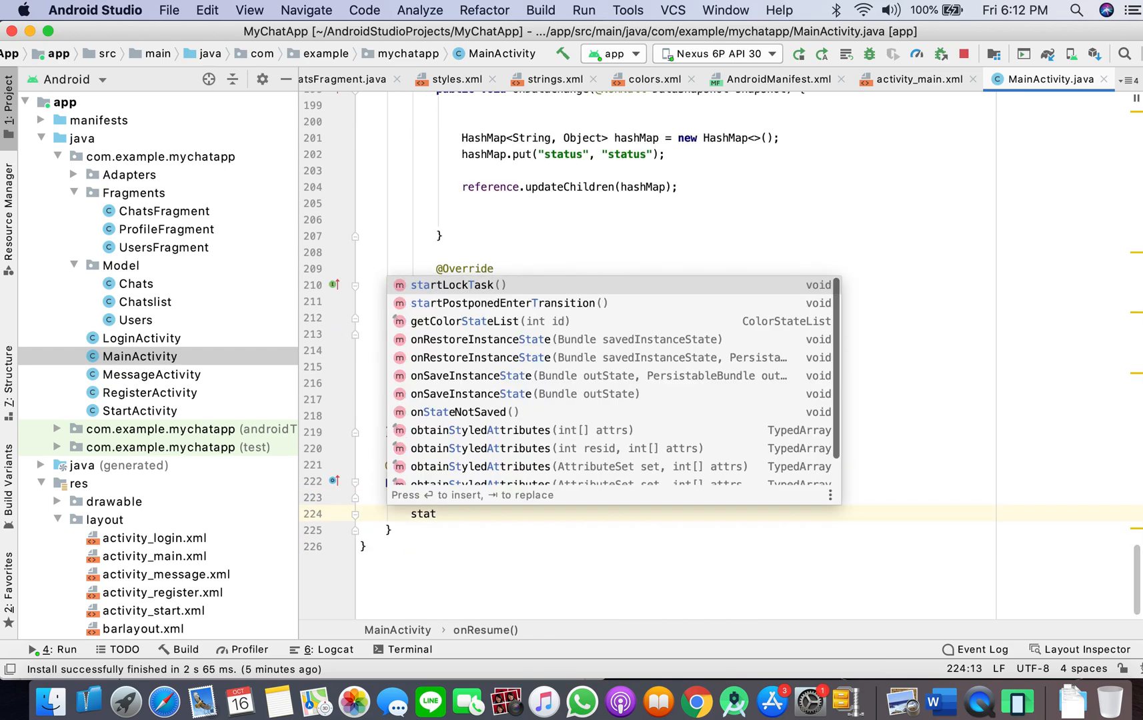
pyautogui.write('s("on");')
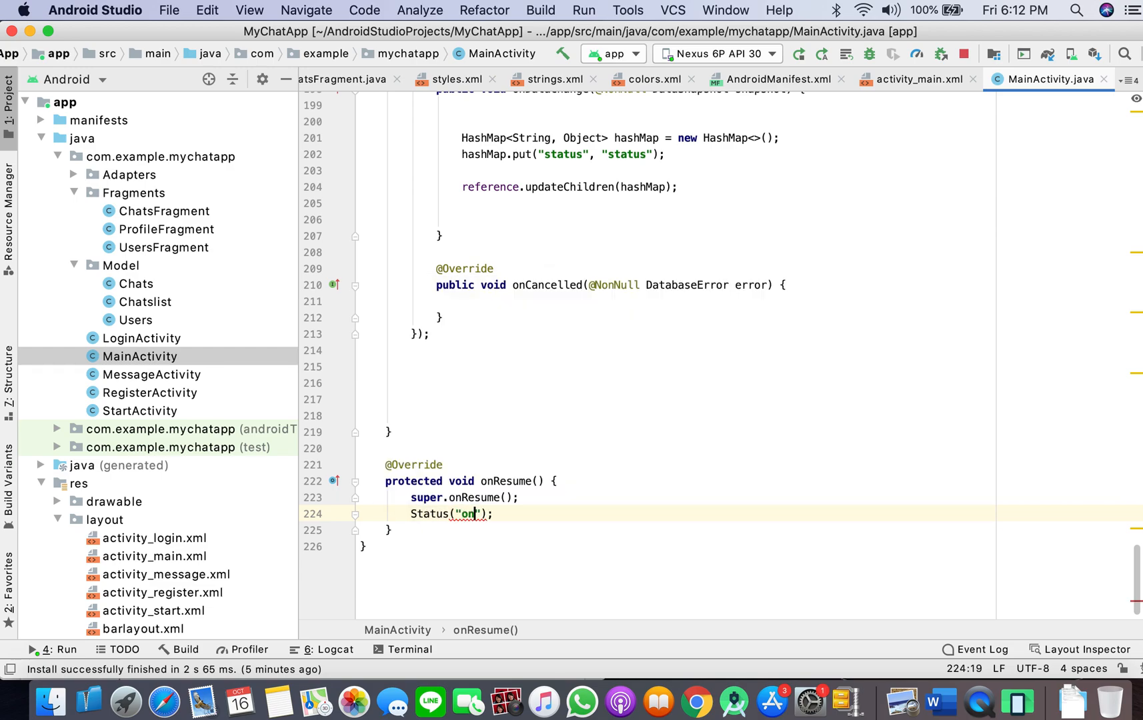
pyautogui.write('line')
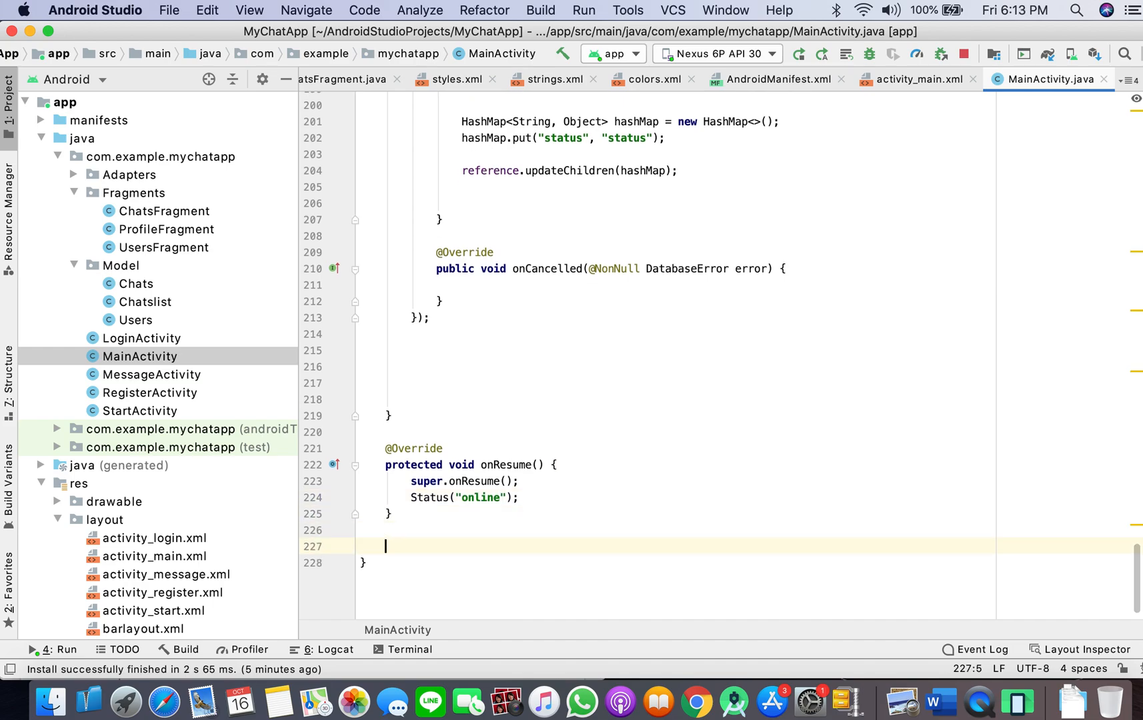
# Override onPause and call Status("offline") after super.onPause()
pyautogui.write('on')
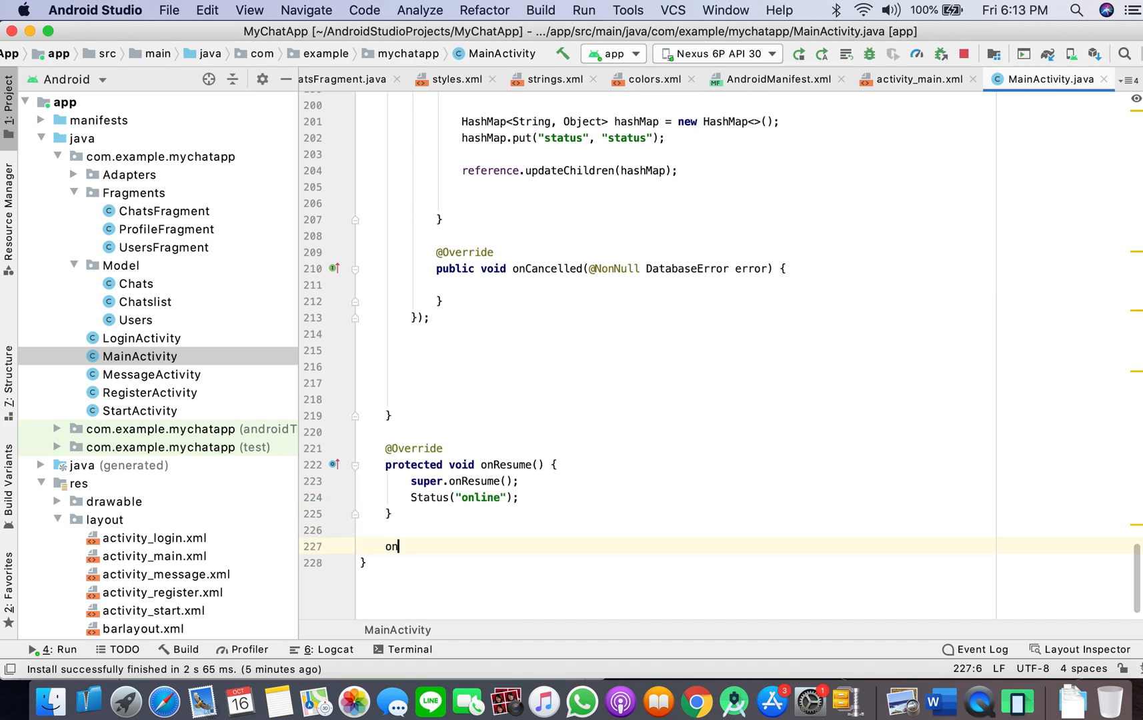
pyautogui.write('Pau')
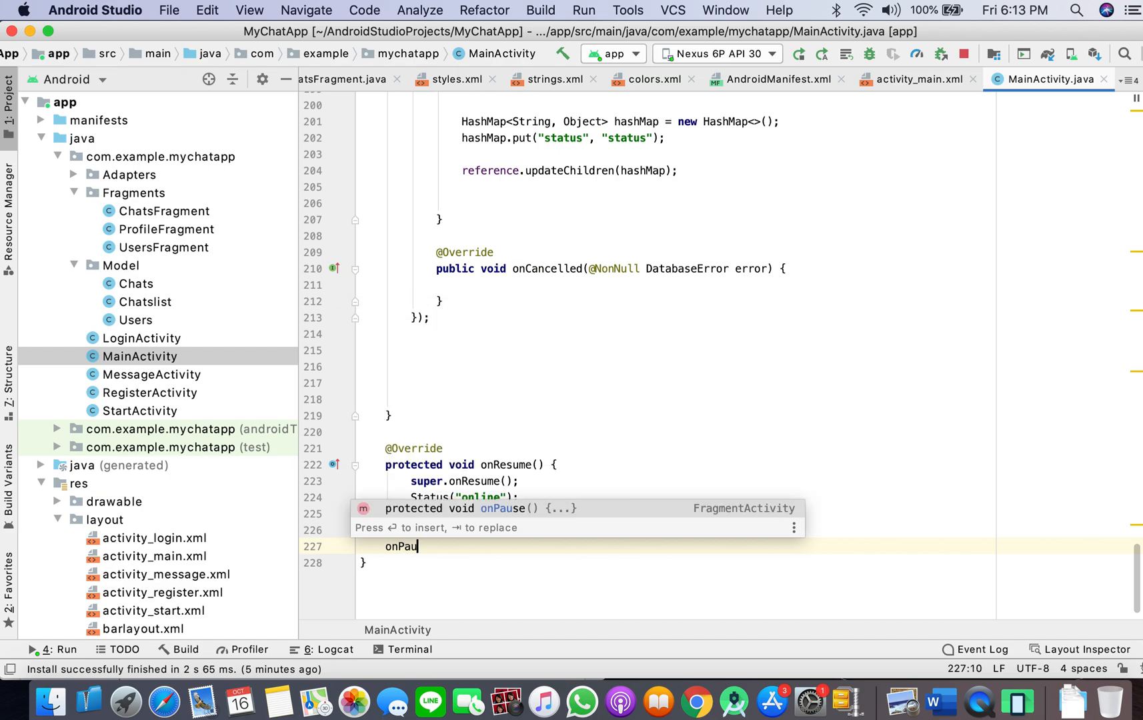
pyautogui.press('Enter')
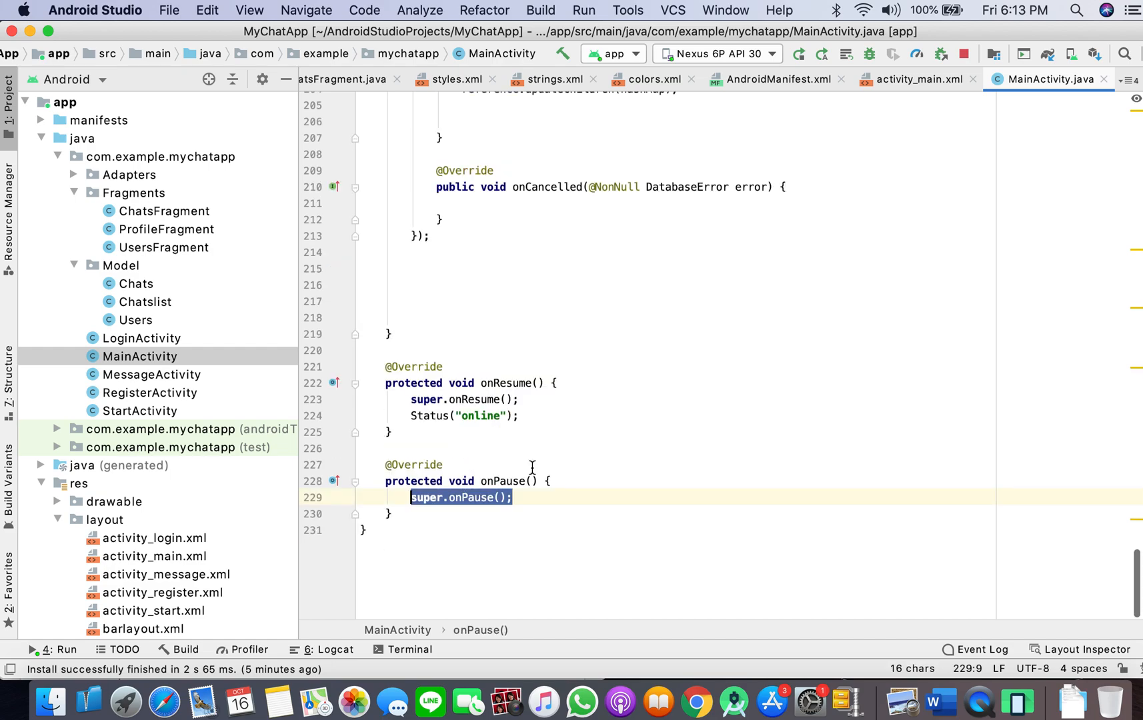
pyautogui.write('Status("')
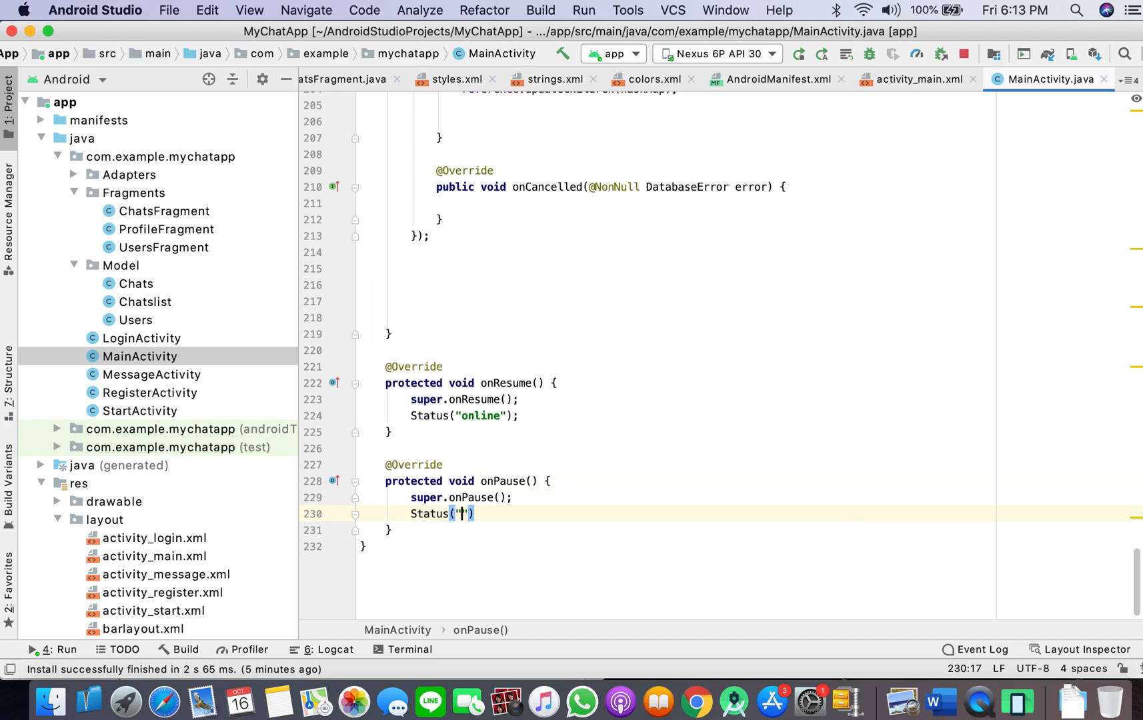
pyautogui.write('offline");')
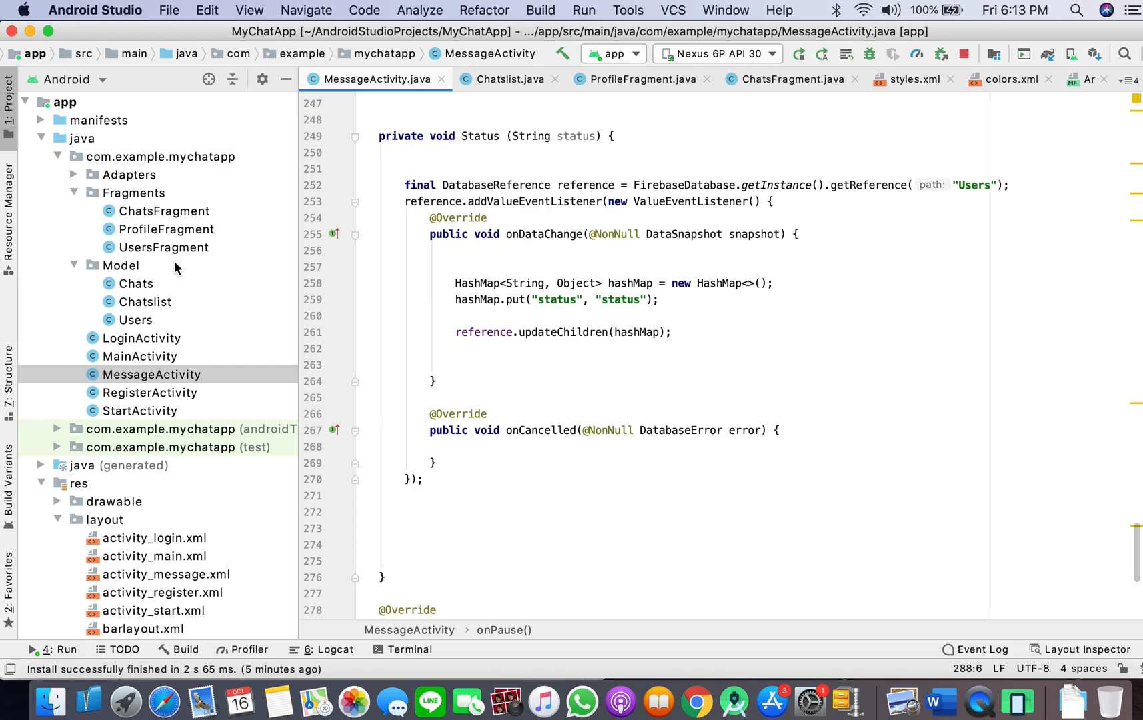
pyautogui.moveTo(145, 288)
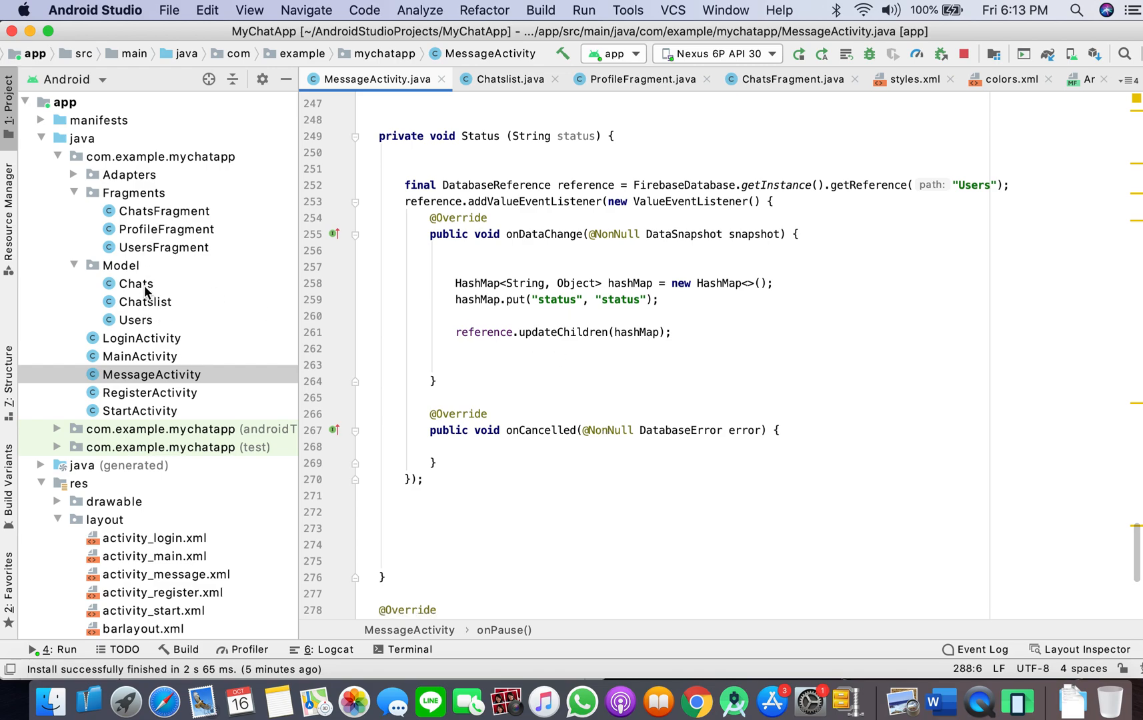
# In Users.java add a status field, constructor parameter with this.status = status, and generated getter/setter
pyautogui.doubleClick(137, 319)
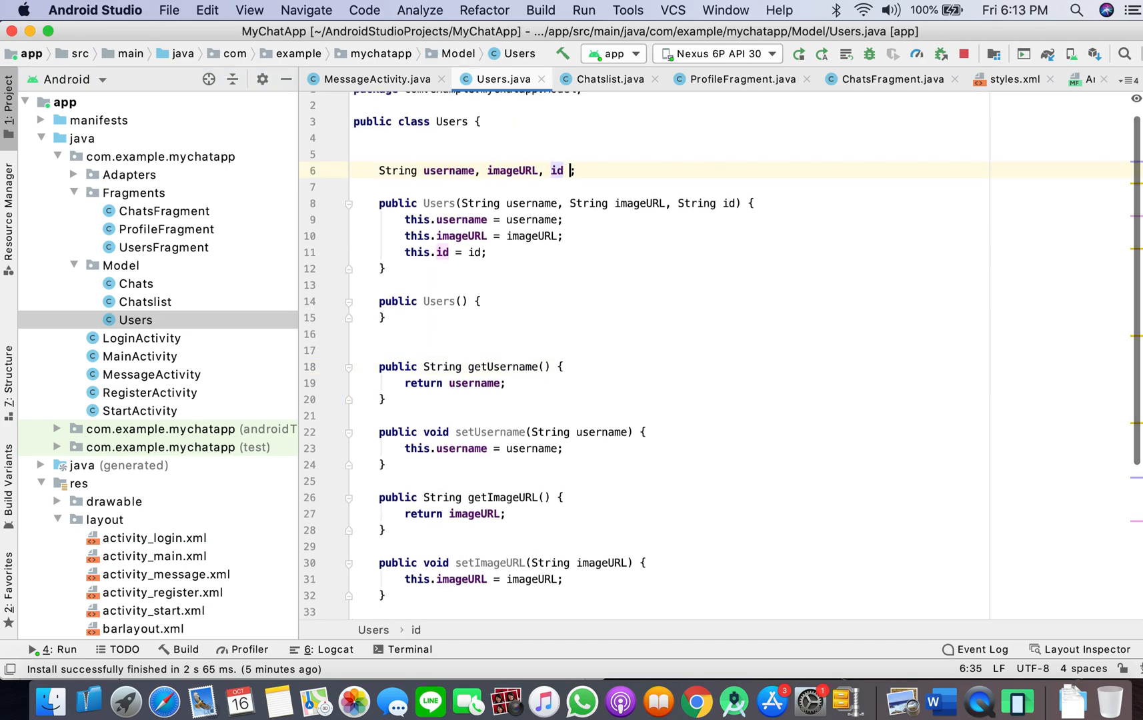
pyautogui.write(', status')
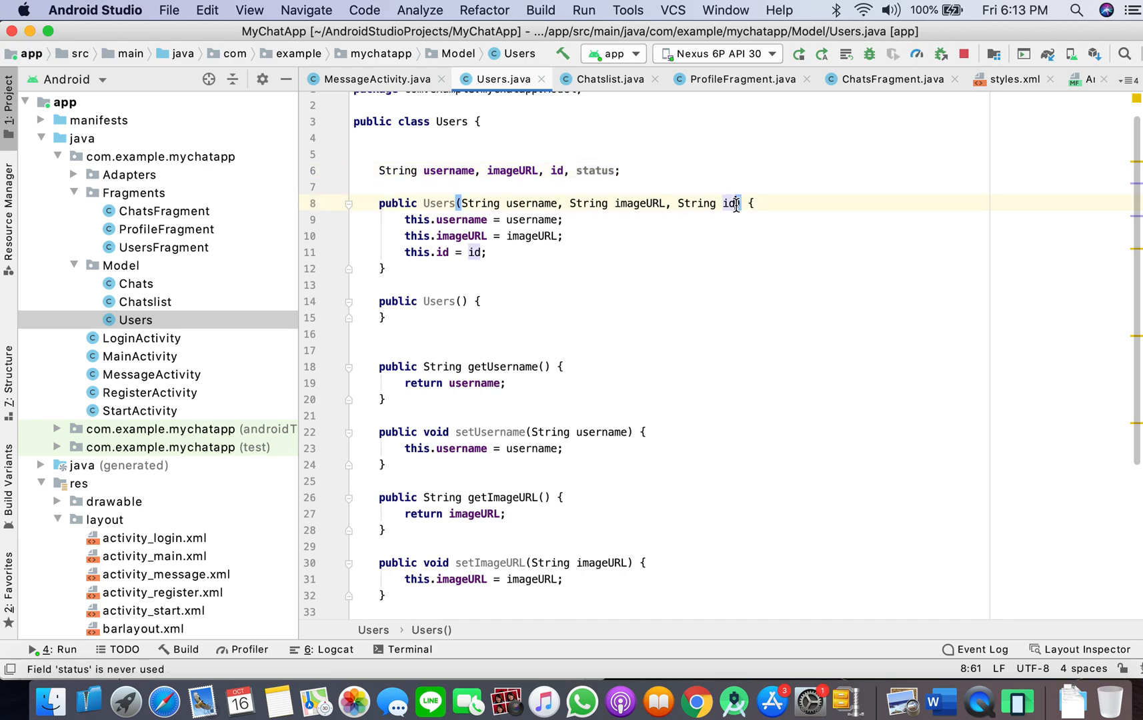
pyautogui.write(', String')
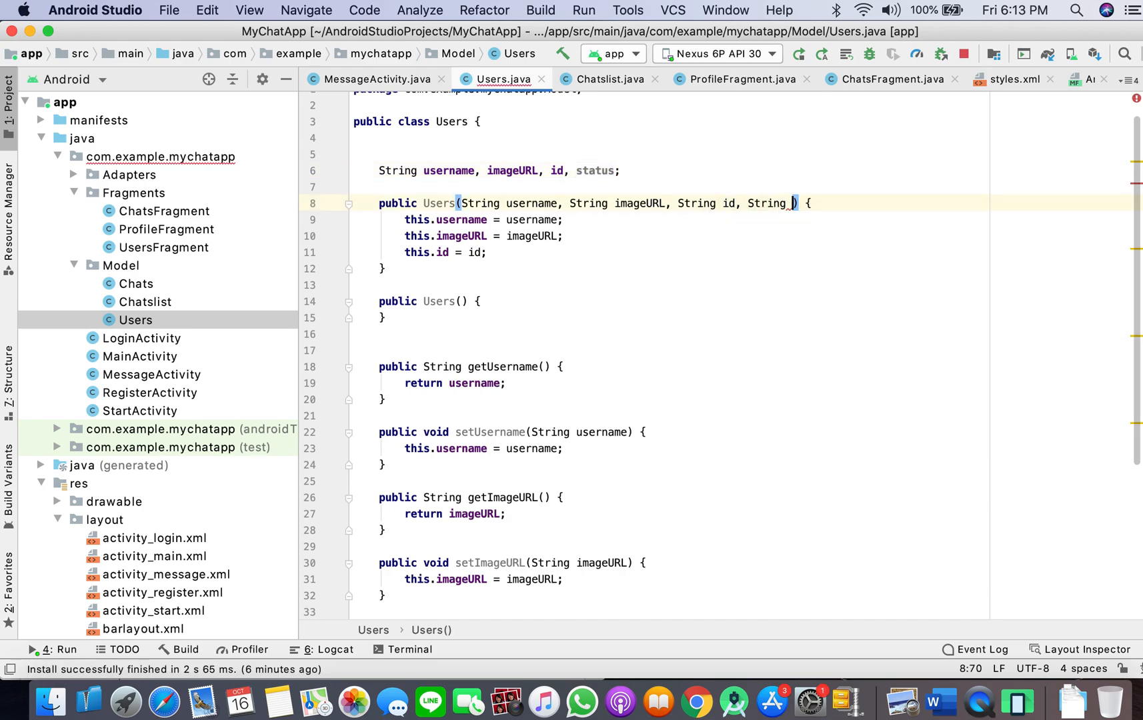
pyautogui.write('status')
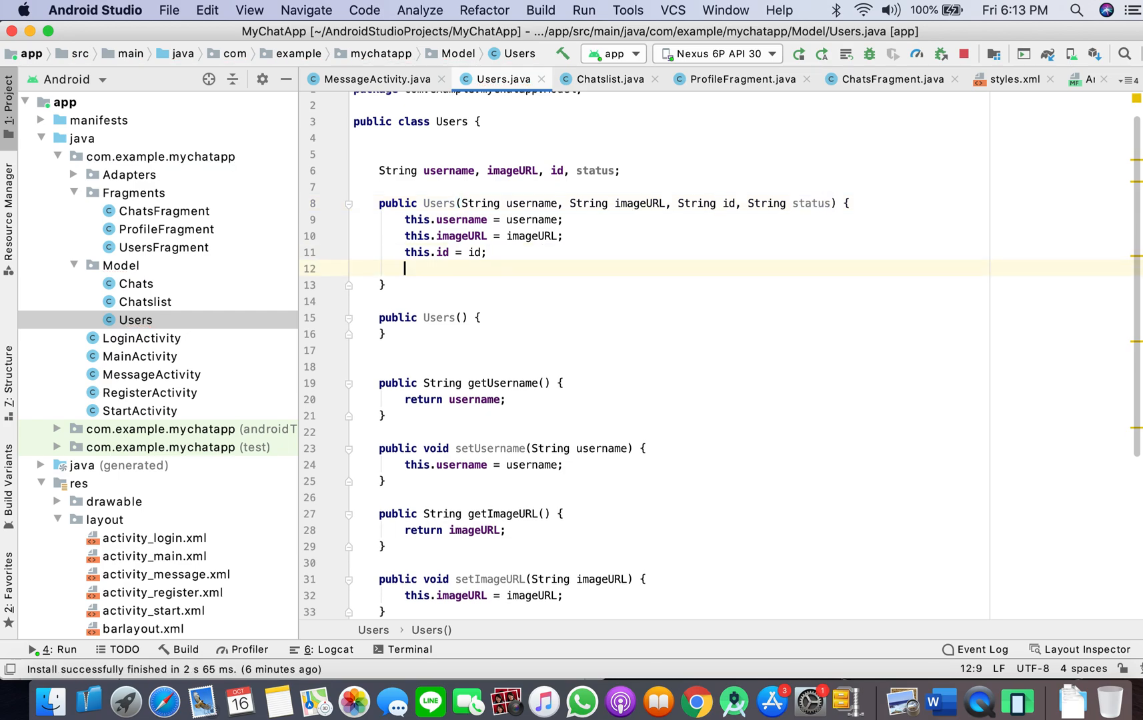
pyautogui.write('this.status =')
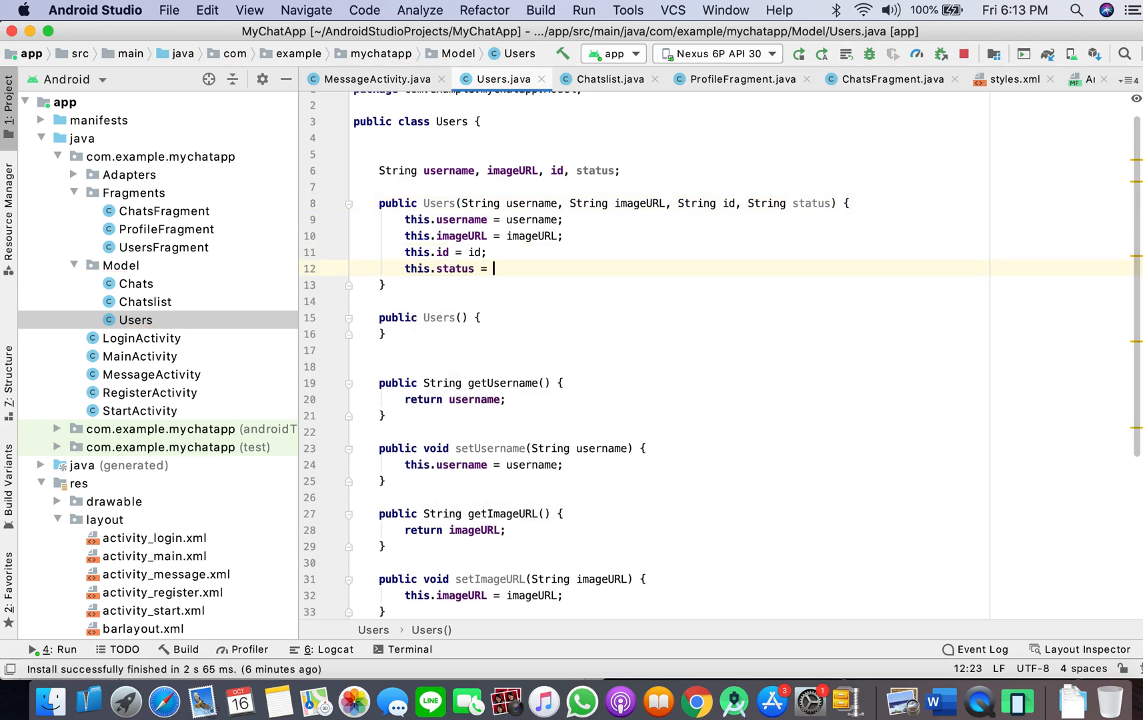
pyautogui.write('status')
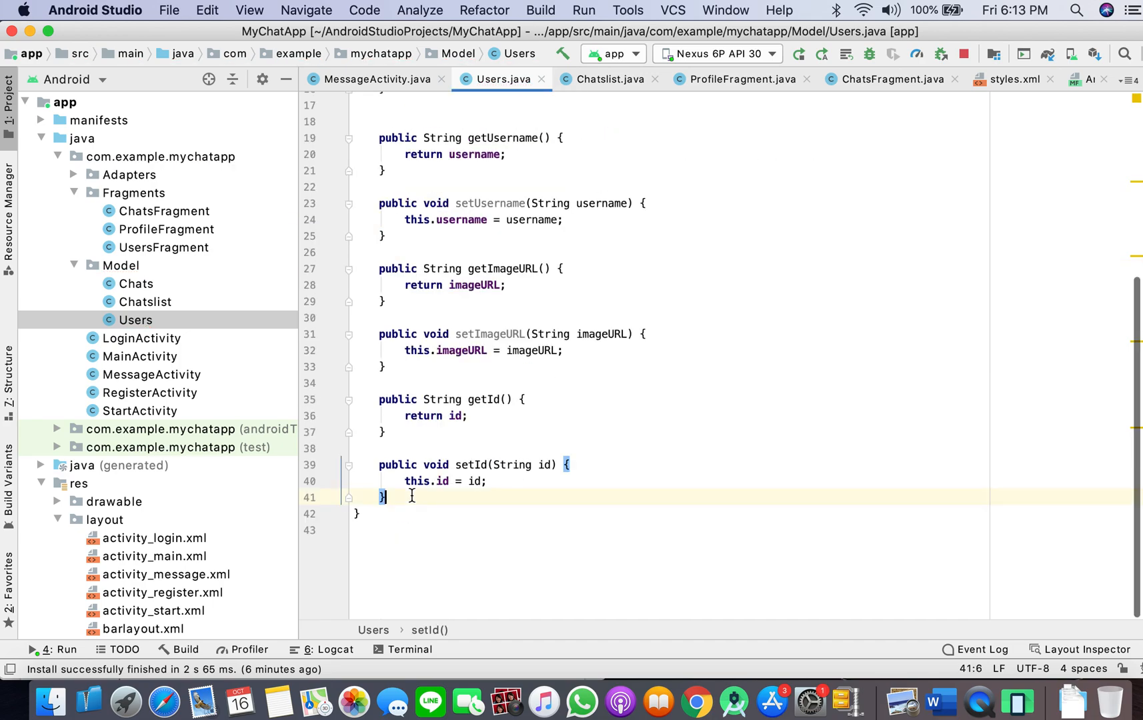
pyautogui.press('enter')
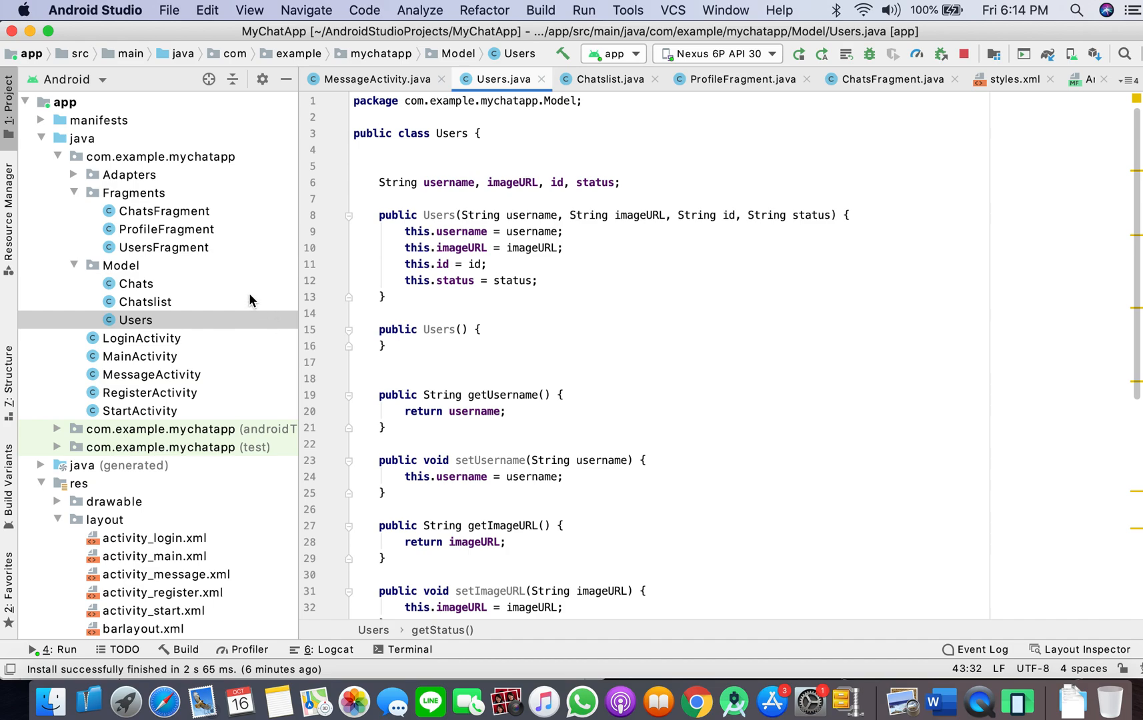
pyautogui.moveTo(175, 235)
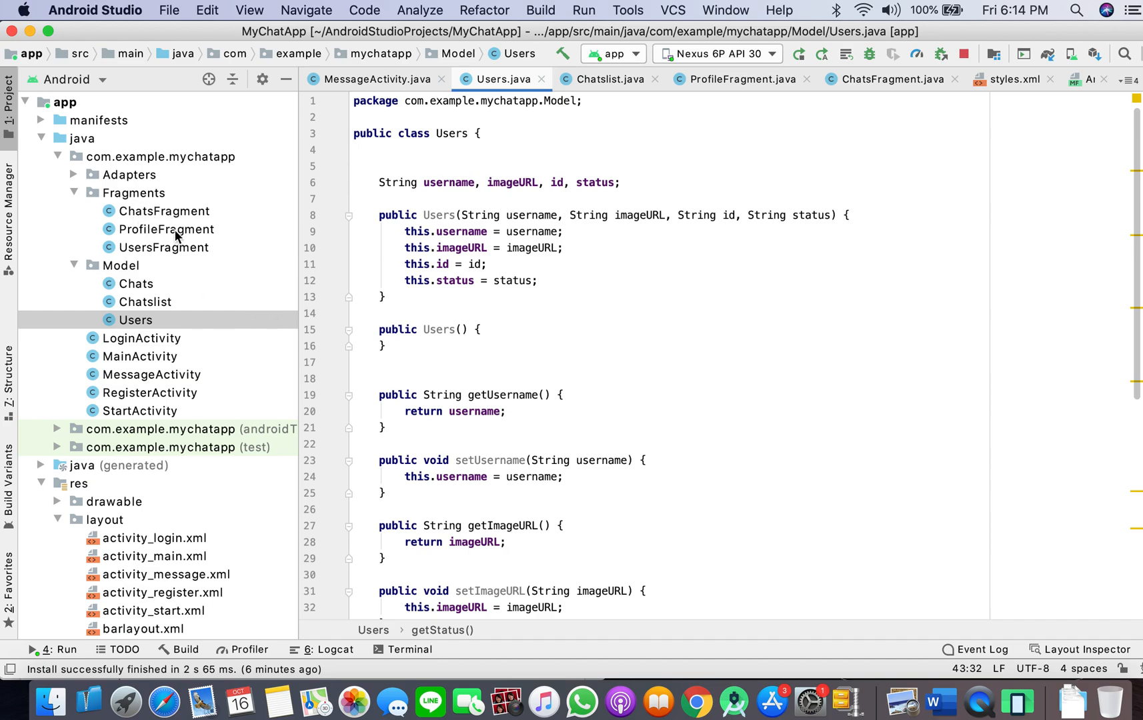
pyautogui.click(129, 174)
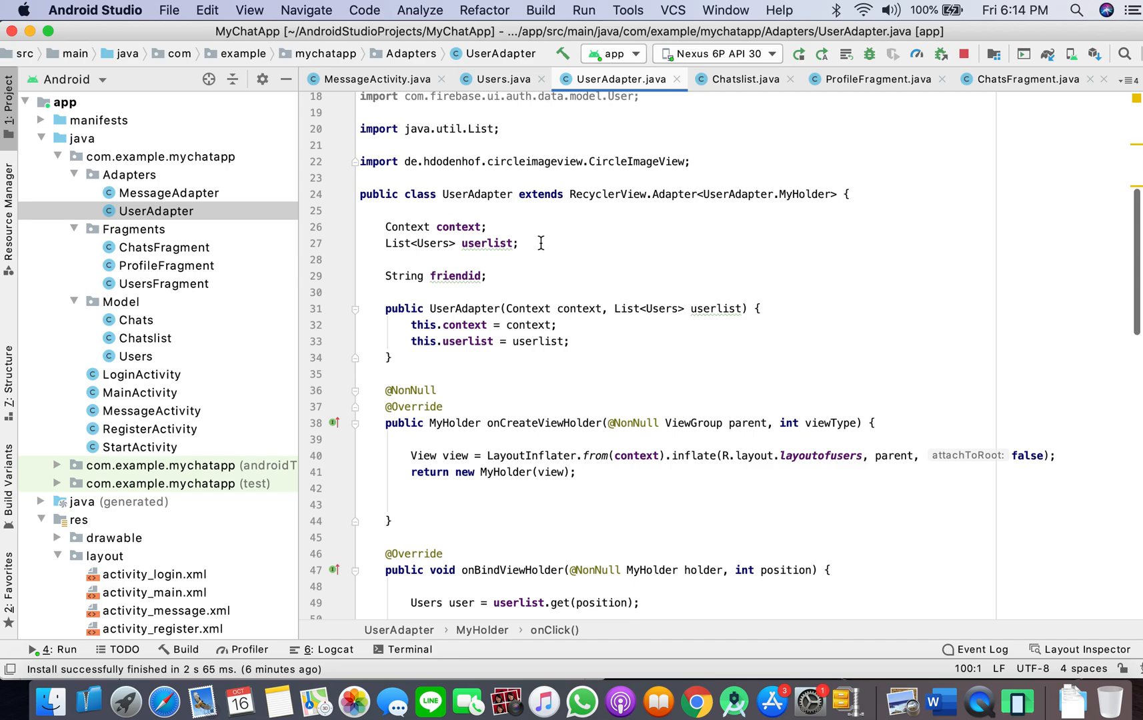
# Declare a boolean isChat field in UserAdapter and add it as a constructor parameter
pyautogui.click(517, 243)
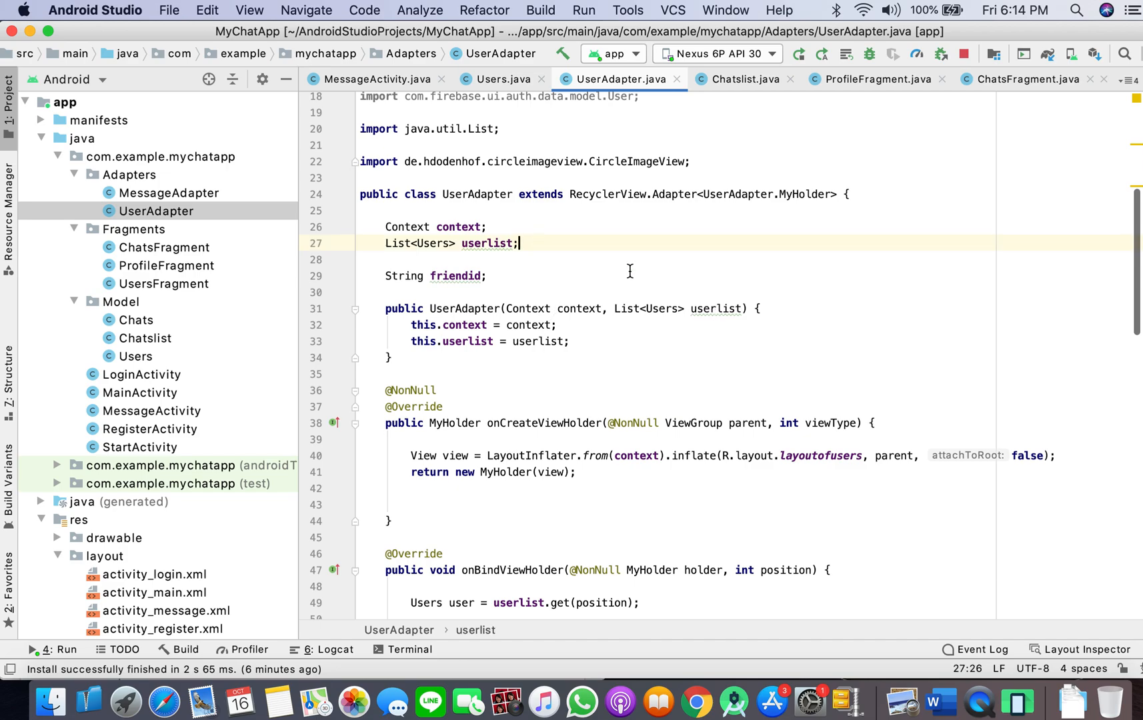
pyautogui.press('enter')
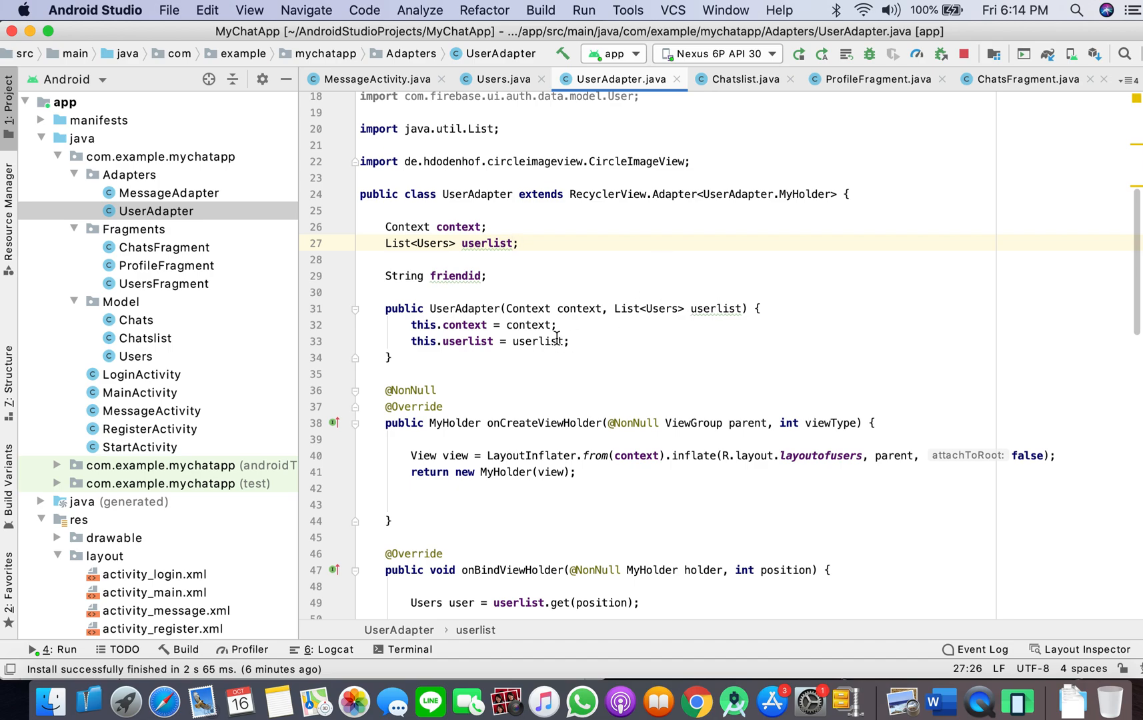
pyautogui.moveTo(547, 358)
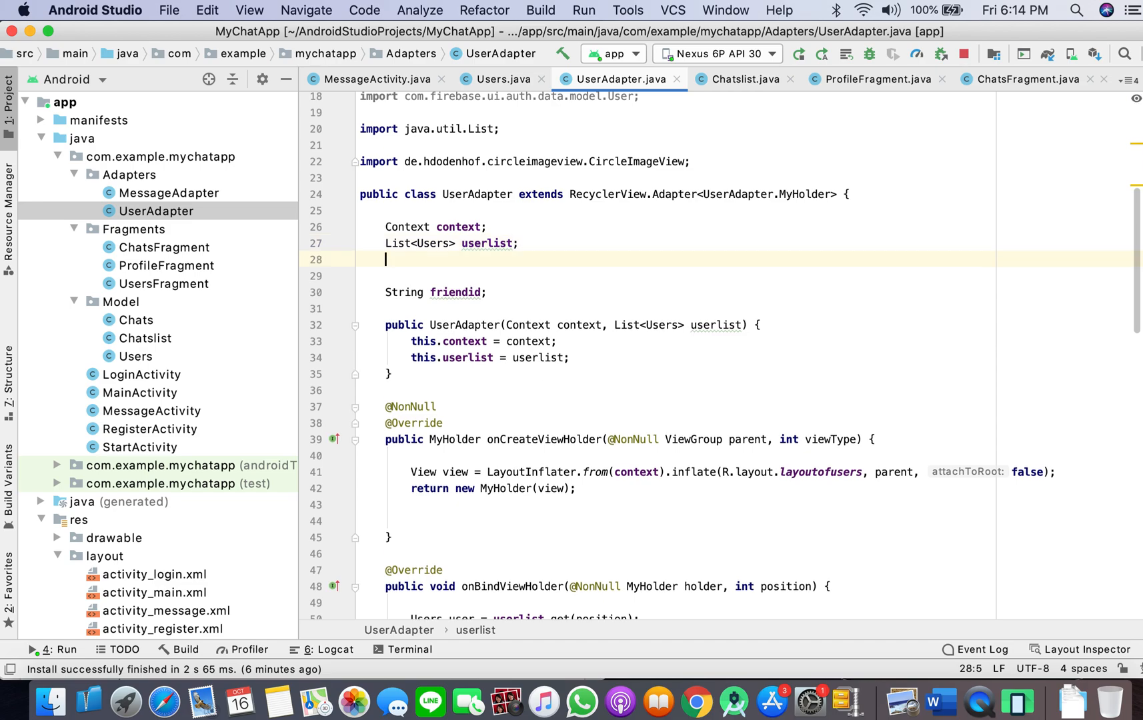
pyautogui.write('boolean')
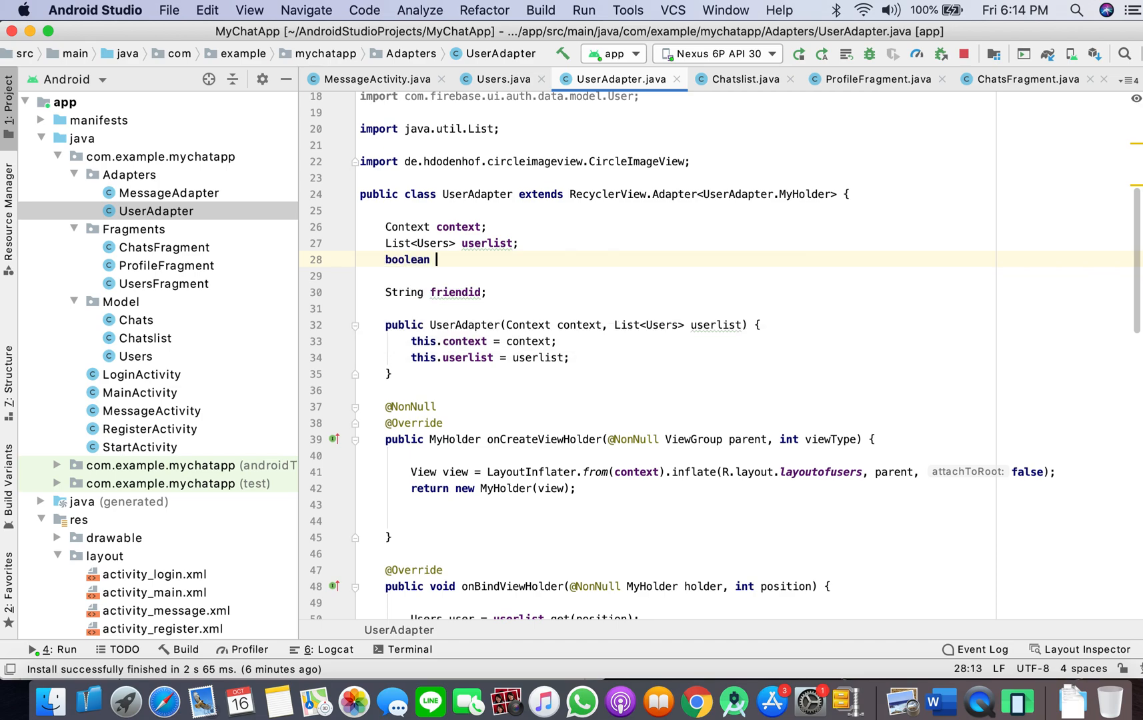
pyautogui.write('isChat;')
pyautogui.click(675, 325)
pyautogui.write(',')
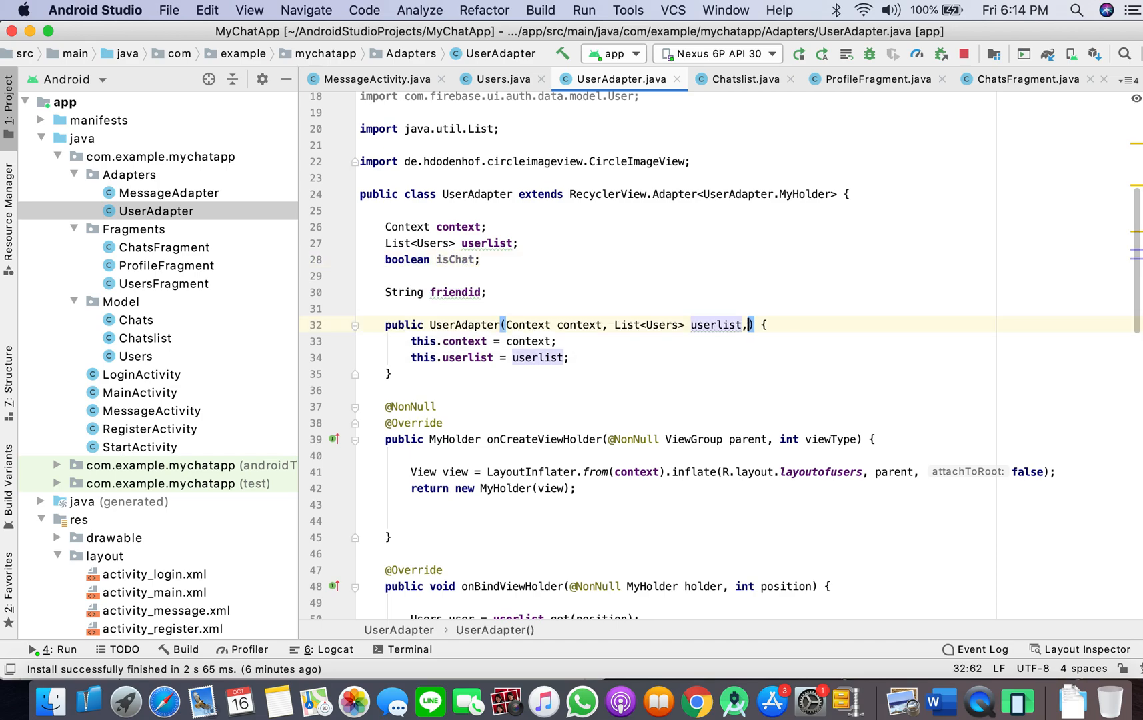
pyautogui.write('boolean')
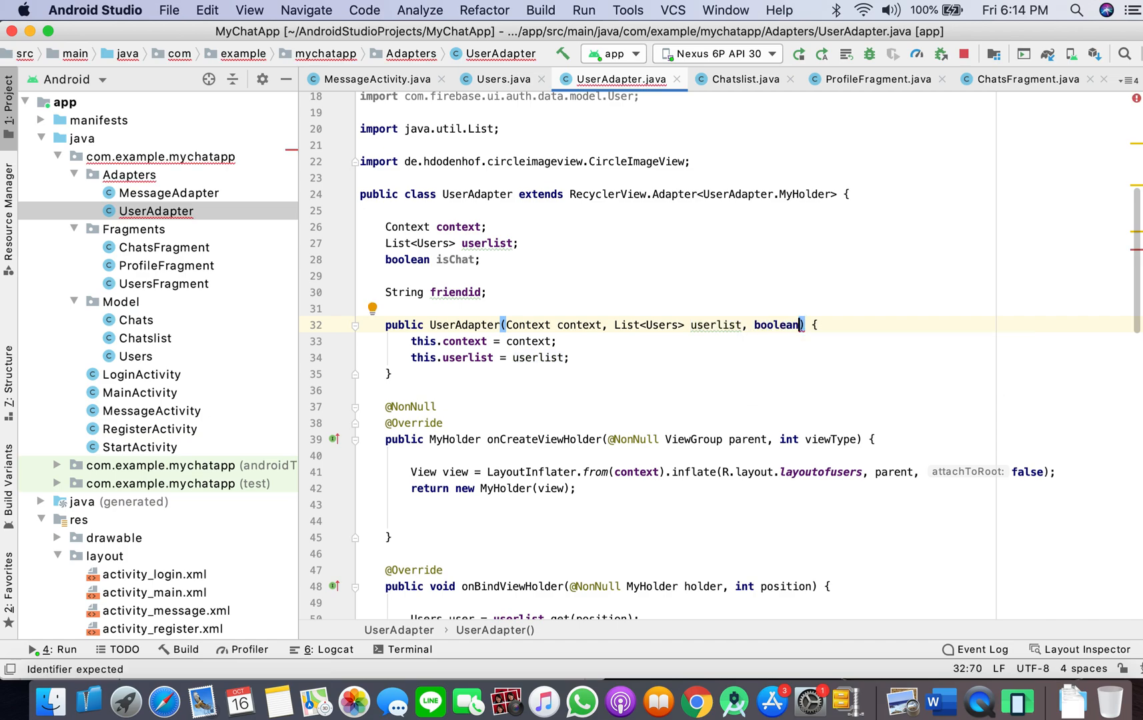
pyautogui.write('isChat')
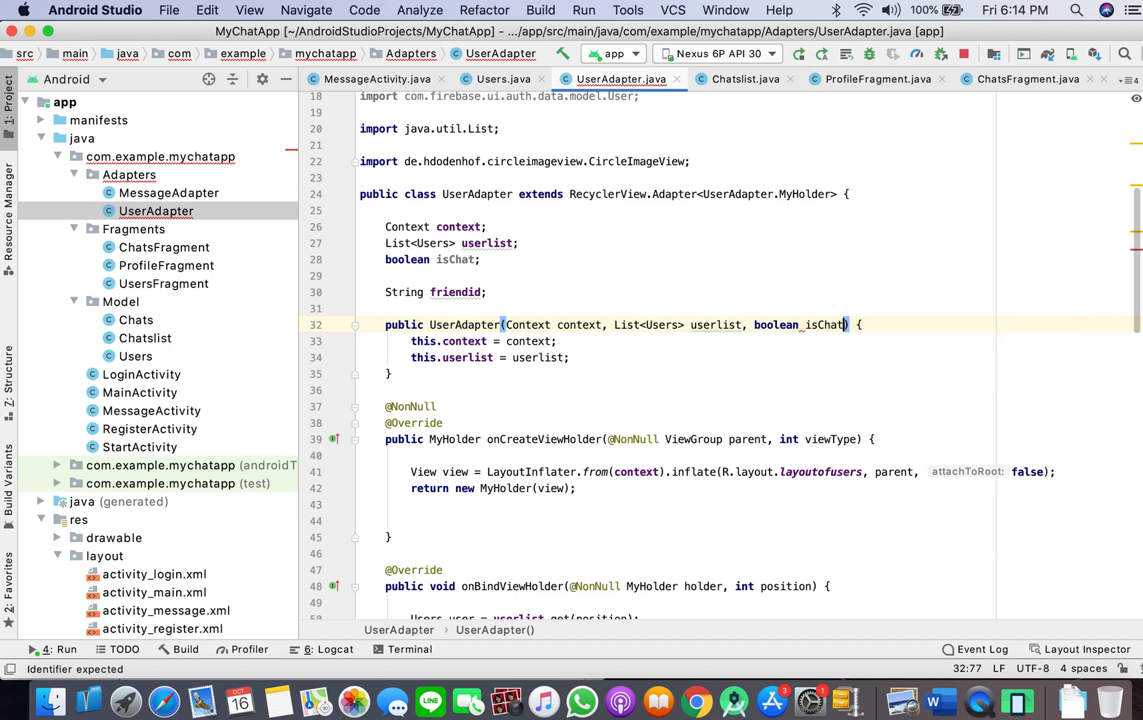
pyautogui.write('t')
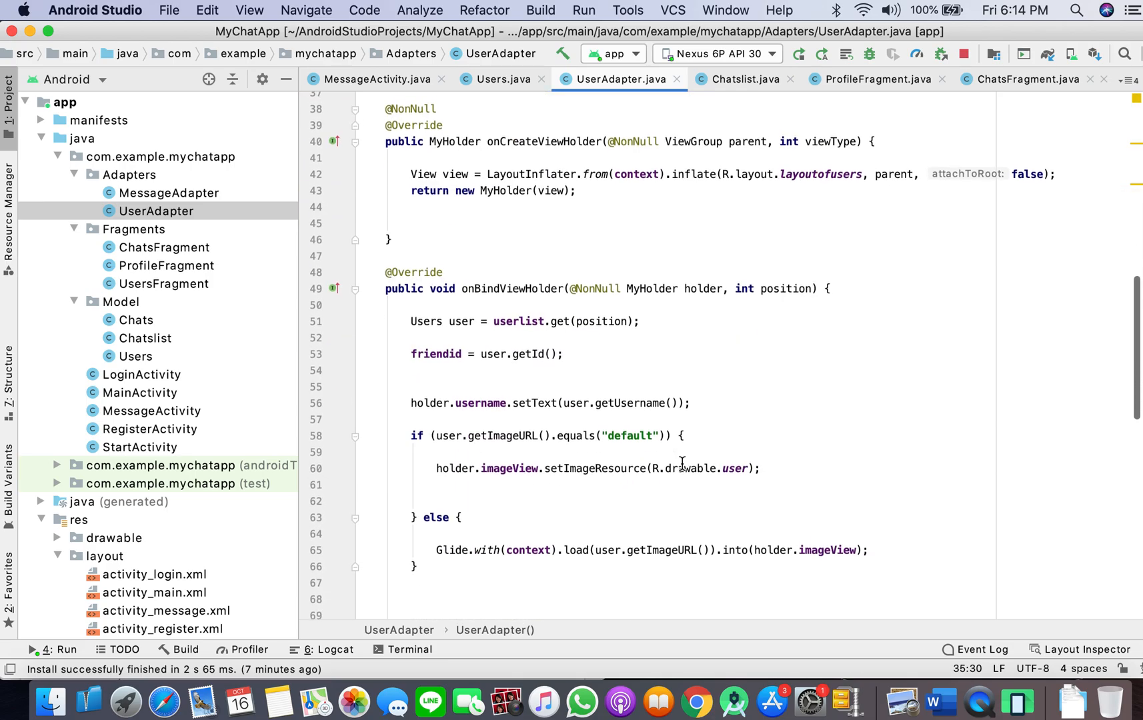
# Begin an if (isChat) check in onBindViewHolder
pyautogui.scroll(-3)
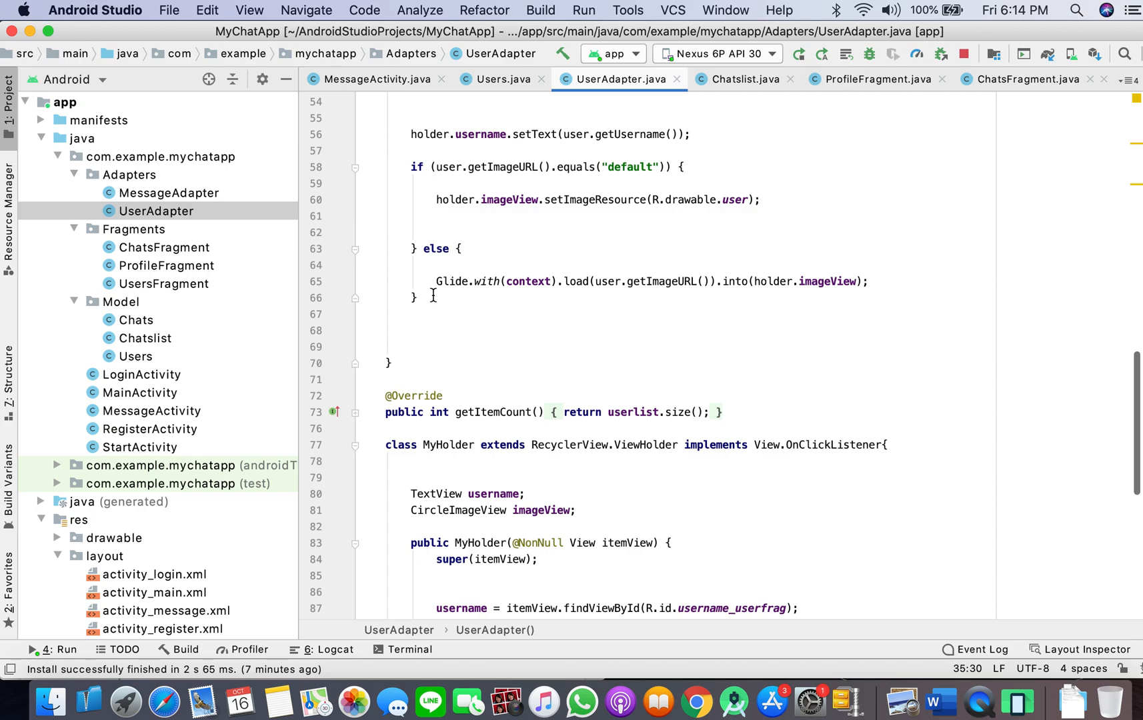
pyautogui.write('if')
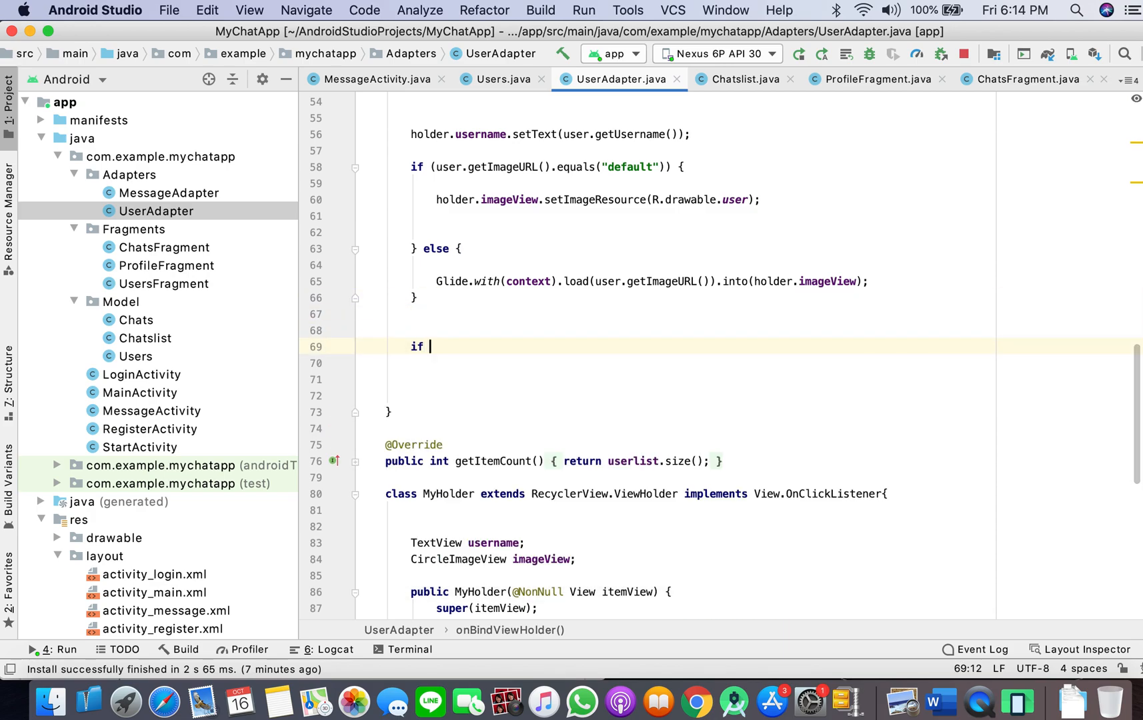
pyautogui.write('(isChat)')
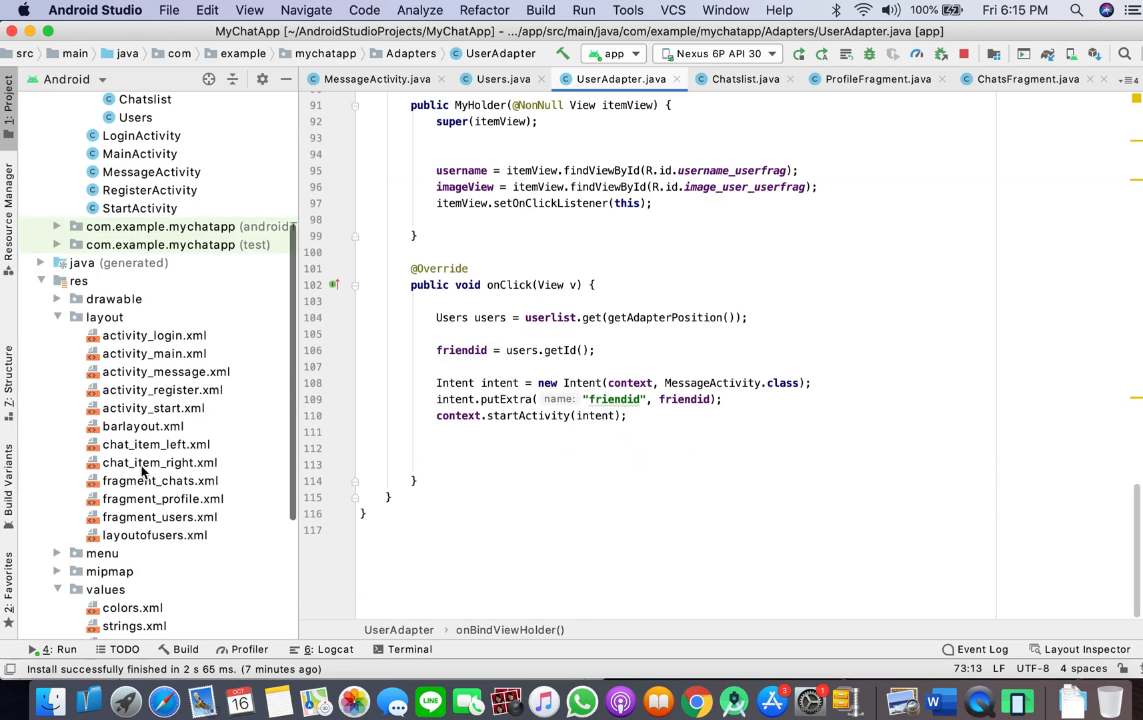
pyautogui.moveTo(161, 418)
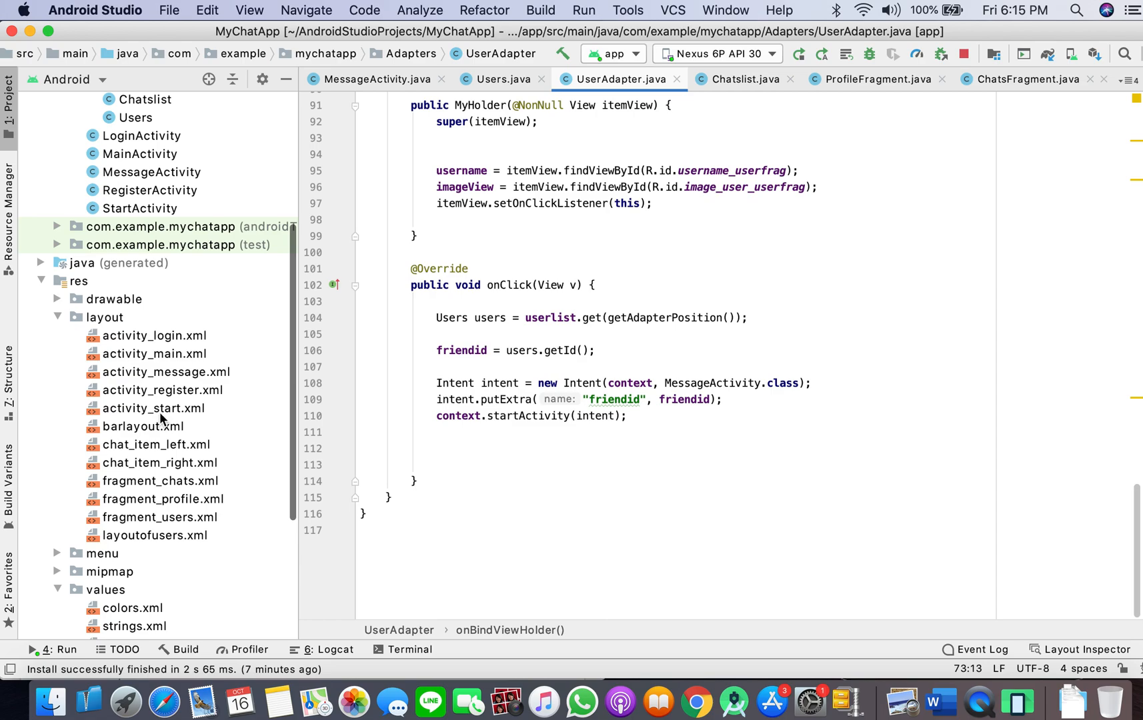
pyautogui.moveTo(181, 428)
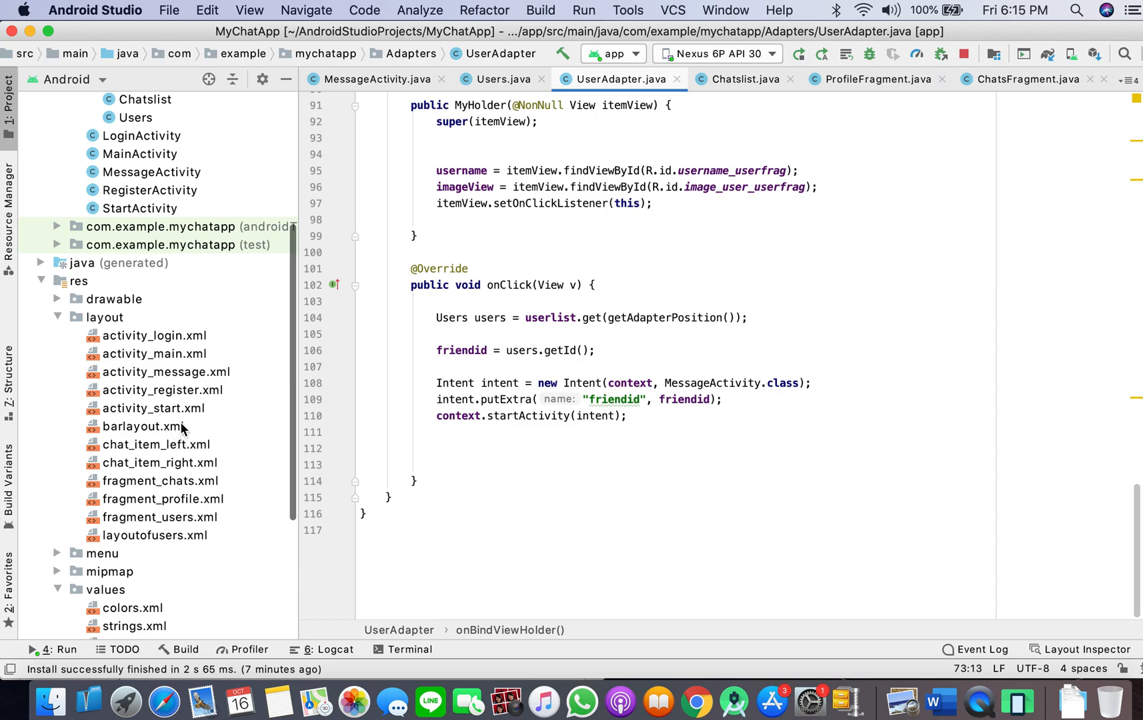
pyautogui.moveTo(203, 375)
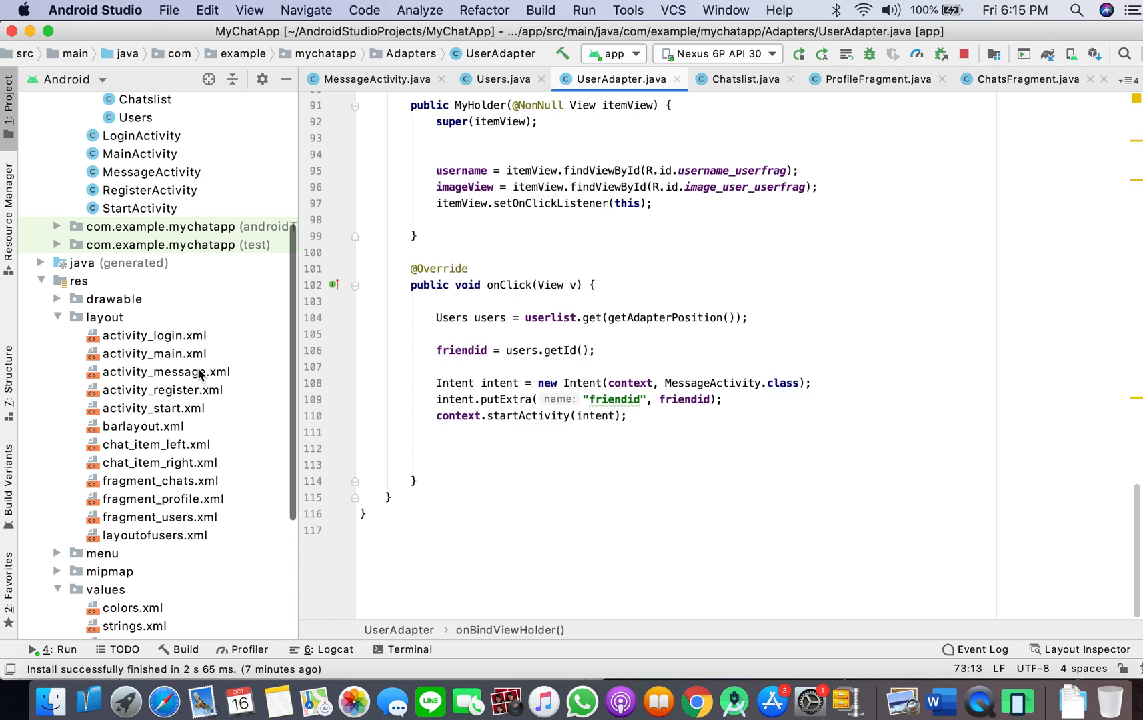
pyautogui.moveTo(162, 443)
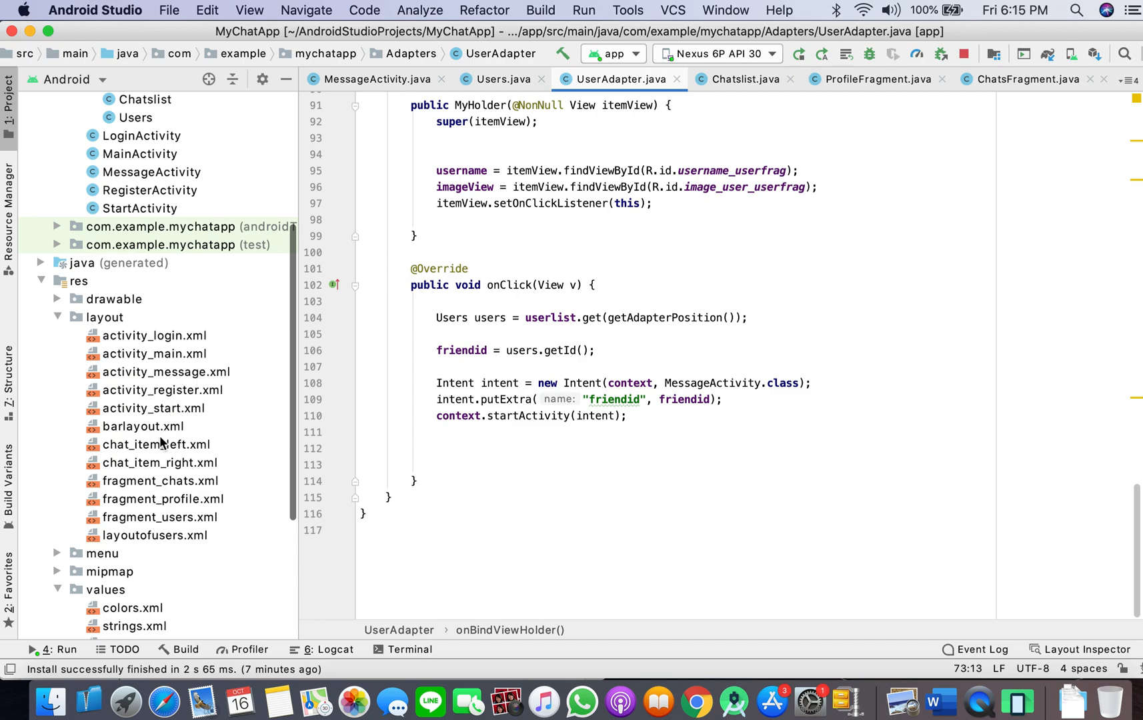
pyautogui.moveTo(186, 473)
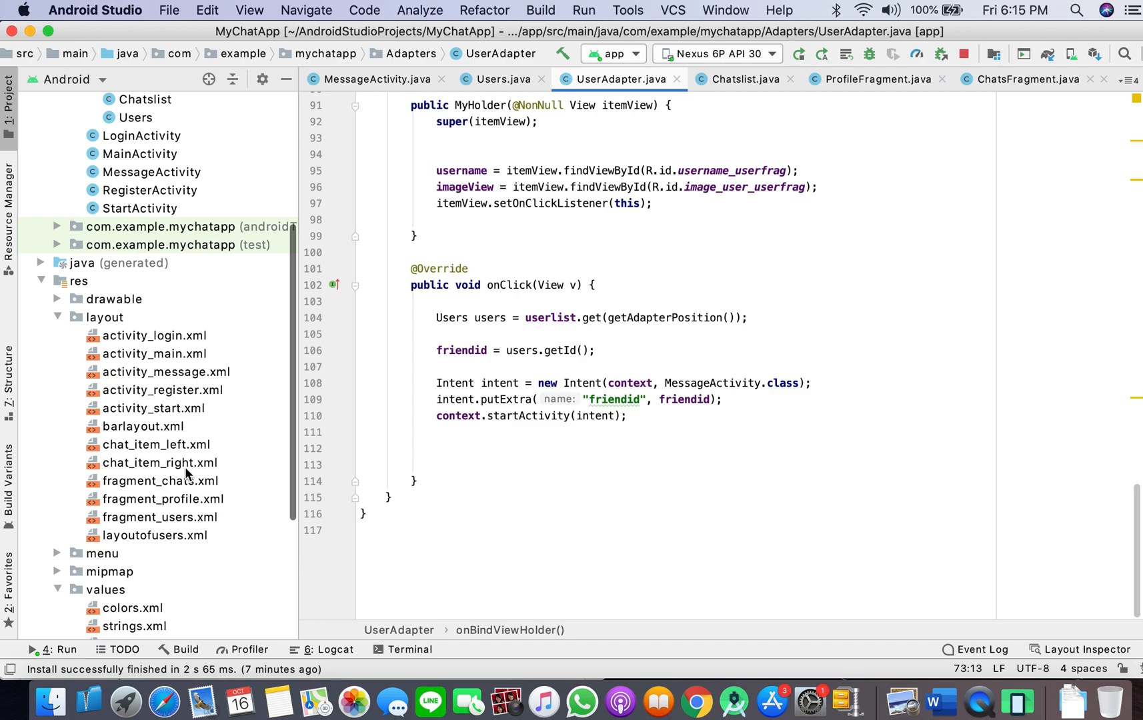
pyautogui.moveTo(175, 450)
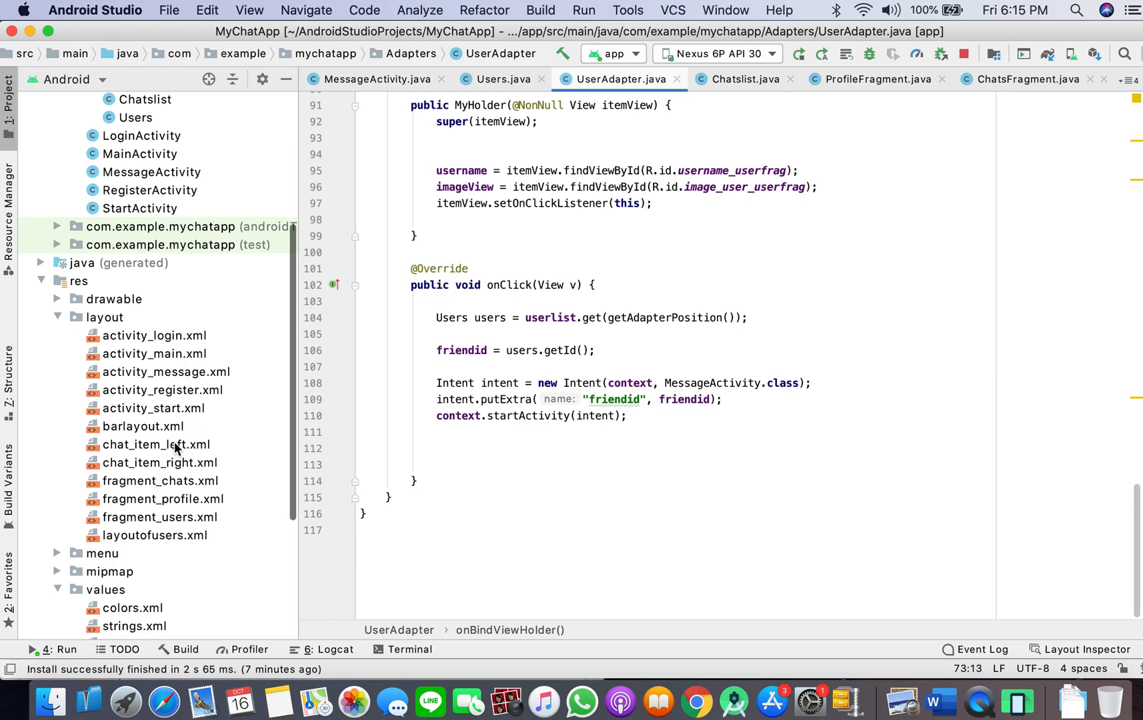
# Open layoutofusers.xml showing the online and offline status circles
pyautogui.doubleClick(154, 535)
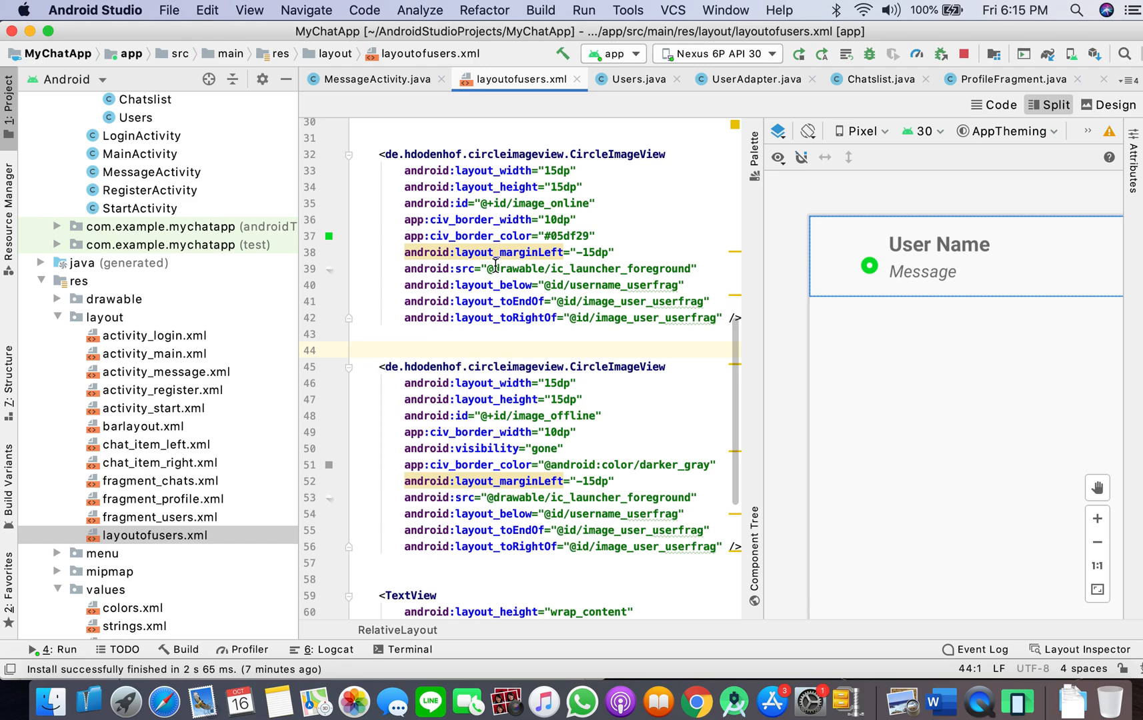
# Set android:visibility="gone" on both the image_online and image_offline circles
pyautogui.click(868, 266)
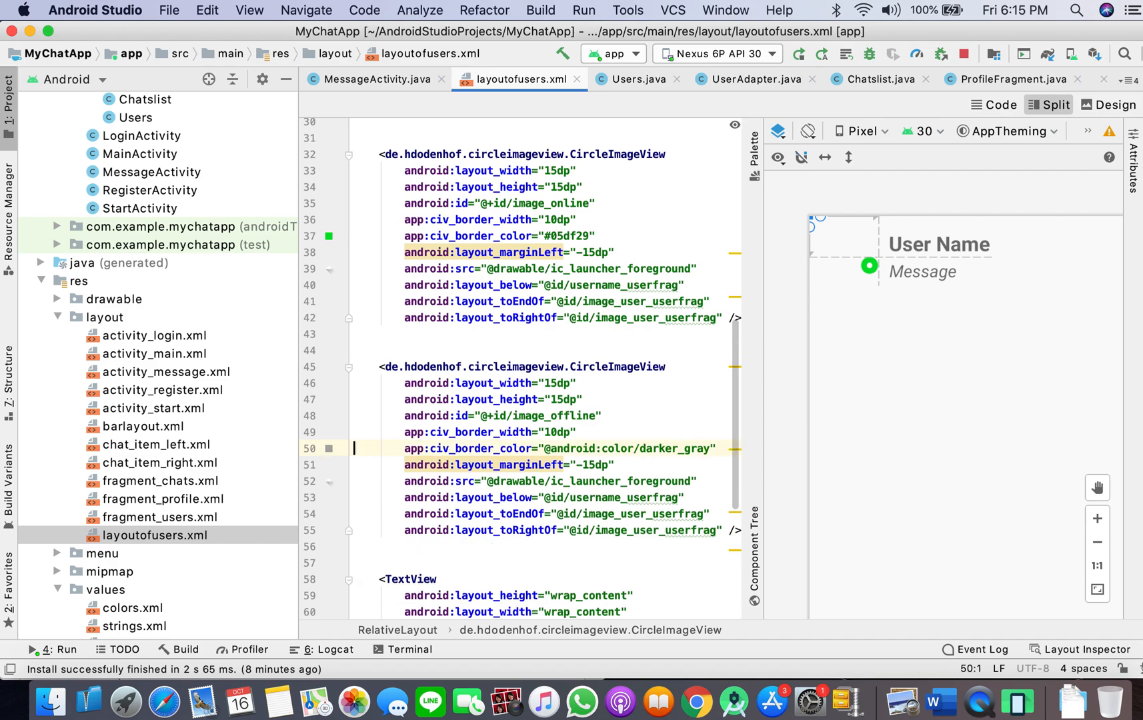
pyautogui.click(869, 266)
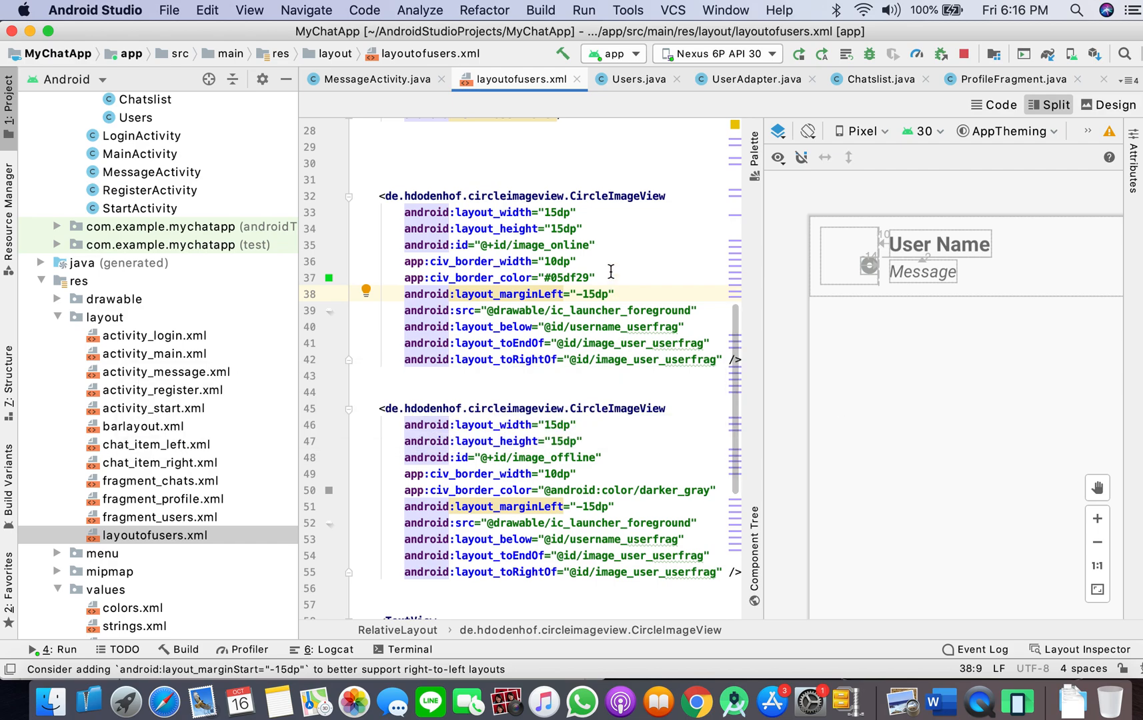
pyautogui.write('visibility="gone')
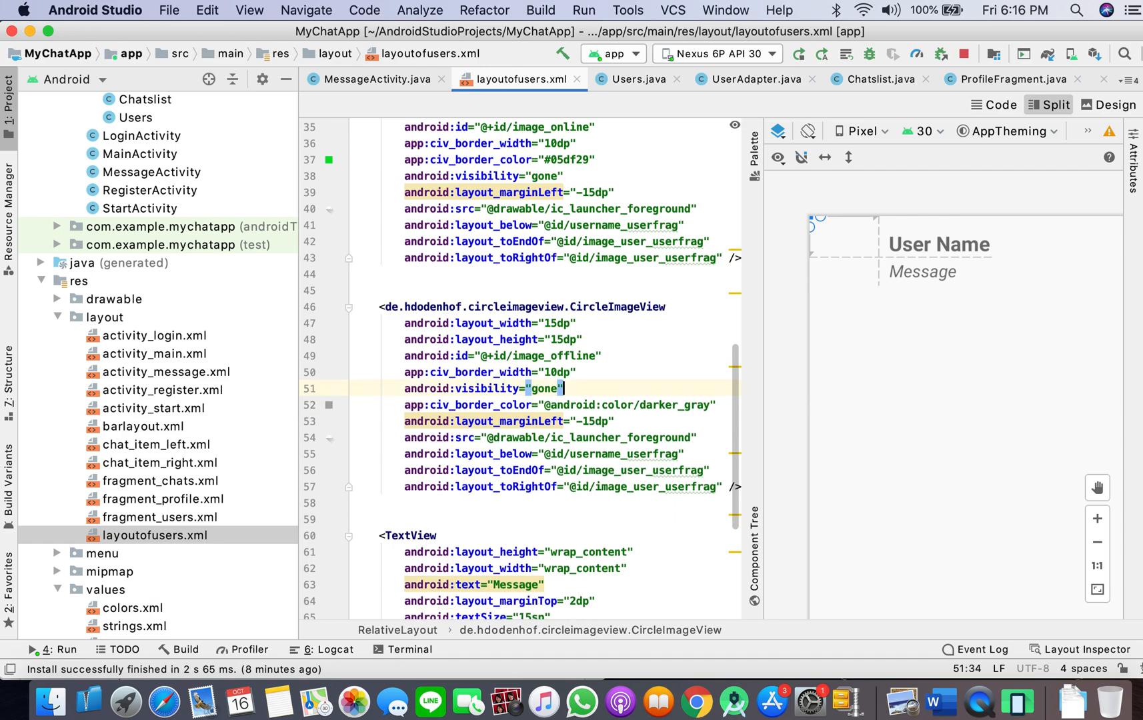
pyautogui.moveTo(772, 329)
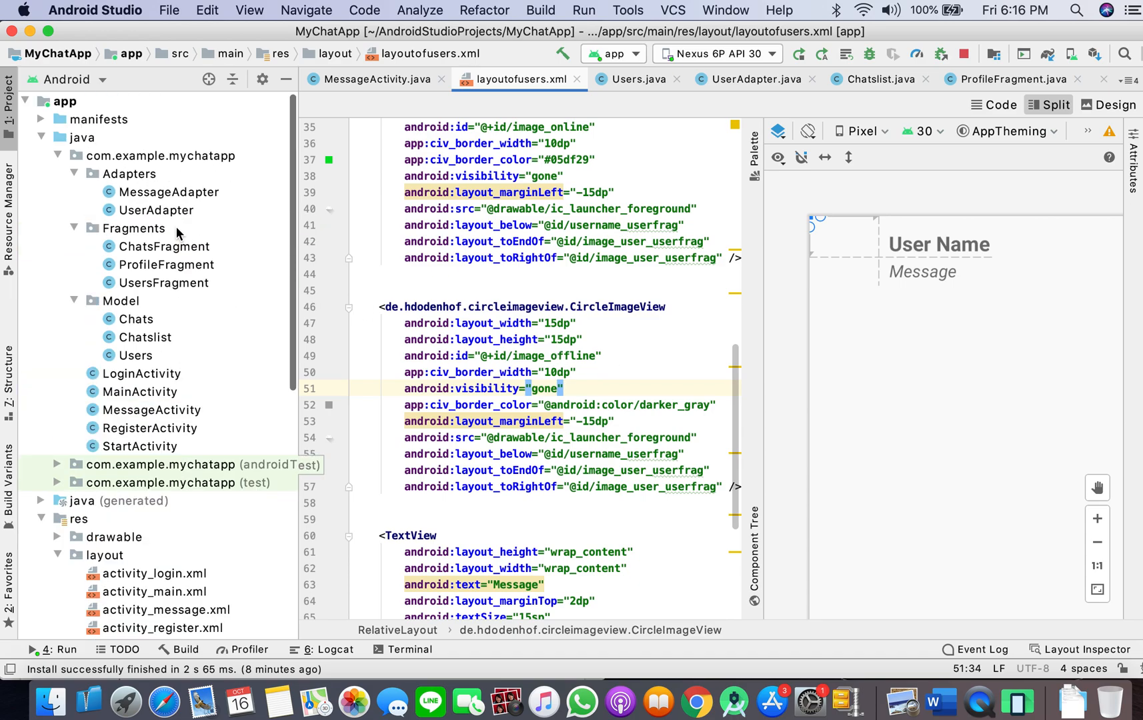
pyautogui.click(155, 208)
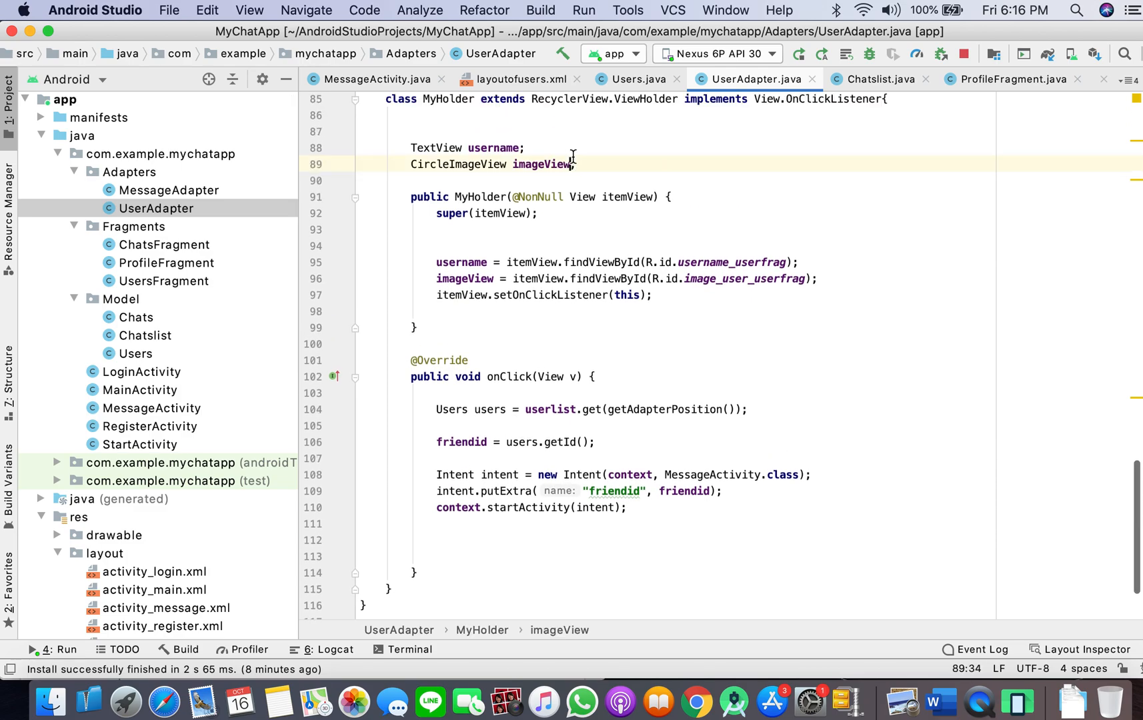
# Declare image_on and image_off in MyHolder and bind them to R.id.image_online and R.id.image_offline
pyautogui.write(', image_on, image_off')
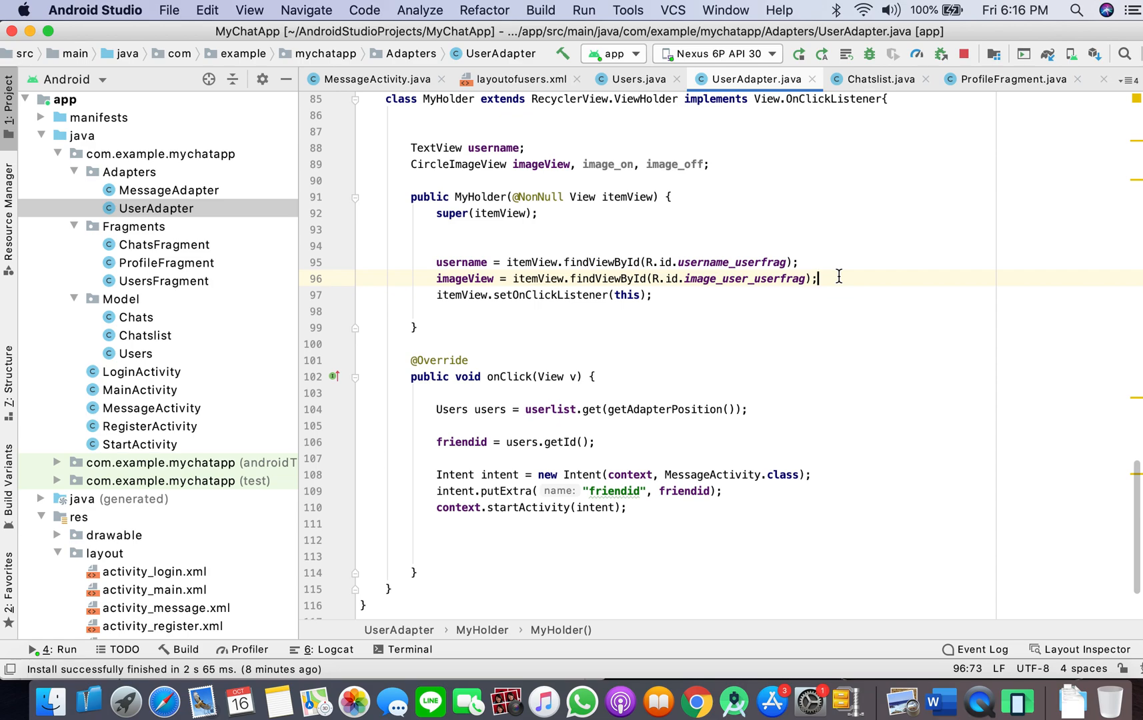
pyautogui.write('imageon')
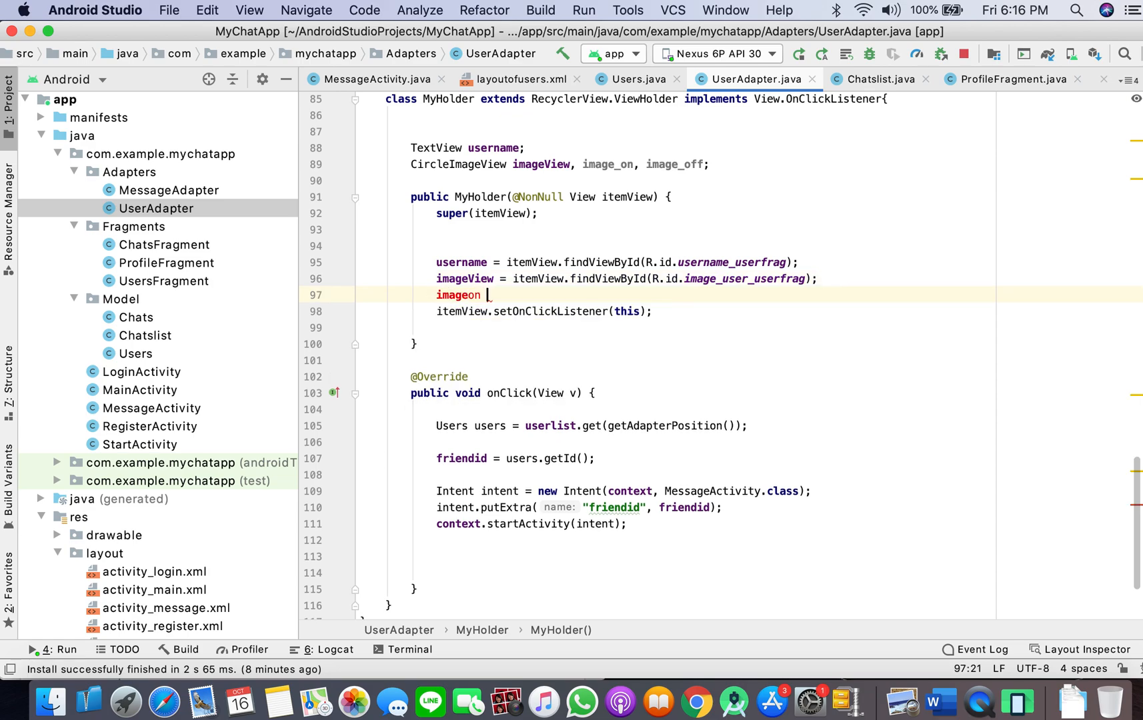
pyautogui.write('_on = image_o')
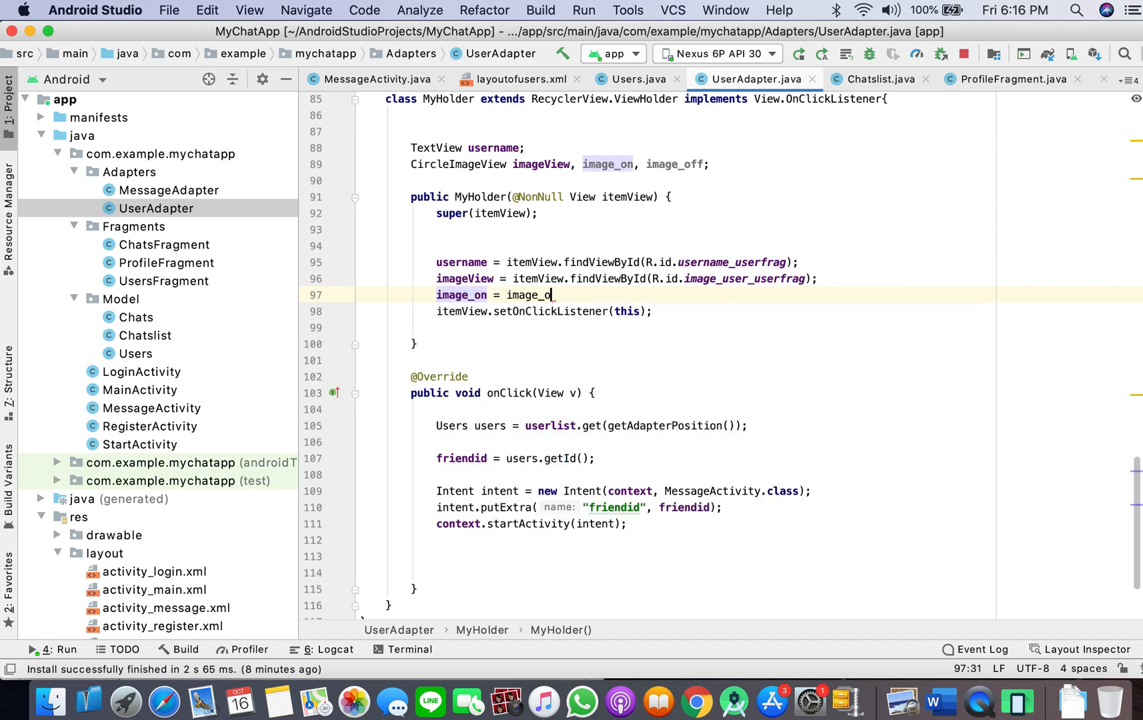
pyautogui.write('itemView.findViewById(R.')
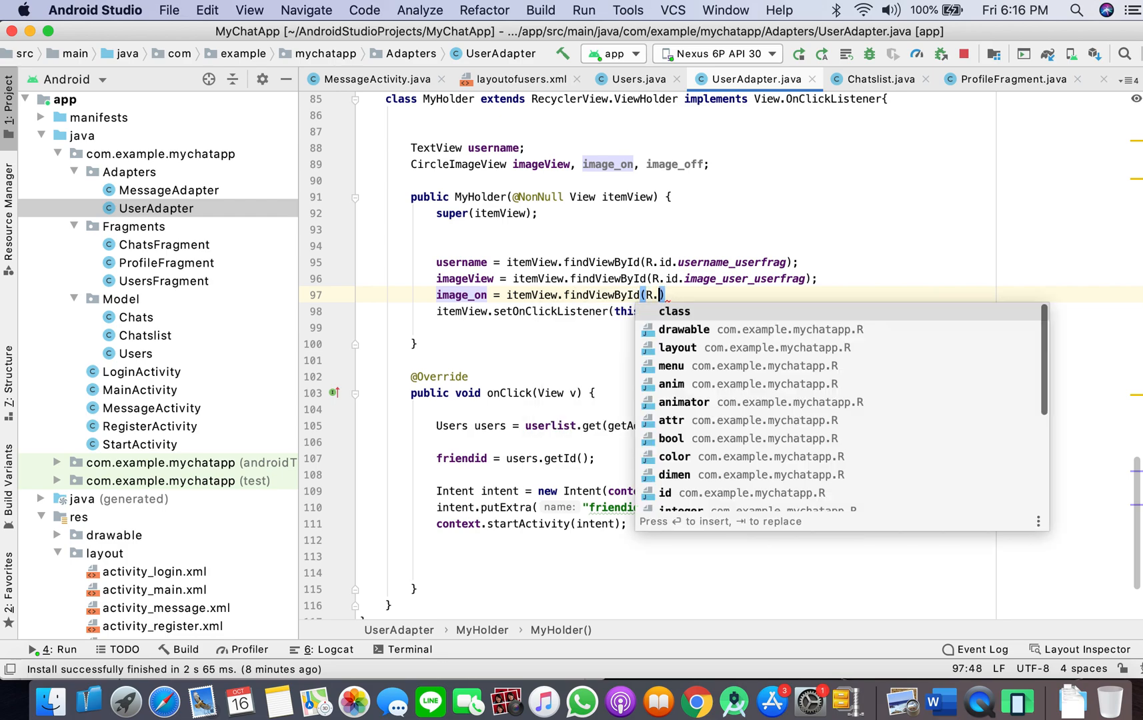
pyautogui.write('image_online')
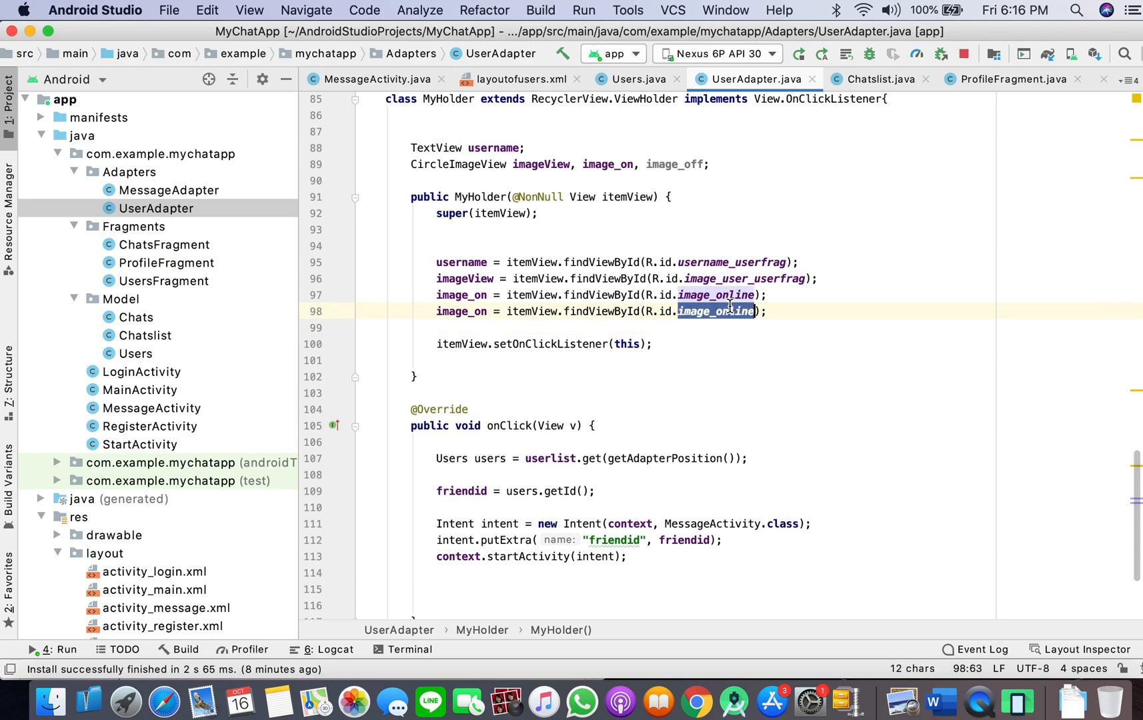
pyautogui.write('image_offline')
pyautogui.write('if')
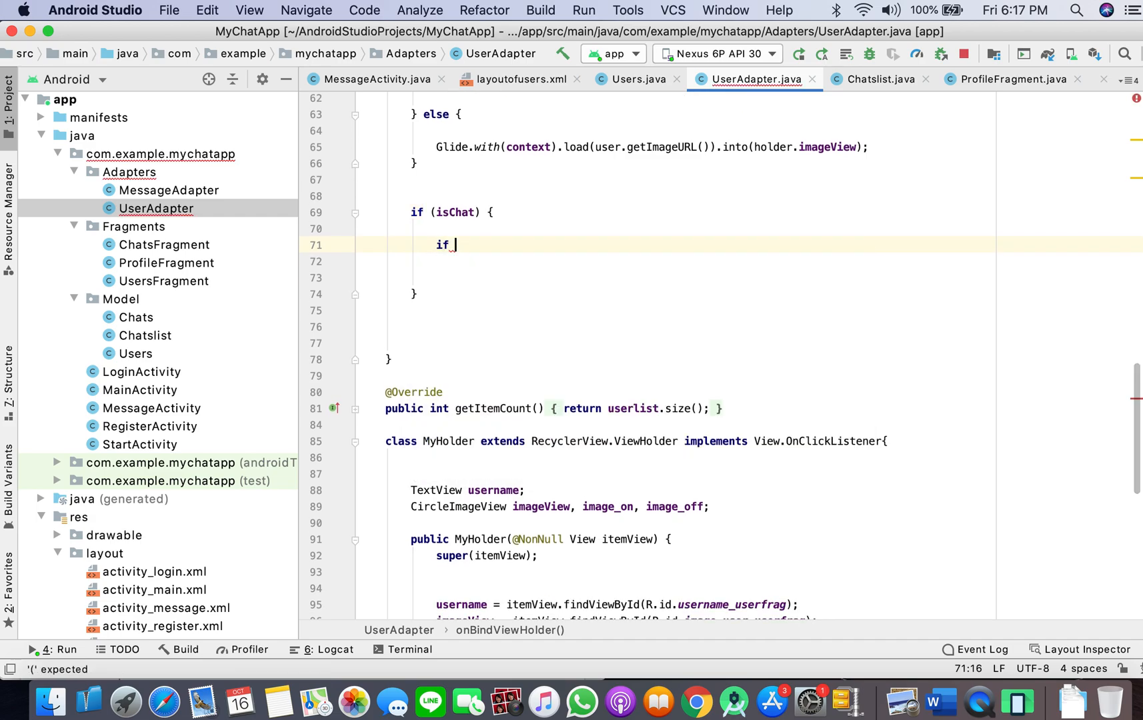
# If user.getStatus() equals "online", show image_on and set image_off to View.GONE
pyautogui.write('(user')
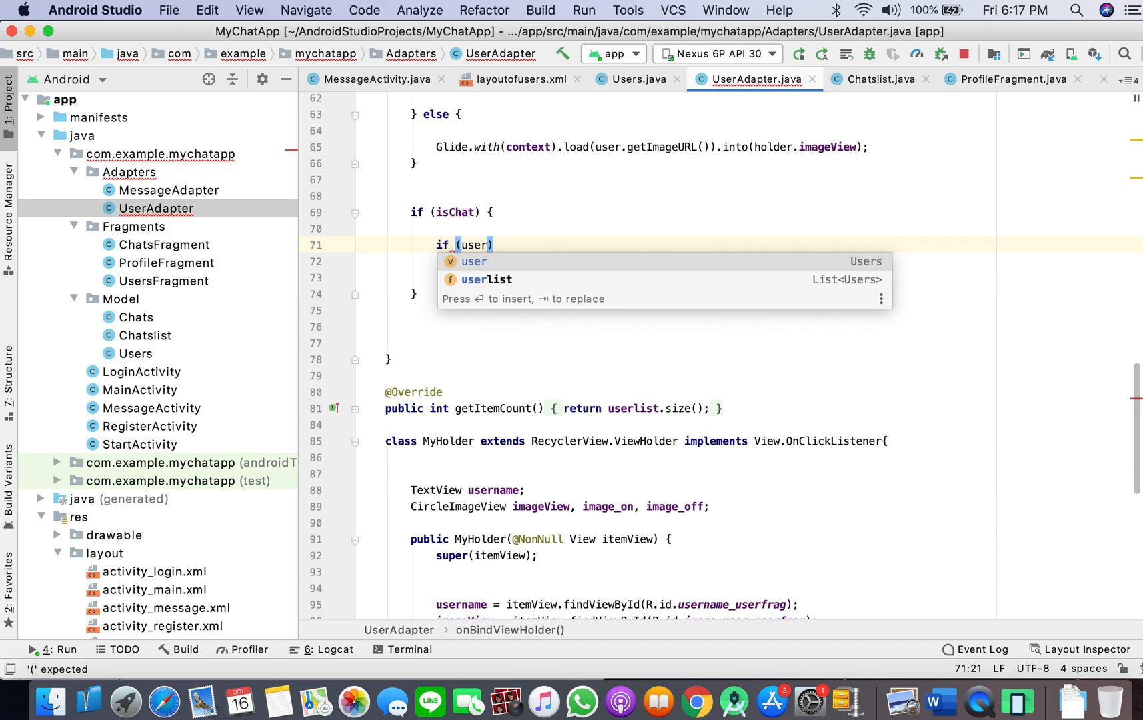
pyautogui.write('.getStatus()')
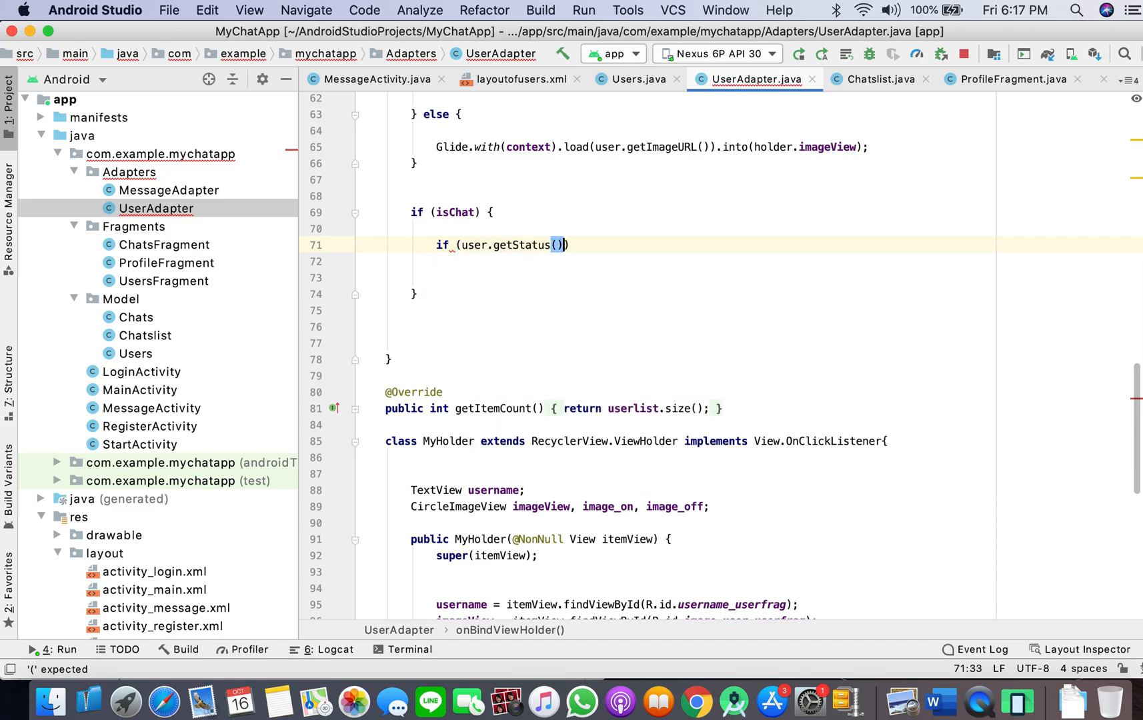
pyautogui.write('.equals("")')
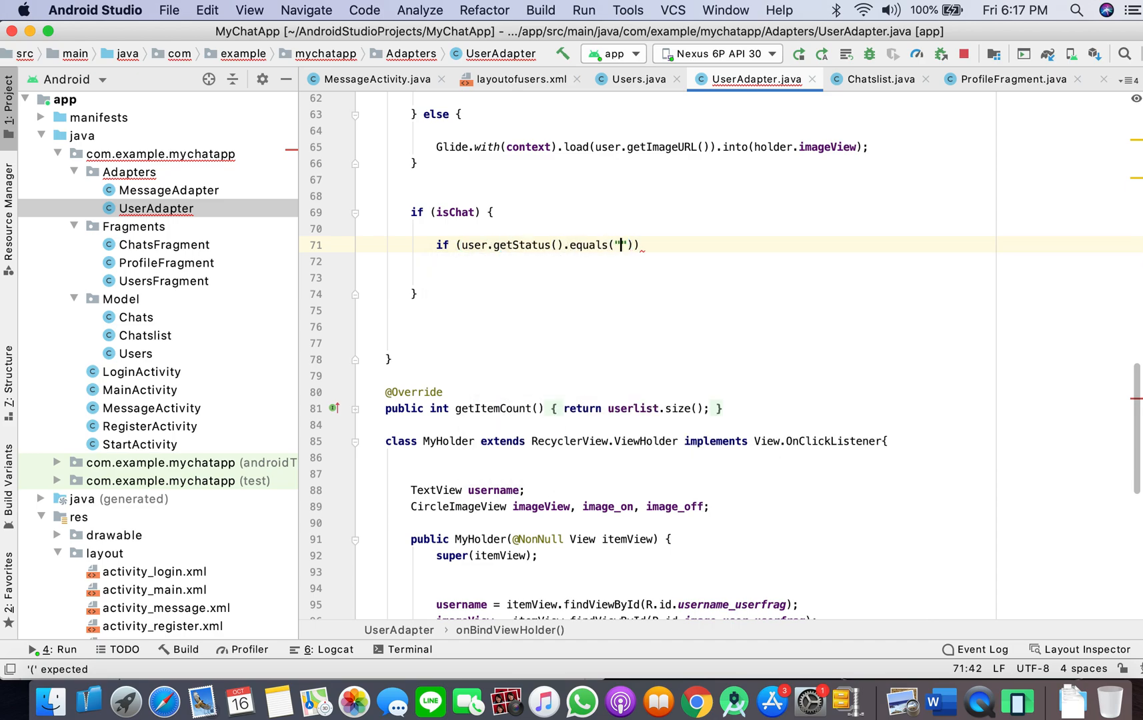
pyautogui.write('online')
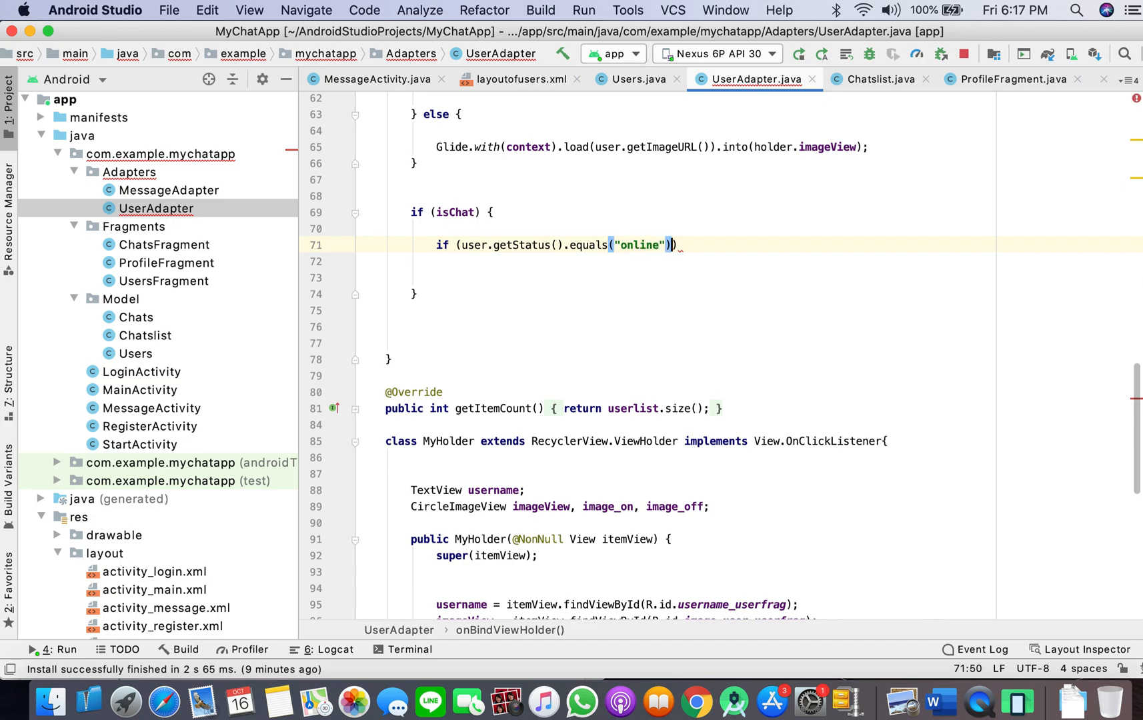
pyautogui.write('{')
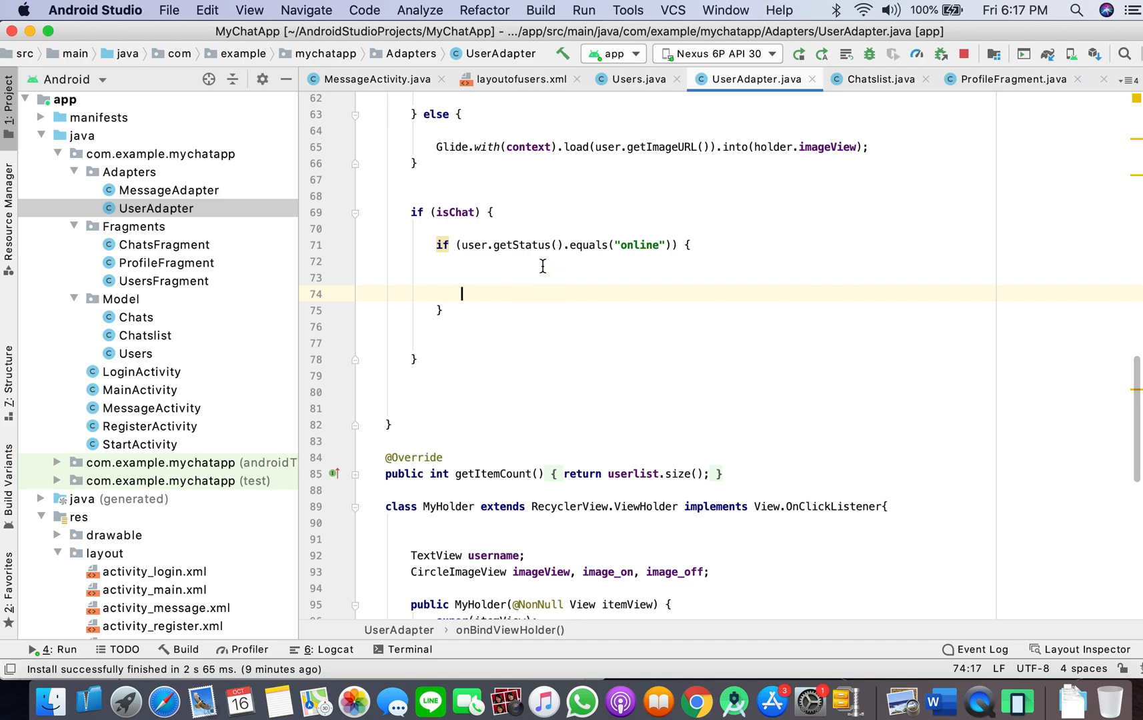
pyautogui.write('im')
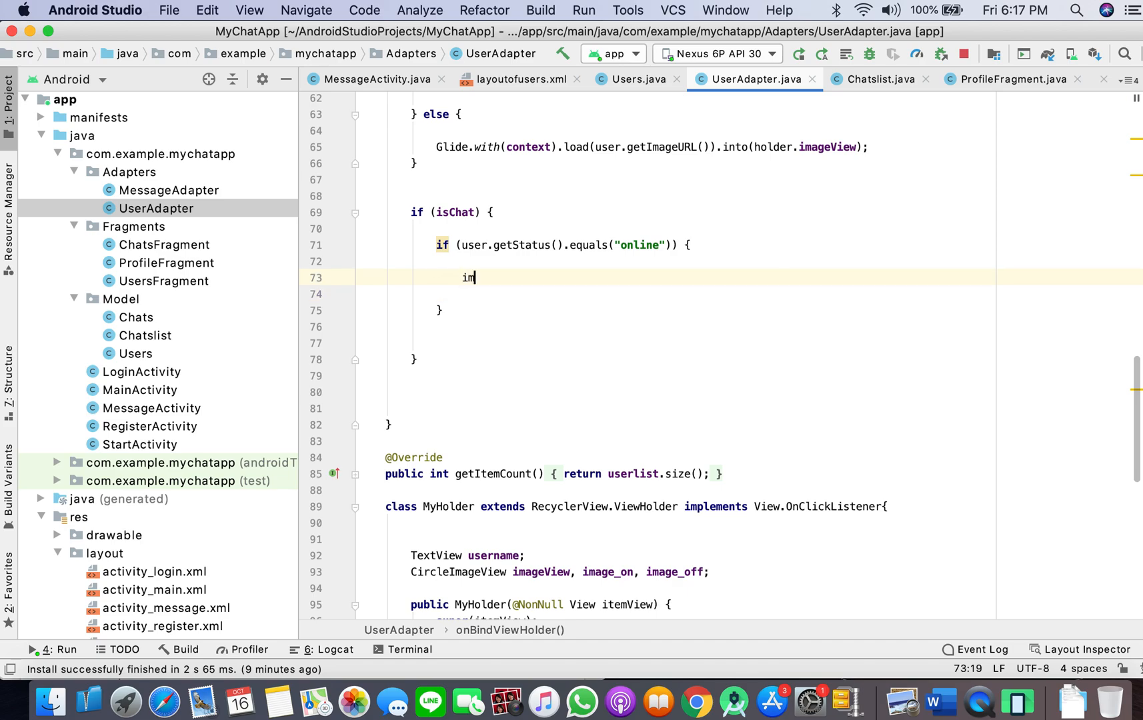
pyautogui.write('holder.')
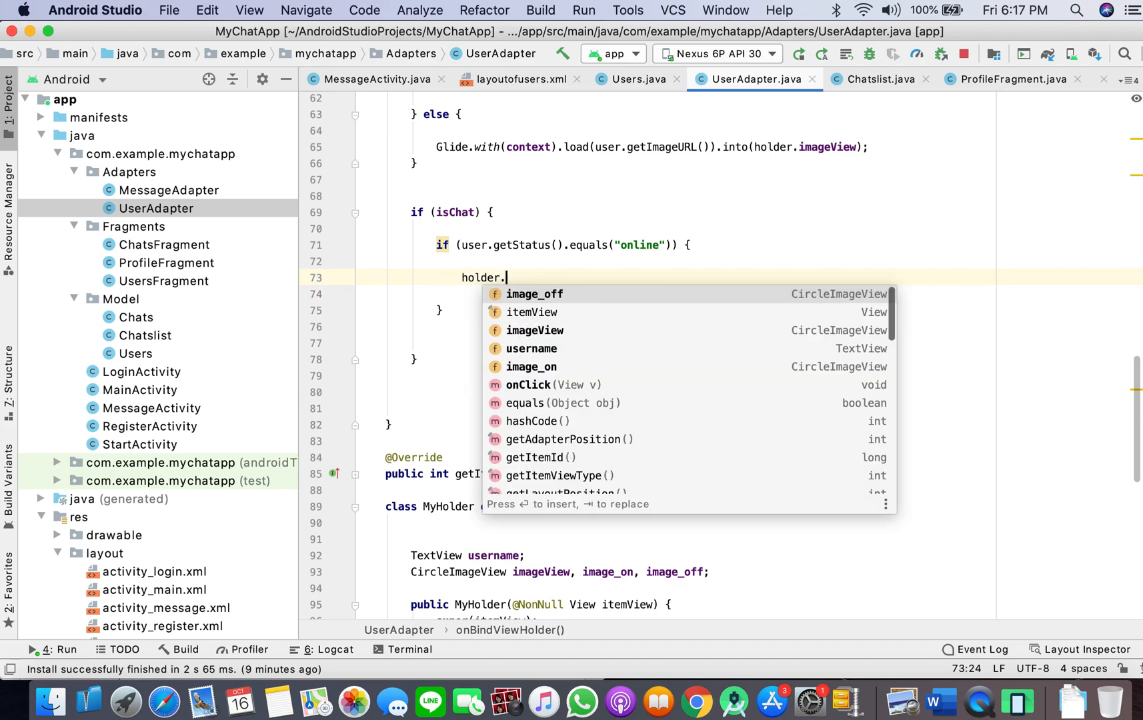
pyautogui.write('image_on.s')
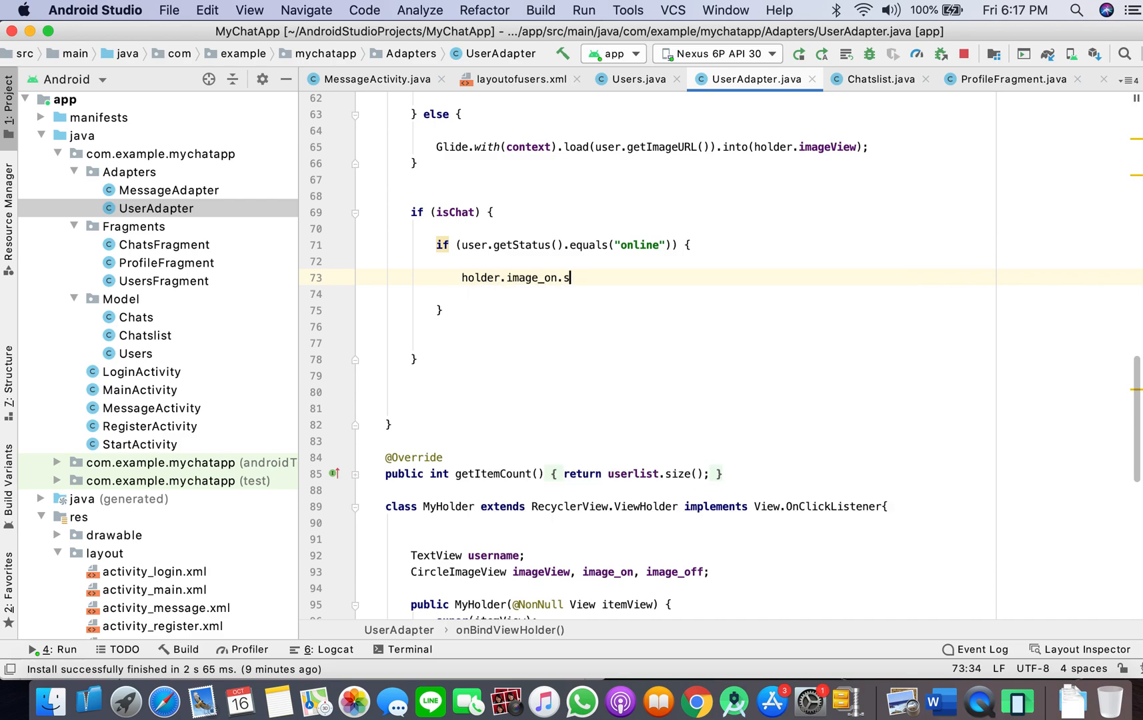
pyautogui.write('et')
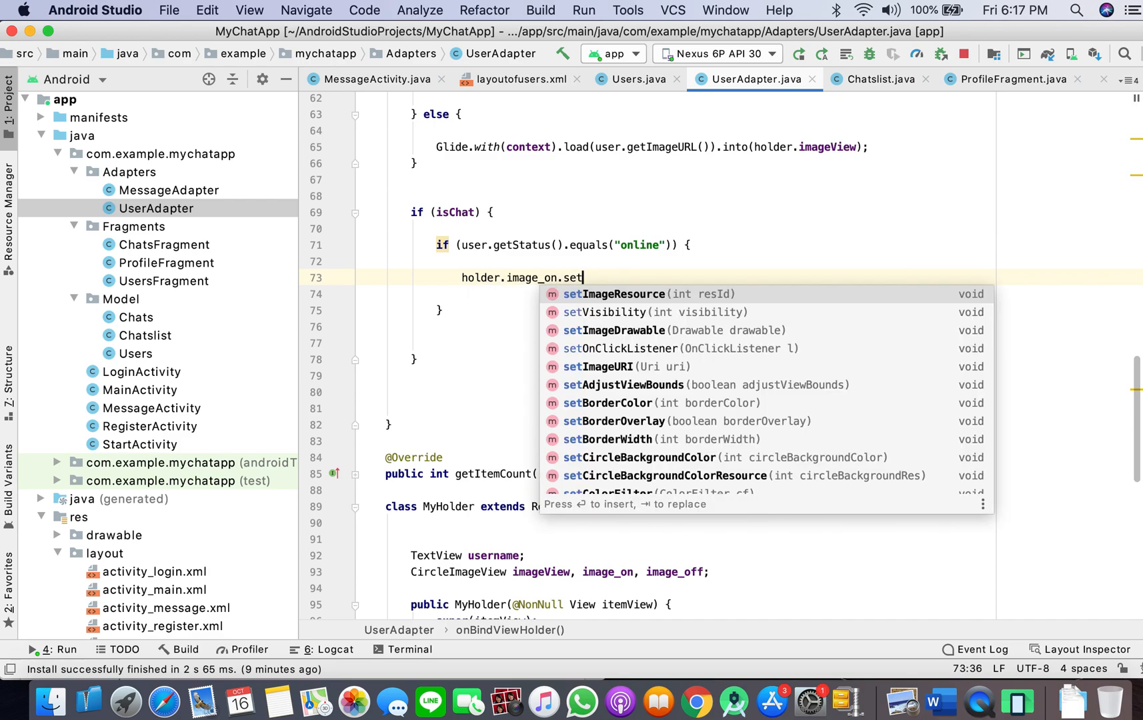
pyautogui.press('backspace')
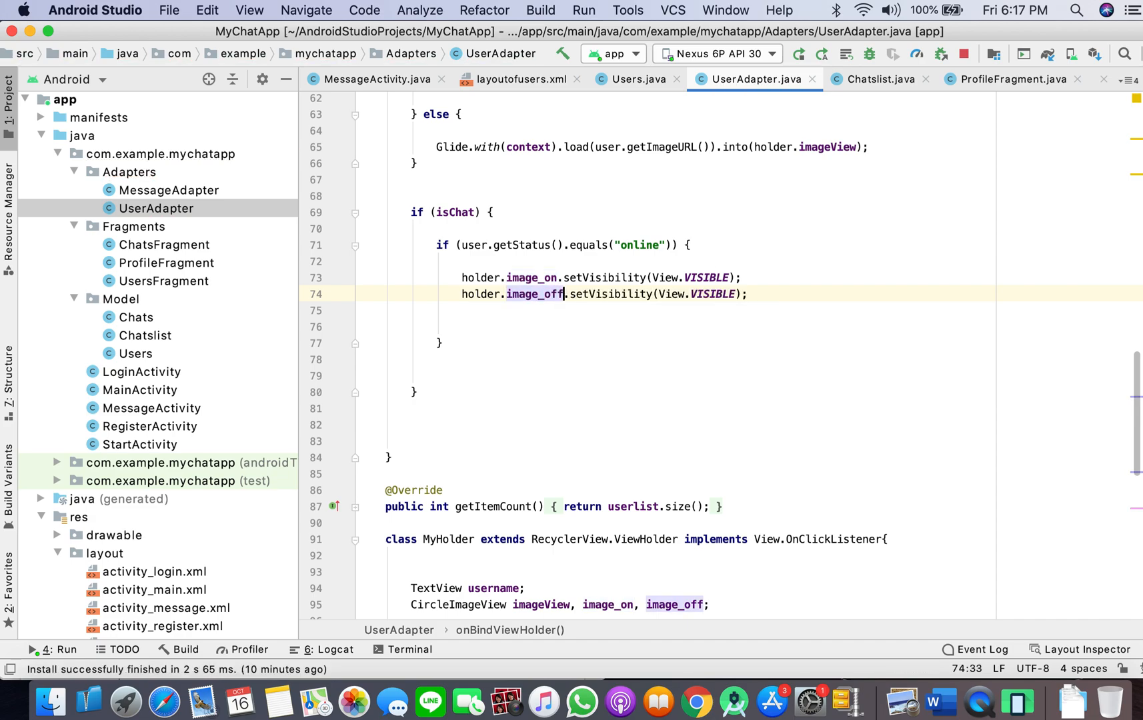
pyautogui.write('GONE')
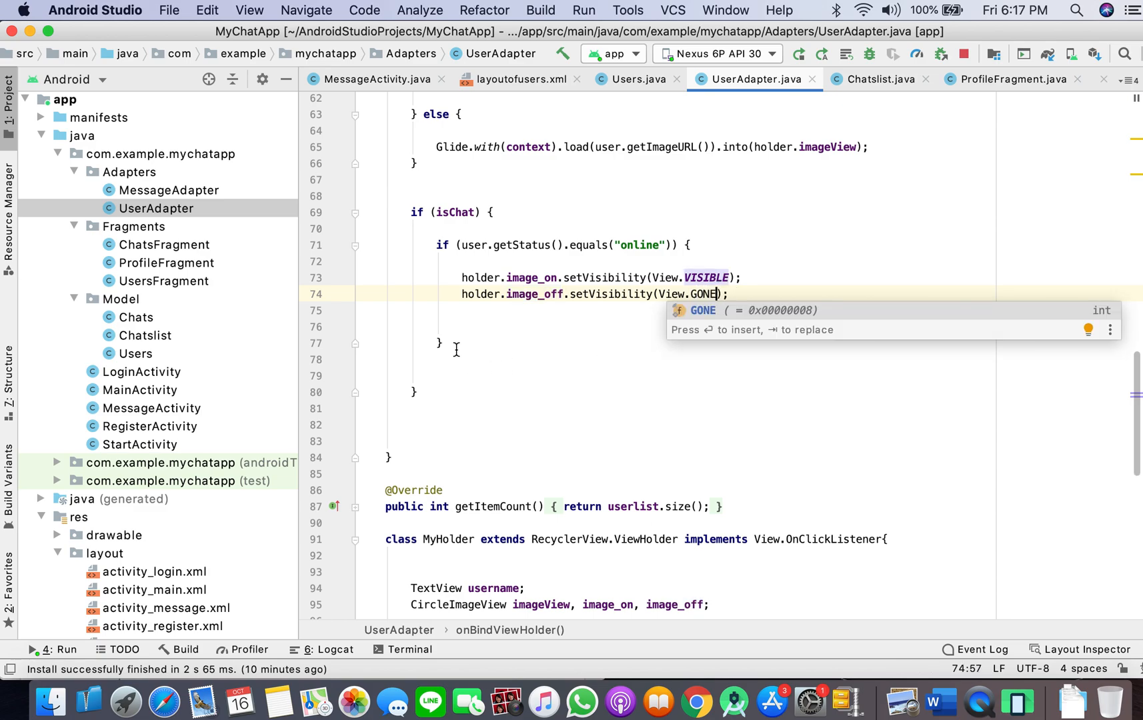
# In the else branch for offline users, show image_off and set image_on to View.GONE
pyautogui.write('el')
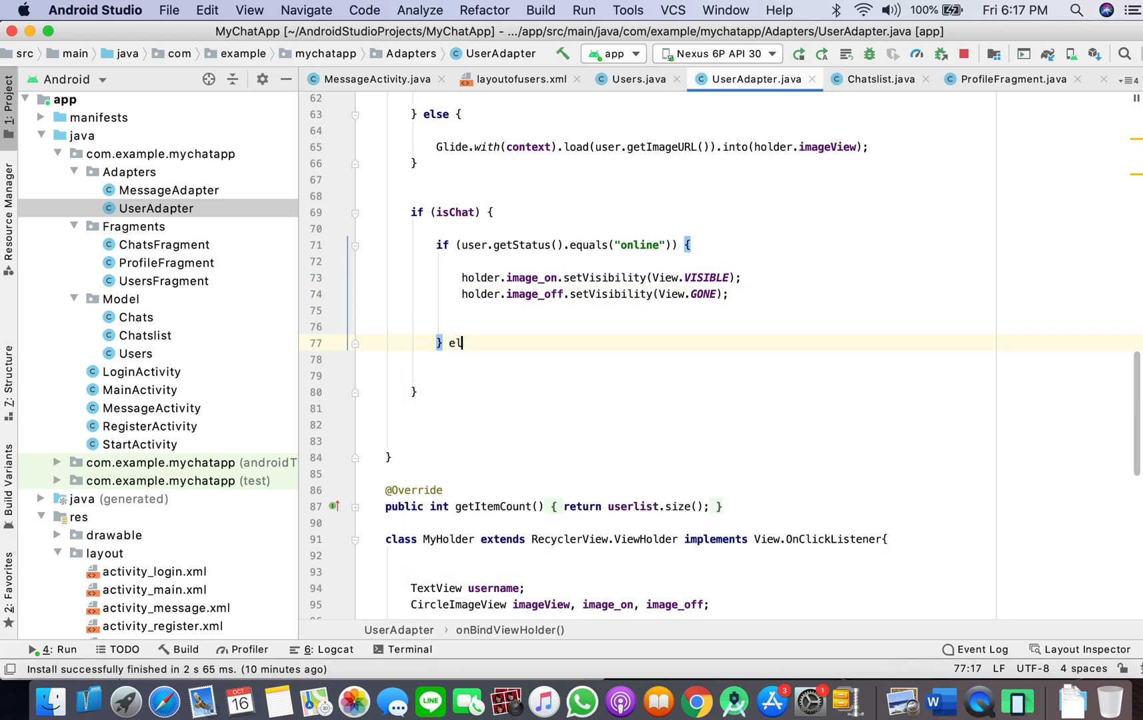
pyautogui.write('se {')
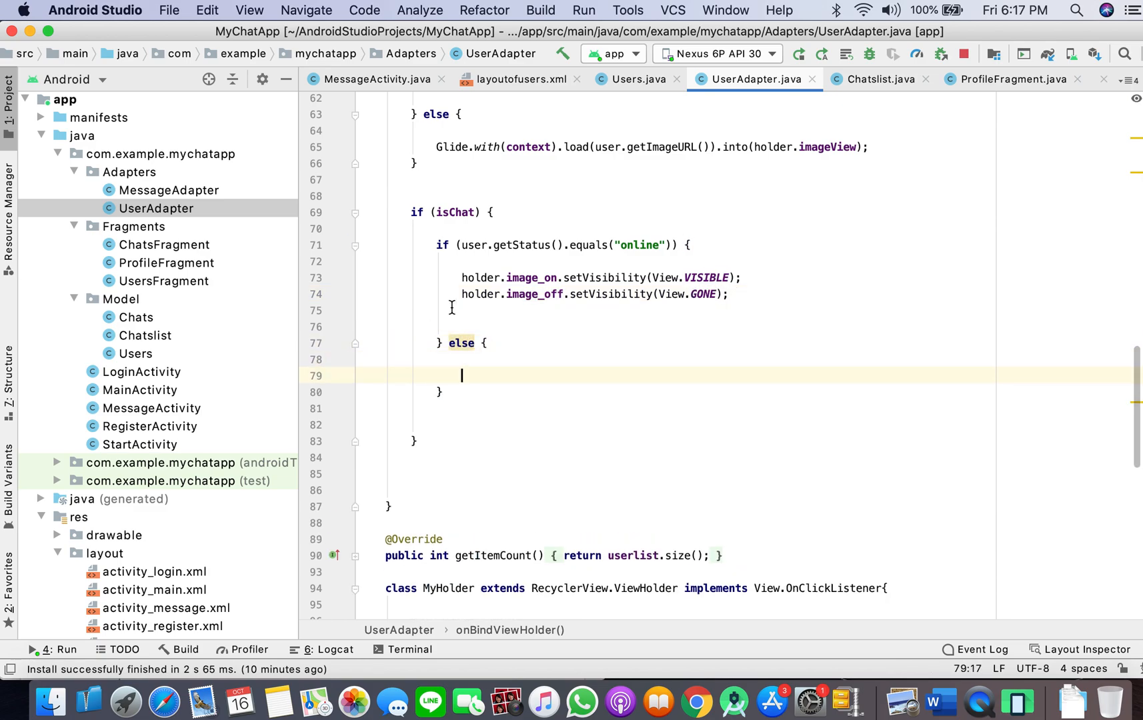
pyautogui.click(466, 278)
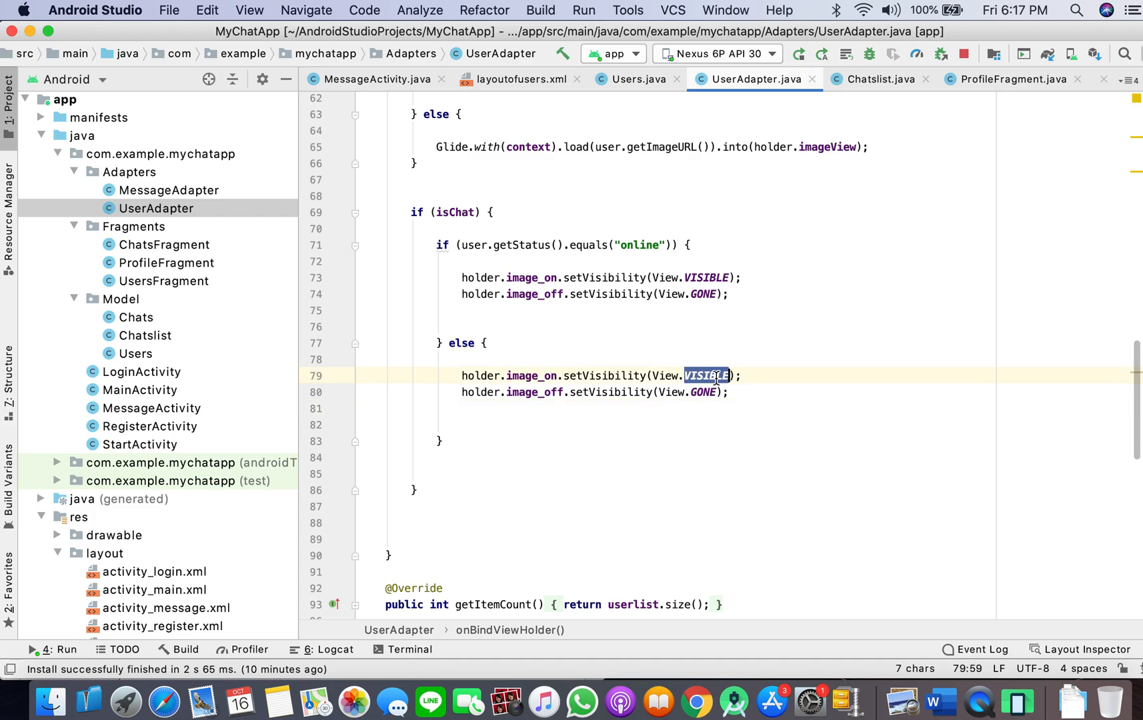
pyautogui.write('GONE')
pyautogui.click(595, 393)
pyautogui.write('VISIBL')
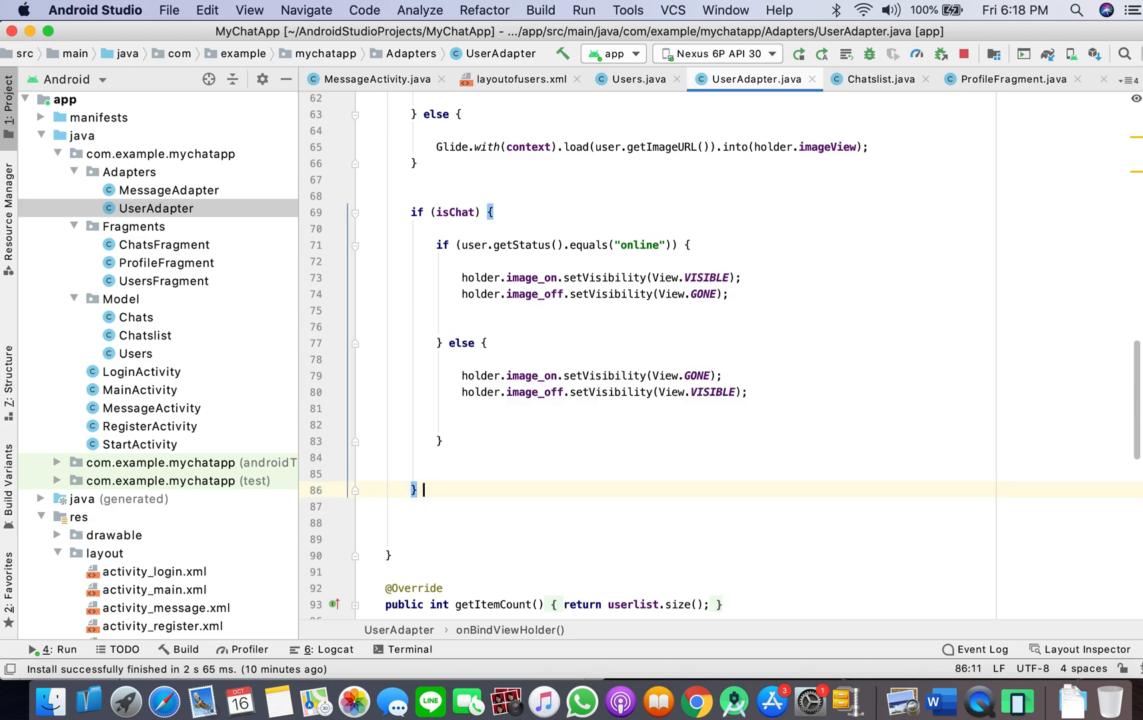
# Add an else to if (isChat) that sets both image_on and image_off to View.GONE
pyautogui.write('else')
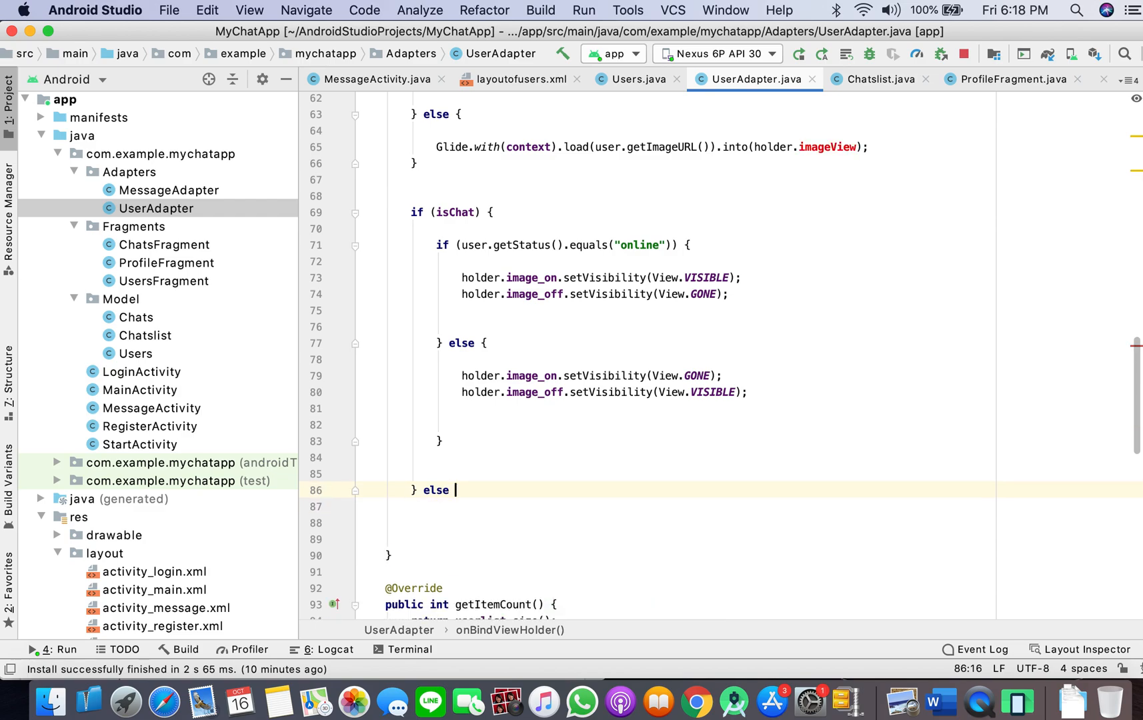
pyautogui.write('{')
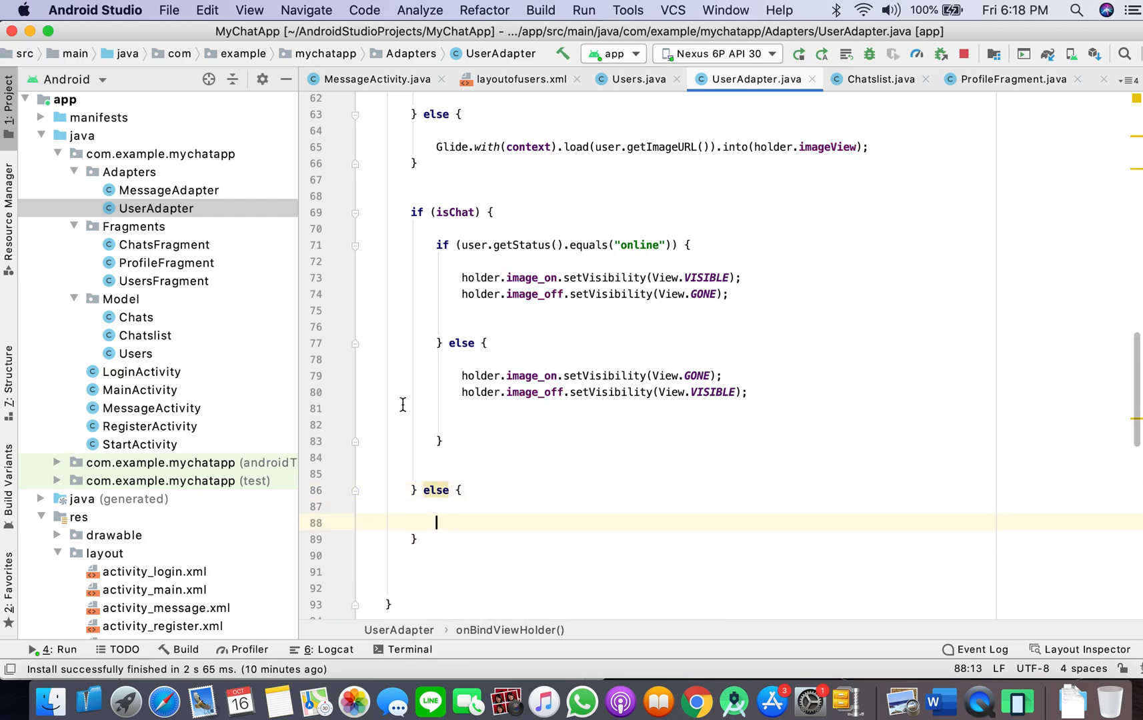
pyautogui.moveTo(460, 375); pyautogui.dragTo(746, 392)
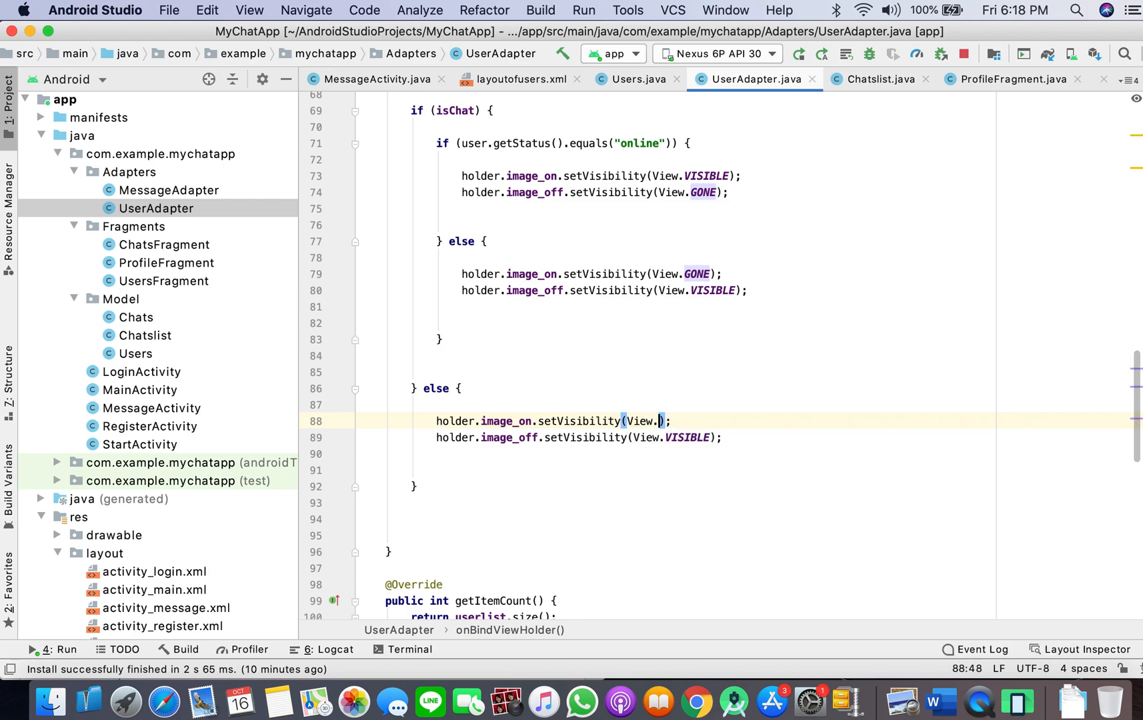
pyautogui.write('GONE')
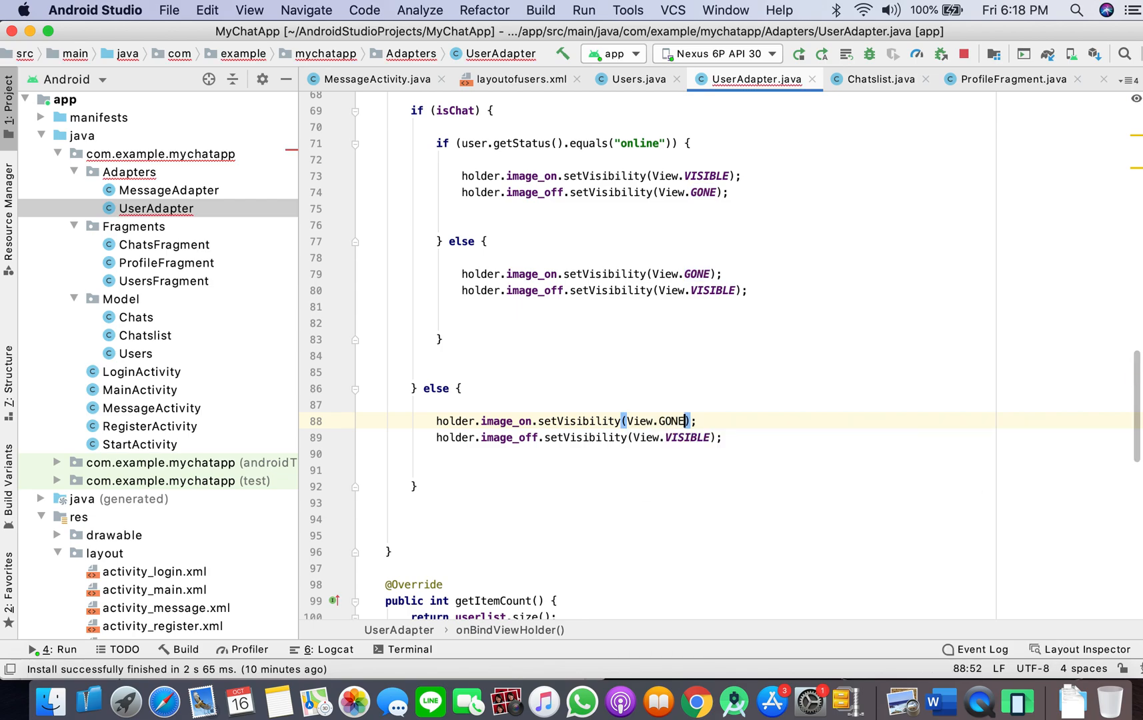
pyautogui.write('g')
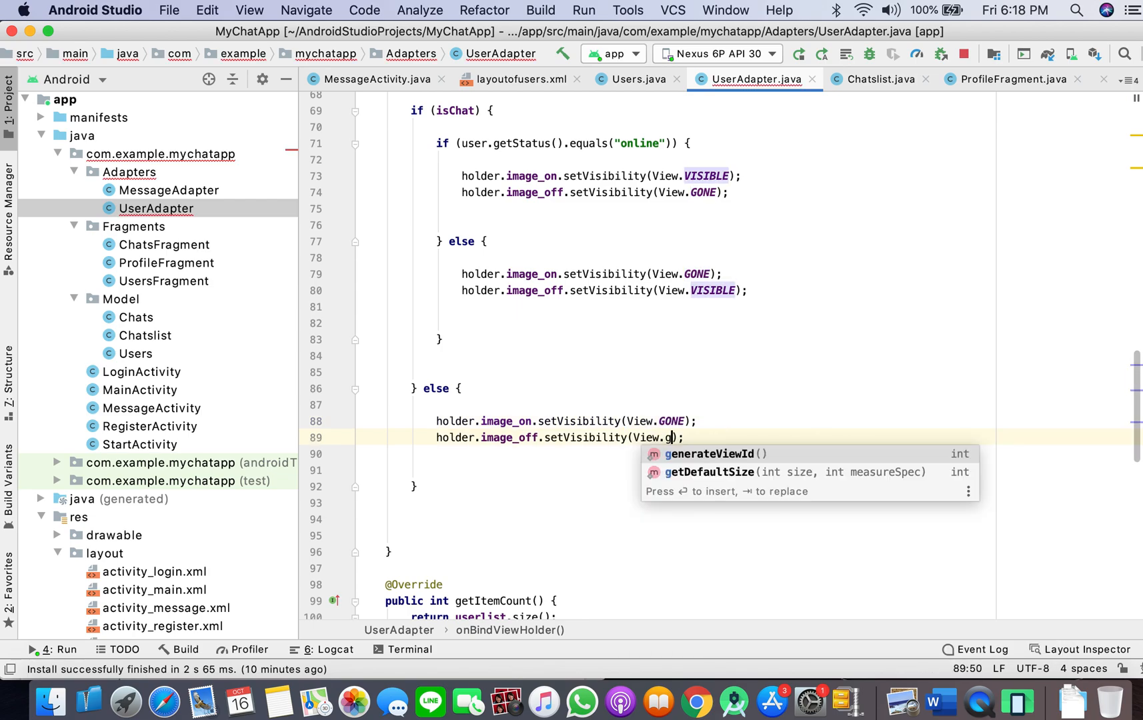
pyautogui.write('ONE')
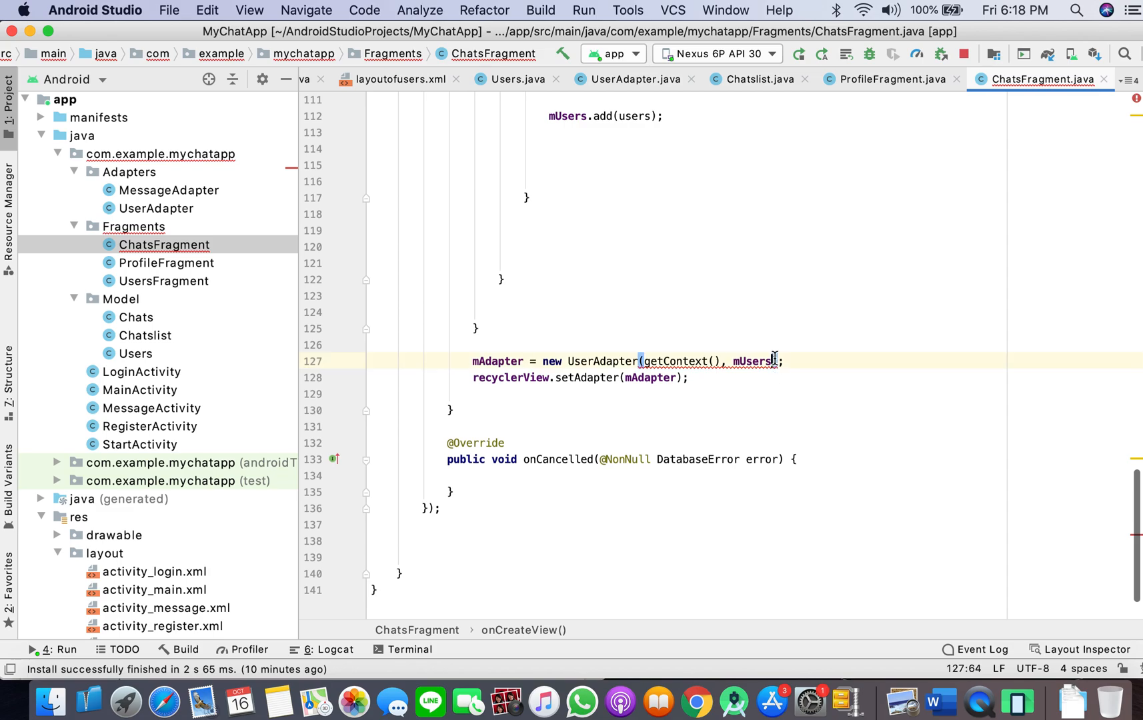
# Pass isChat true to UserAdapter in ChatsFragment and false in UsersFragment
pyautogui.write(',')
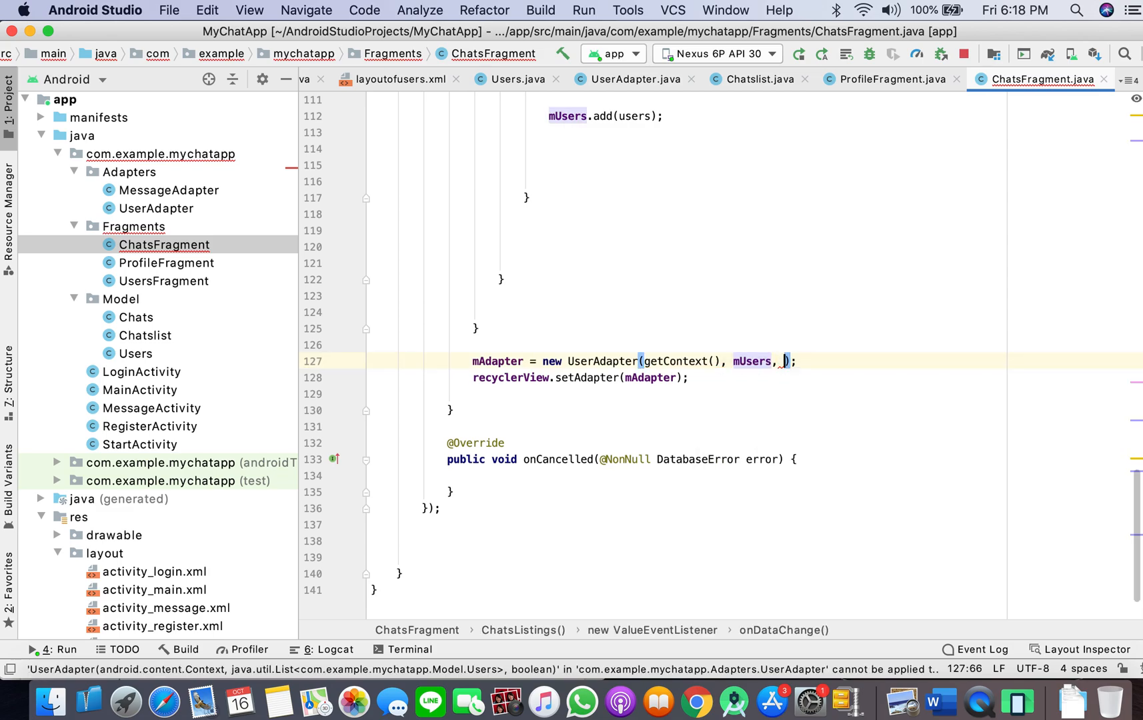
pyautogui.write('isChat: true')
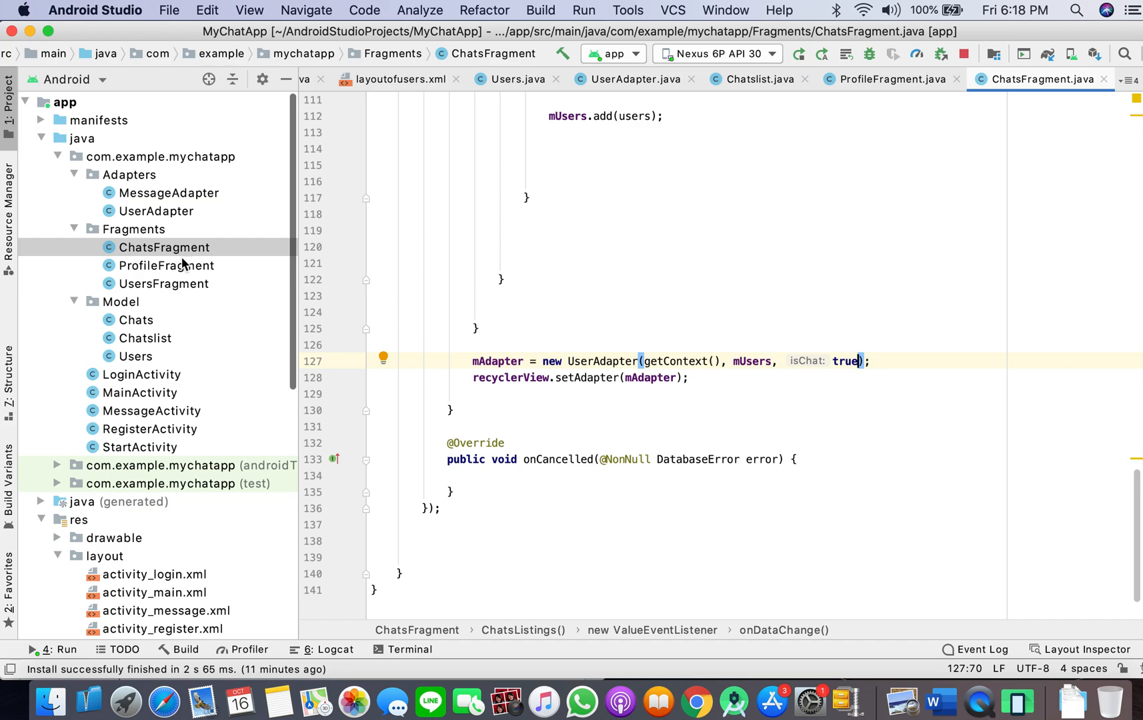
pyautogui.moveTo(182, 271)
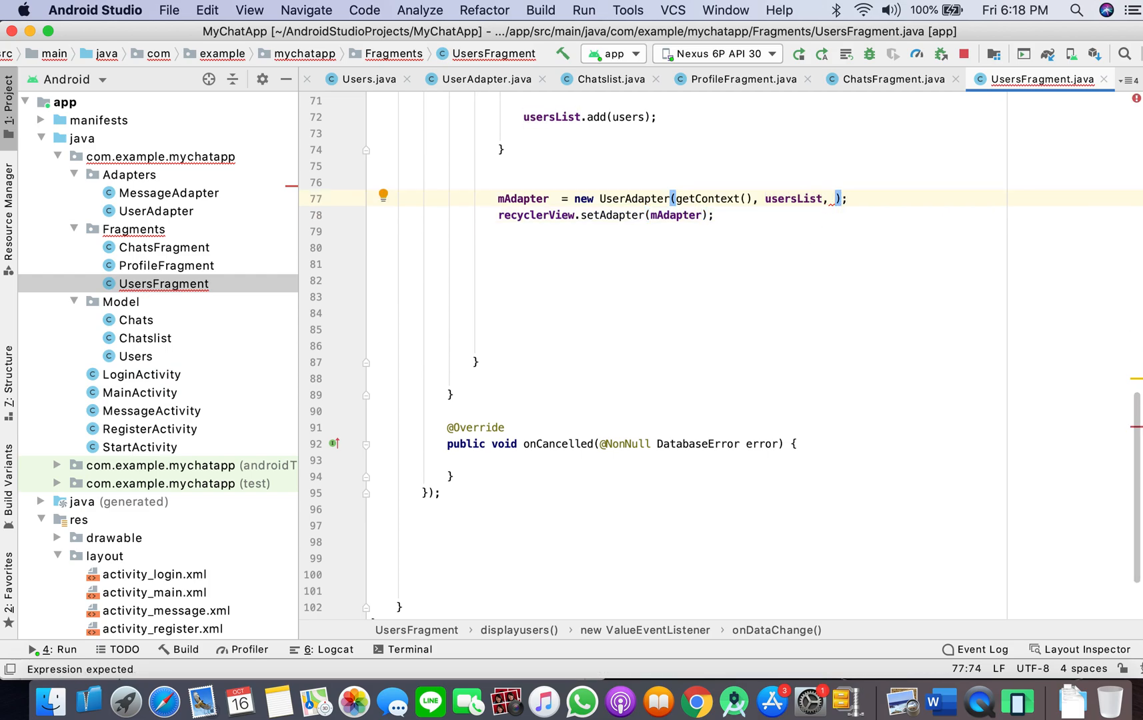
pyautogui.write('false')
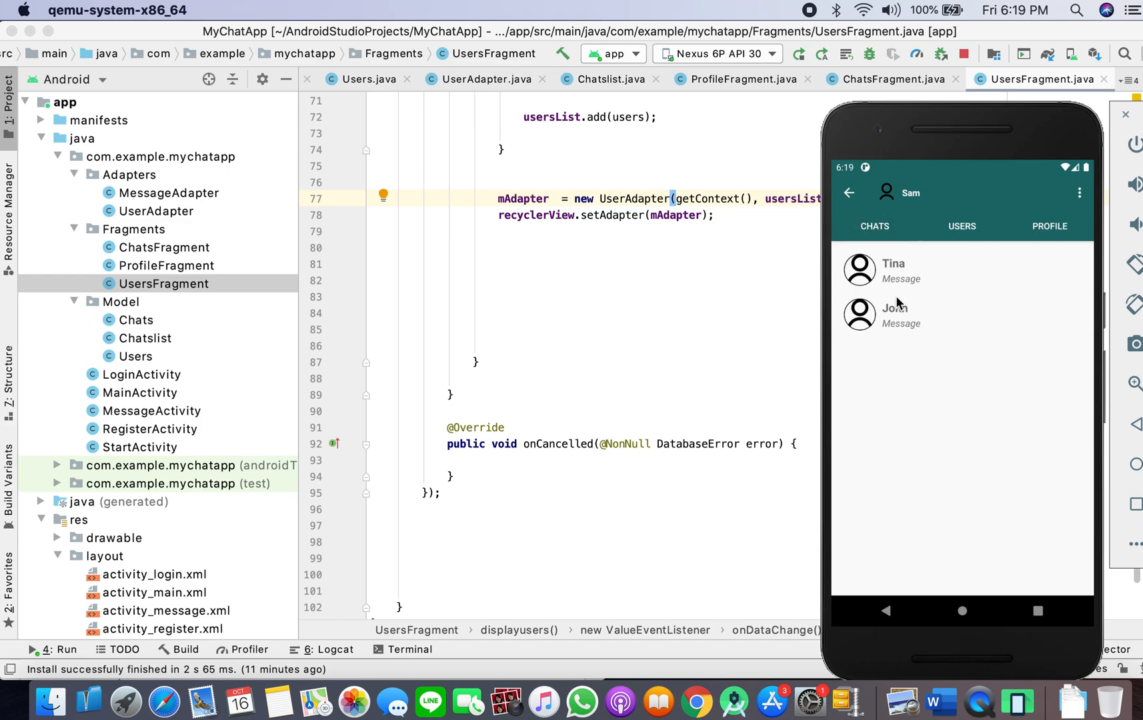
pyautogui.moveTo(895, 307)
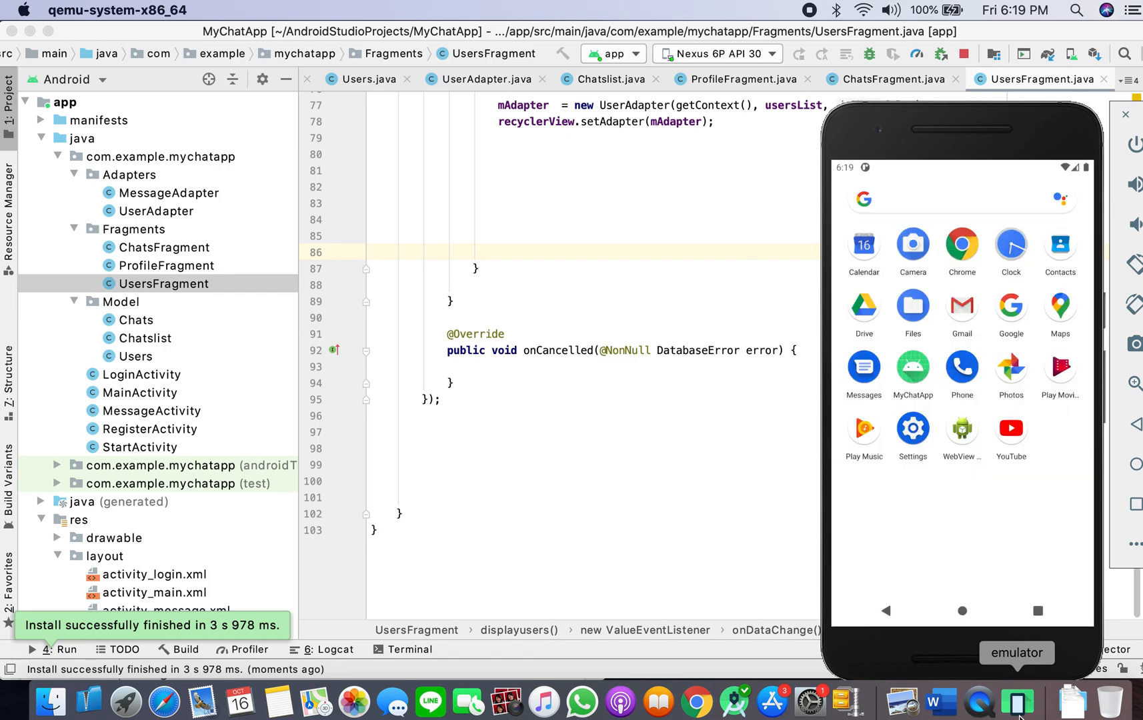
# Bring up Logcat to see the Firebase DatabaseException crash after reinstalling
pyautogui.click(330, 650)
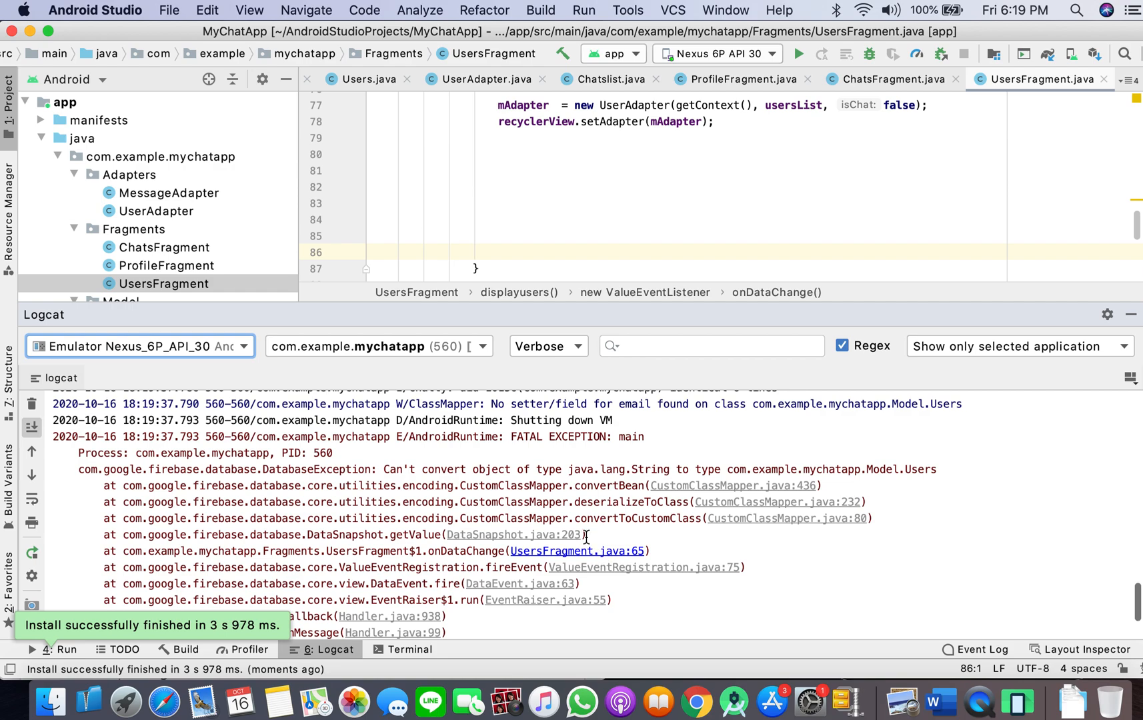
# Jump to UsersFragment.java:65 from the stack trace, review MessageActivity's Status(), then go to RegisterActivity
pyautogui.click(576, 551)
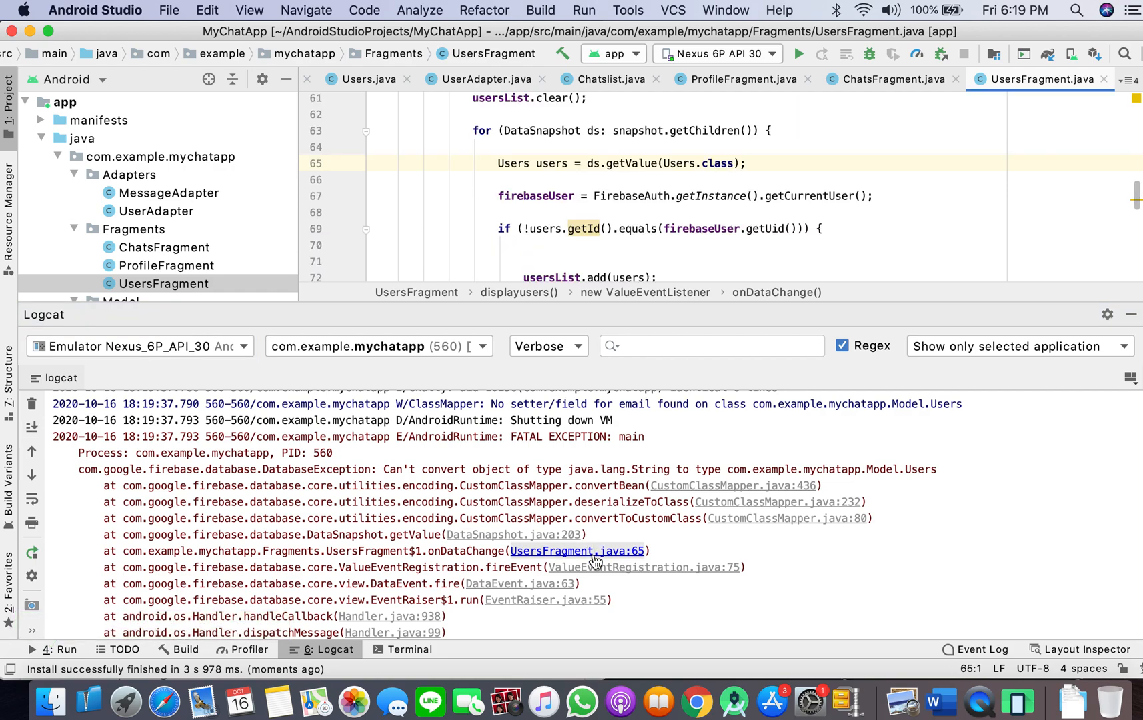
pyautogui.moveTo(985, 326)
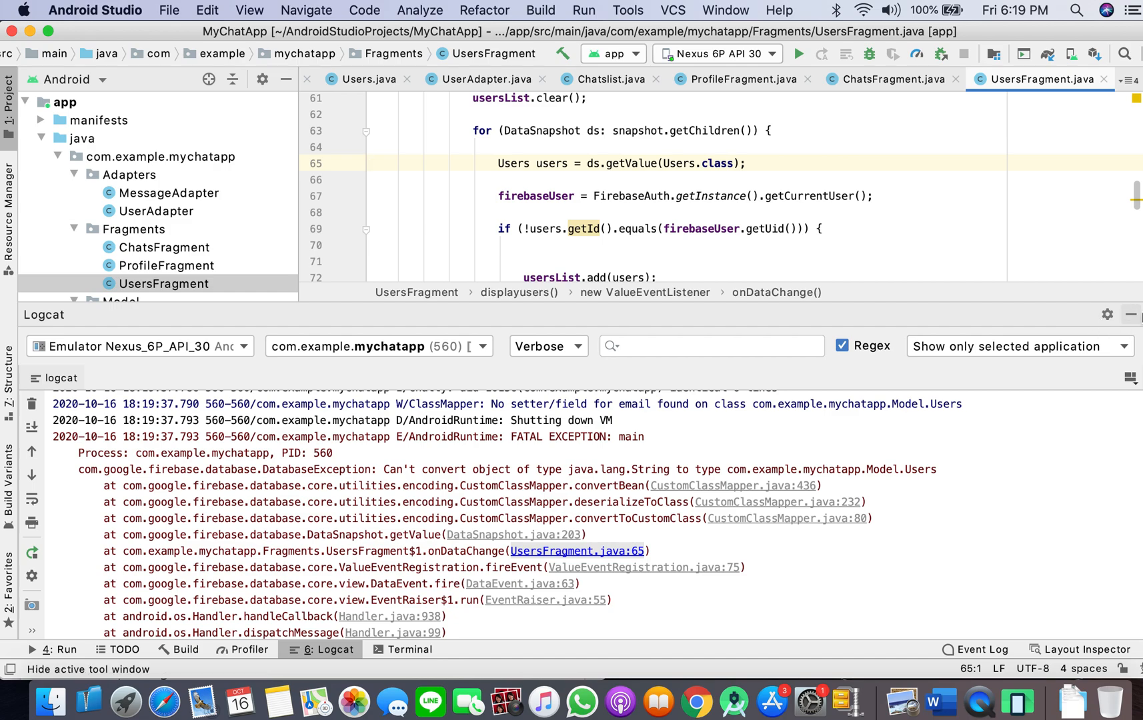
pyautogui.moveTo(1135, 315)
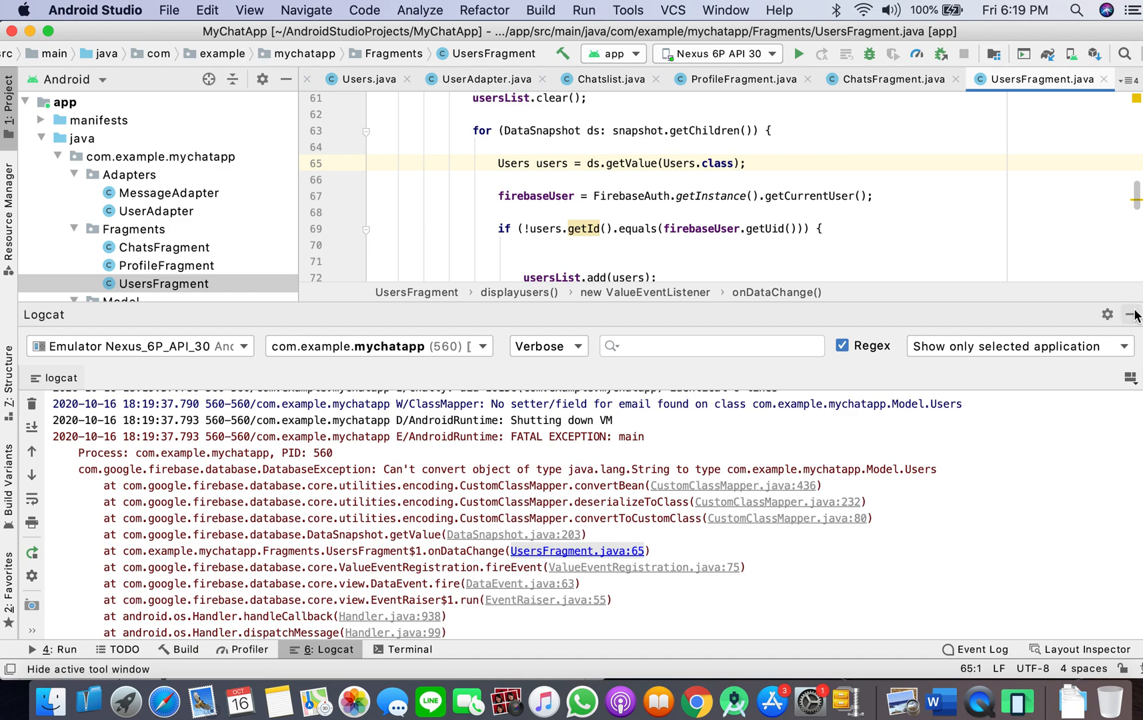
pyautogui.moveTo(1130, 315)
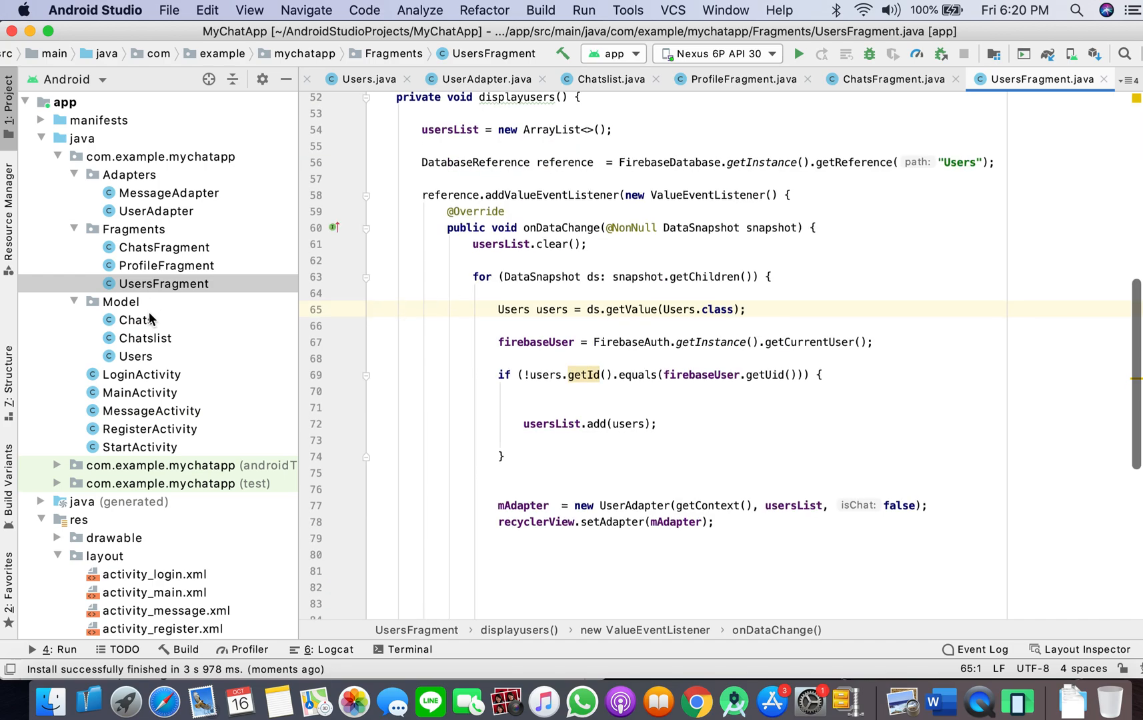
pyautogui.click(150, 411)
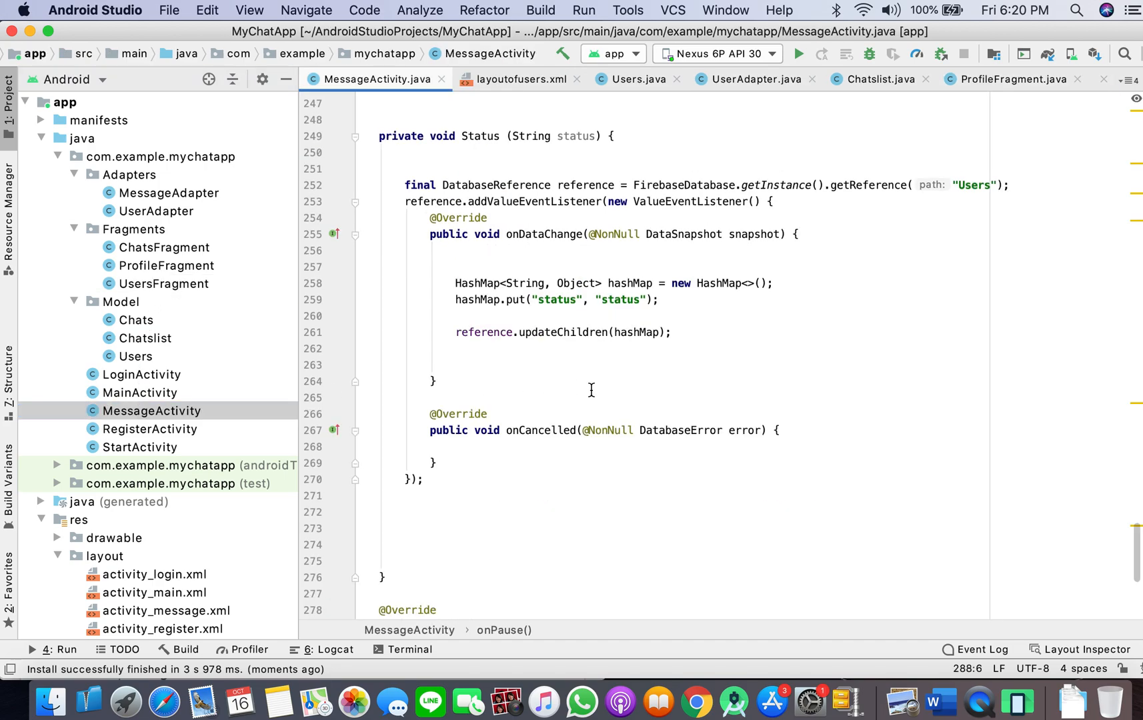
pyautogui.scroll(-3)
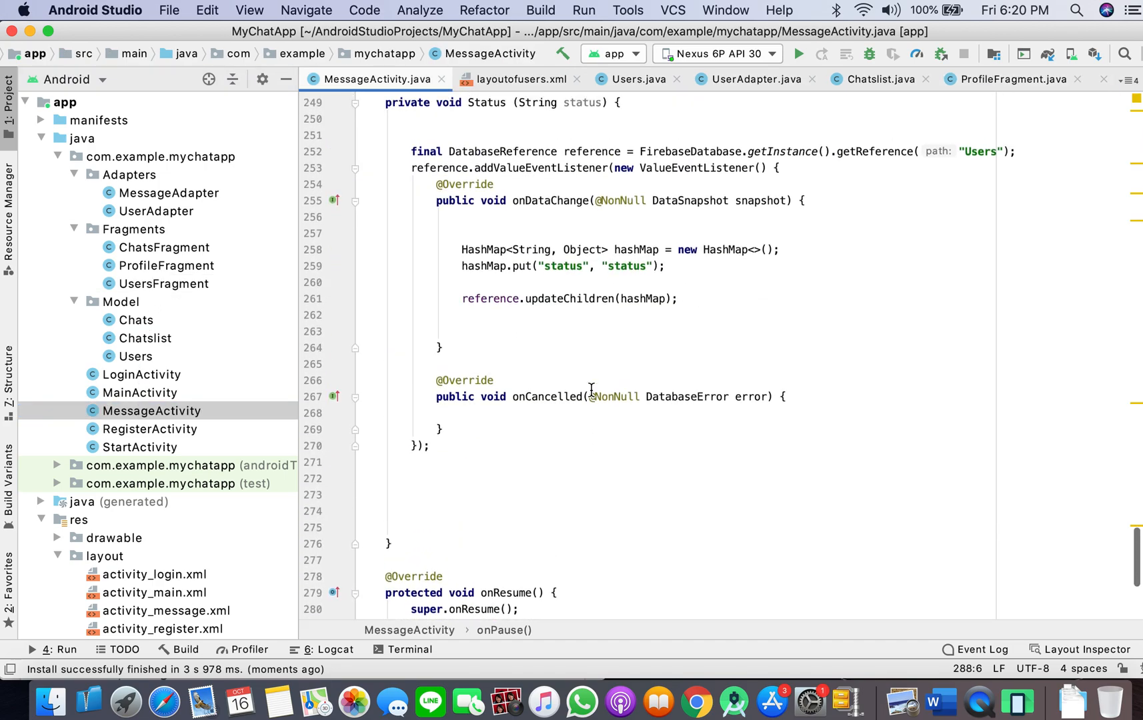
pyautogui.moveTo(481, 299)
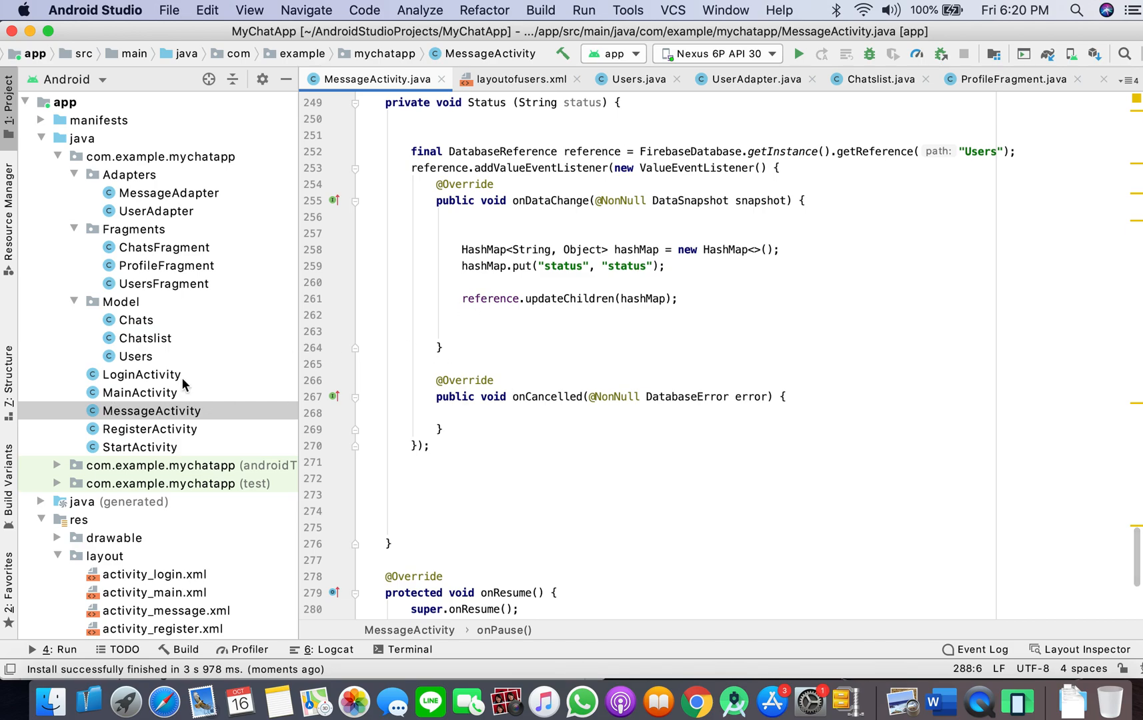
pyautogui.scroll(-3)
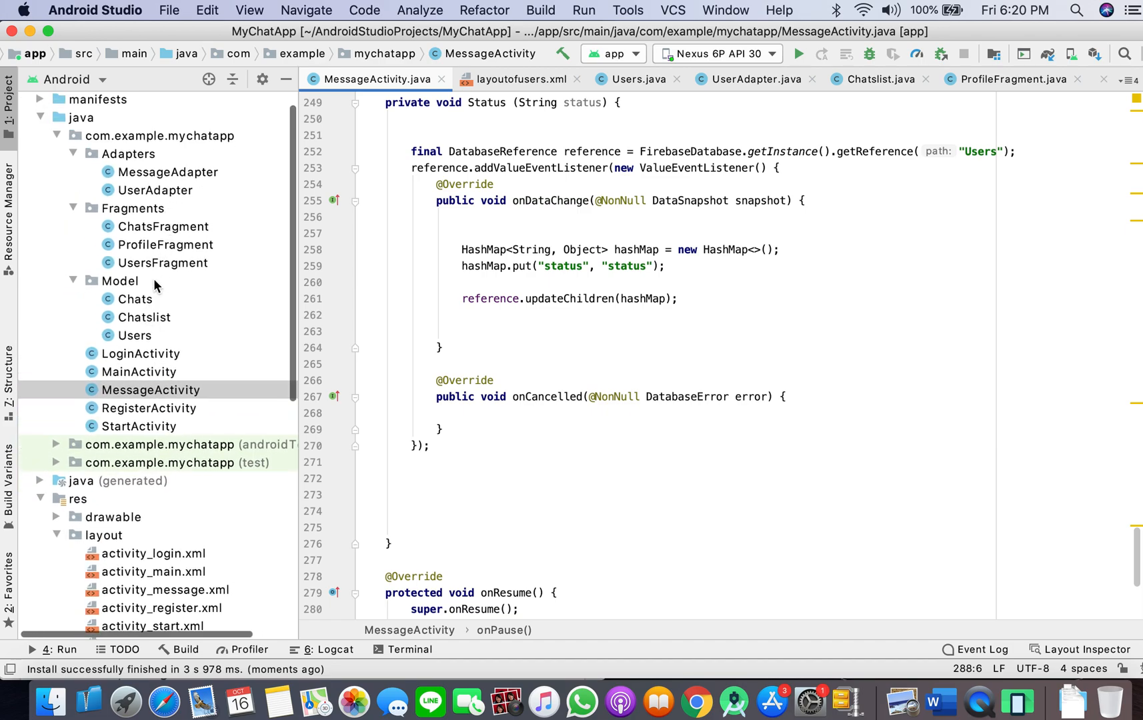
pyautogui.click(148, 408)
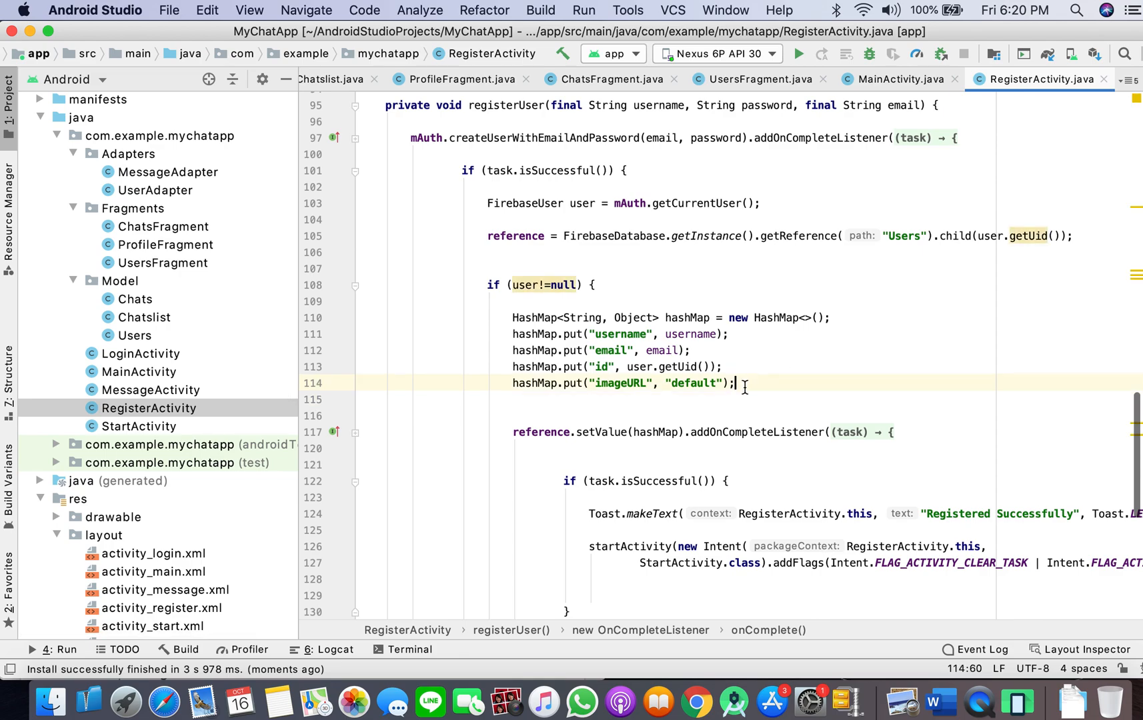
# Add hashMap.put("status", "offline") to registerUser after the imageURL entry
pyautogui.write('hashMap.o')
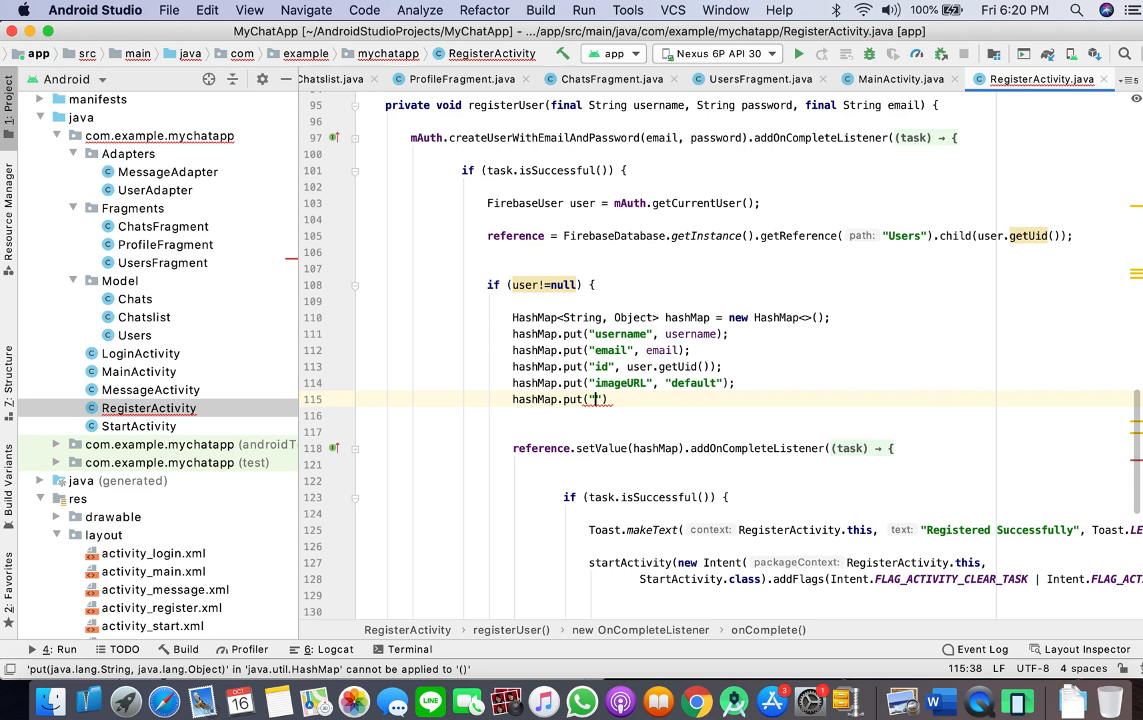
pyautogui.write('status')
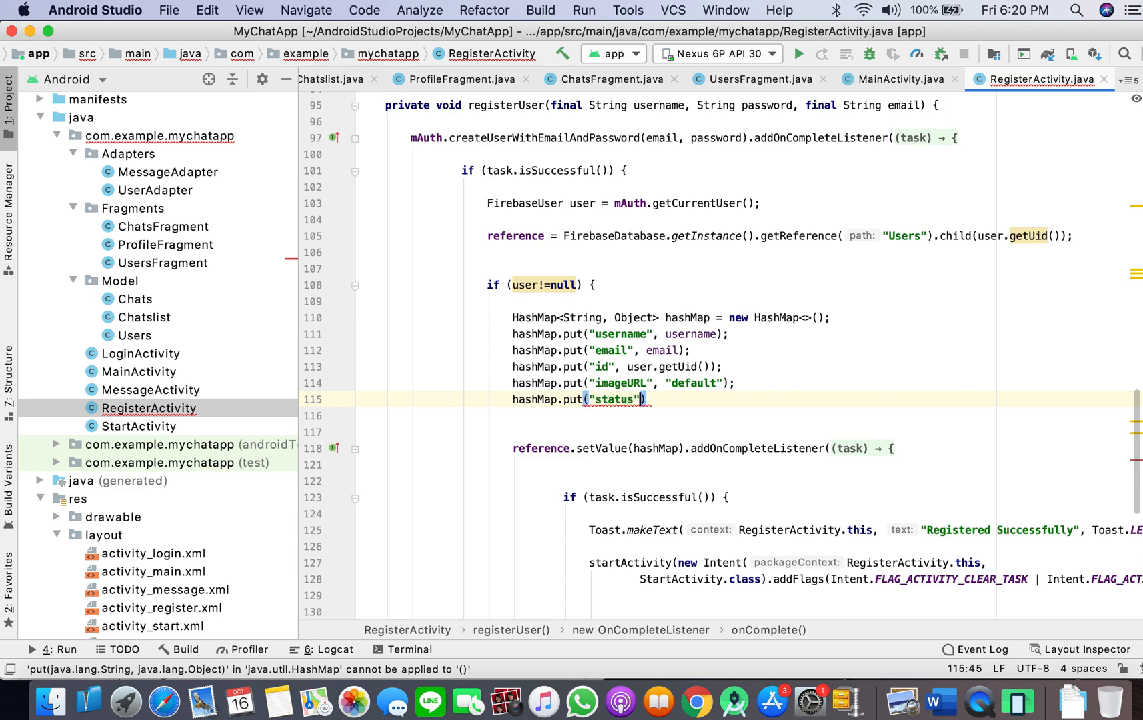
pyautogui.write(',')
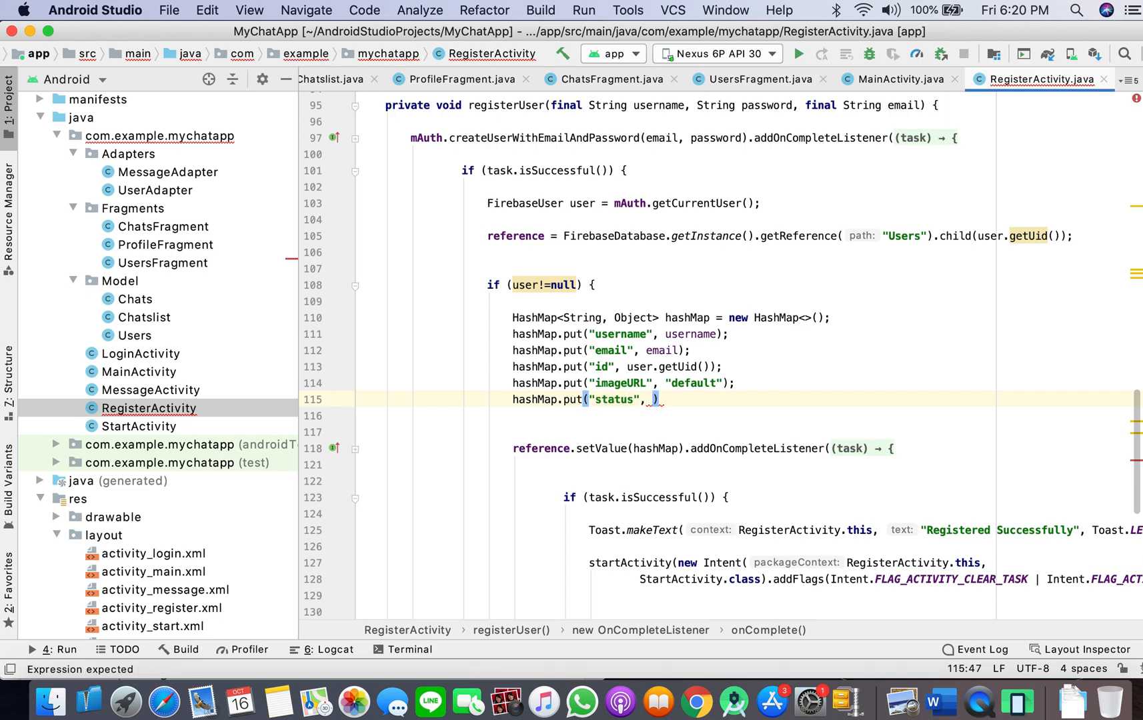
pyautogui.write('offline"')
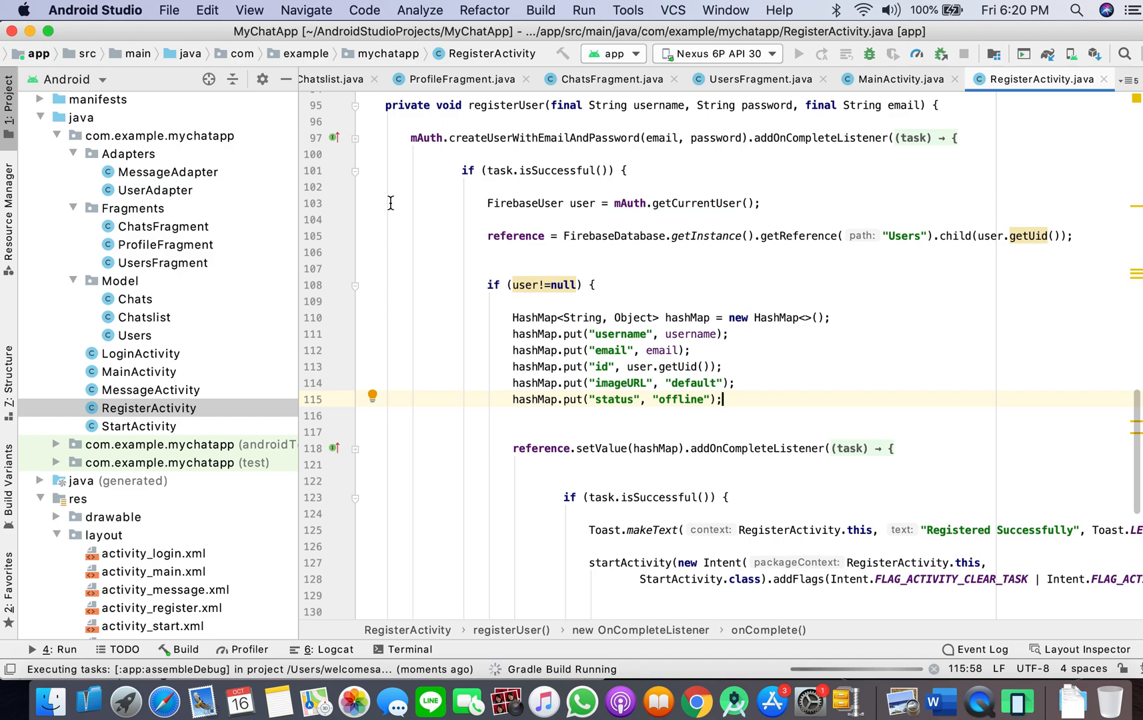
pyautogui.moveTo(1019, 702)
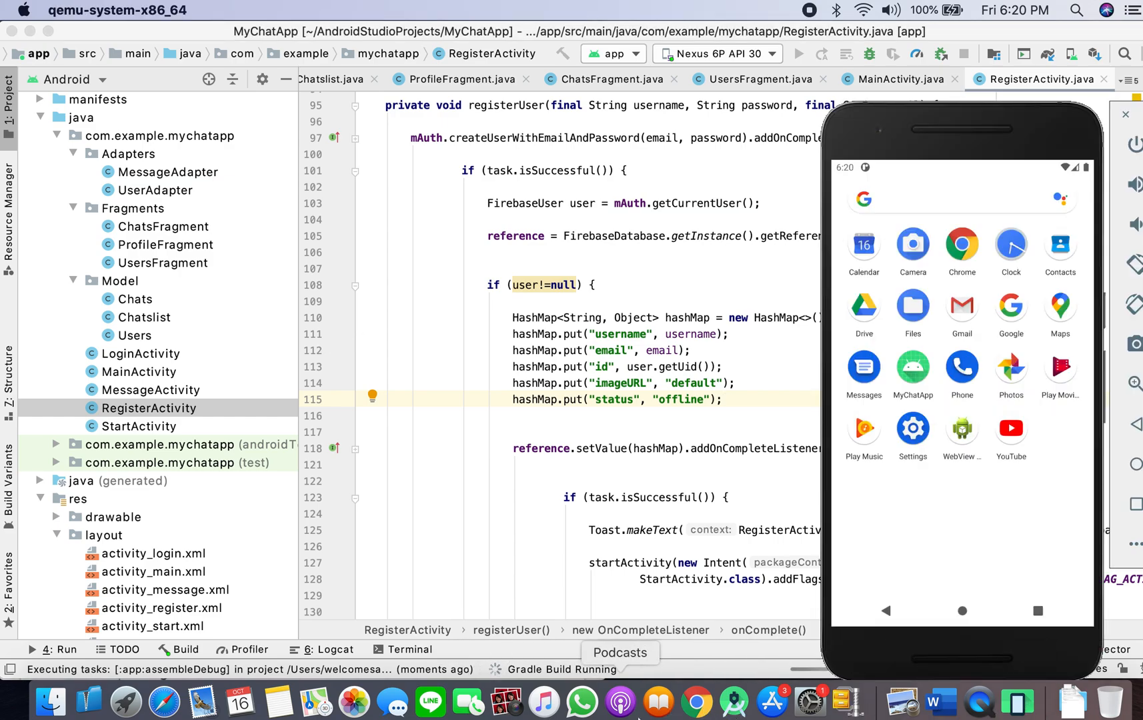
pyautogui.moveTo(698, 703)
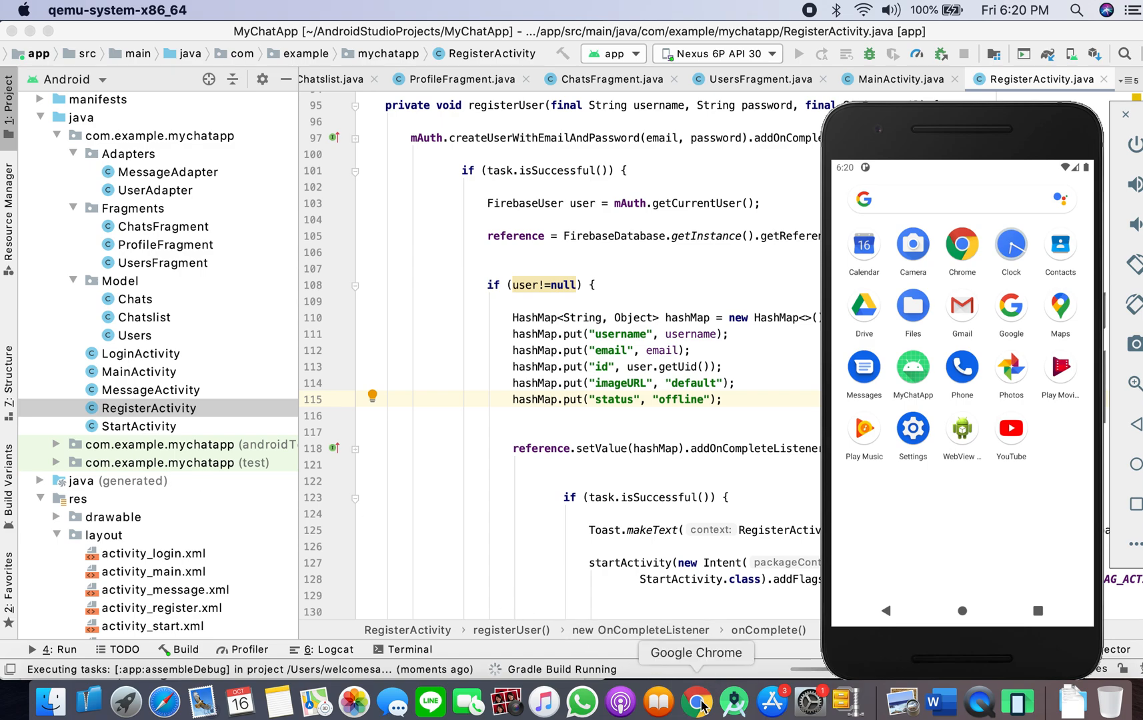
# Check the Firebase data in Chrome, then review the status field in Model/Users.java
pyautogui.click(698, 702)
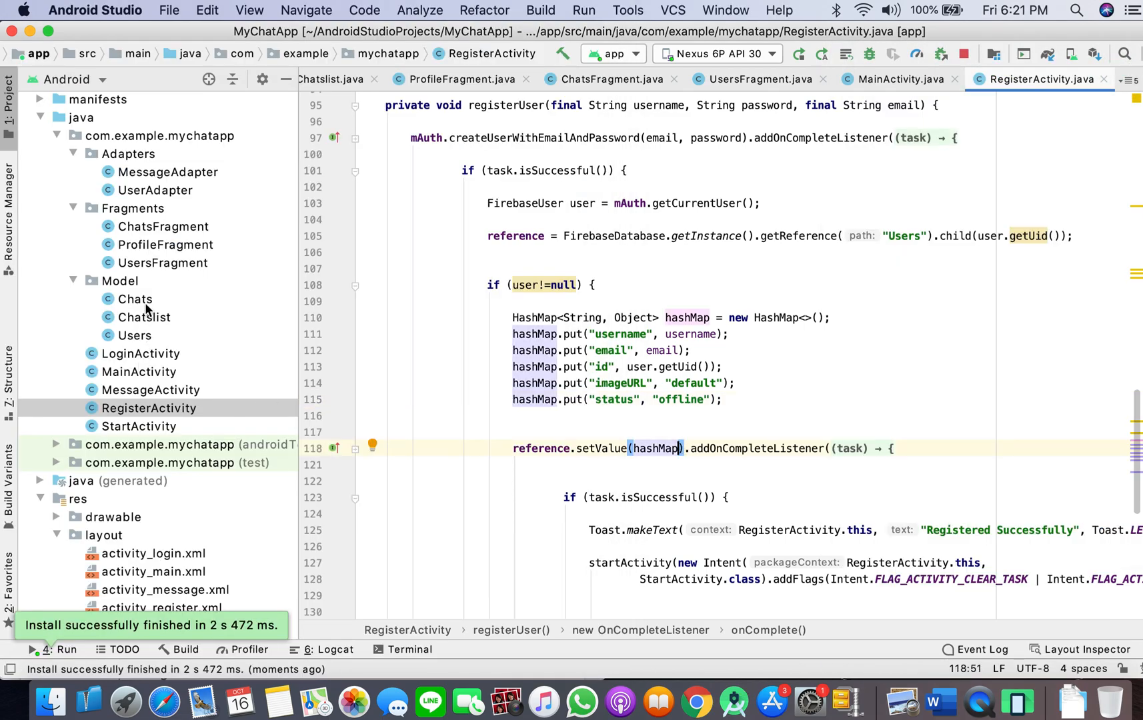
pyautogui.click(135, 335)
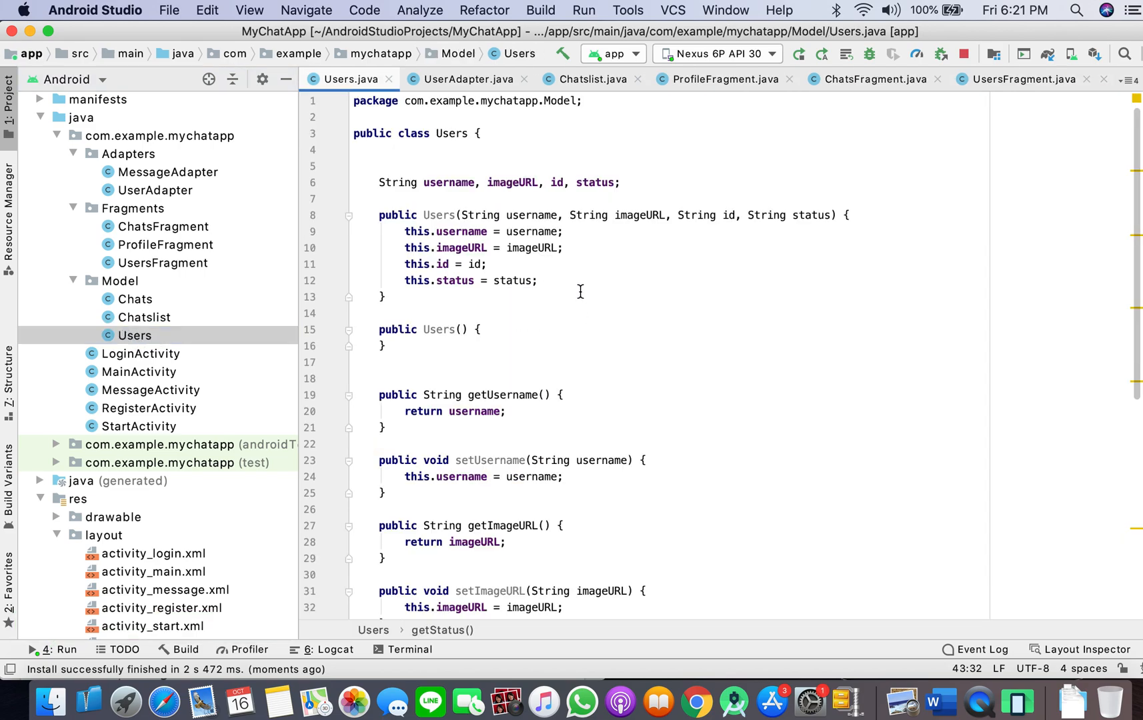
pyautogui.moveTo(620, 223)
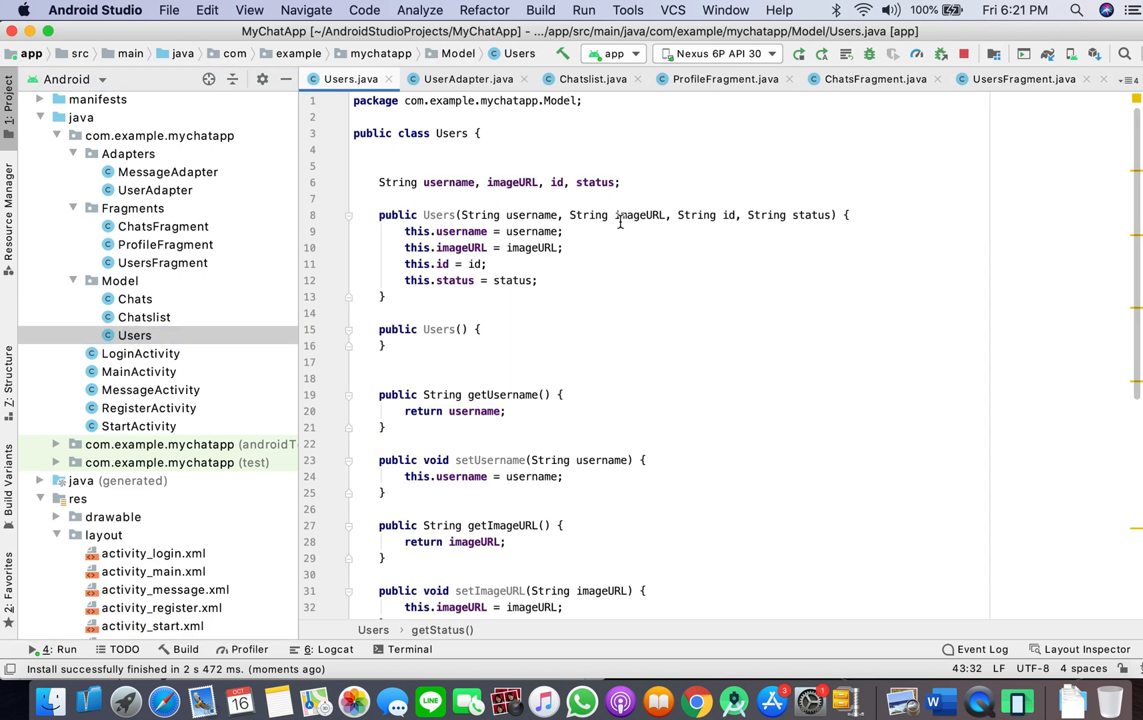
pyautogui.moveTo(599, 267)
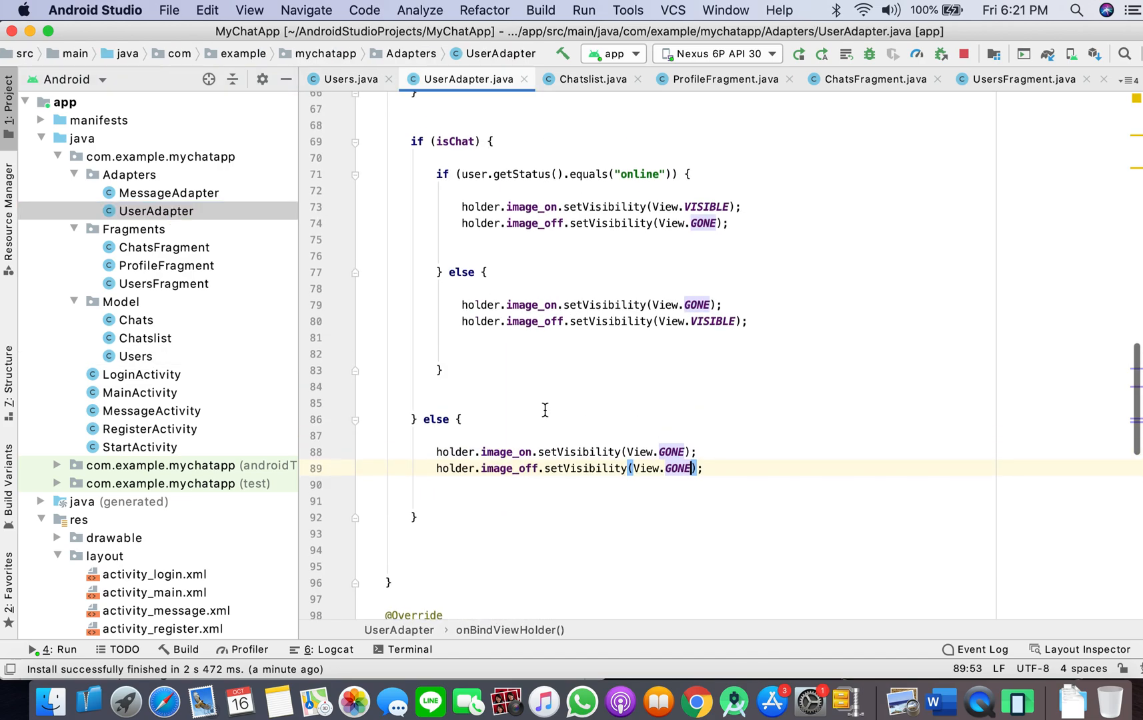
pyautogui.scroll(-3)
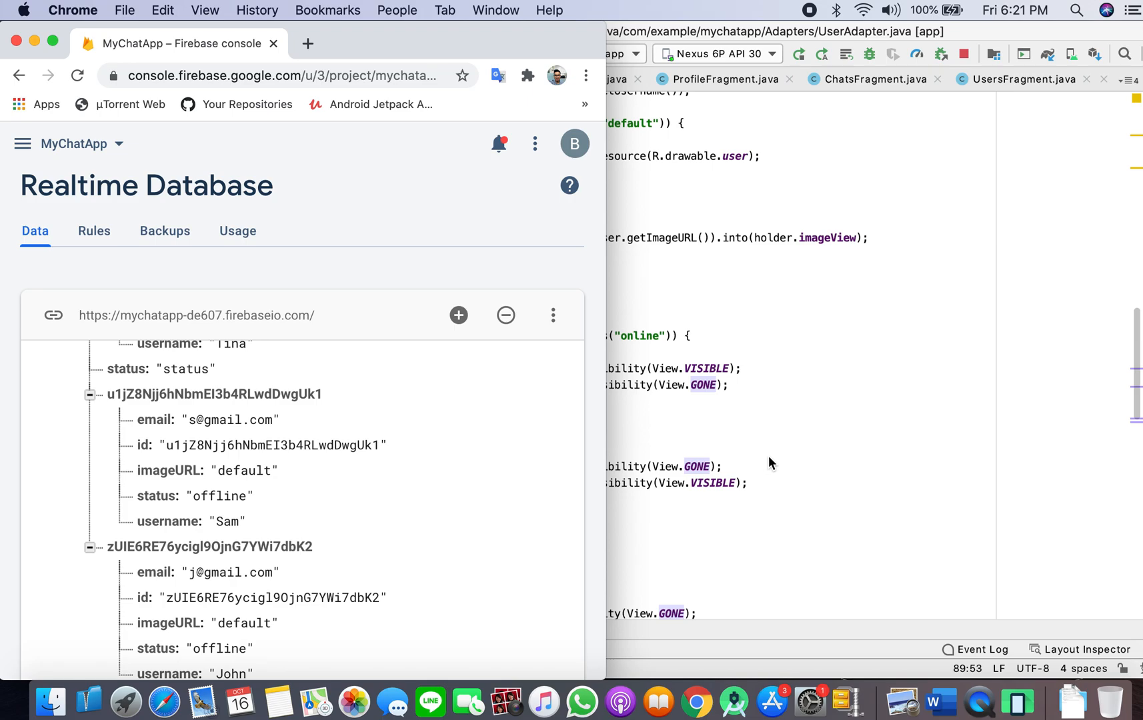
pyautogui.moveTo(797, 426)
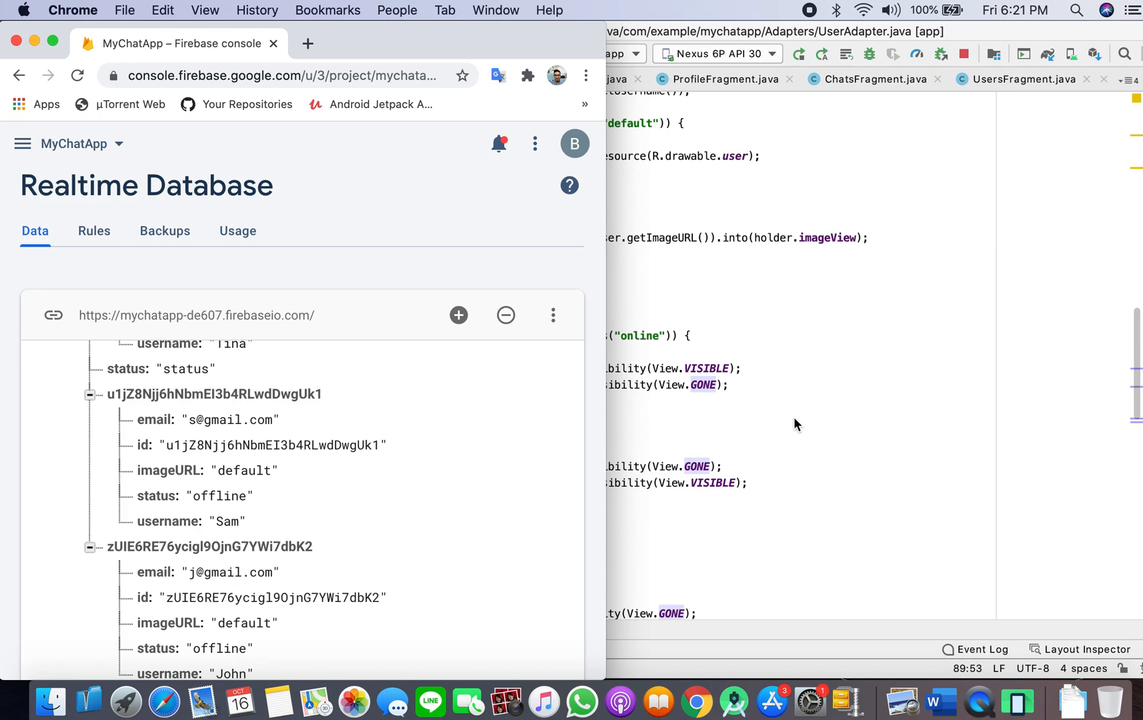
pyautogui.moveTo(831, 393)
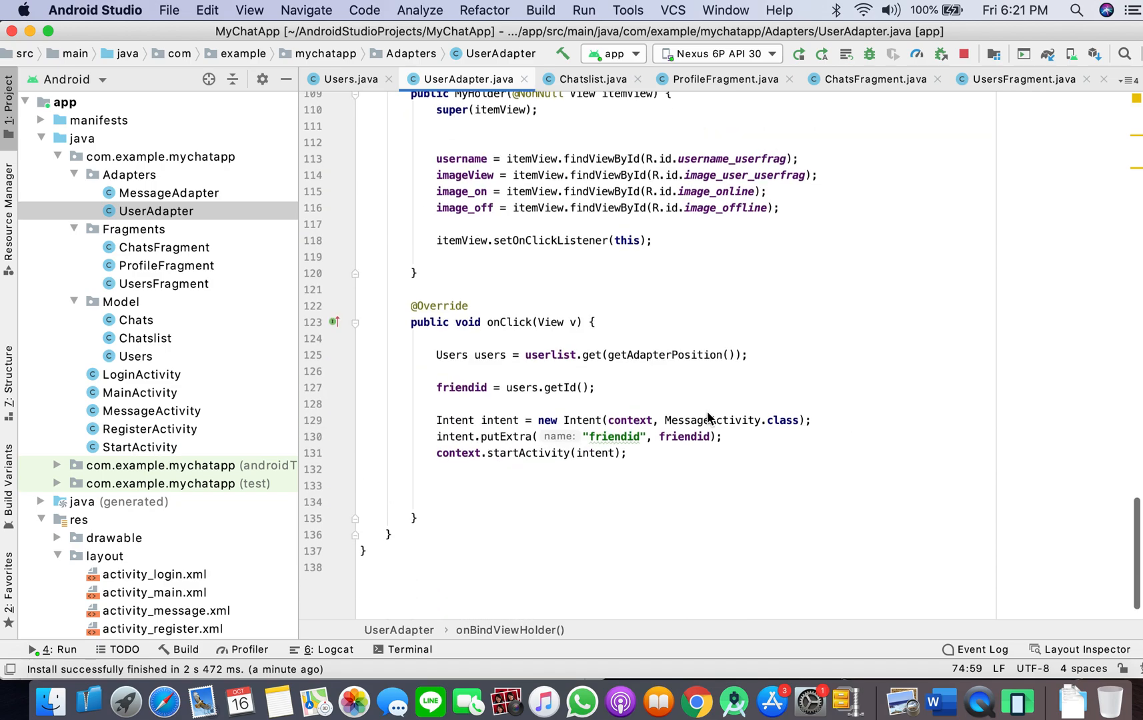
# Review the Chats and Users model fields, then bring up the app's log output
pyautogui.doubleClick(135, 320)
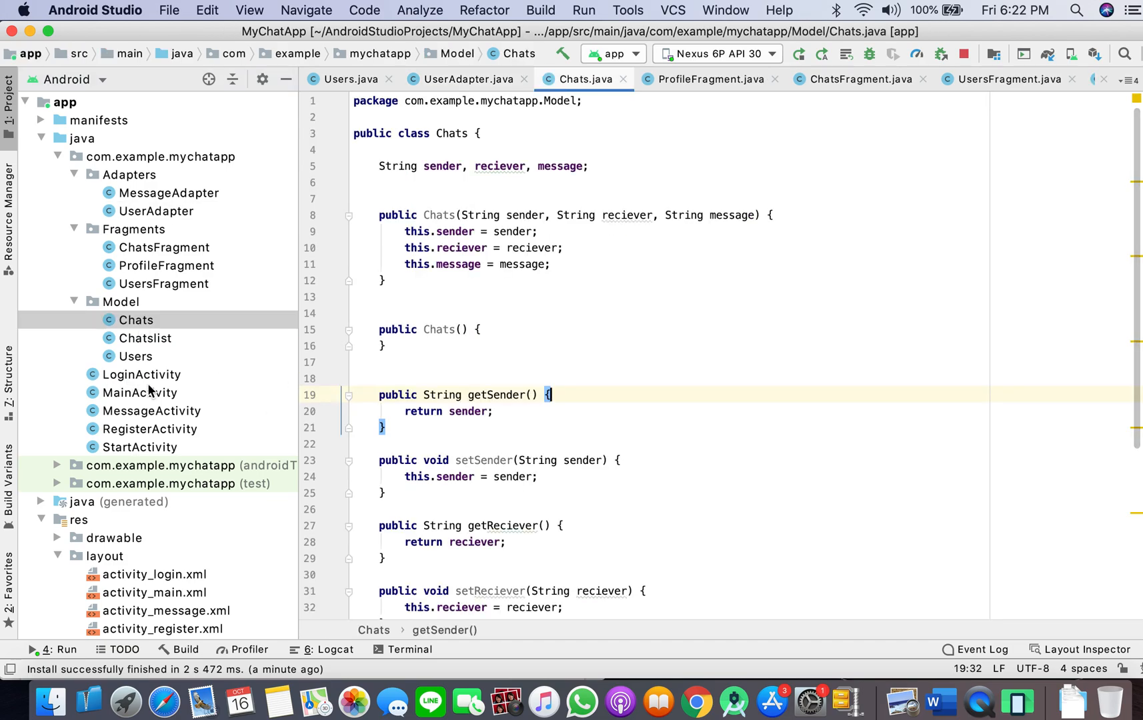
pyautogui.moveTo(149, 338)
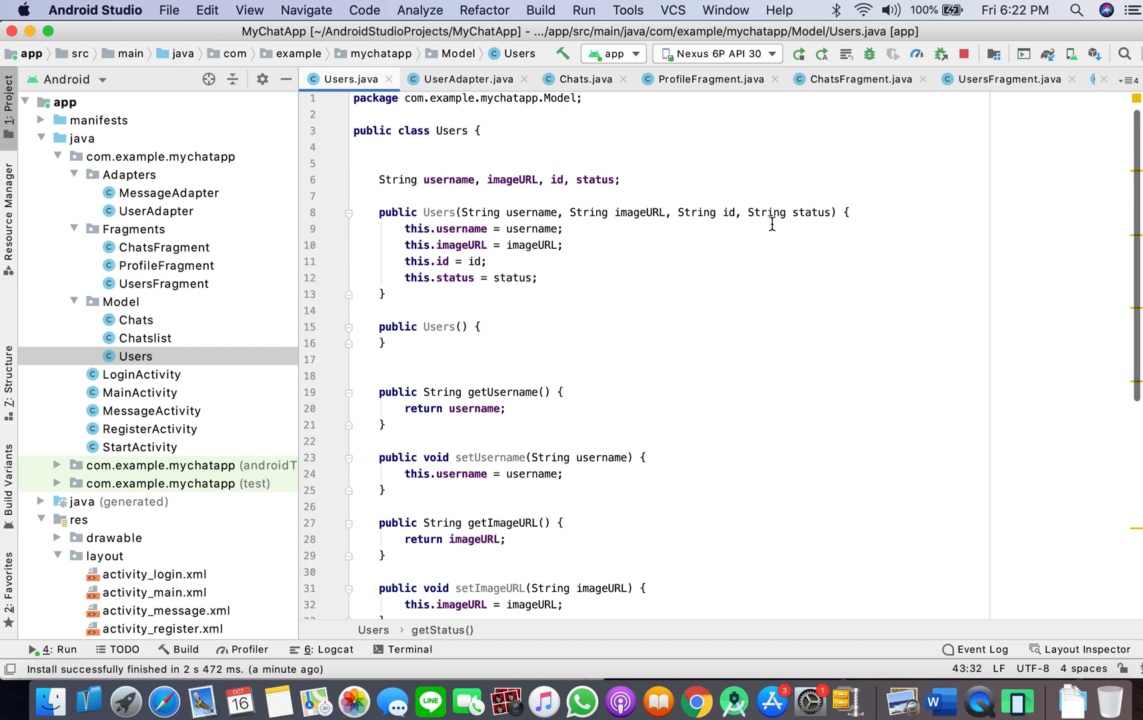
pyautogui.scroll(-3)
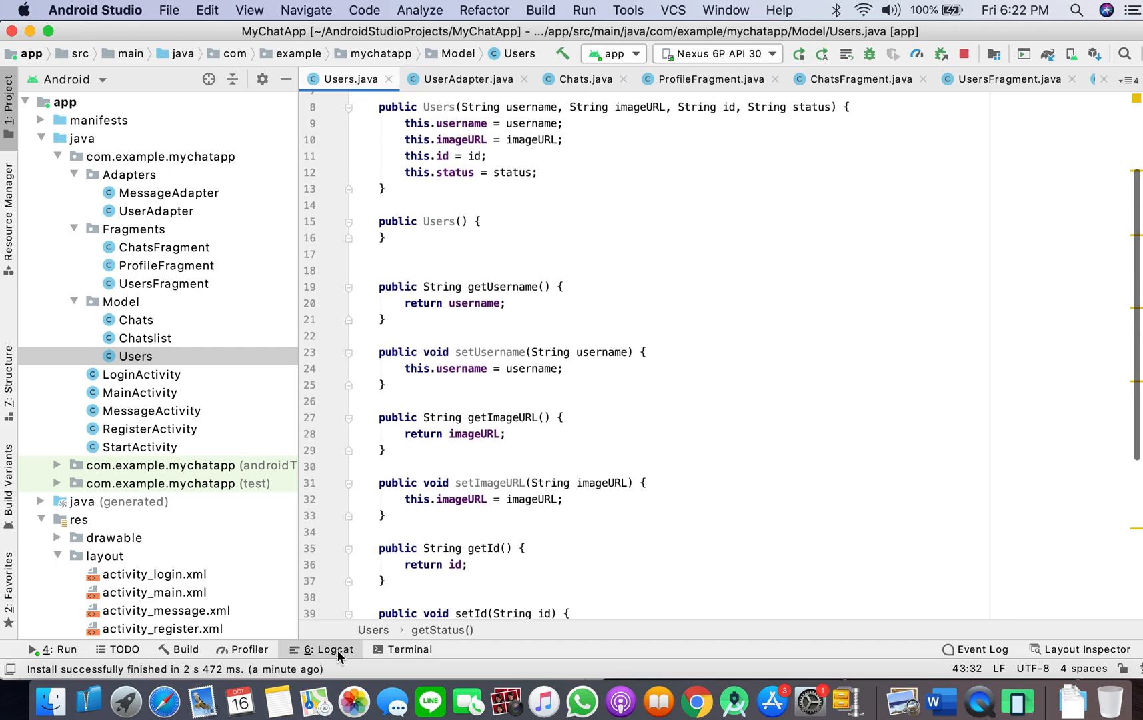
pyautogui.click(327, 650)
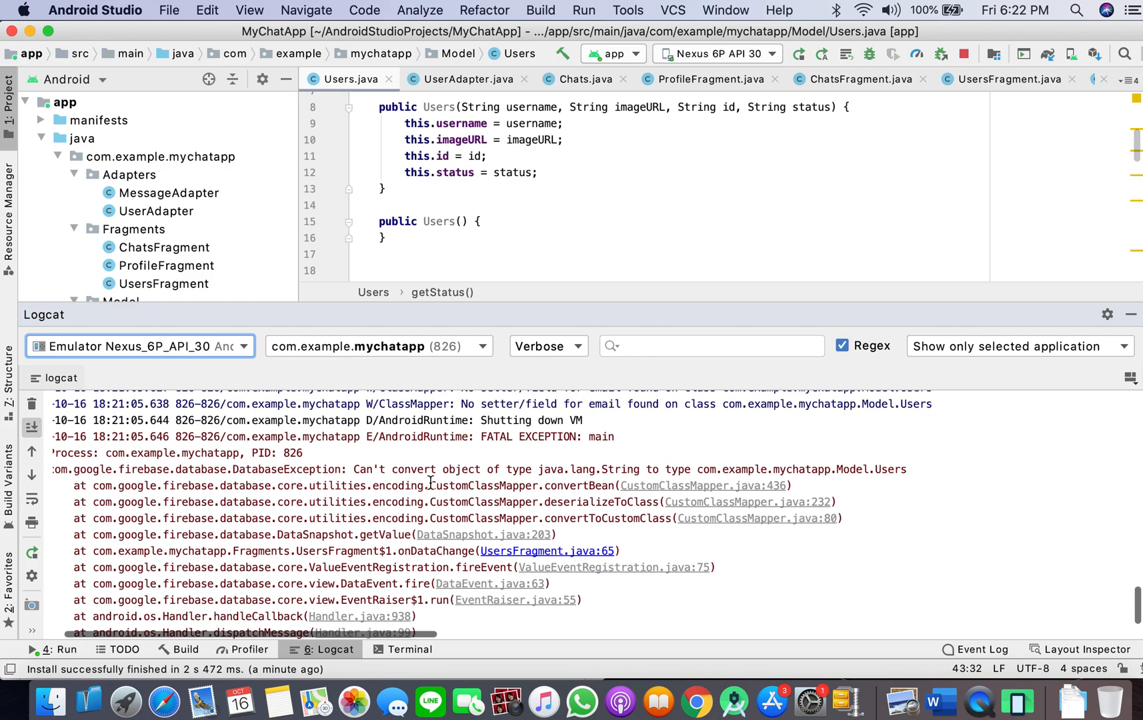
pyautogui.moveTo(665, 488)
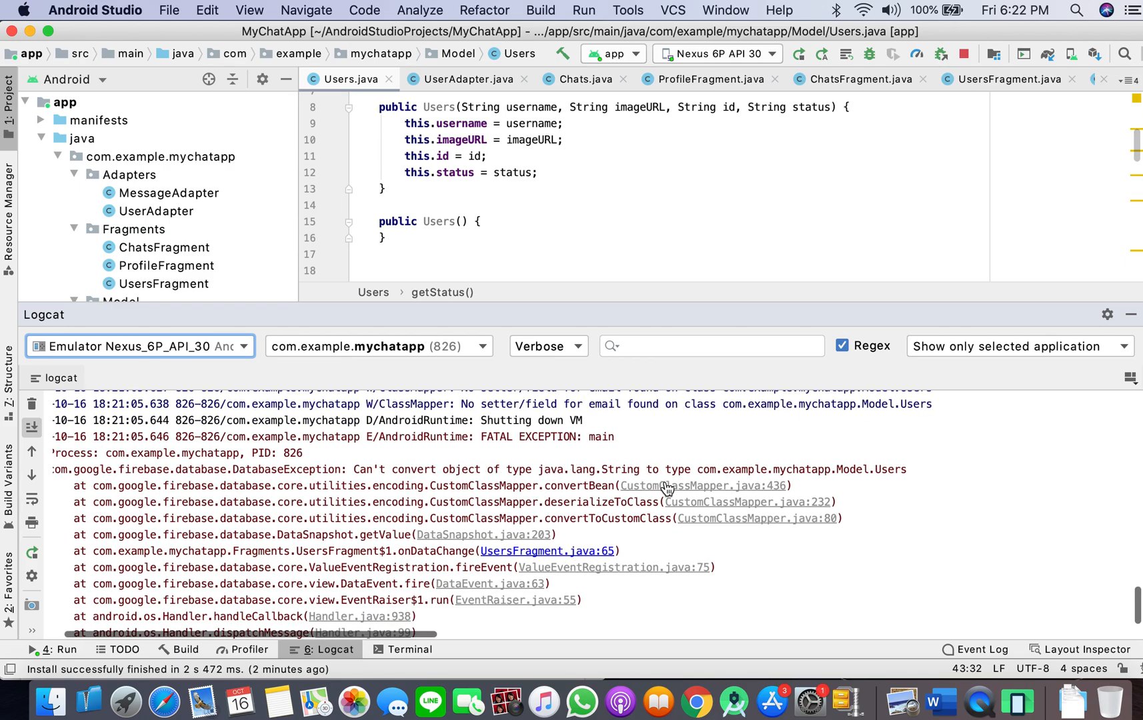
# Jump to UsersFragment.java:65 from the stack trace and read through displayusers() with Logcat hidden
pyautogui.click(546, 551)
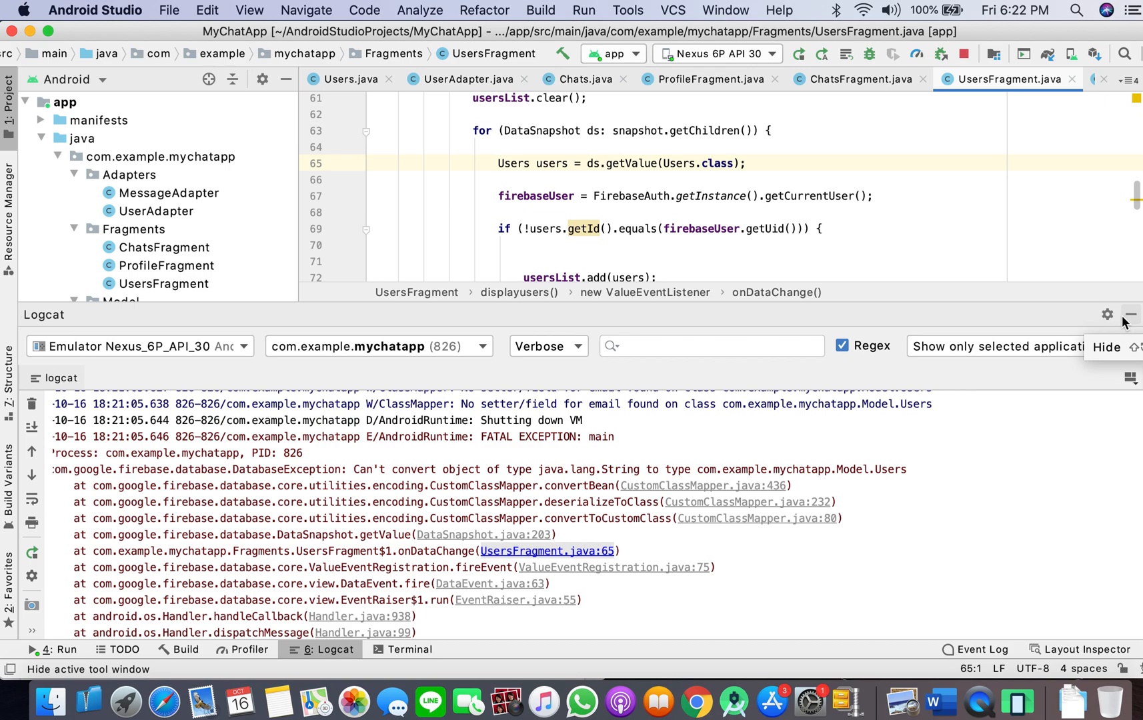
pyautogui.click(1132, 315)
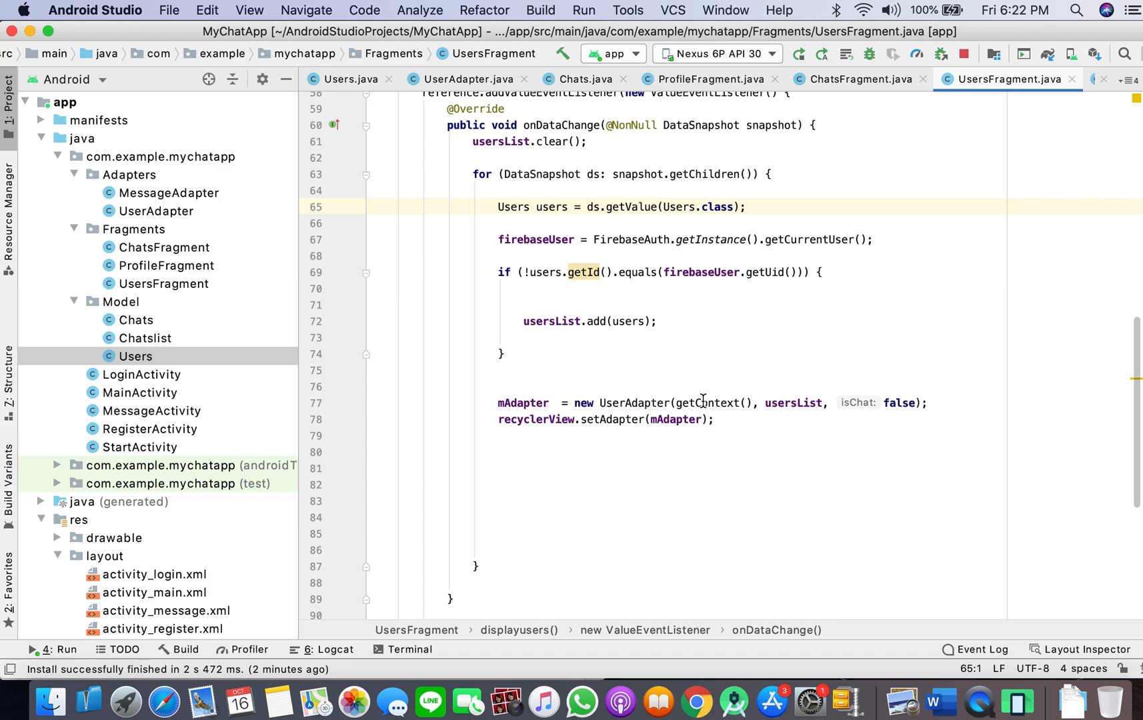
pyautogui.moveTo(834, 390)
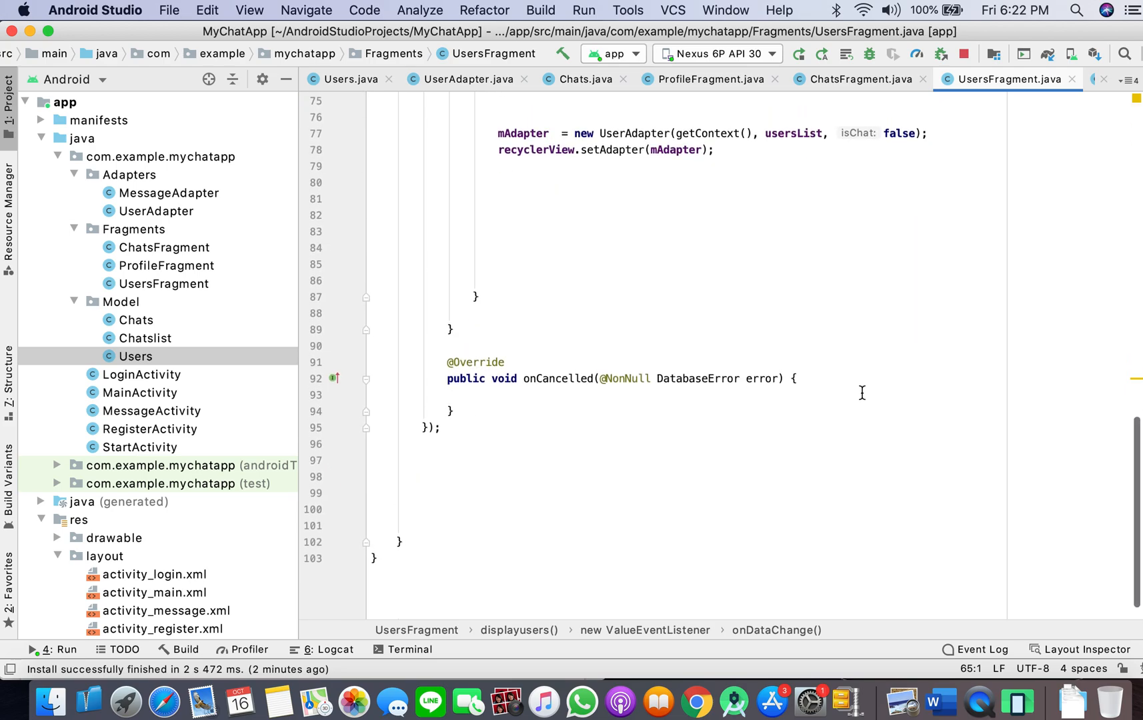
pyautogui.moveTo(831, 295)
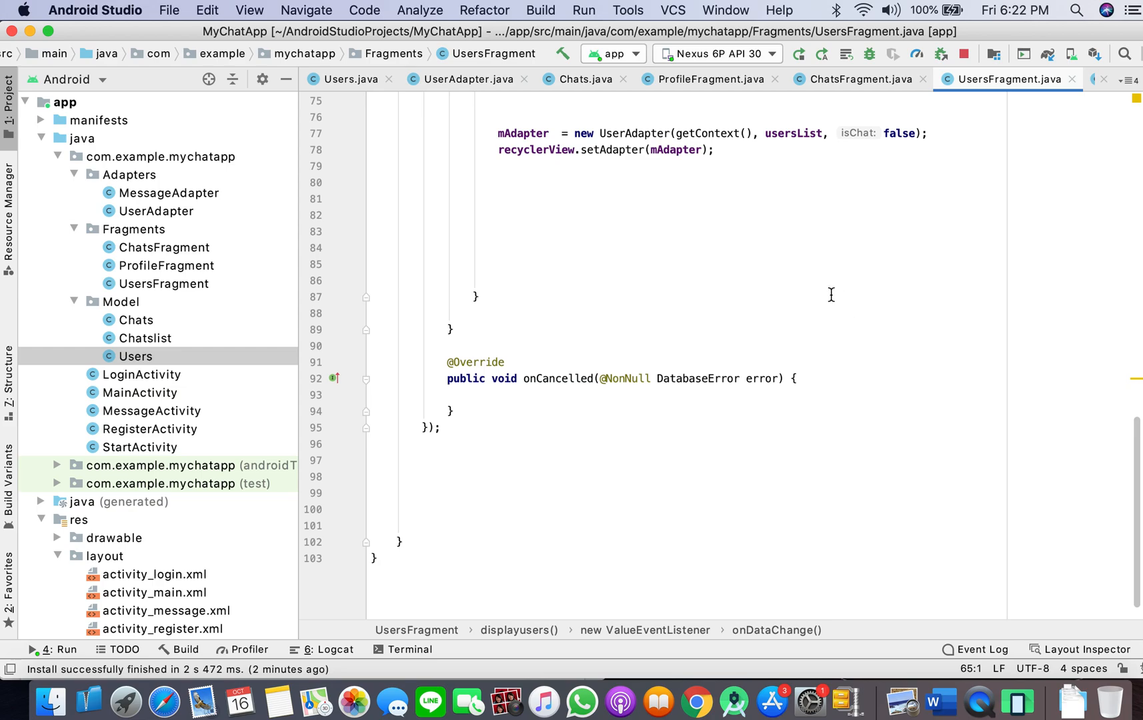
pyautogui.scroll(-3)
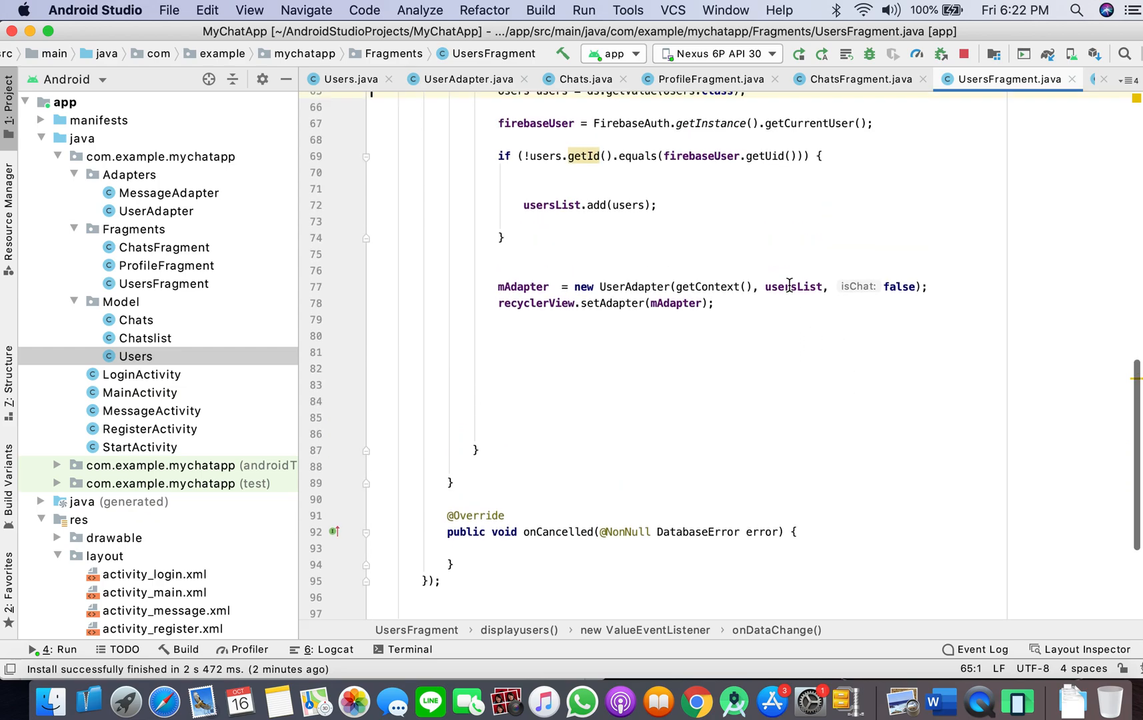
pyautogui.scroll(3)
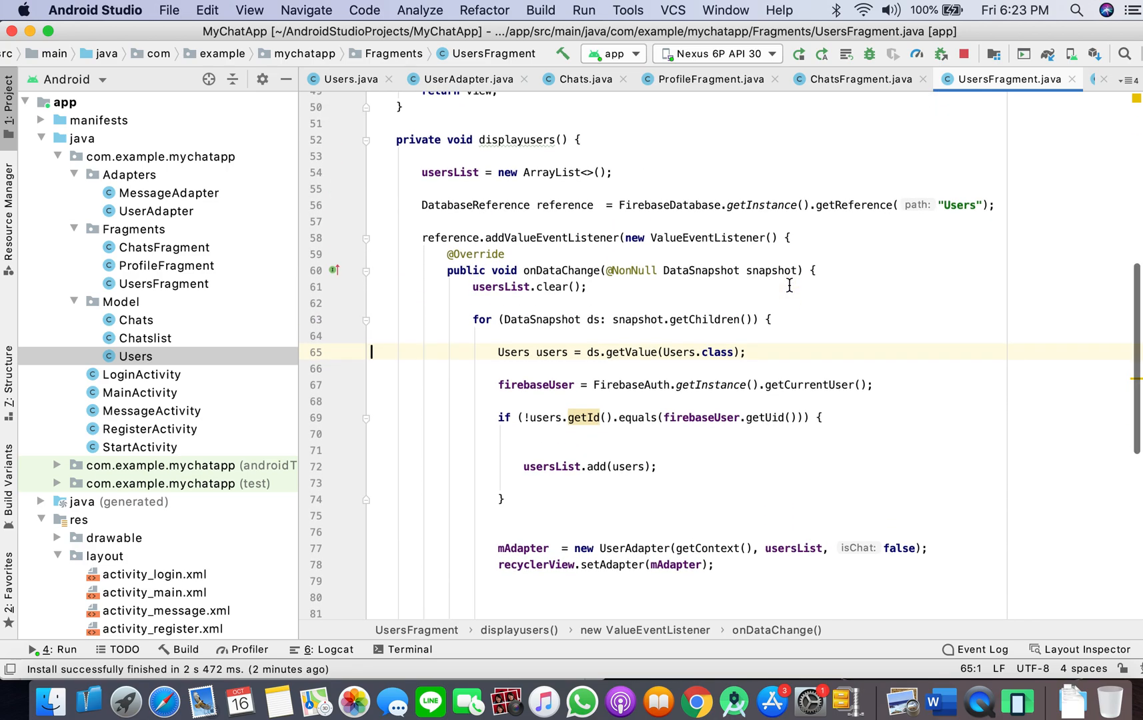
pyautogui.scroll(-3)
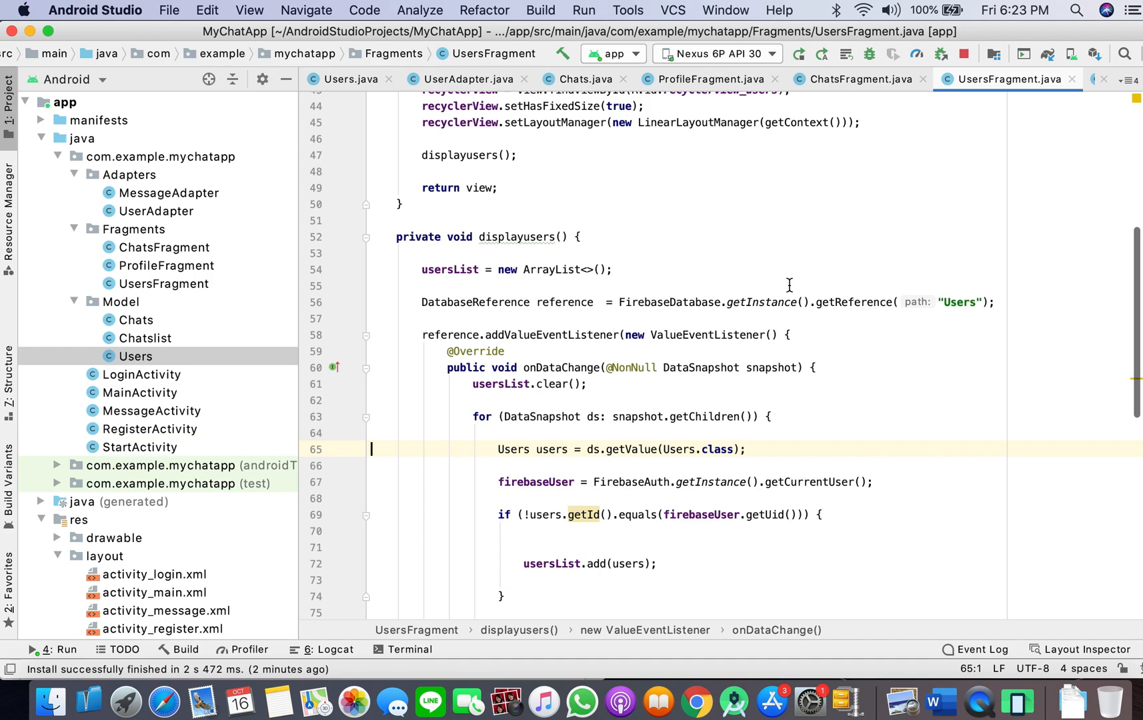
pyautogui.moveTo(694, 291)
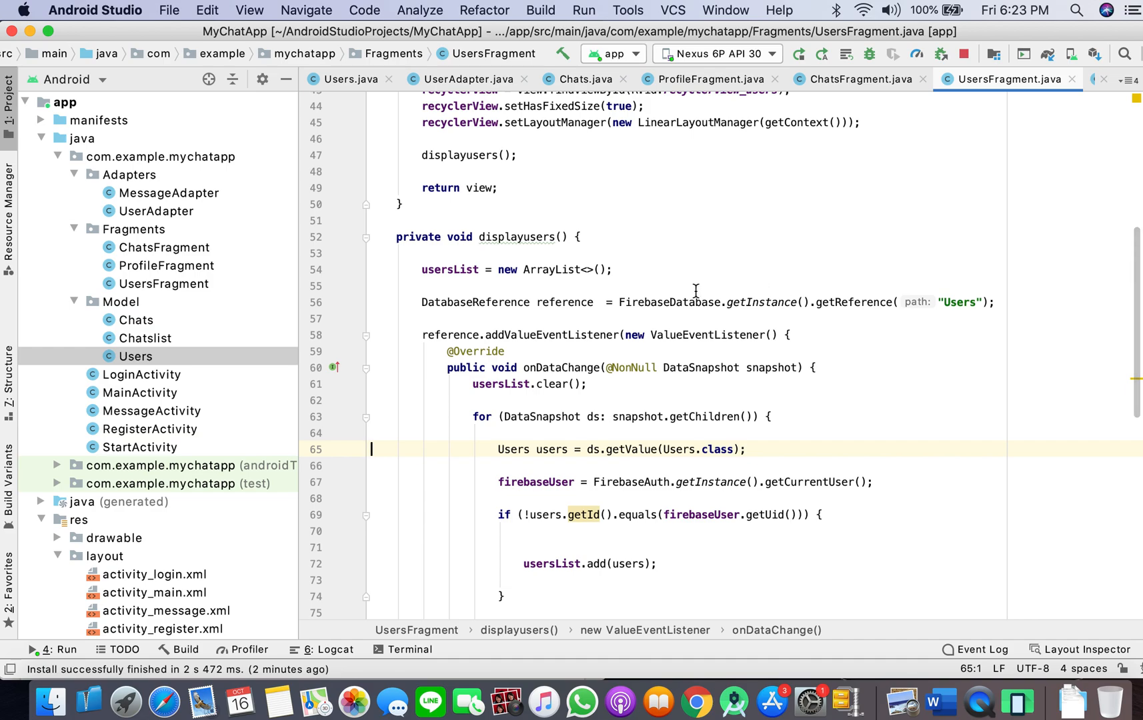
pyautogui.moveTo(234, 346)
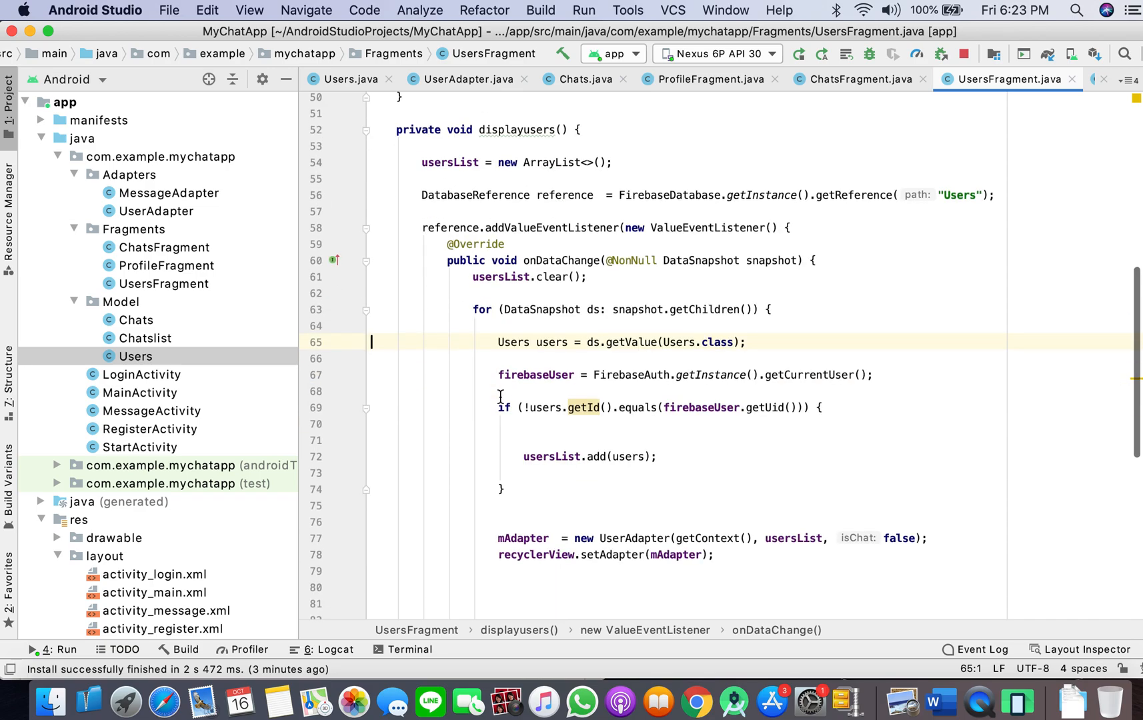
pyautogui.scroll(-3)
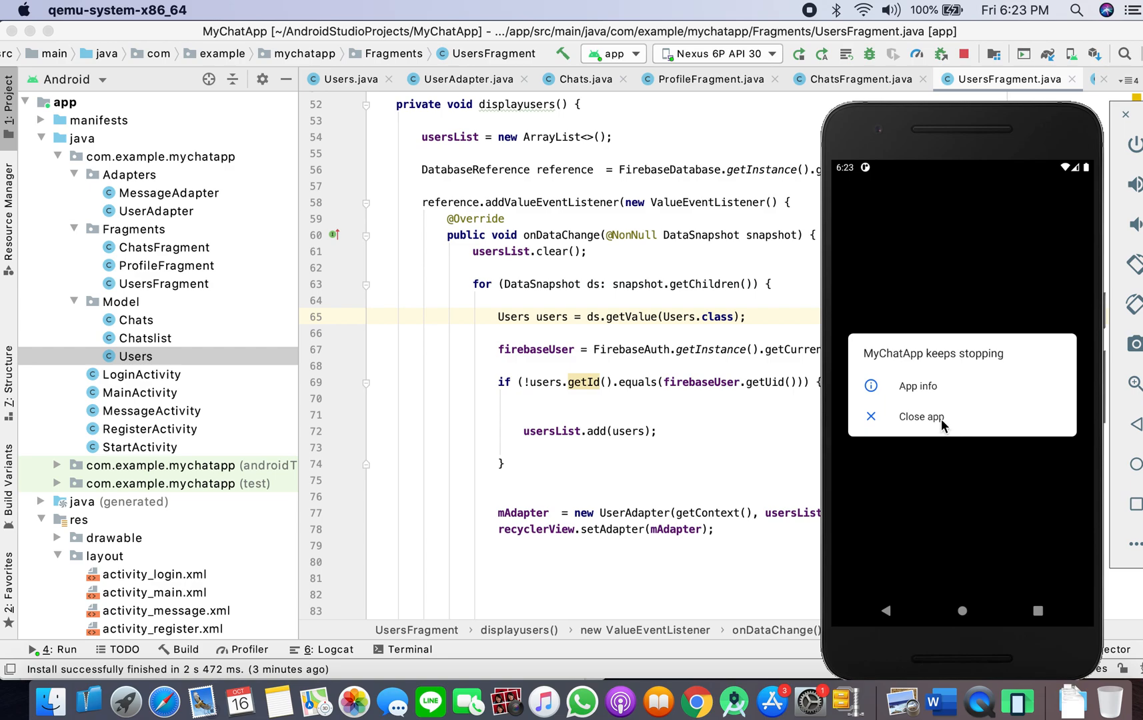
# Dismiss the MyChatApp crash dialog and bring MainActivity's Status() back to the front
pyautogui.click(920, 416)
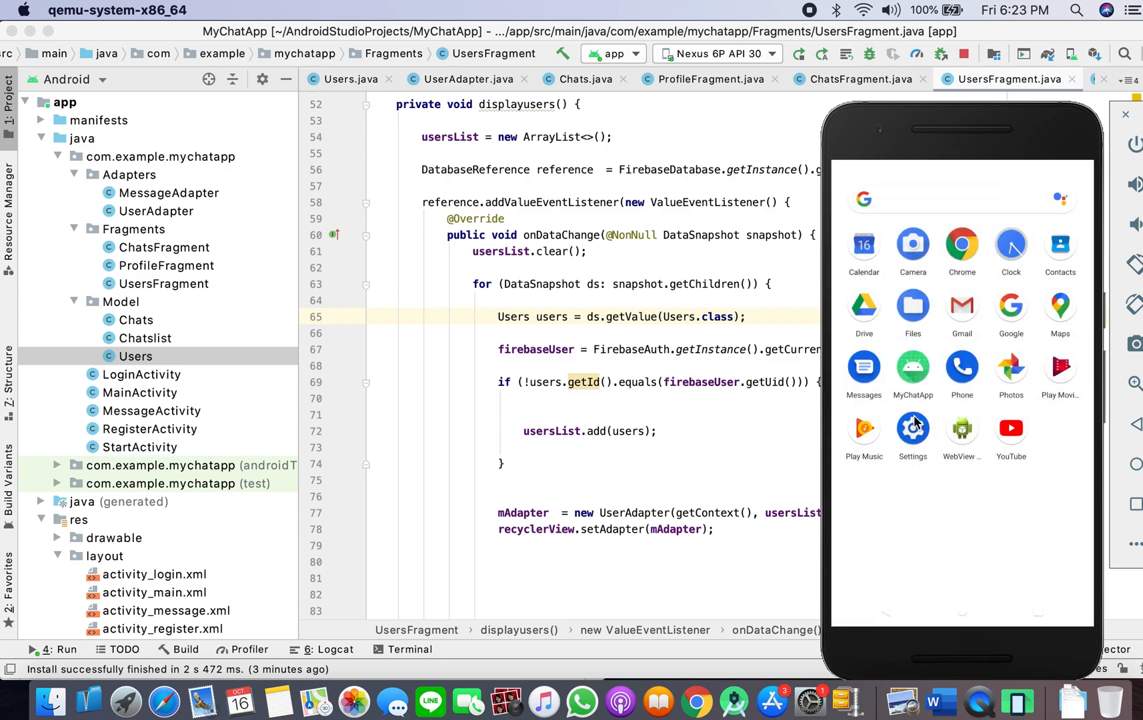
pyautogui.click(913, 429)
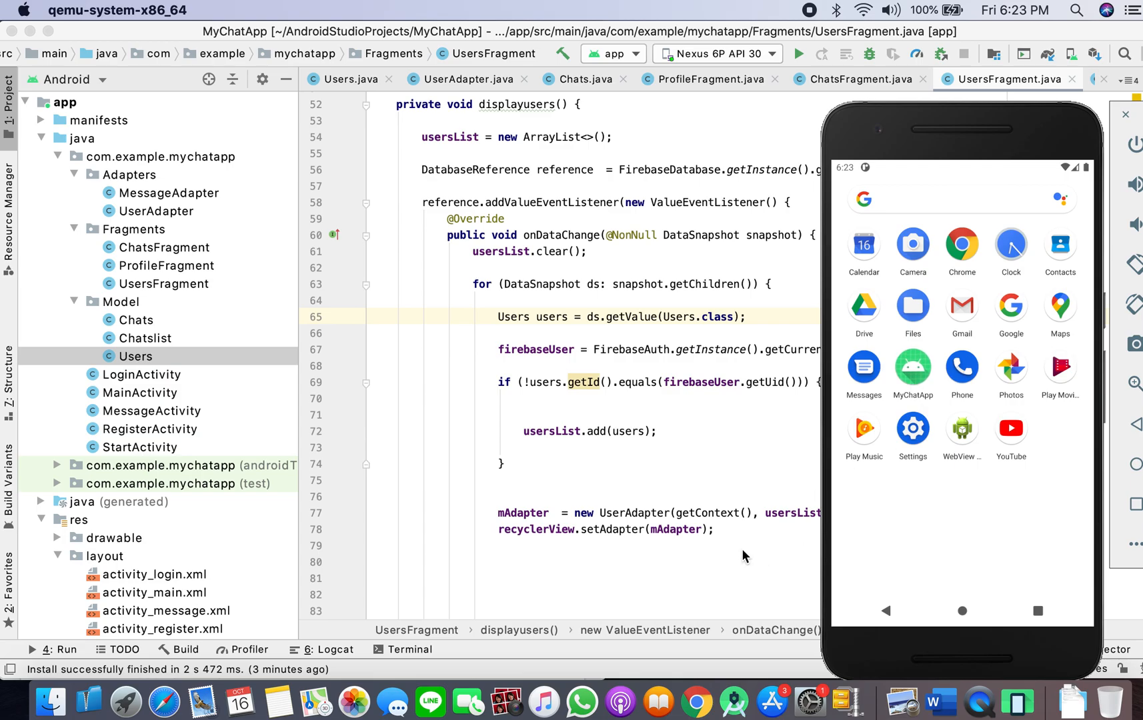
pyautogui.click(323, 648)
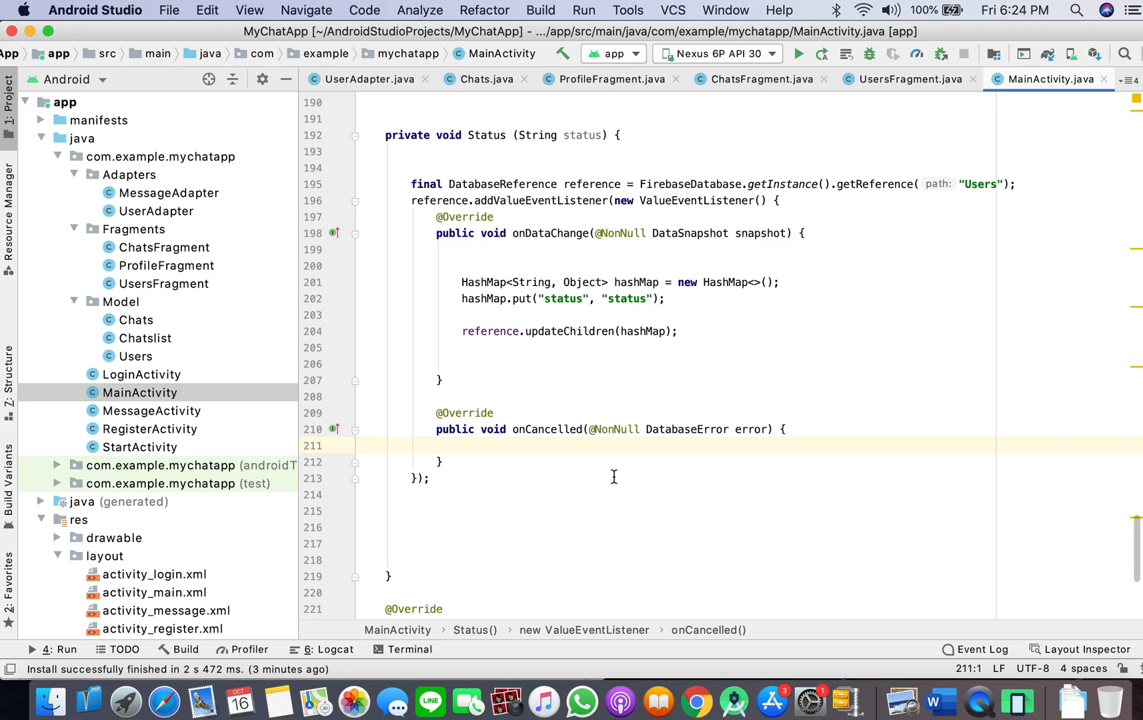
pyautogui.moveTo(637, 383)
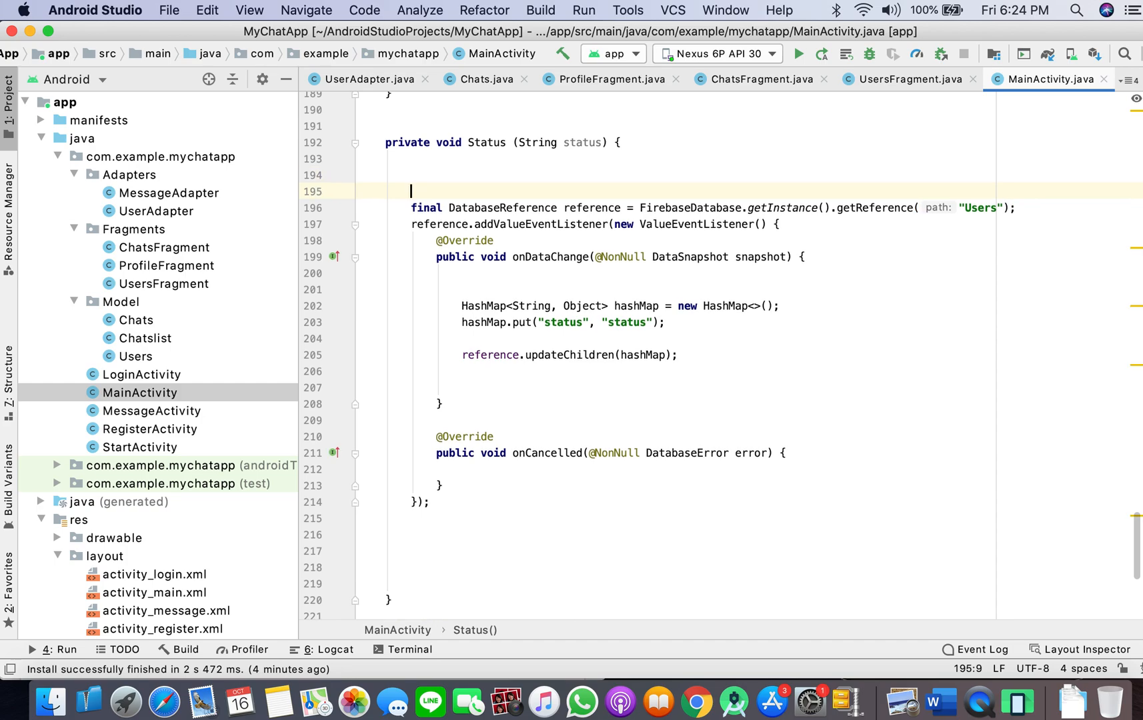
# Begin Status() with firebaseUser = FirebaseAuth.getInstance().getCurrentUser();
pyautogui.write('firebaseUser =')
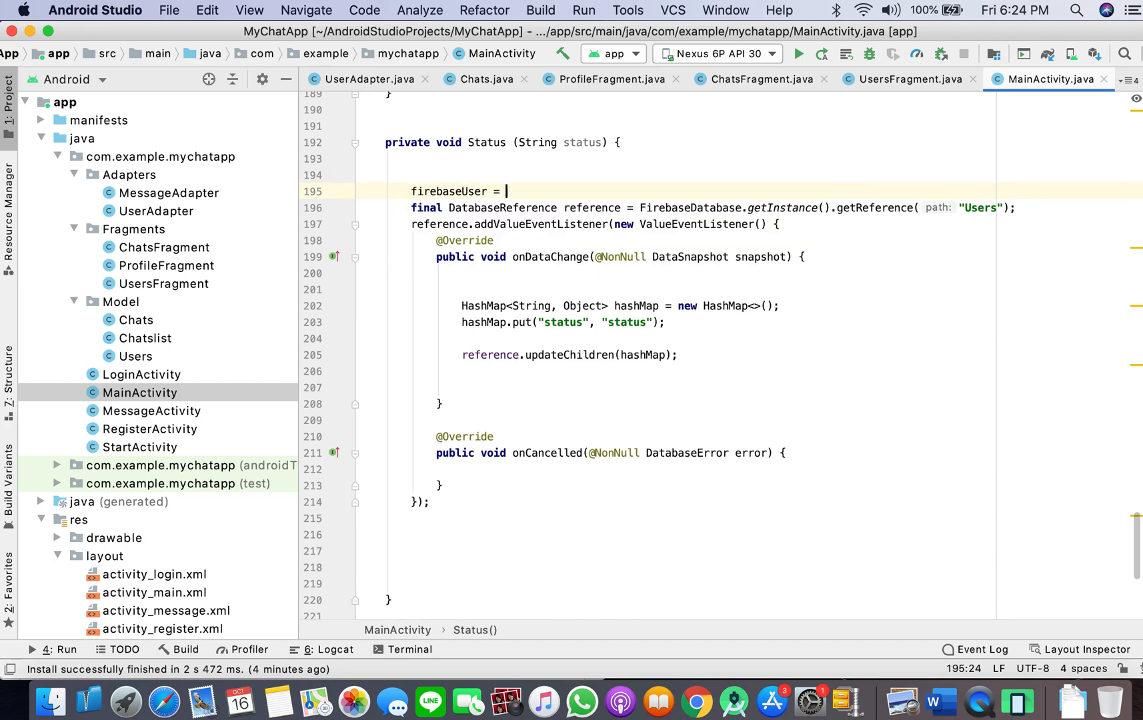
pyautogui.write('FirebaseAuth.getInstance().ge')
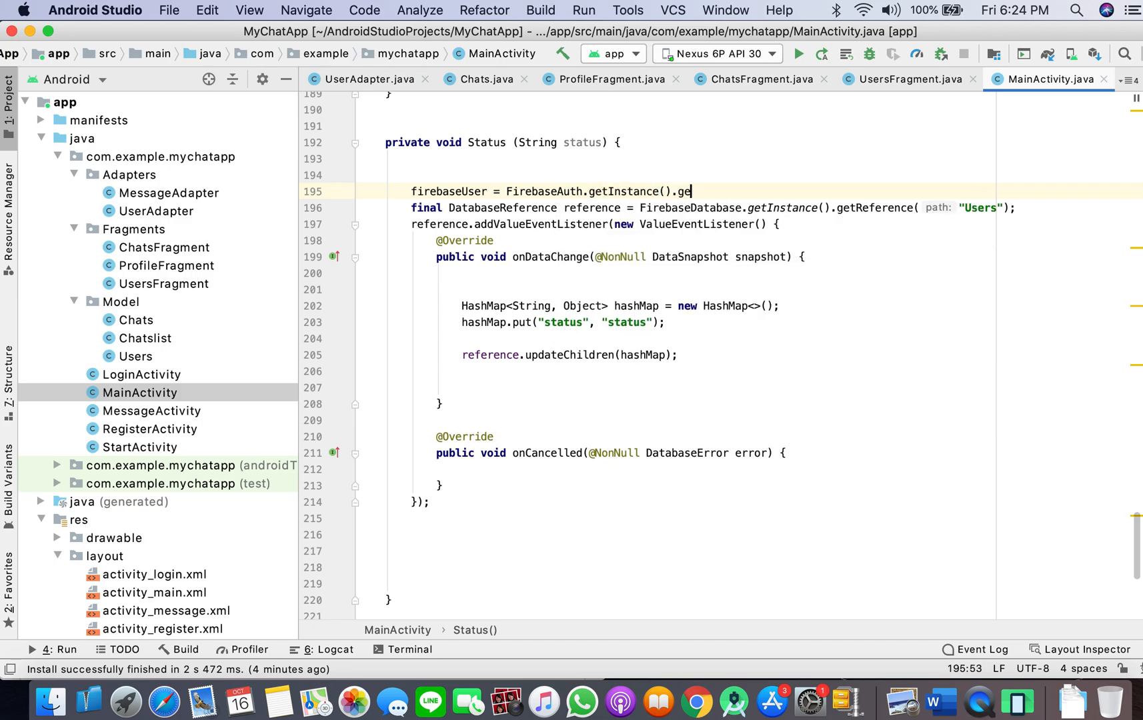
pyautogui.write('tCurrentUser();')
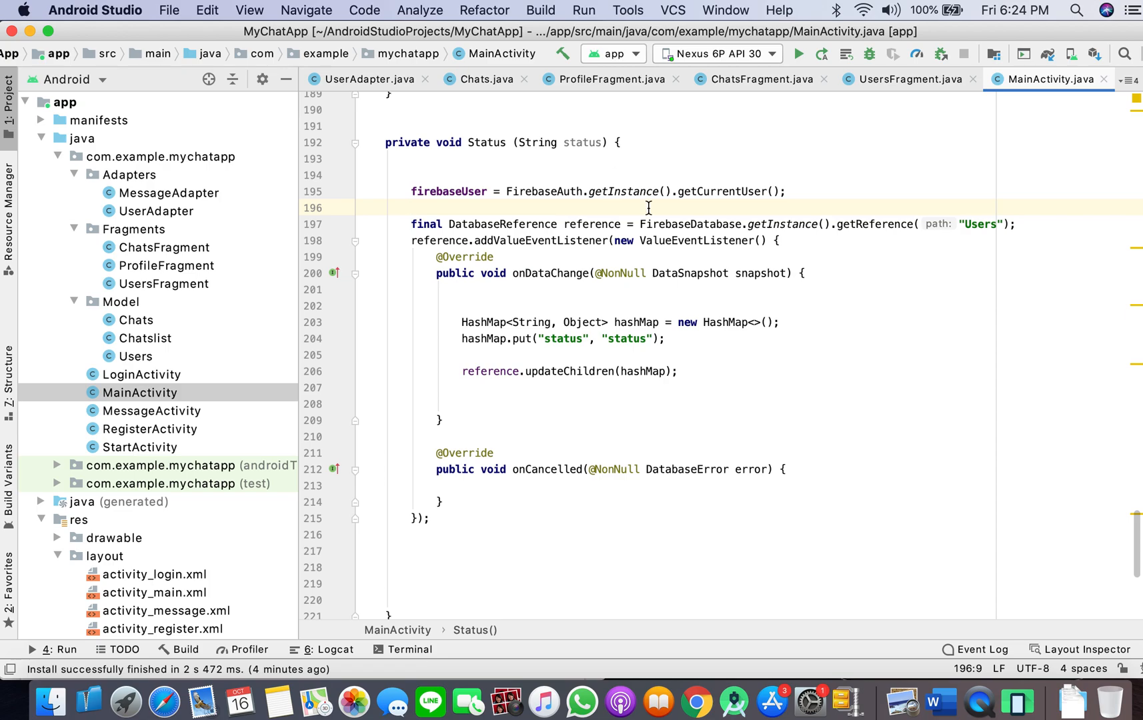
pyautogui.moveTo(734, 701)
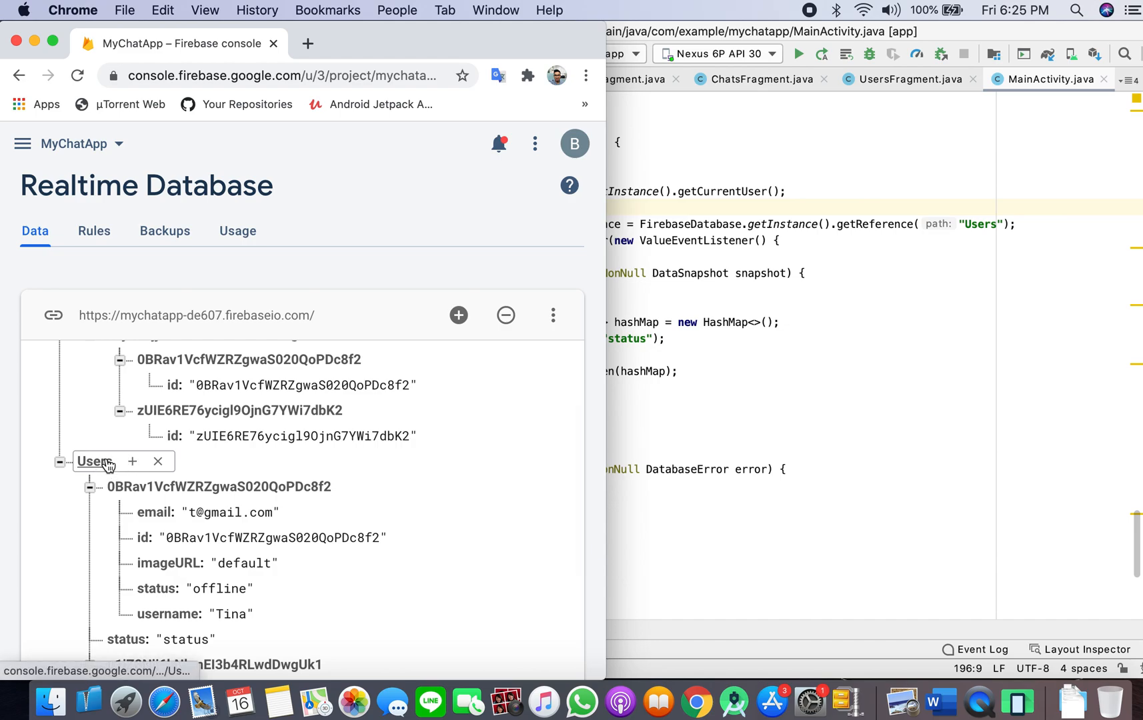
# Expand the Users node in the Realtime Database, revealing a stray status: "status" entry
pyautogui.click(229, 512)
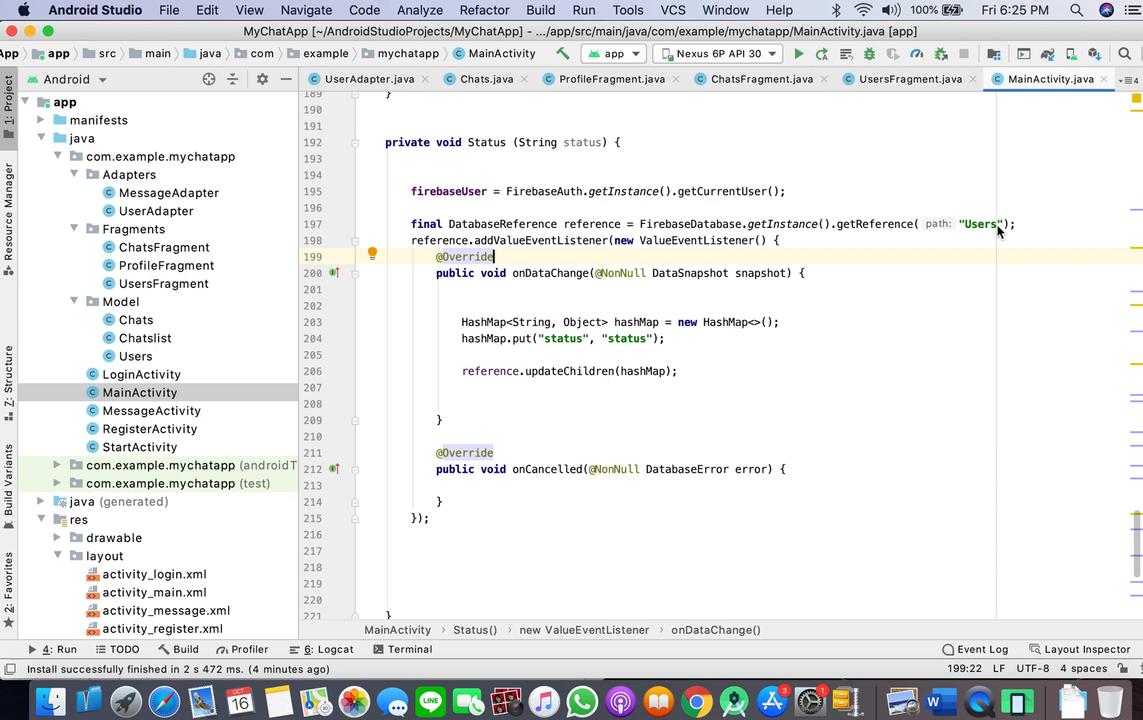
# Append .child(firebaseUser.getUid()) to the Users database reference in Status()
pyautogui.click(1011, 224)
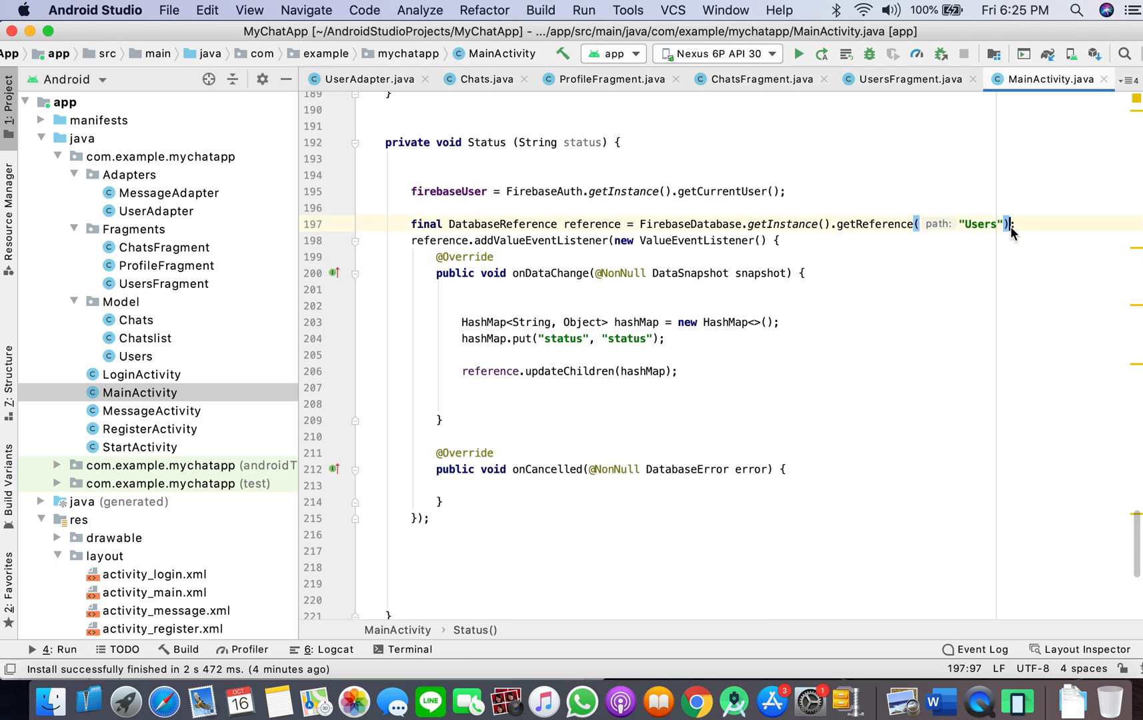
pyautogui.write('.child(fire')
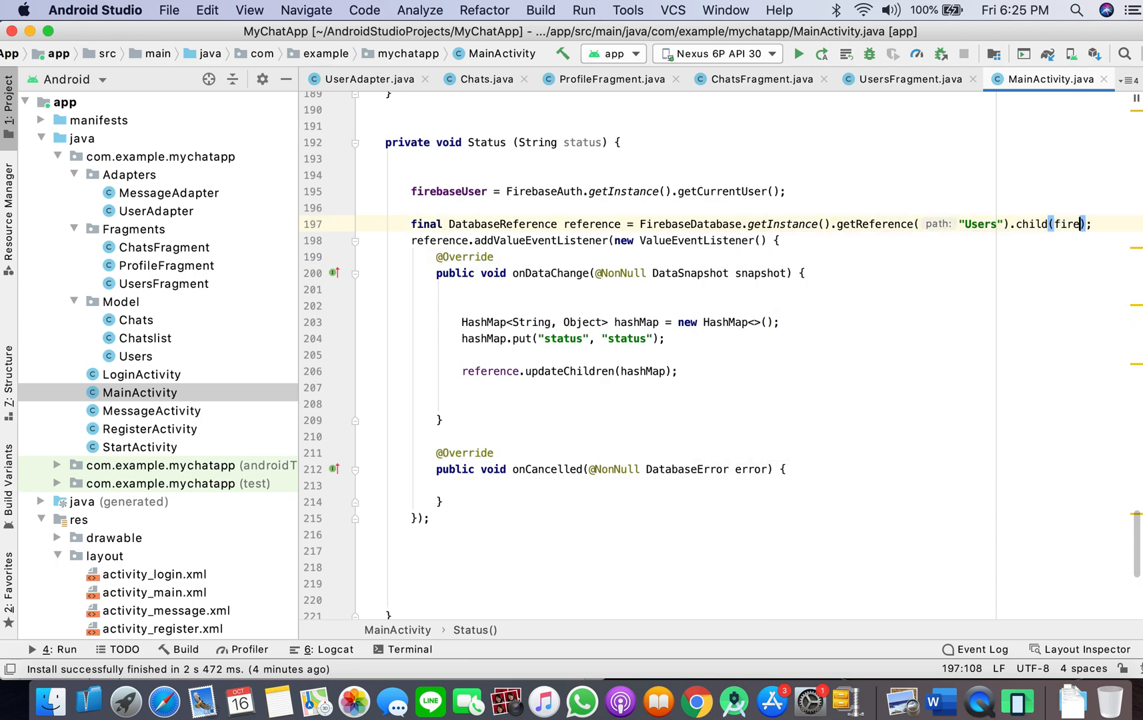
pyautogui.write('firebaseUser.get')
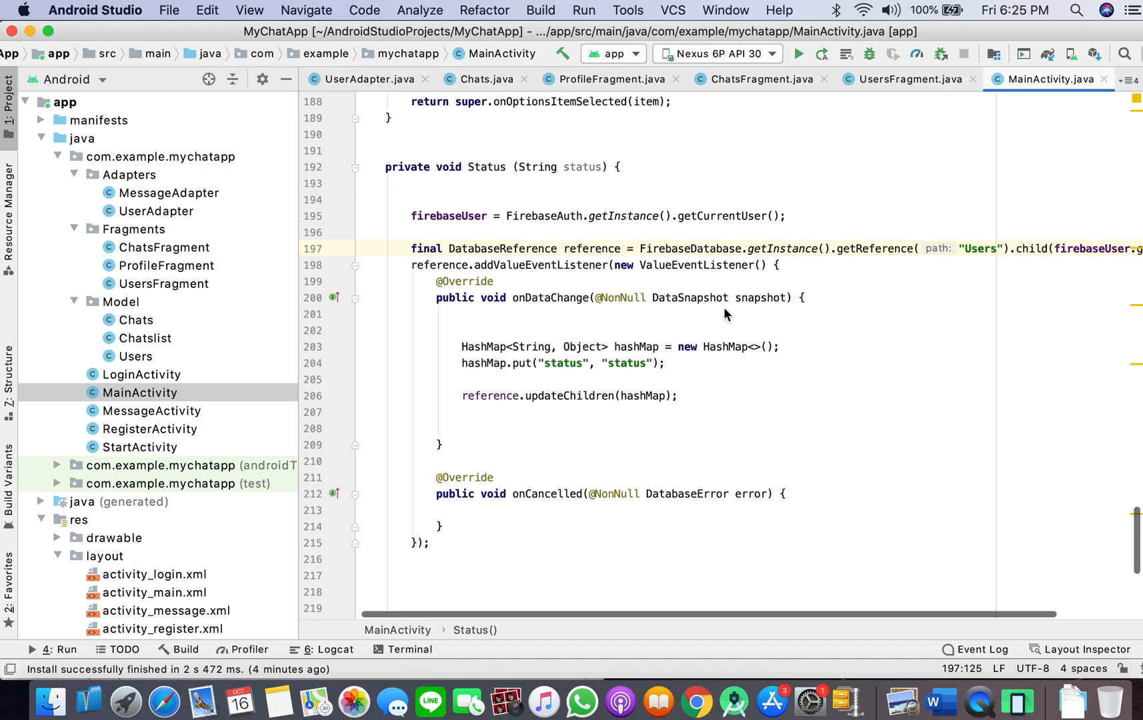
pyautogui.moveTo(734, 702)
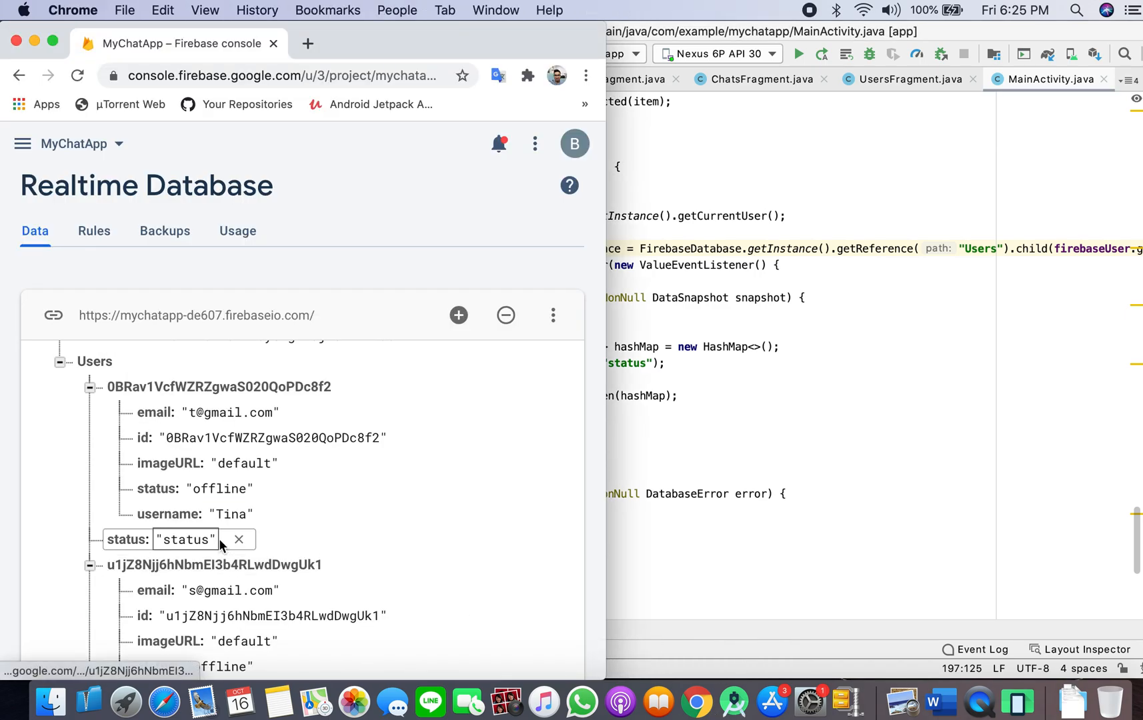
# Delete the stray status entry under the Users node and confirm the deletion
pyautogui.click(239, 539)
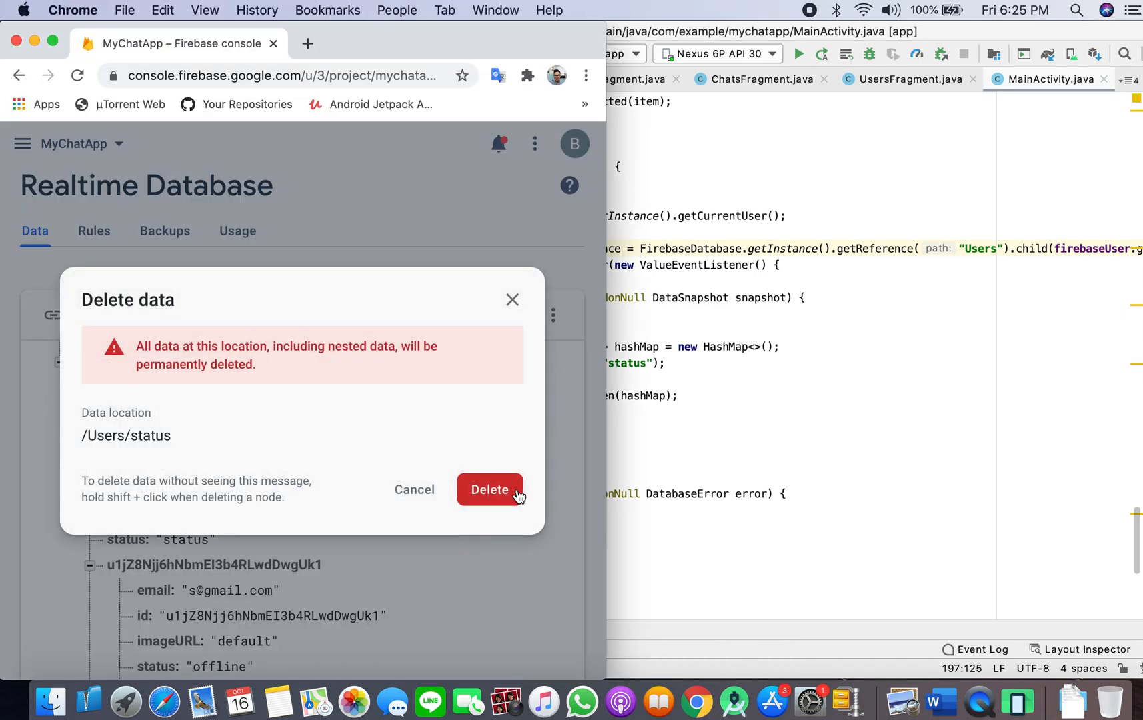
pyautogui.click(489, 490)
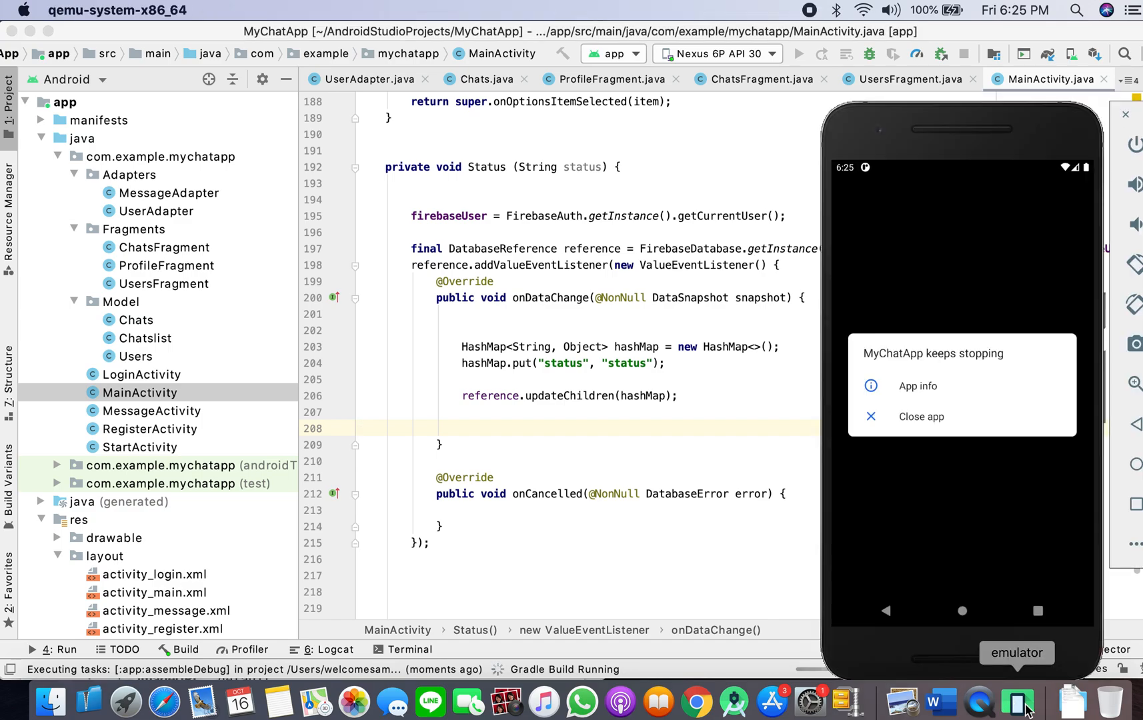
pyautogui.moveTo(549, 250)
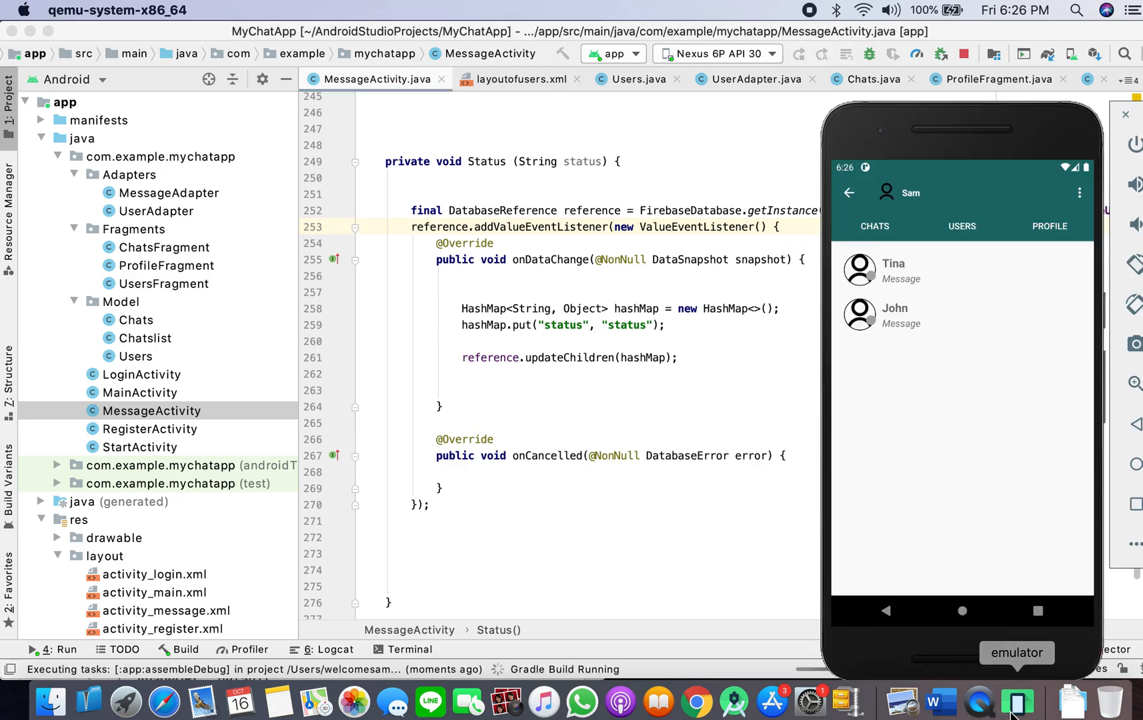
pyautogui.moveTo(909, 401)
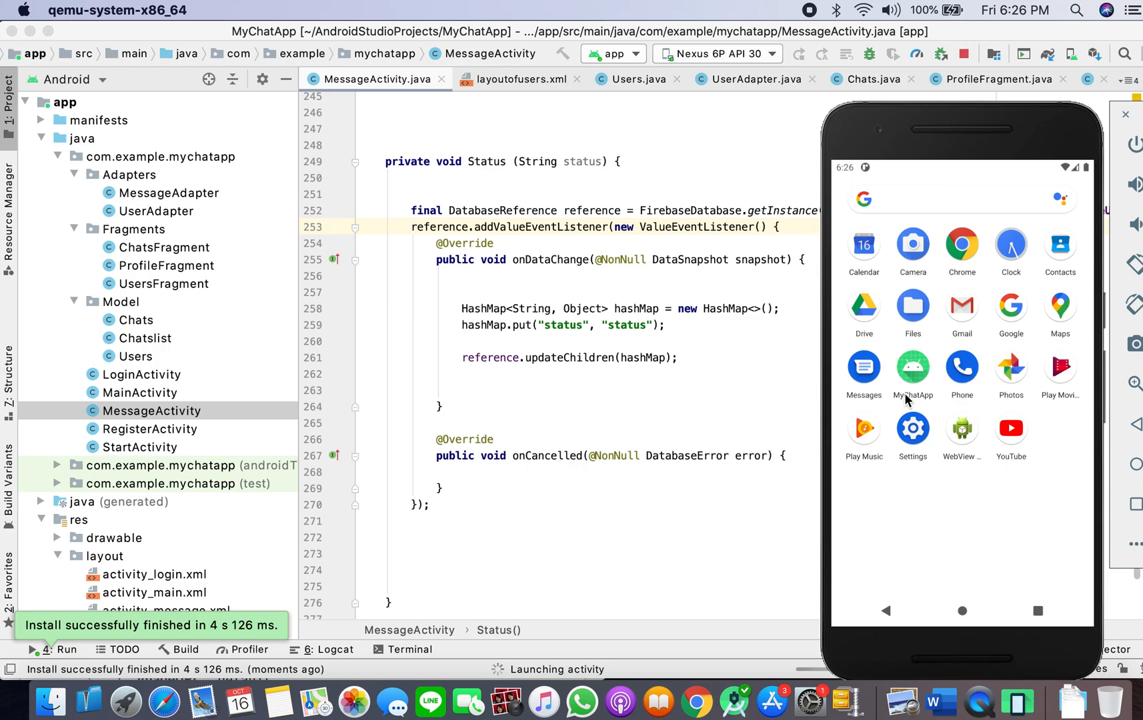
# Relaunch MyChatApp from the home screen and pick samsung SM-C900F as the run target
pyautogui.click(912, 368)
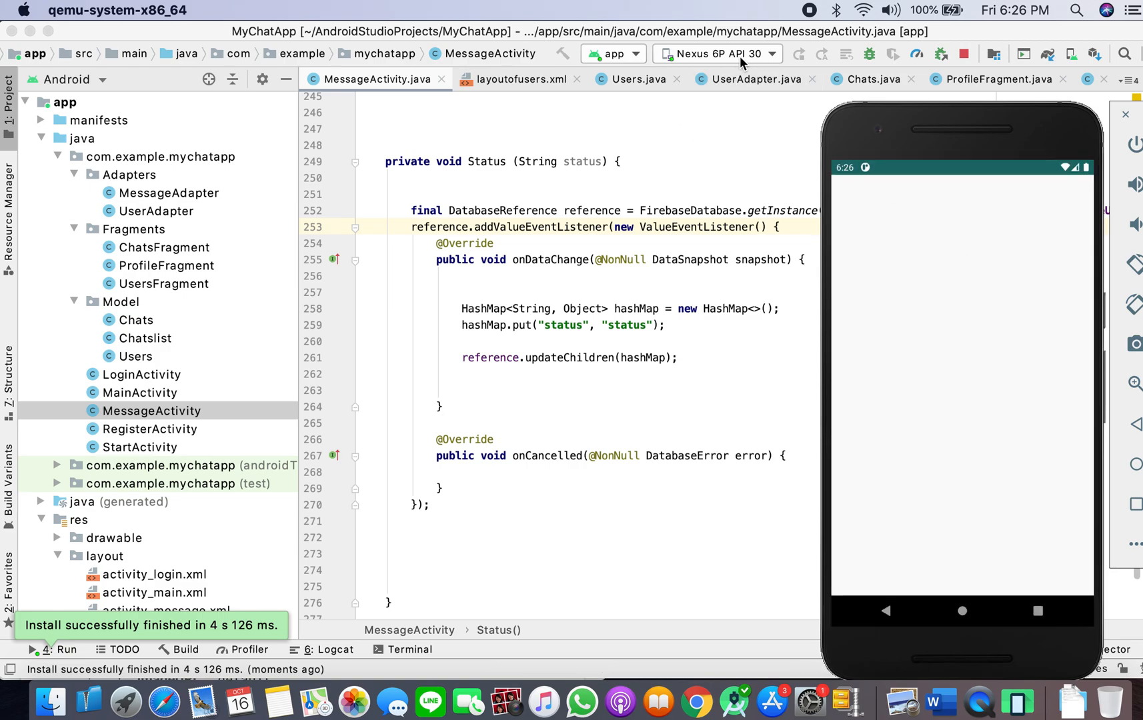
pyautogui.click(718, 53)
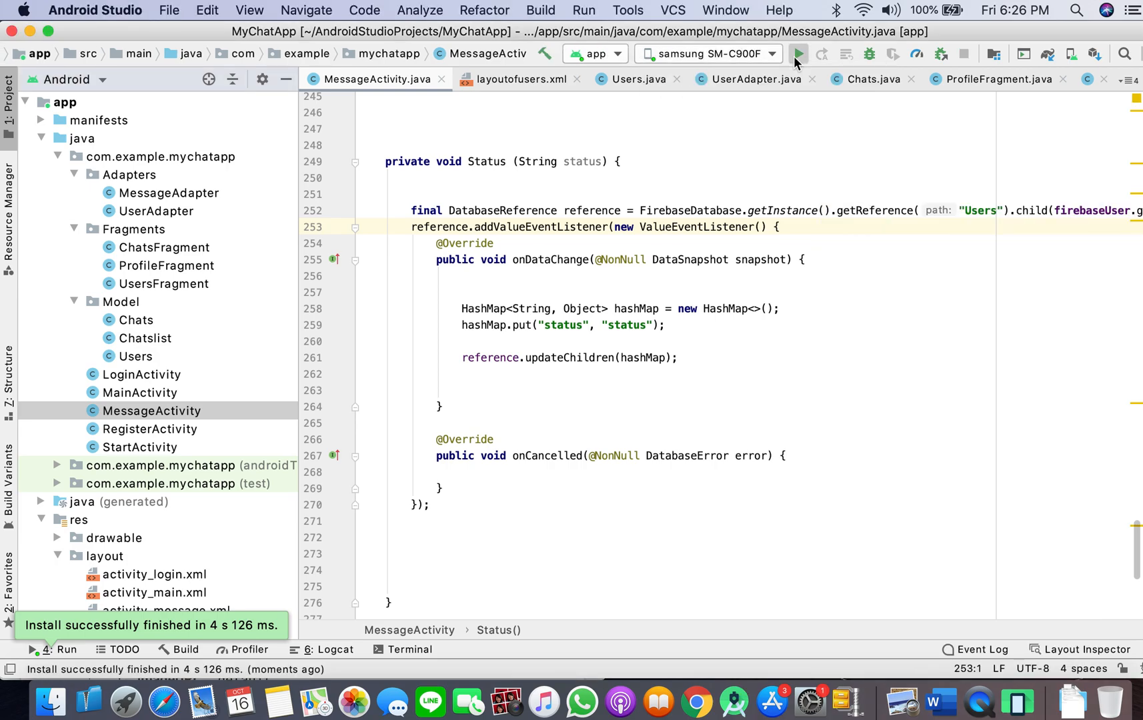
# Run the app on the Samsung device, then bring Firebase's Realtime Database forward in Chrome
pyautogui.click(799, 53)
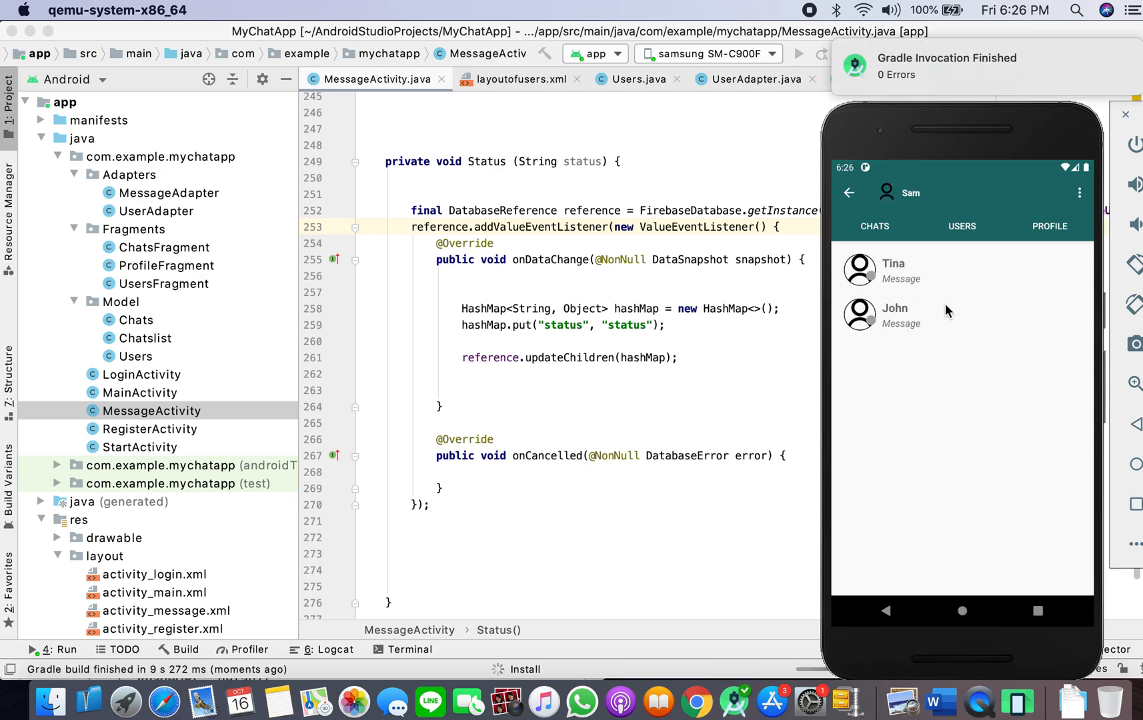
pyautogui.moveTo(918, 282)
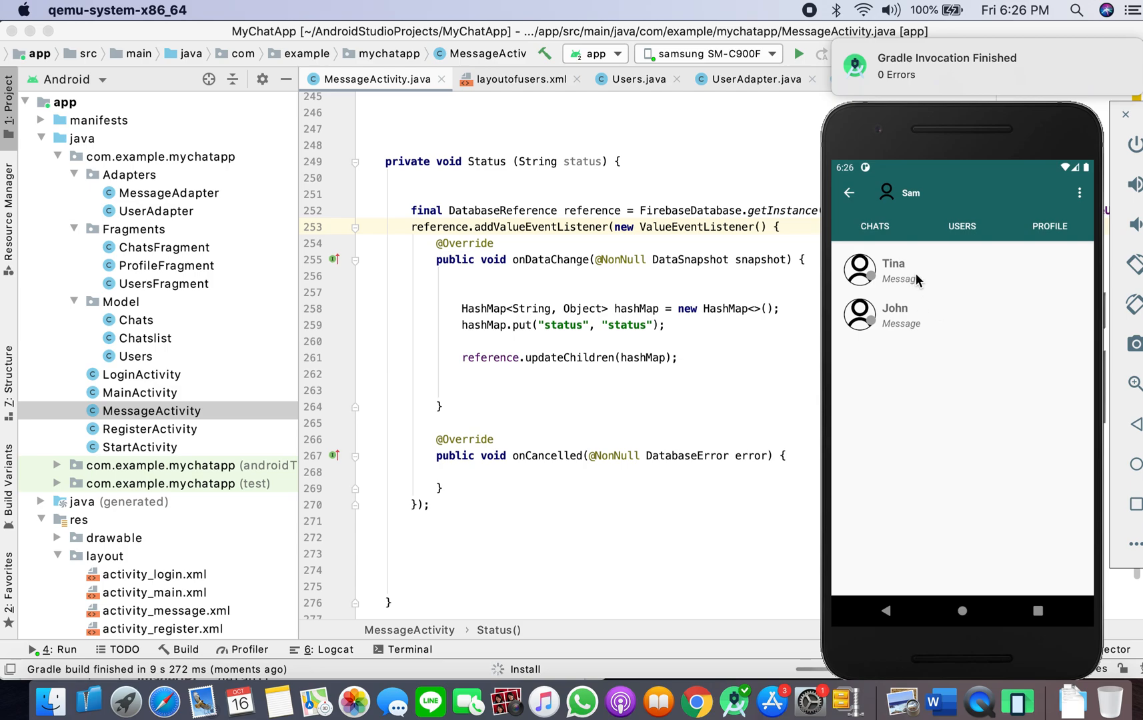
pyautogui.moveTo(880, 284)
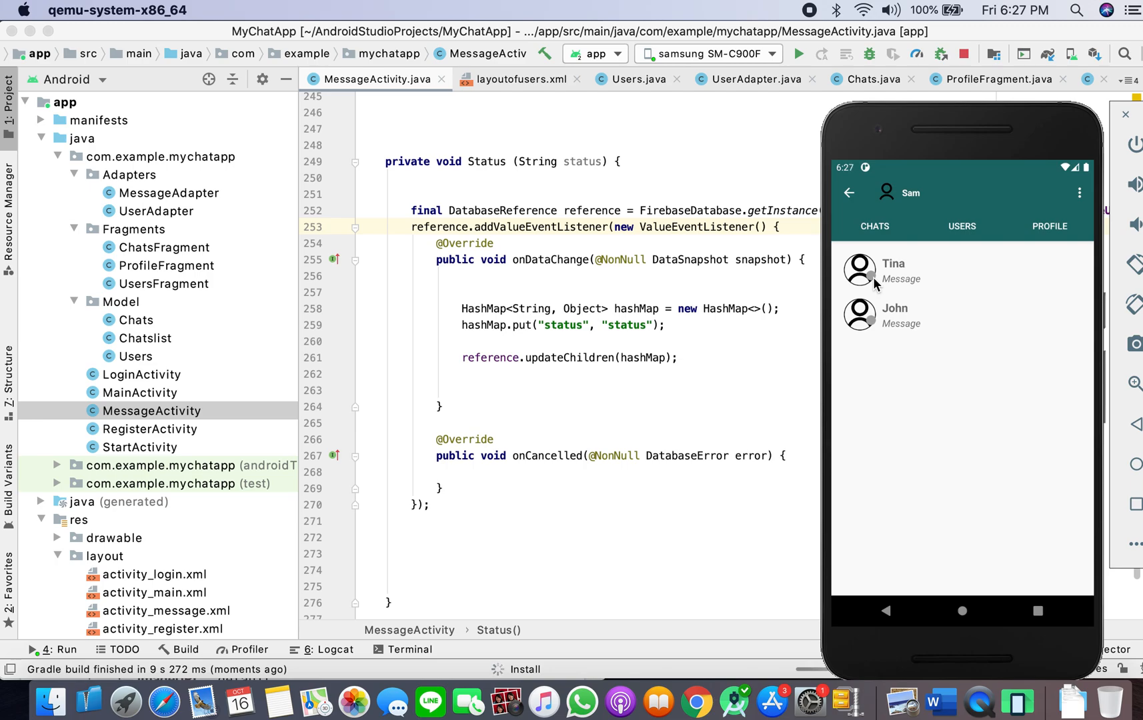
pyautogui.moveTo(699, 701)
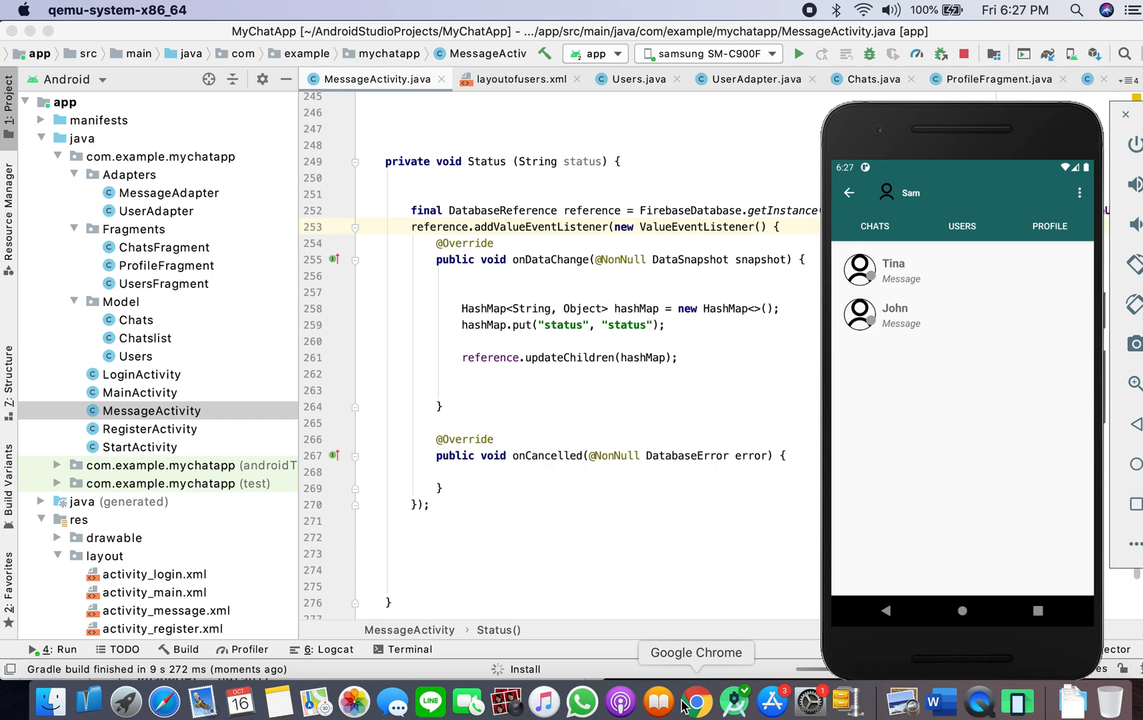
pyautogui.click(698, 702)
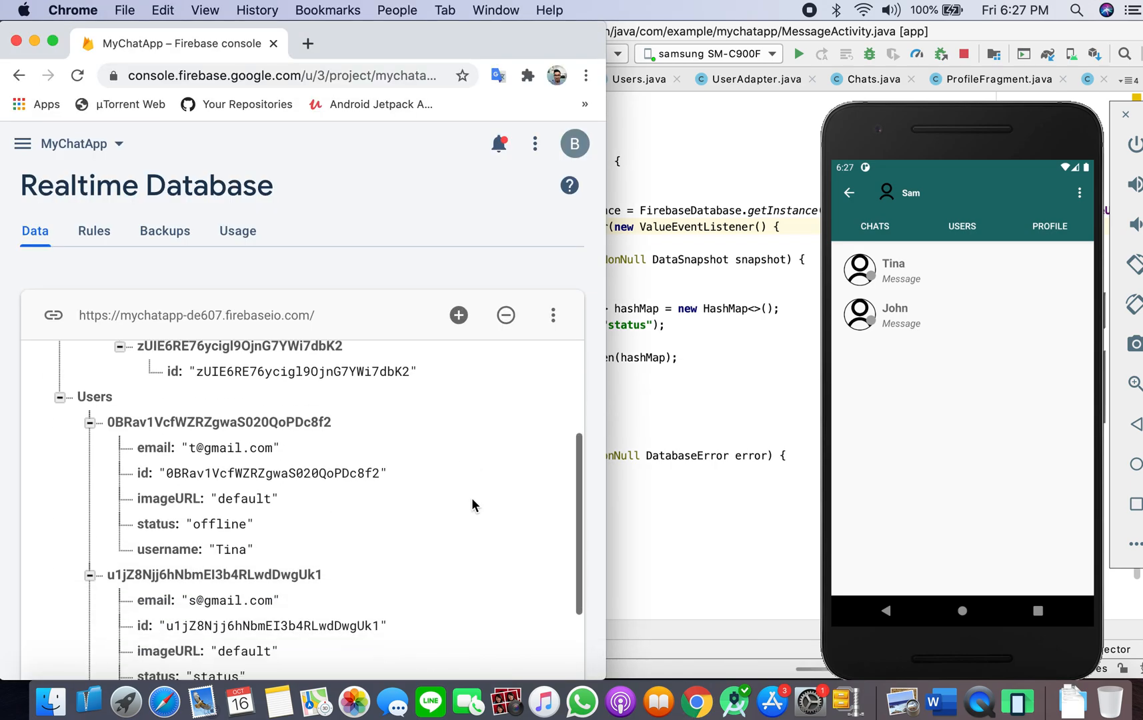
# Inspect the Users records in Realtime Database, noting the second user's status reads "status"
pyautogui.click(230, 432)
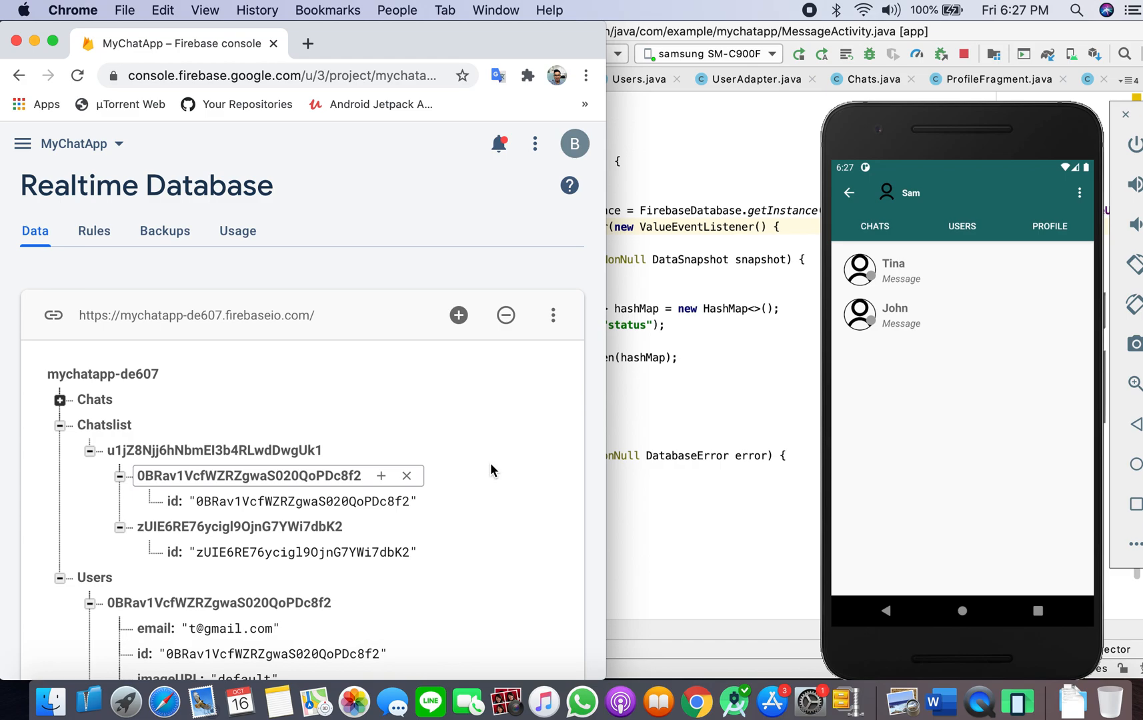
pyautogui.scroll(-3)
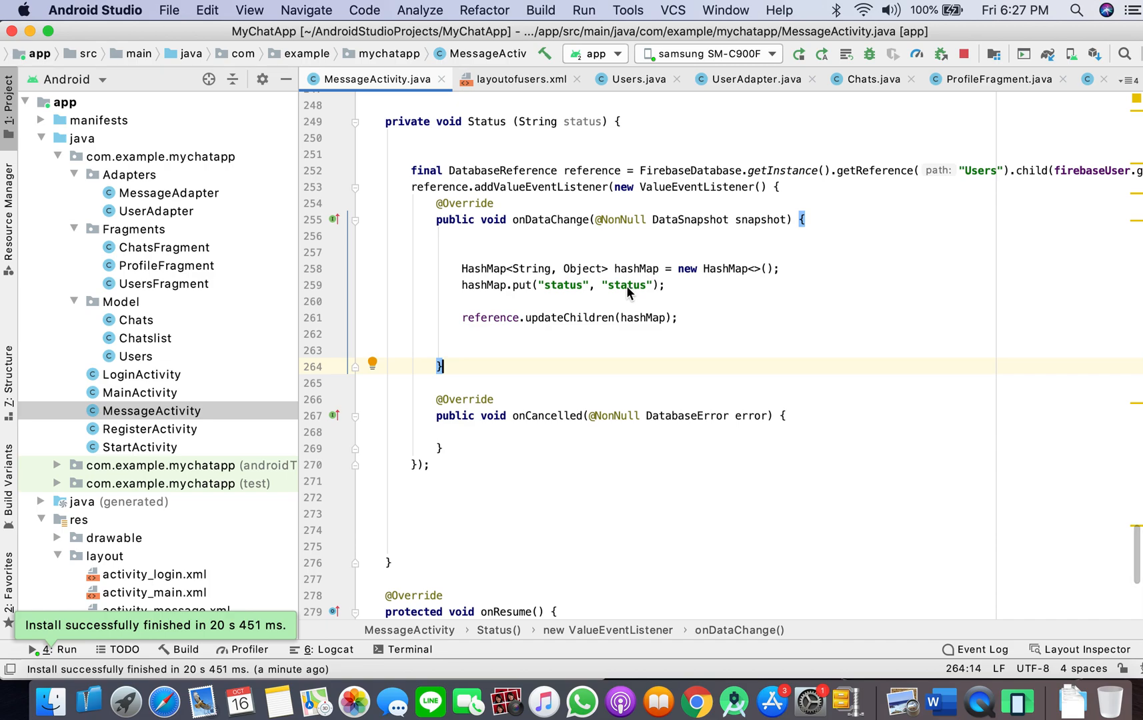
# Replace the literal "status" in hashMap.put with the status parameter in MessageActivity
pyautogui.click(611, 285)
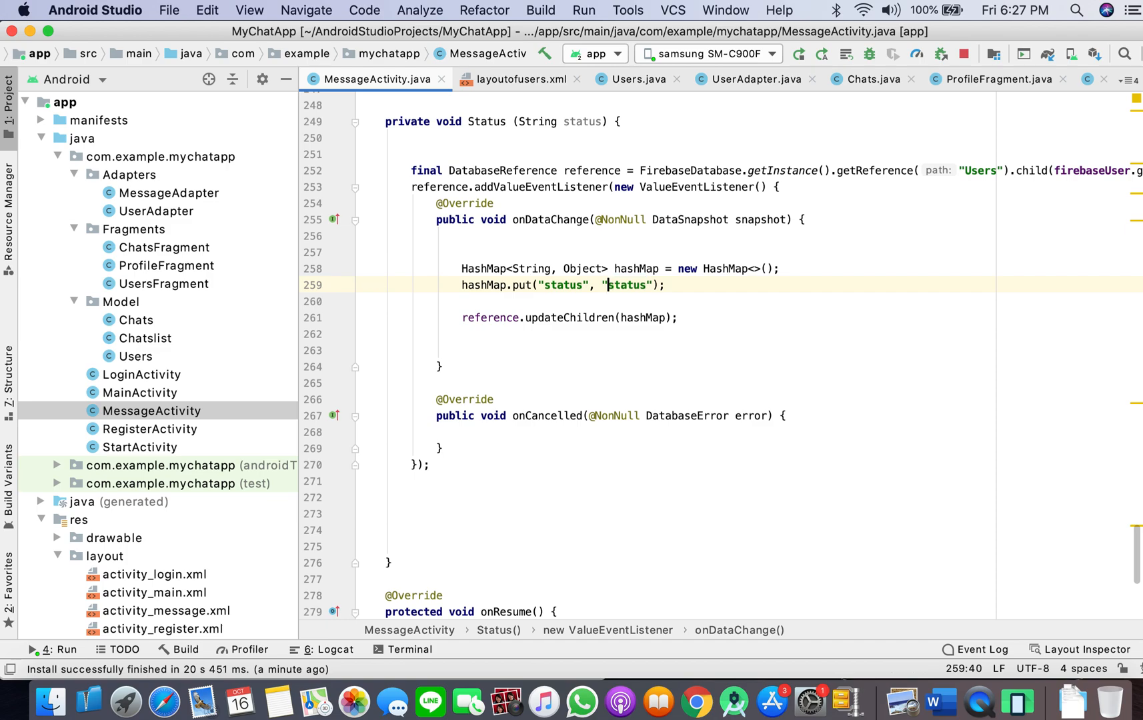
pyautogui.doubleClick(624, 286)
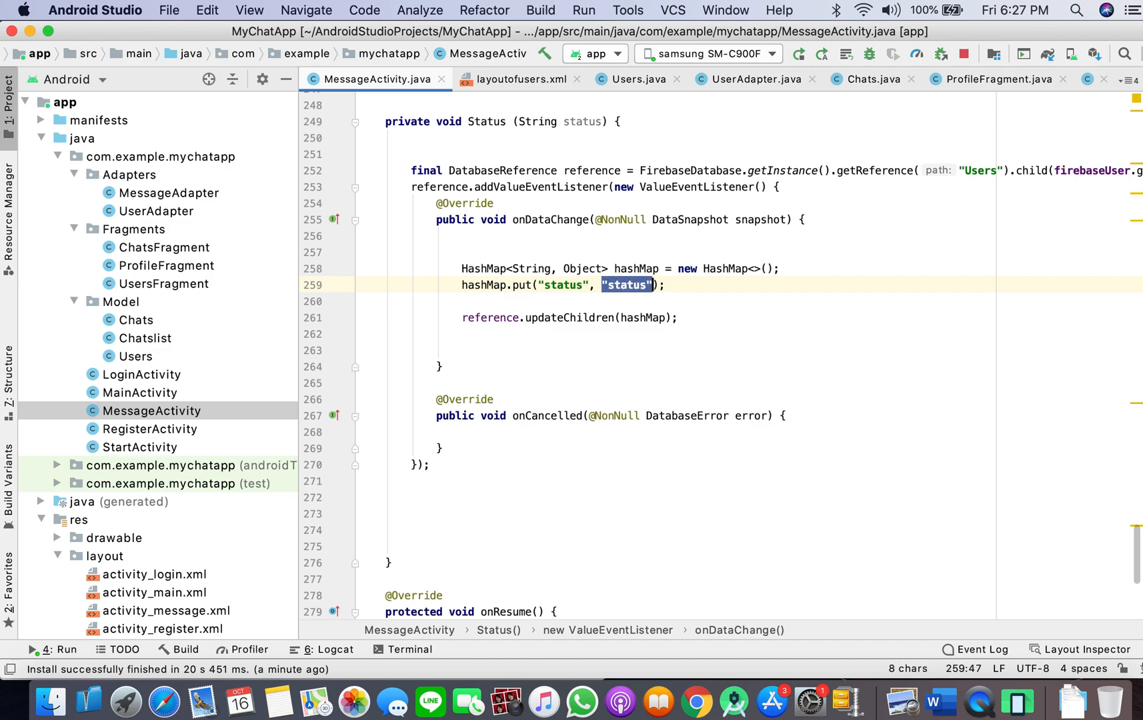
pyautogui.write('status')
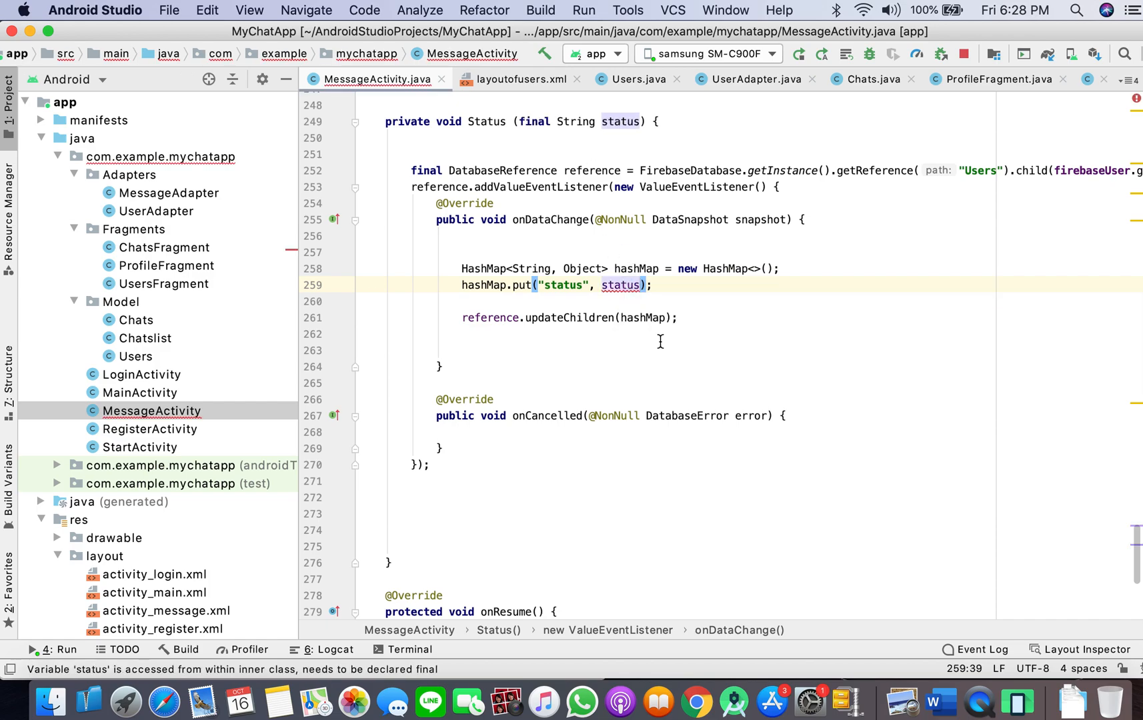
pyautogui.doubleClick(620, 285)
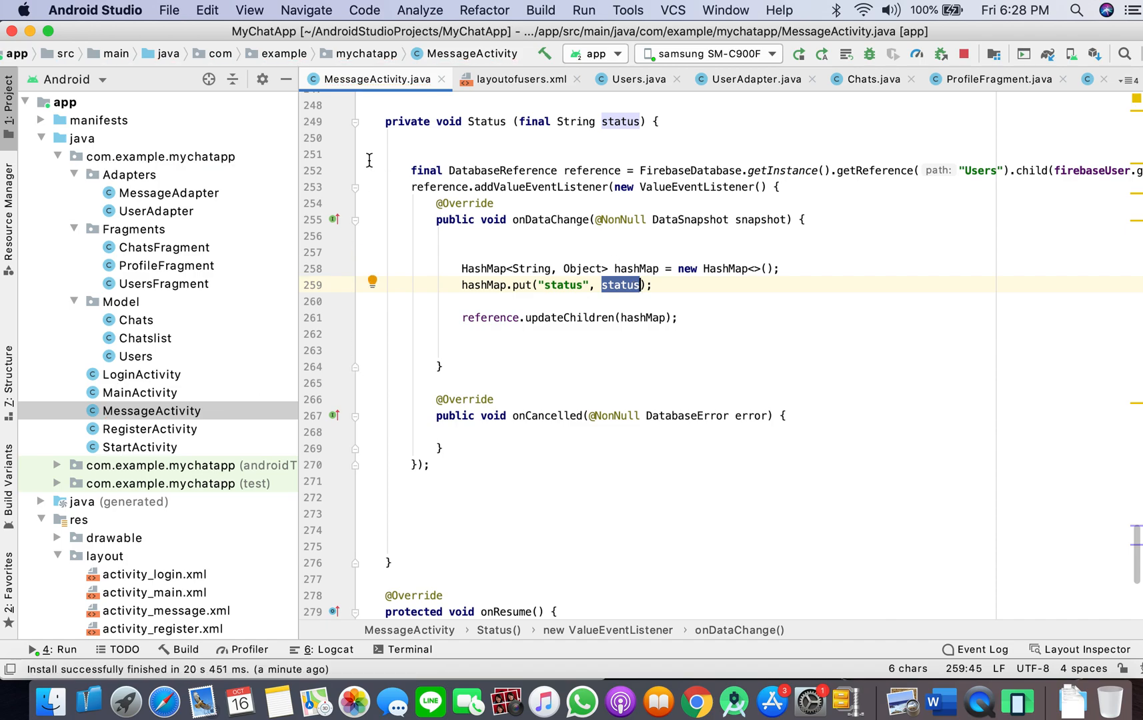
# Copy the Status method and lifecycle overrides into MainActivity.java
pyautogui.moveTo(385, 121); pyautogui.dragTo(386, 203)
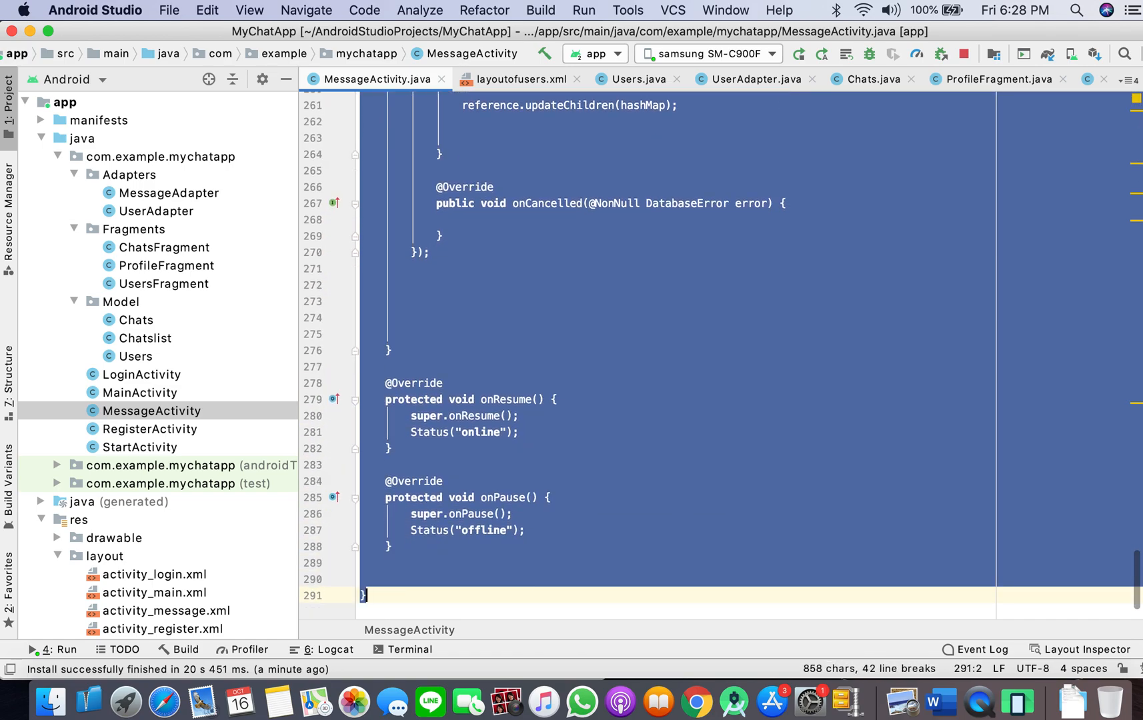
pyautogui.moveTo(148, 426)
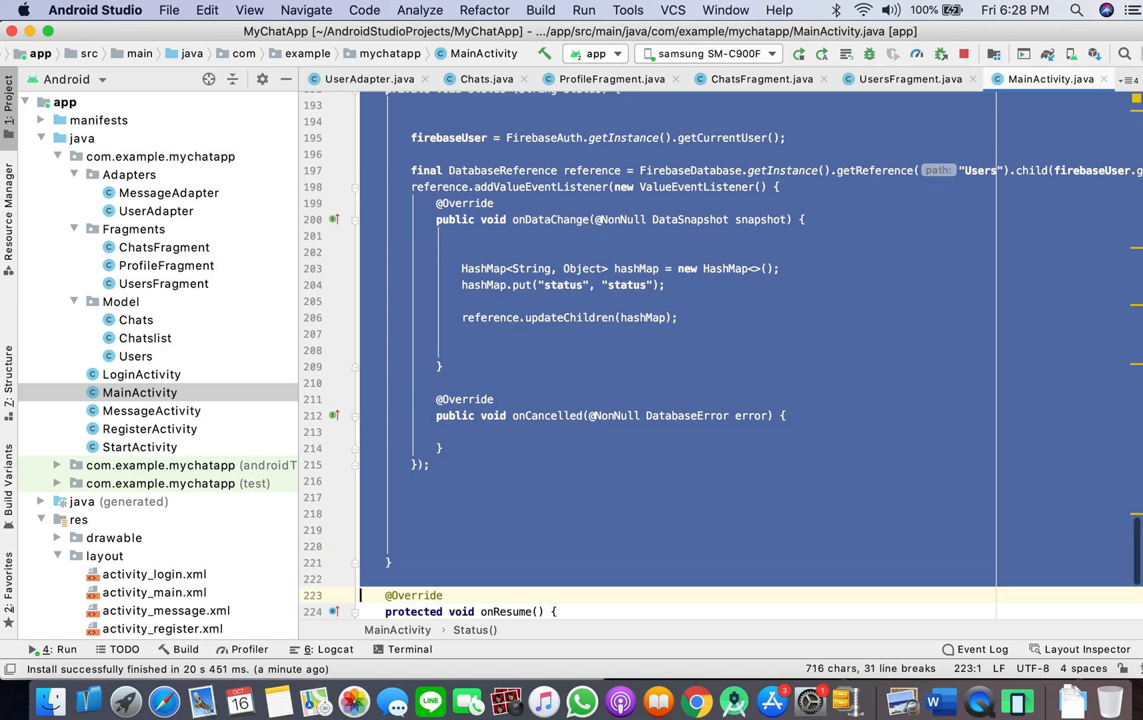
pyautogui.scroll(-3)
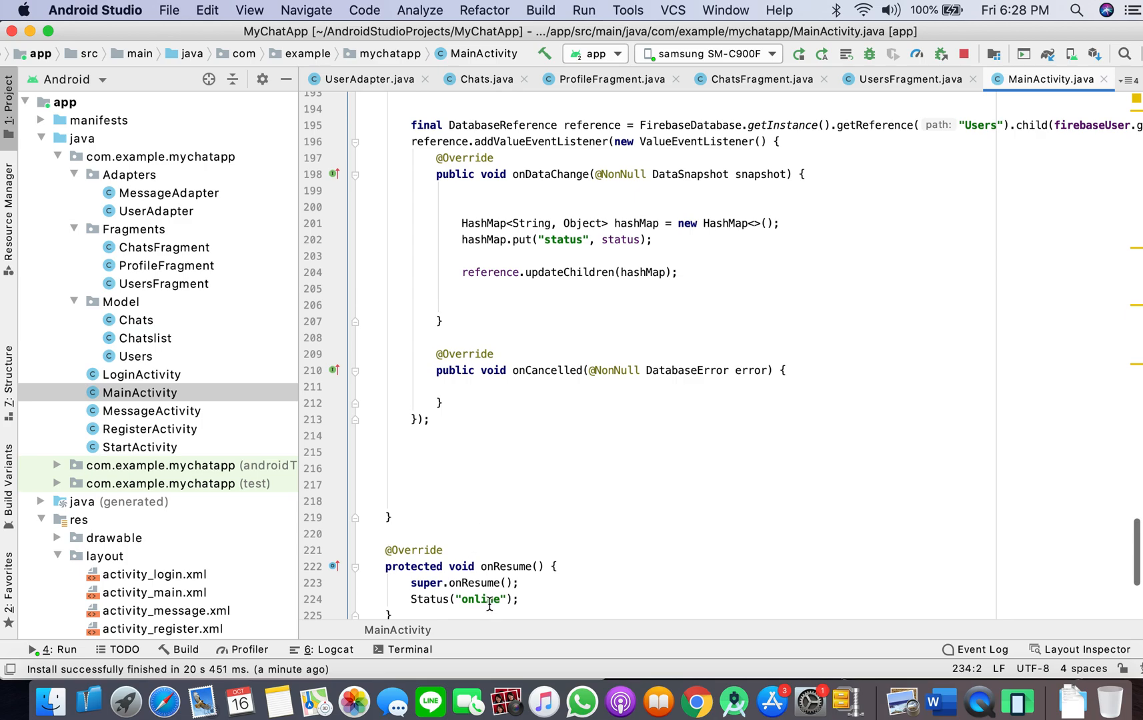
pyautogui.moveTo(527, 319)
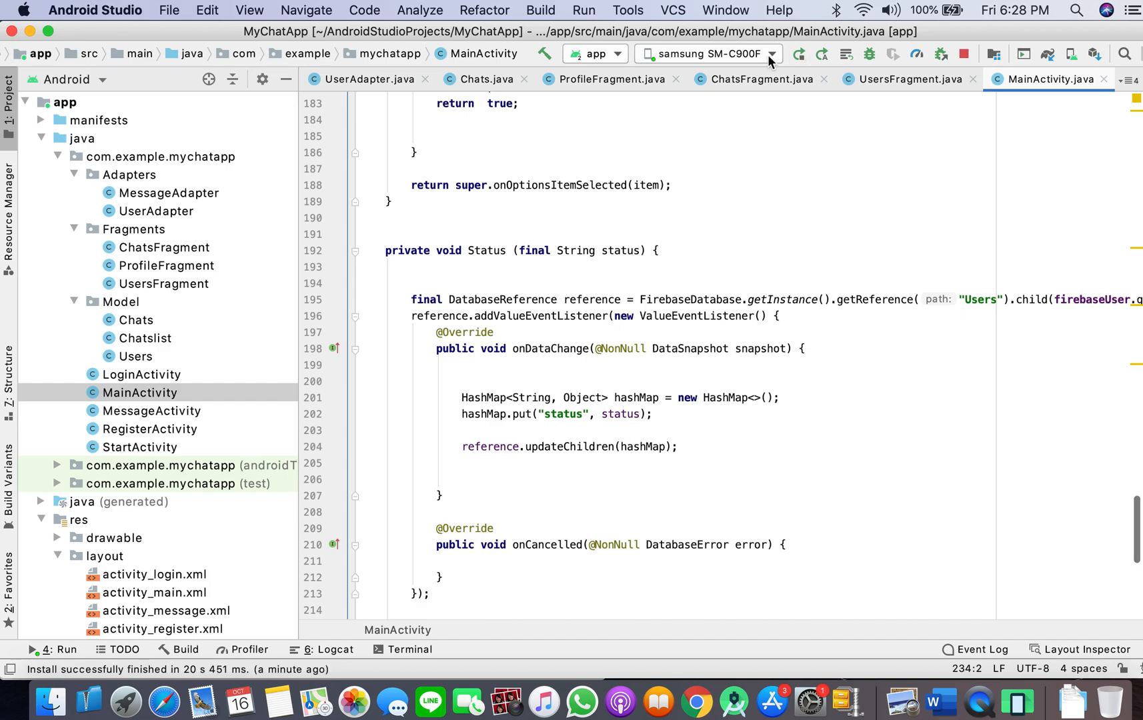
# Deploy the app to both samsung SM-C900F and the Nexus 6P API 30 emulator
pyautogui.click(800, 53)
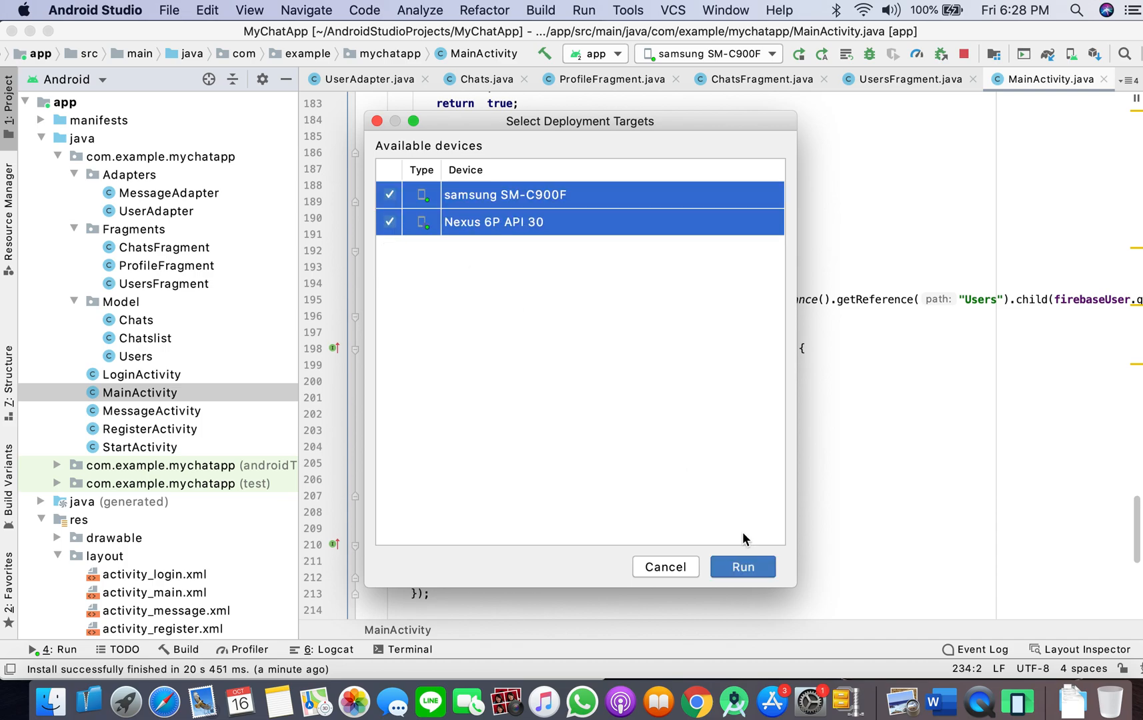
pyautogui.click(742, 567)
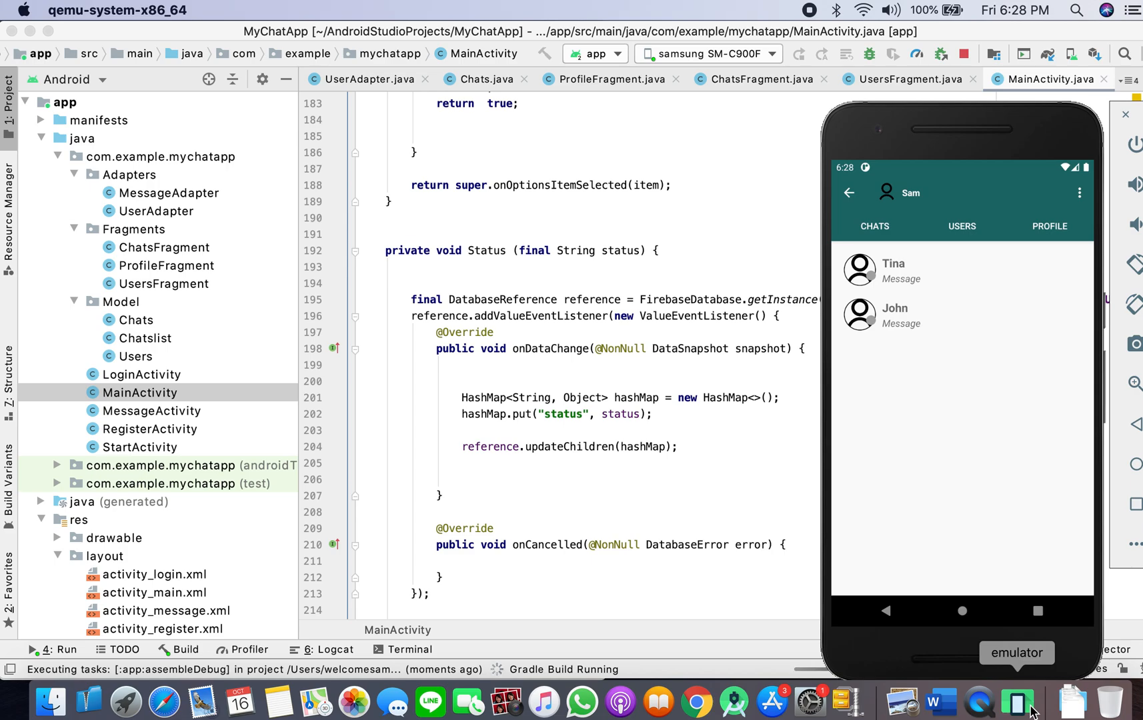
pyautogui.moveTo(1073, 346)
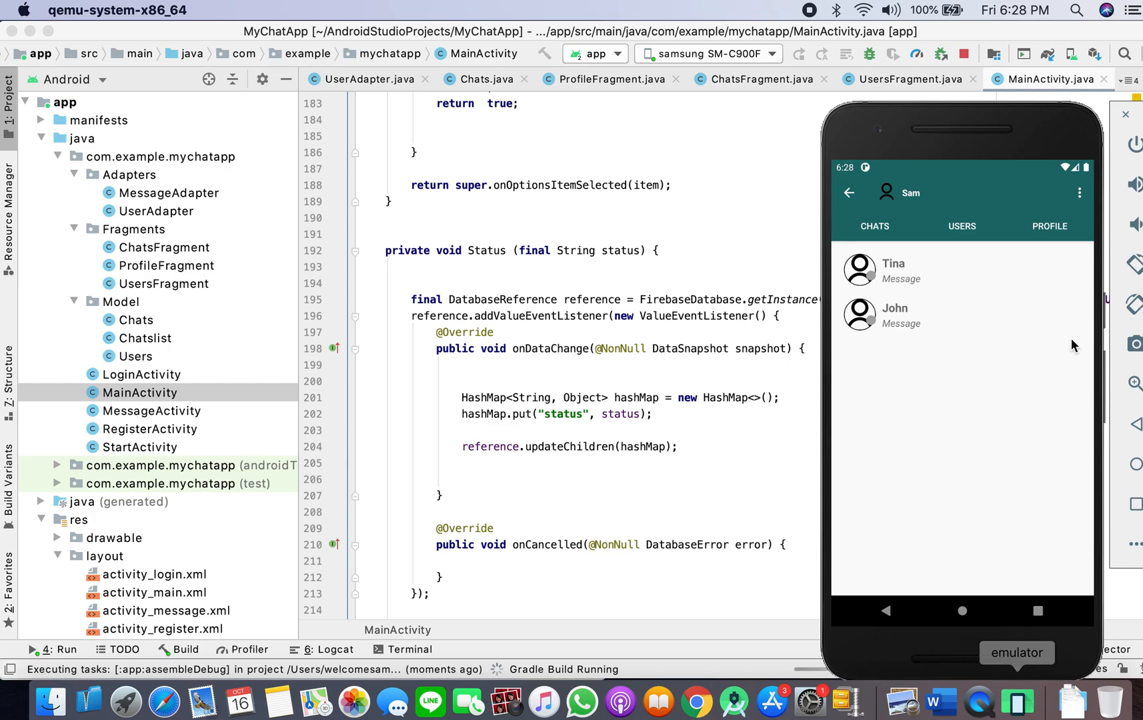
pyautogui.moveTo(928, 284)
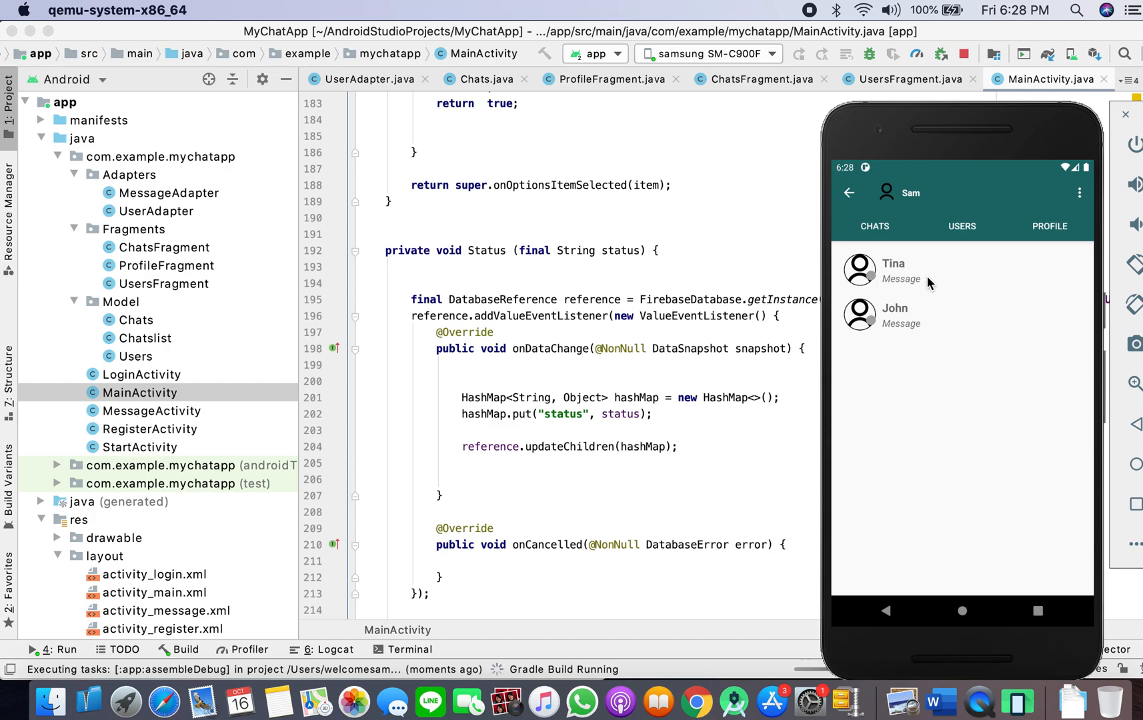